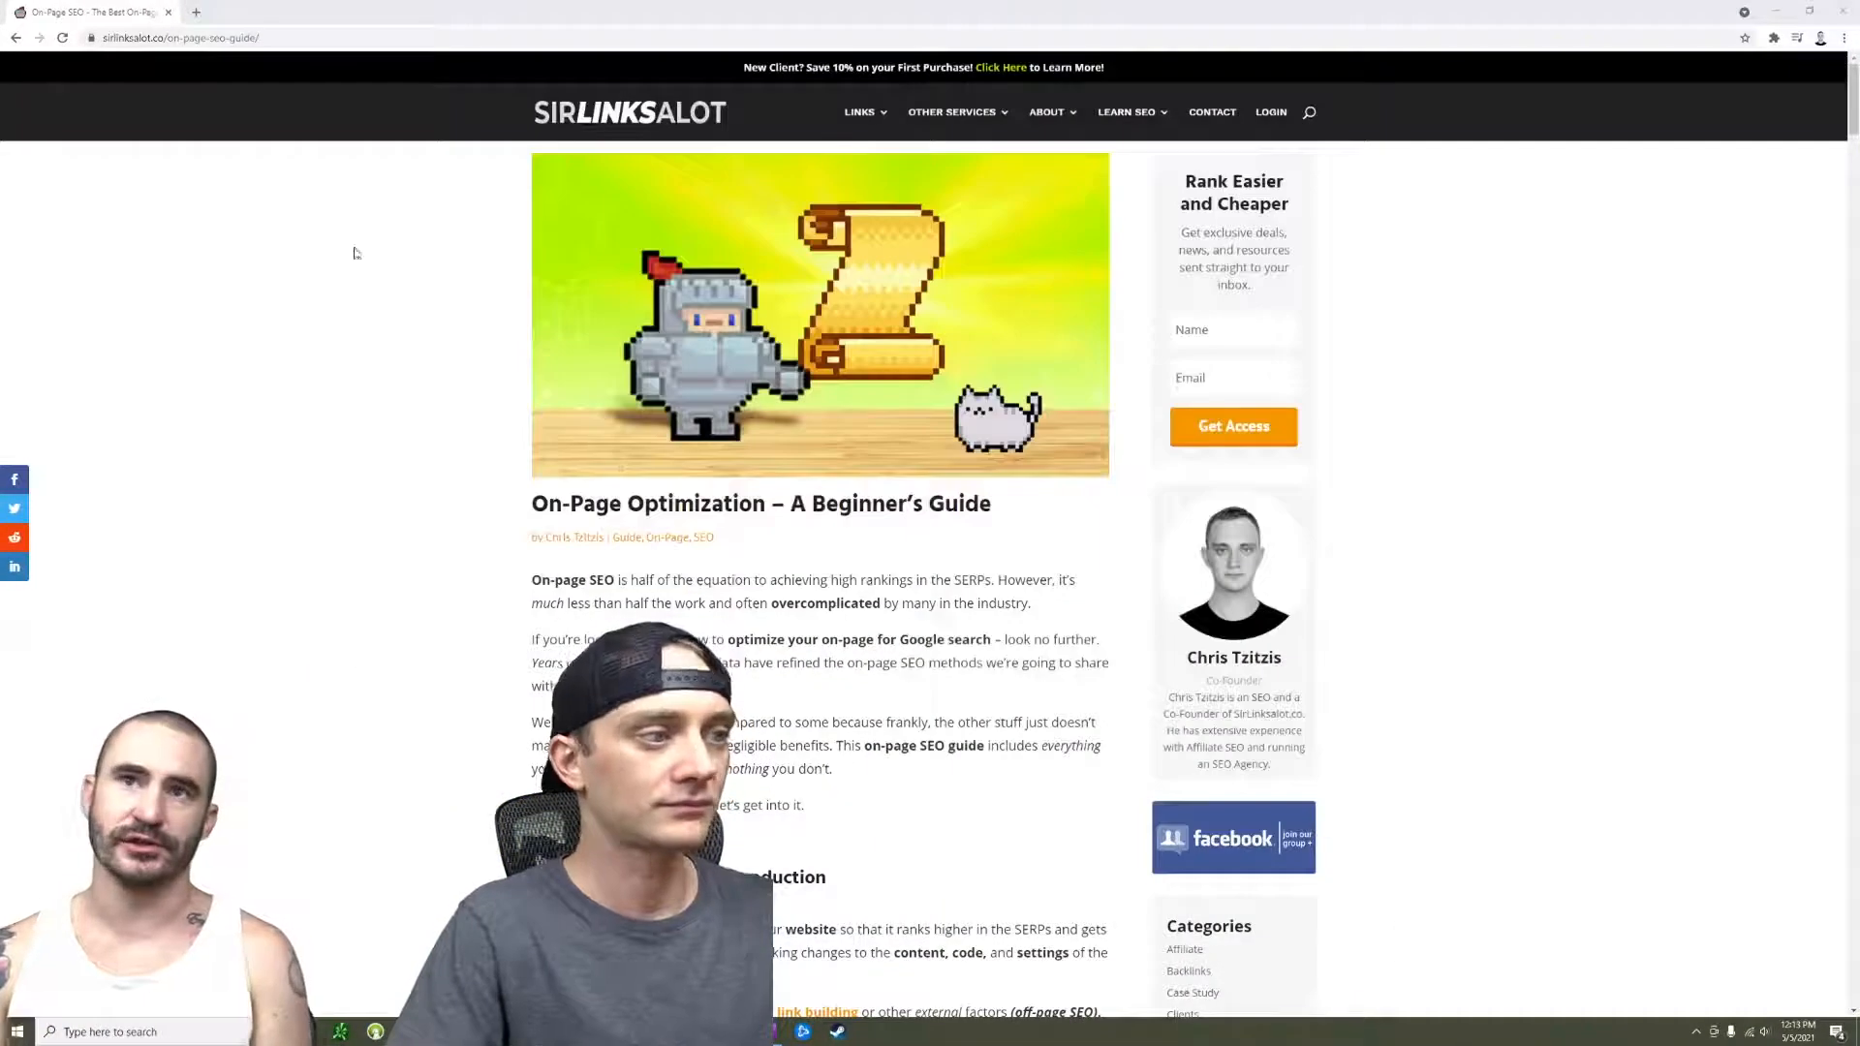
Zoom the SirLinksalot on-page SEO guide in twice so its heading and featured image are larger
{"action": "key", "text": "ctrl+plus"}
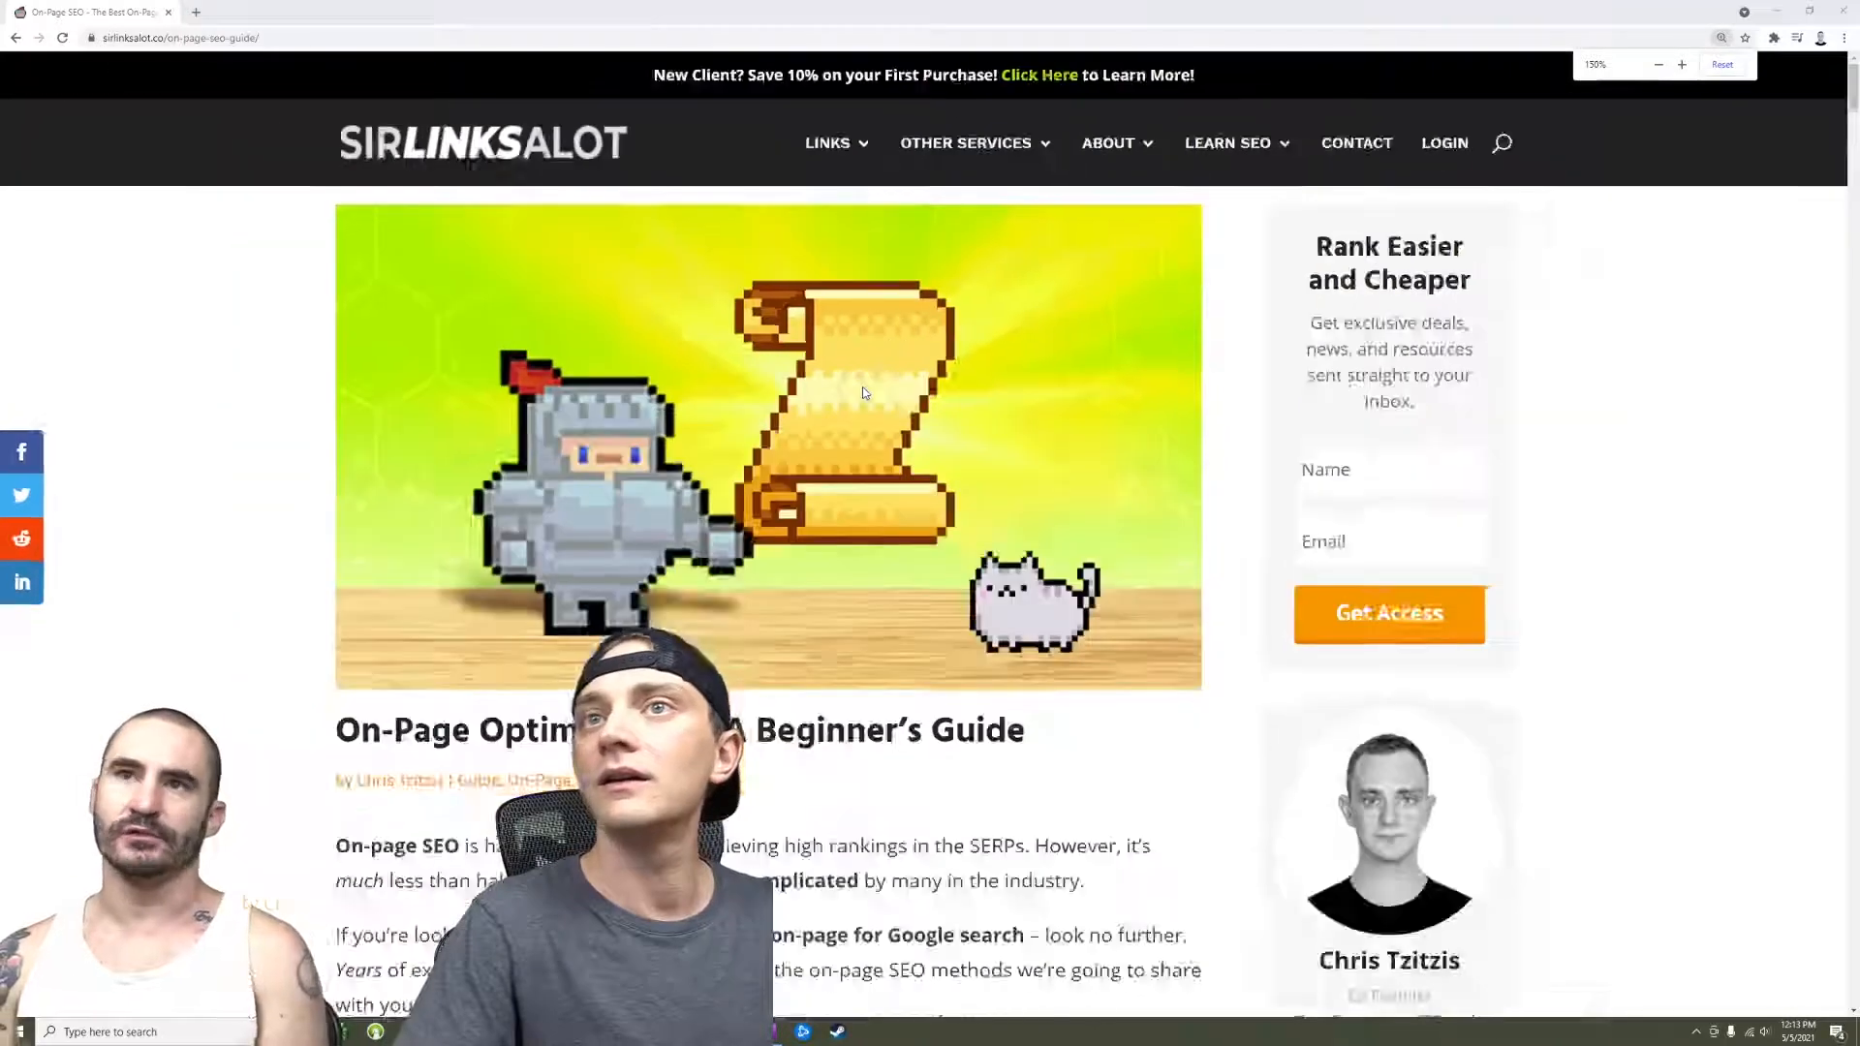
{"action": "left_click", "coordinate": [1720, 64]}
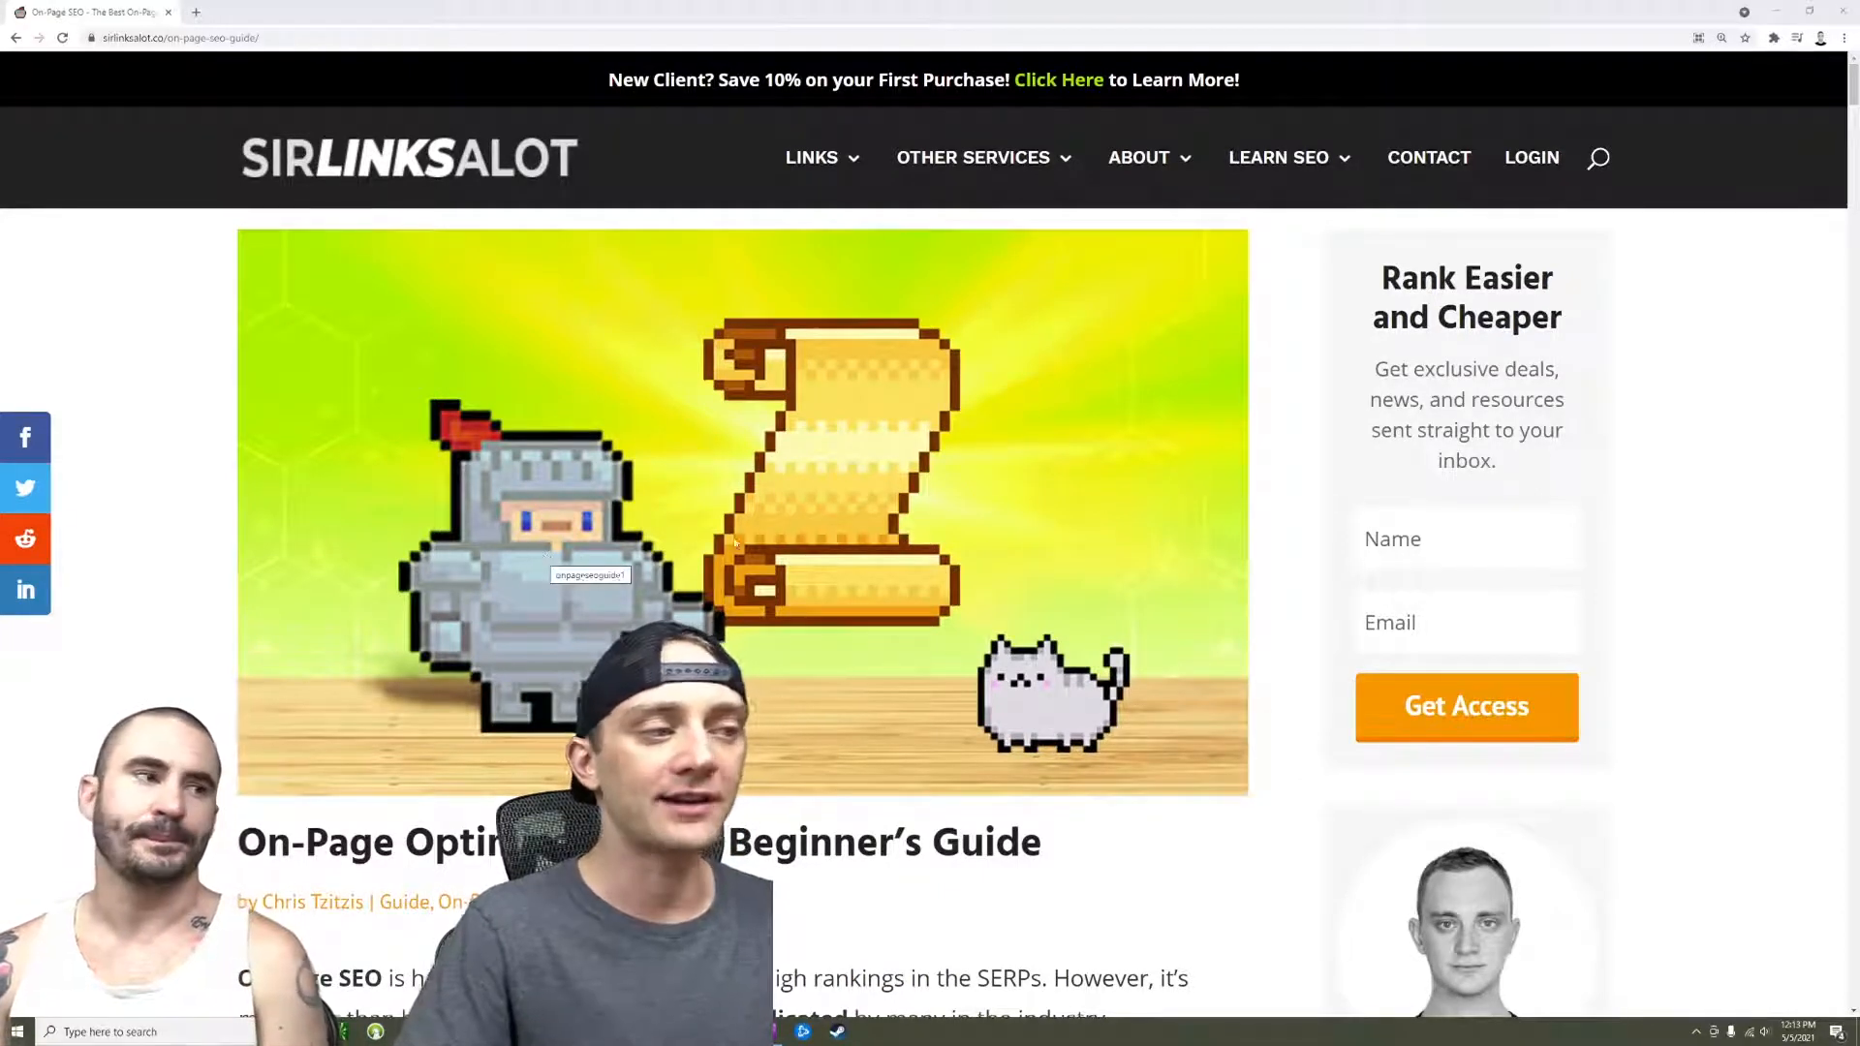
{"action": "scroll", "scroll_direction": "down", "scroll_amount": 3}
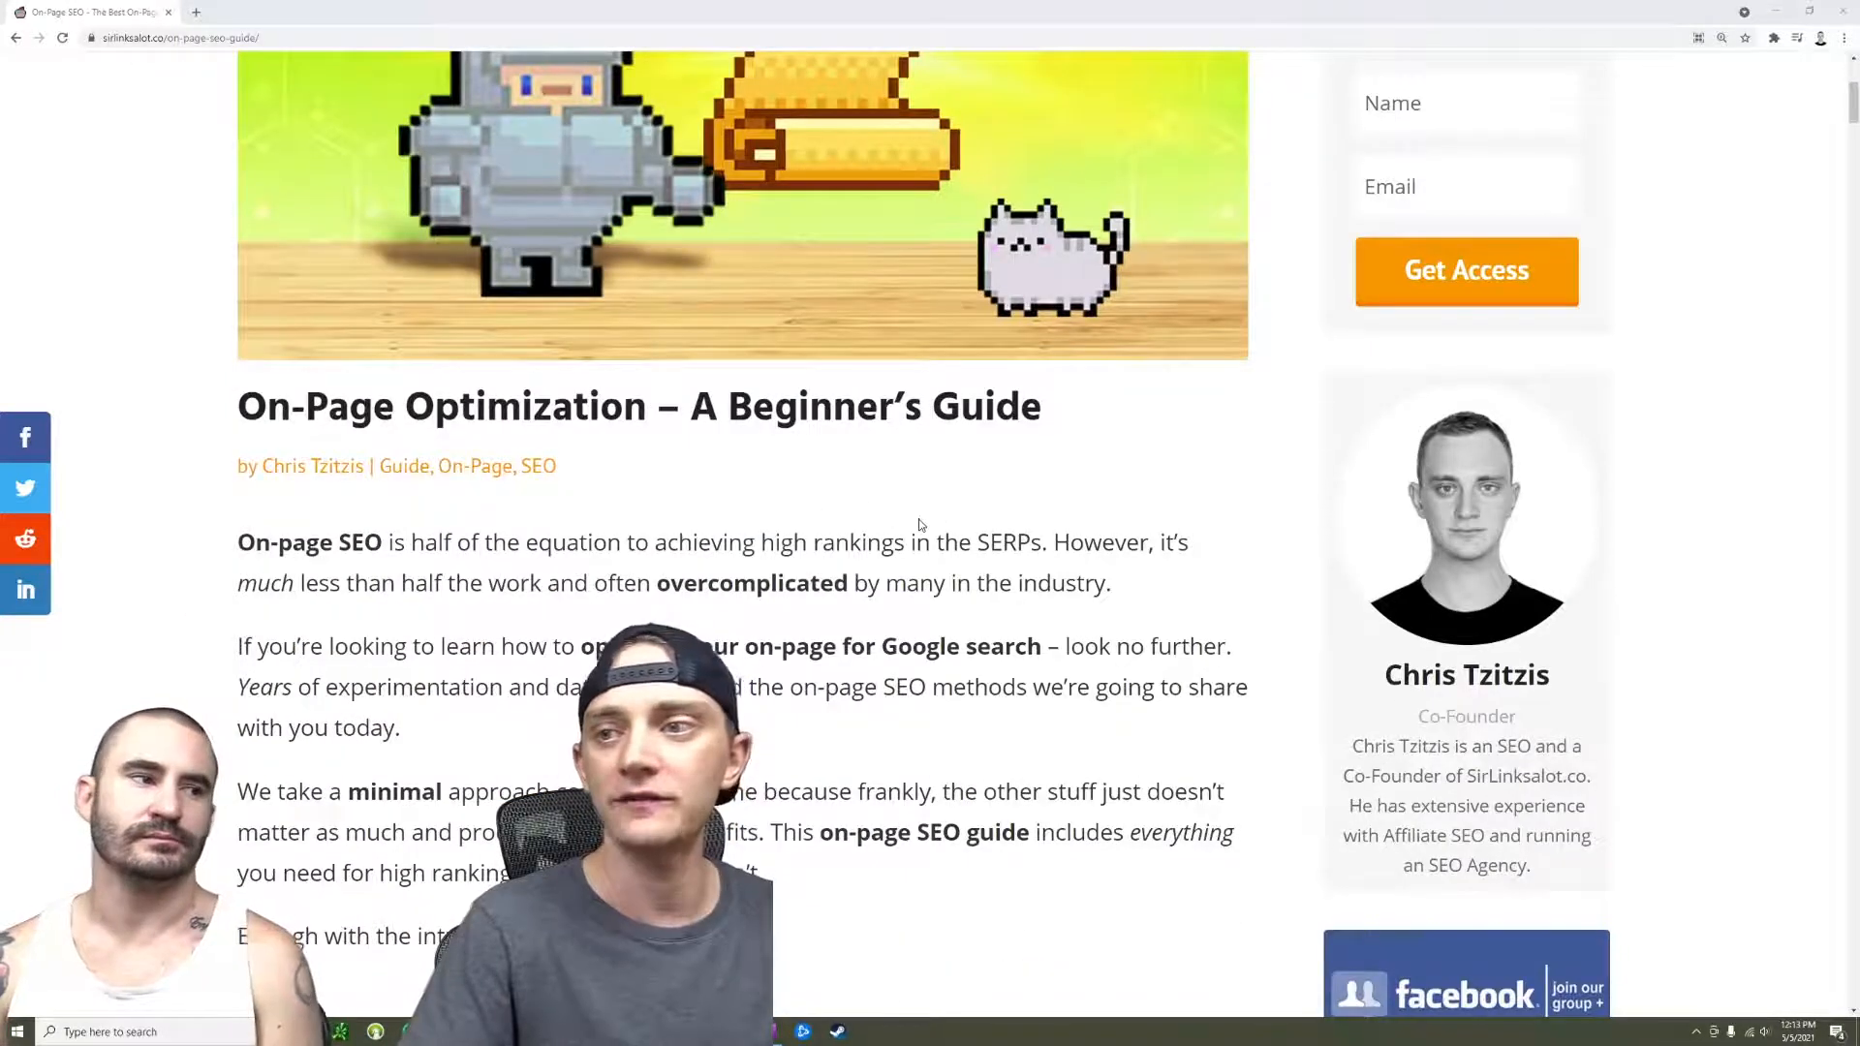
{"action": "scroll", "scroll_direction": "down", "scroll_amount": 3}
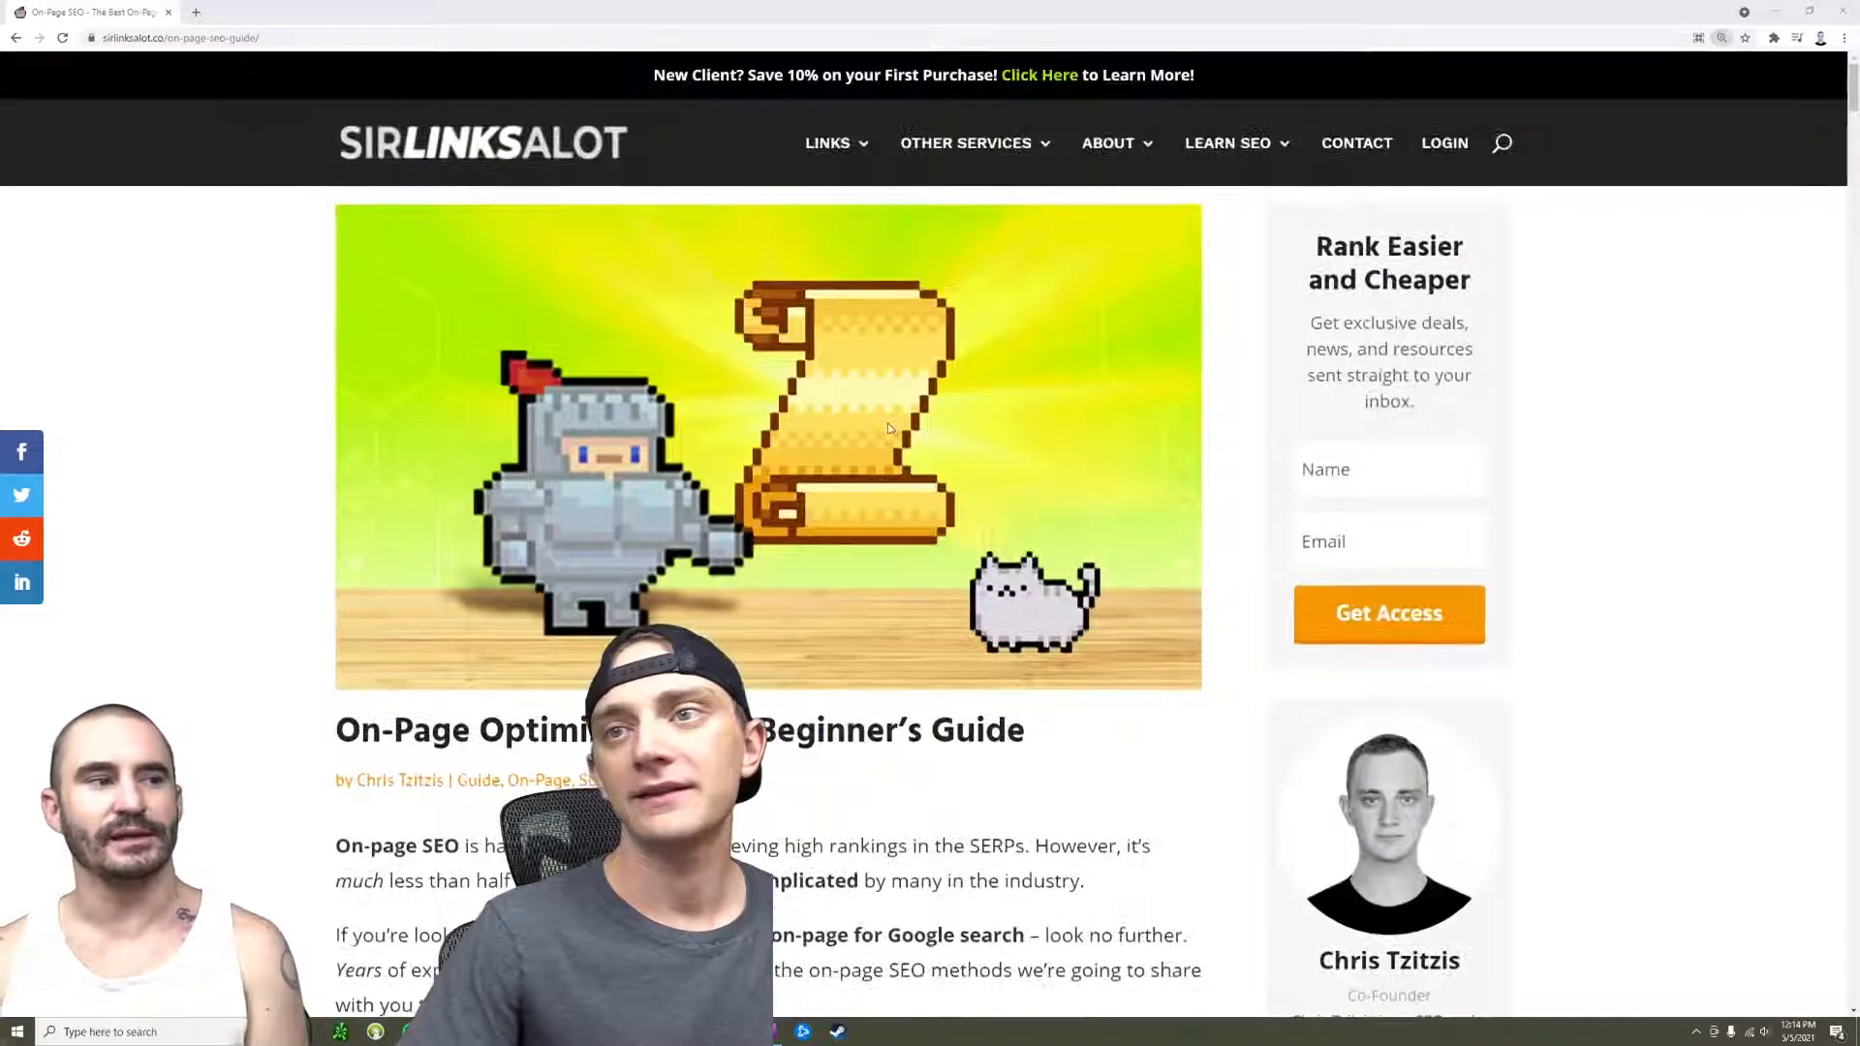
{"action": "scroll", "scroll_direction": "down", "scroll_amount": 3}
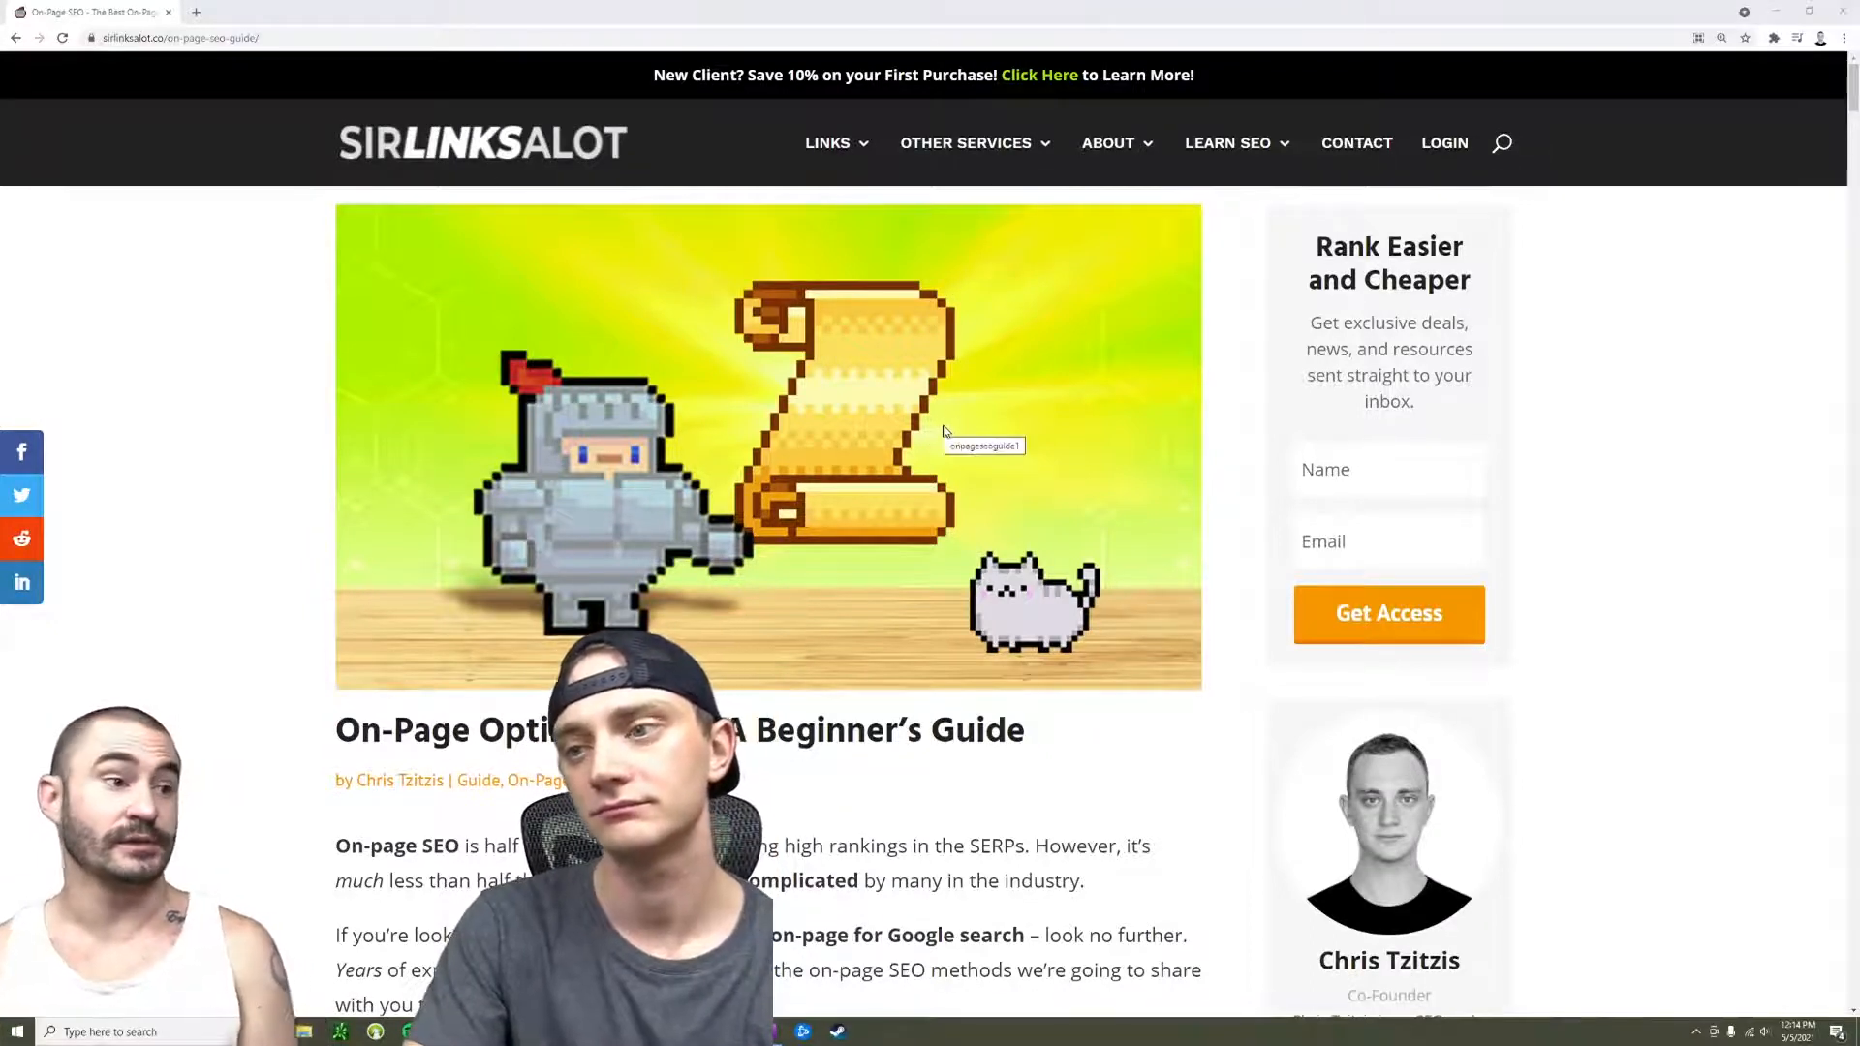
{"action": "scroll", "scroll_direction": "down", "scroll_amount": 3}
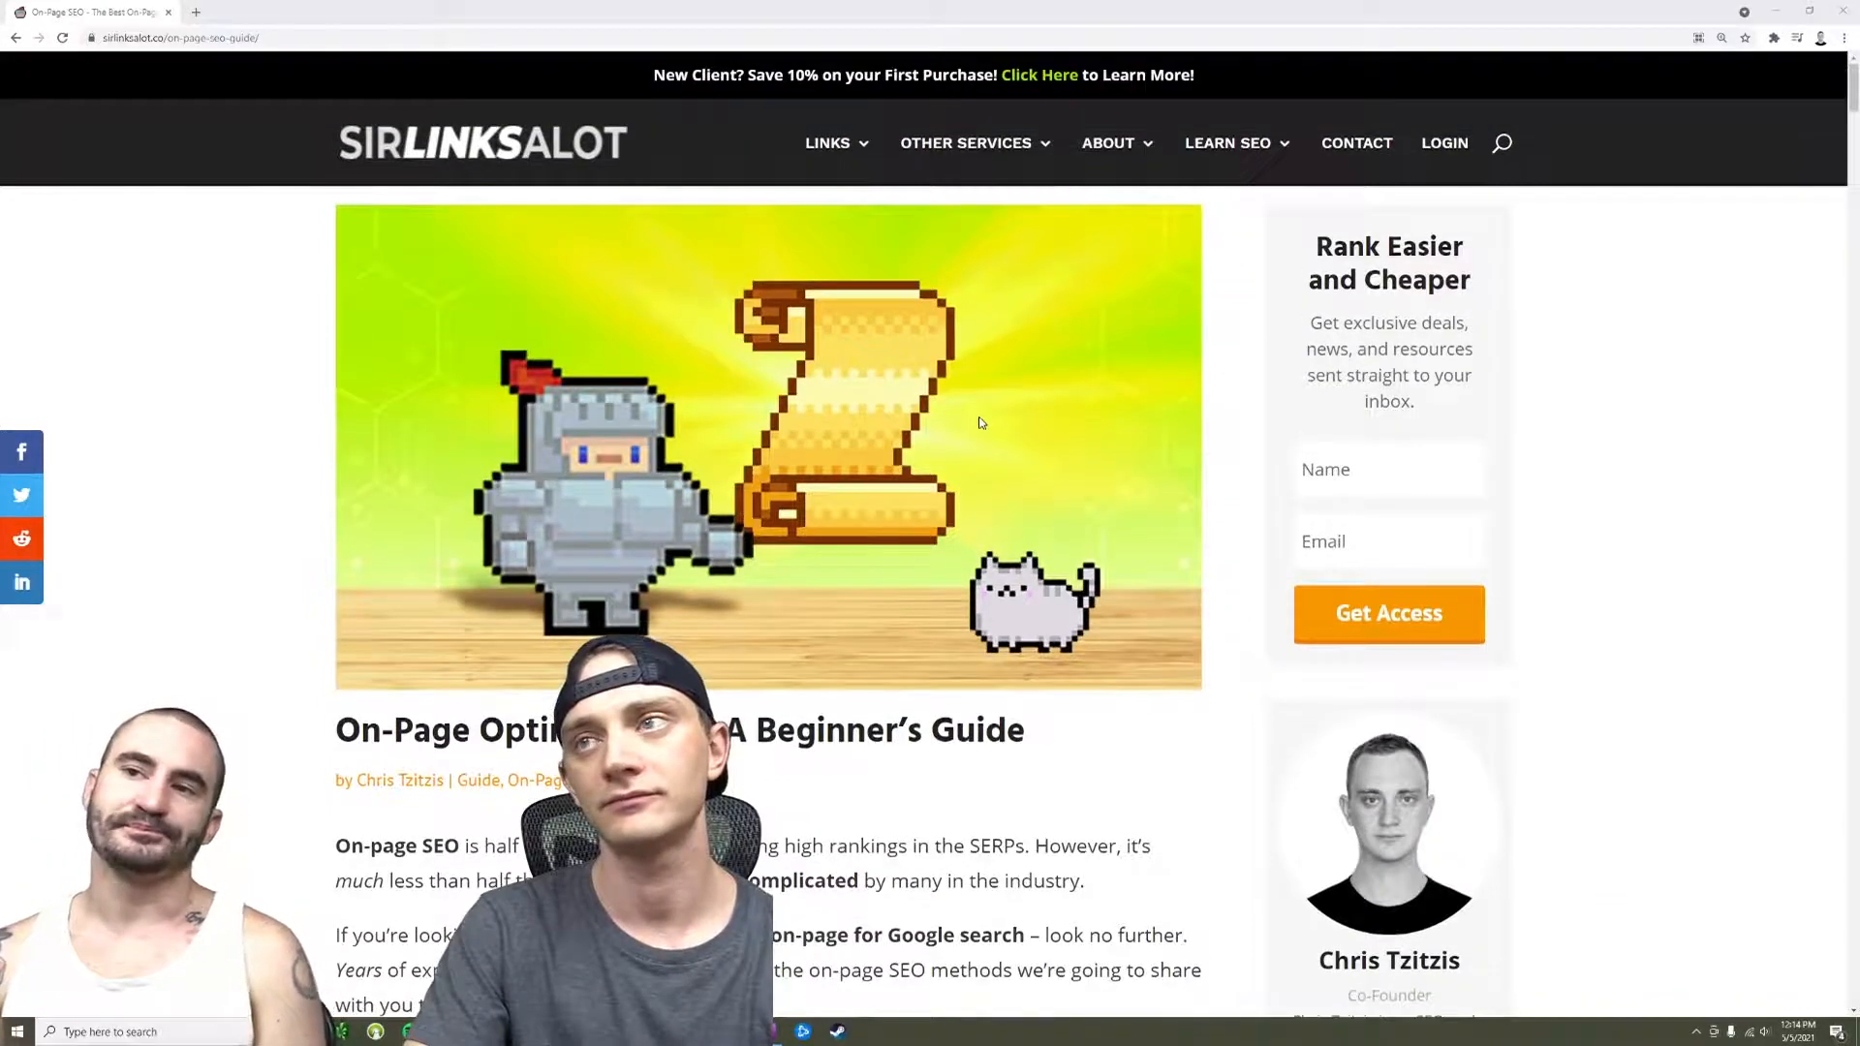
{"action": "scroll", "scroll_direction": "down", "scroll_amount": 3}
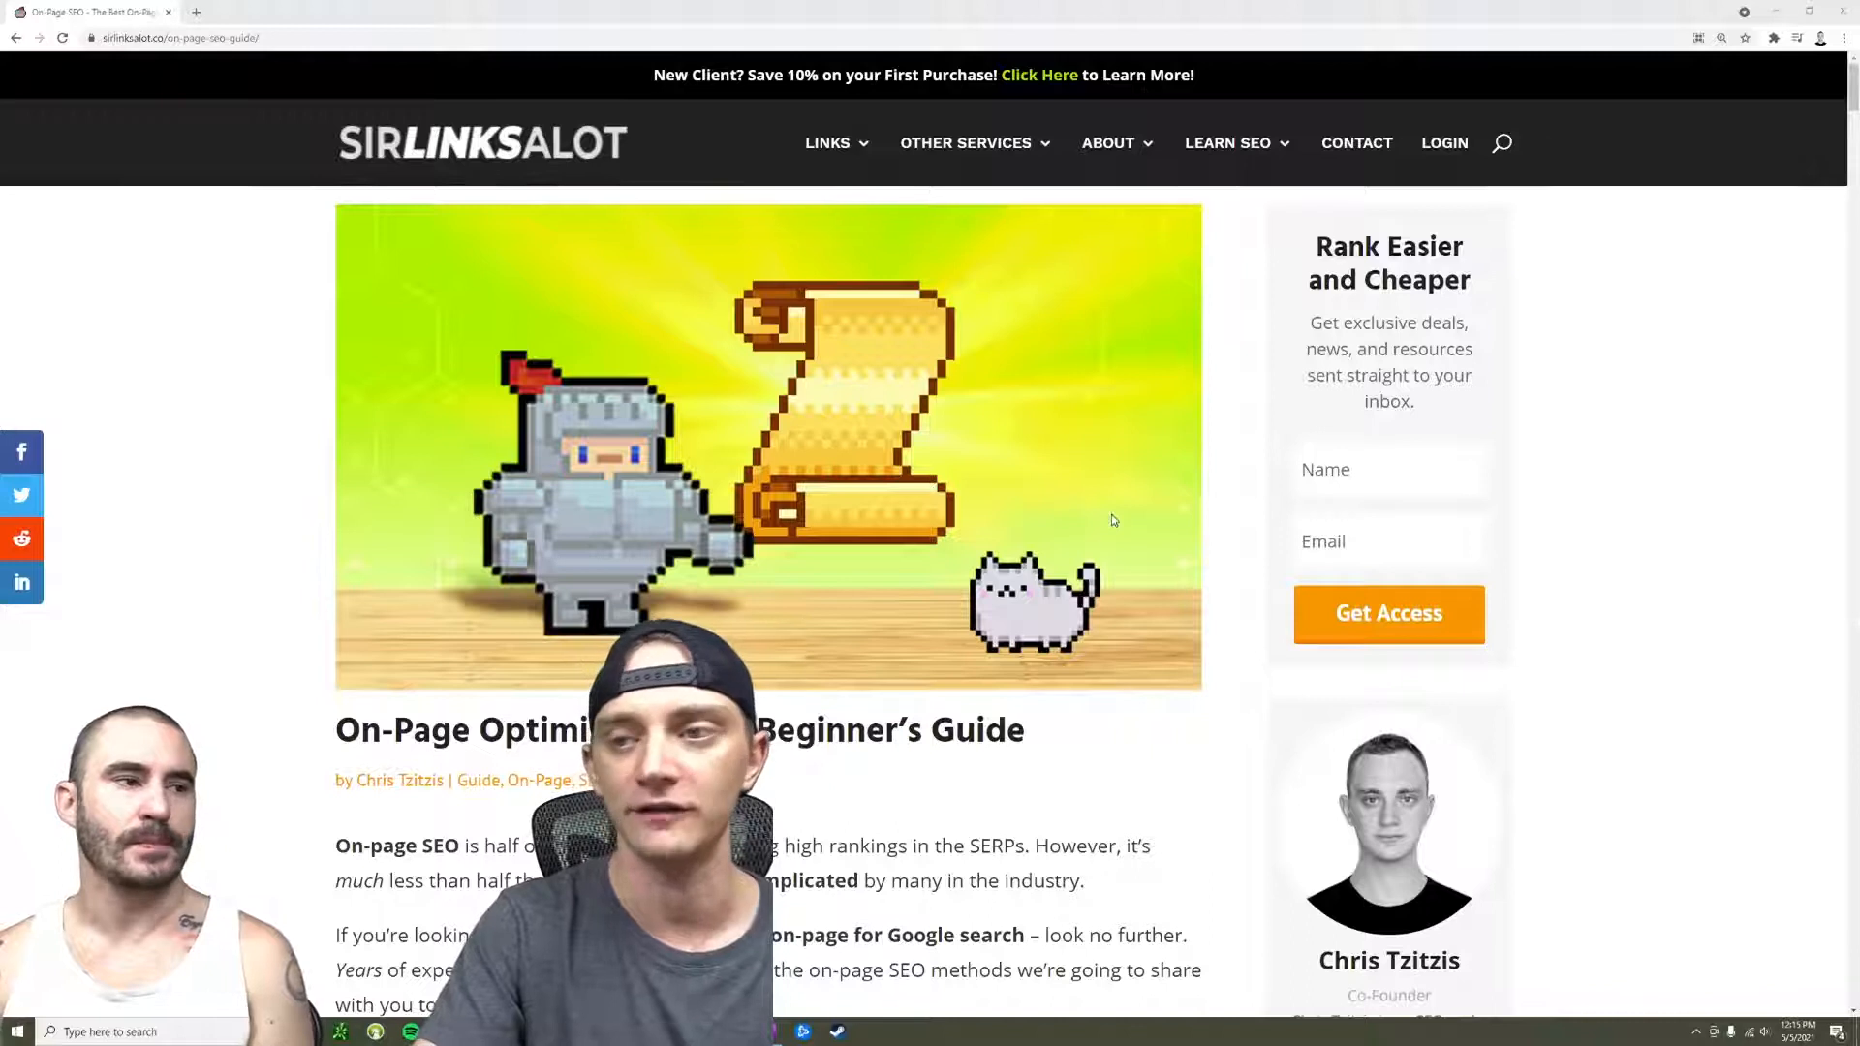
Scroll the guide down to The Core of On-Page Optimization section
{"action": "scroll", "scroll_direction": "down", "scroll_amount": 3}
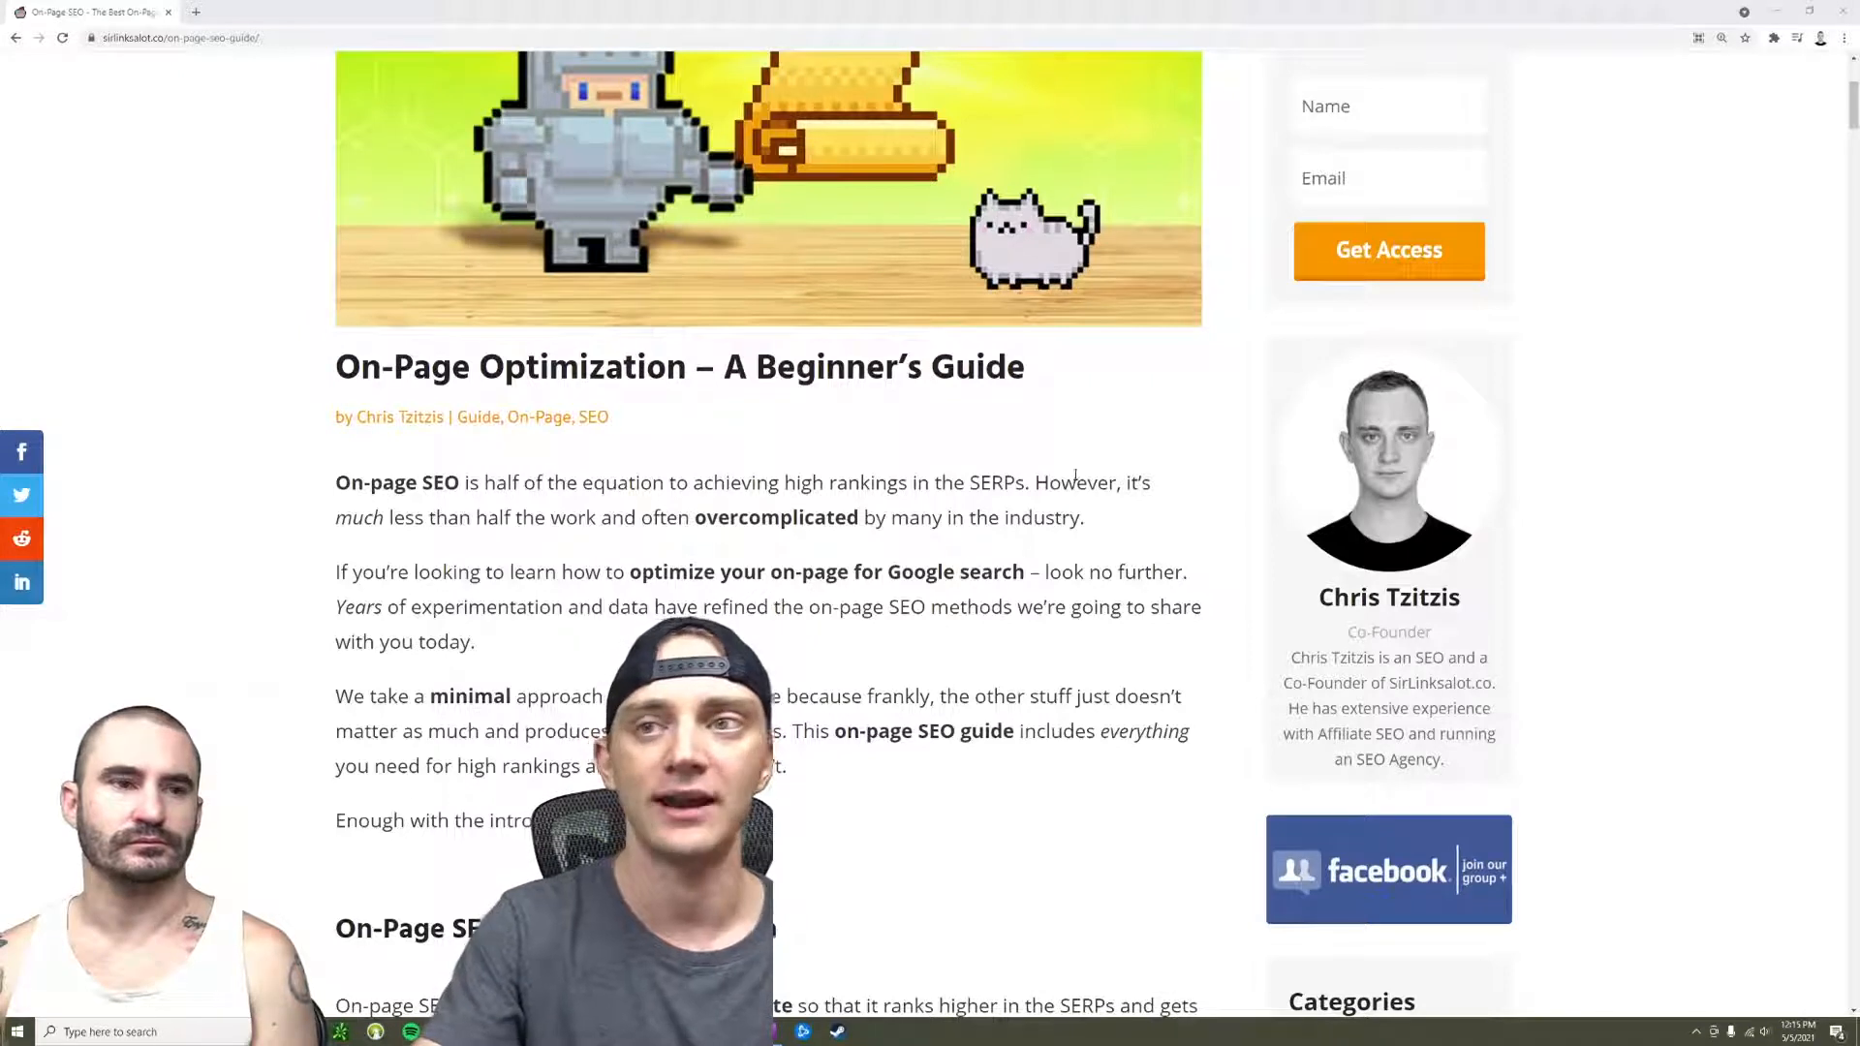
{"action": "scroll", "scroll_direction": "down", "scroll_amount": 3}
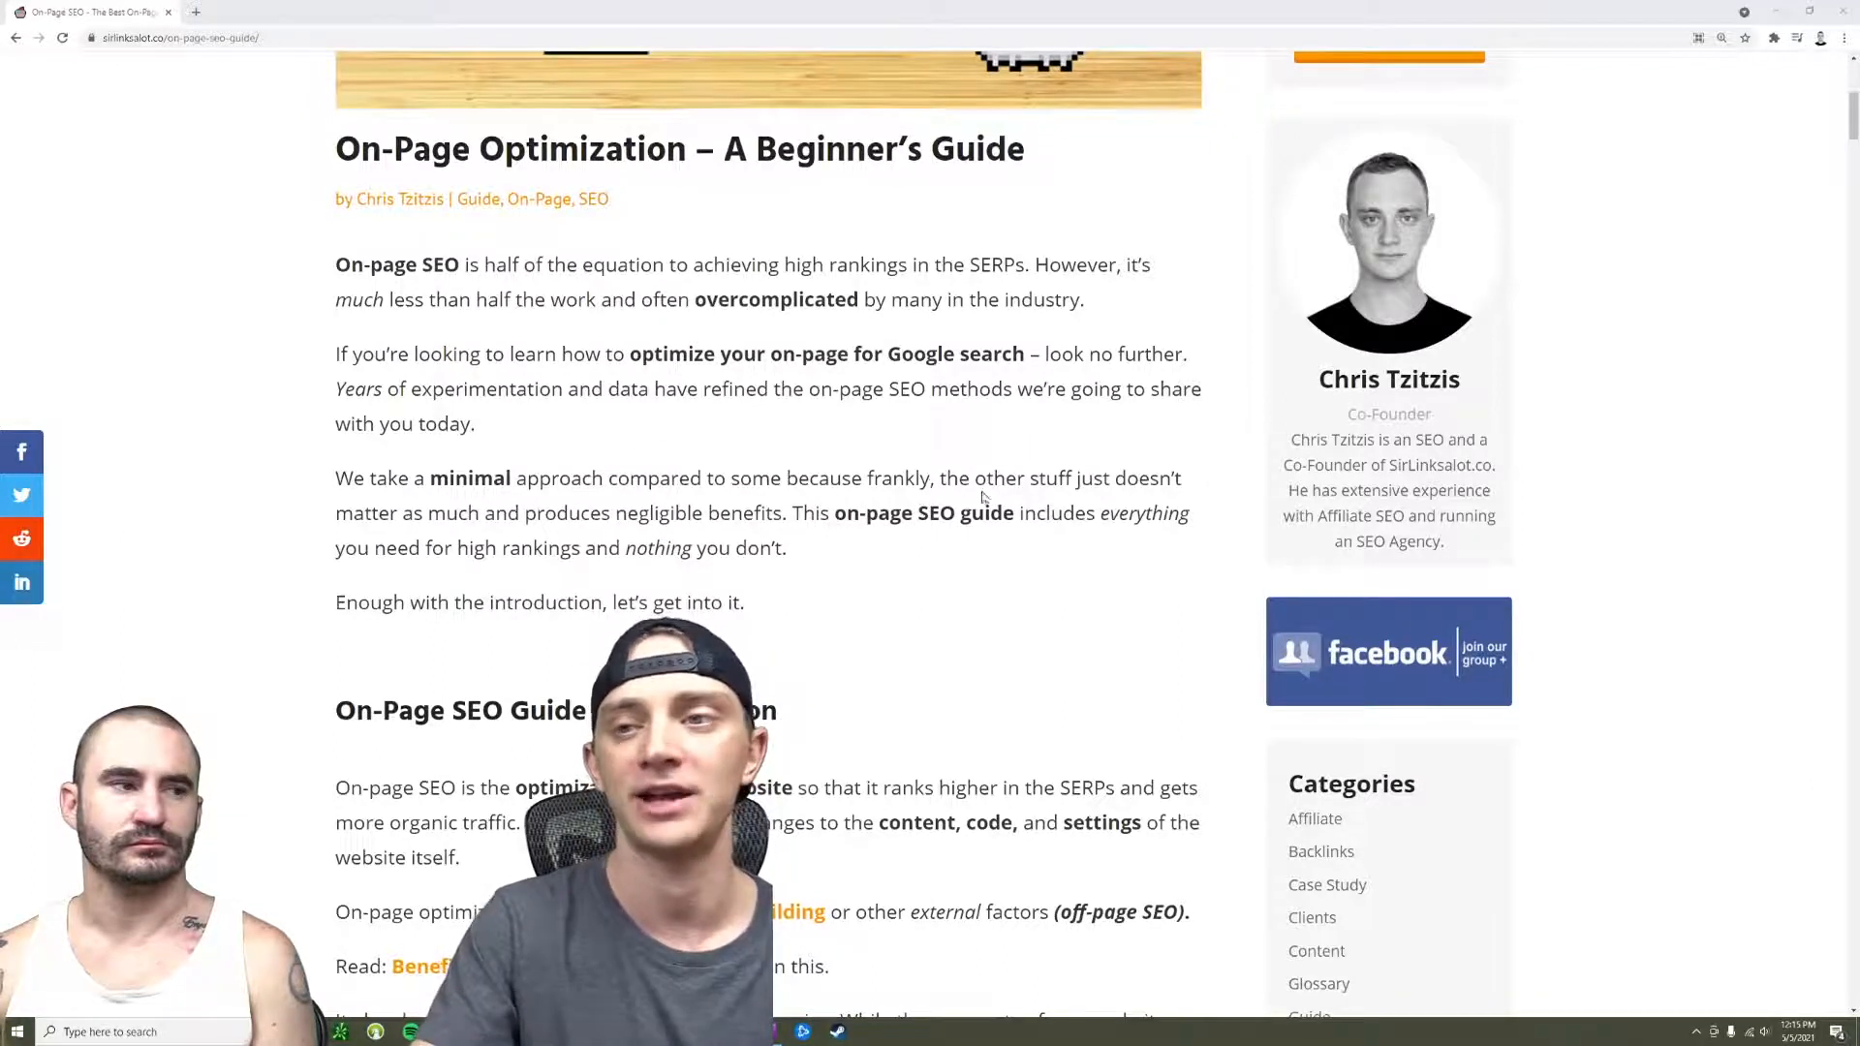
{"action": "scroll", "scroll_direction": "up", "scroll_amount": 3}
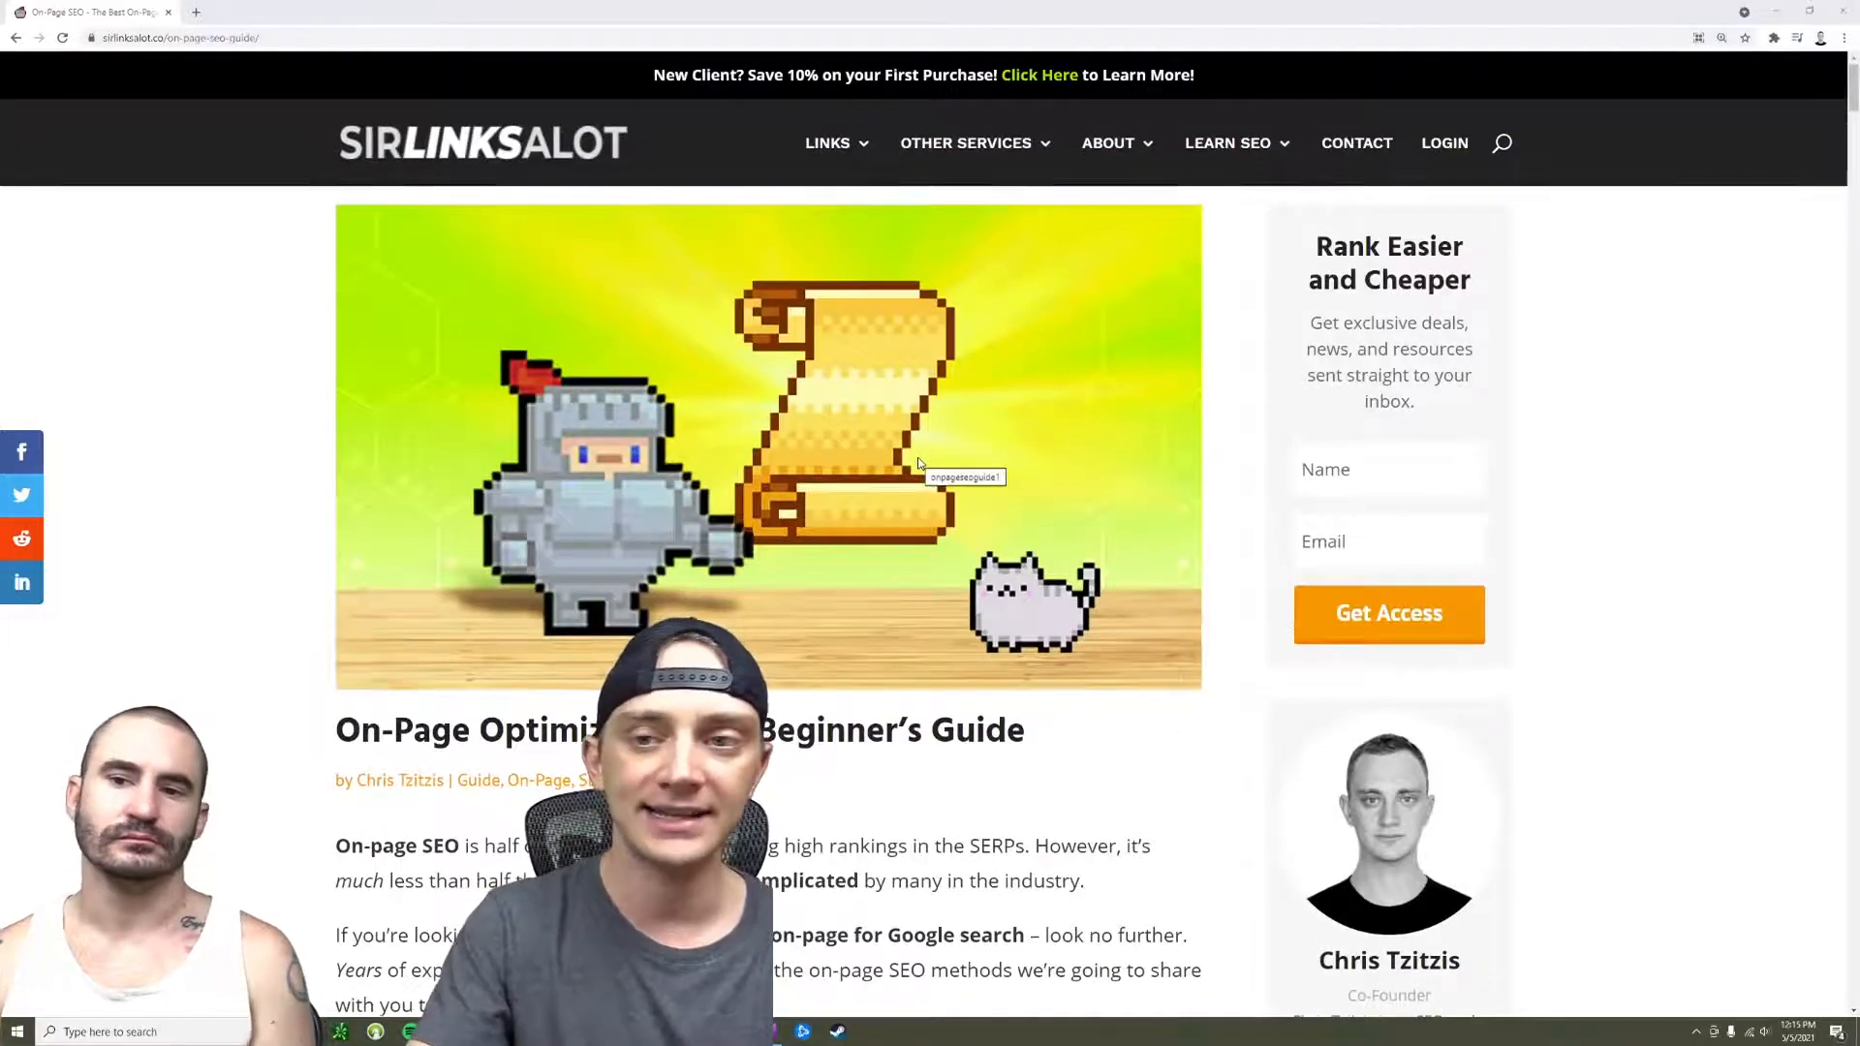
{"action": "scroll", "scroll_direction": "down", "scroll_amount": 3}
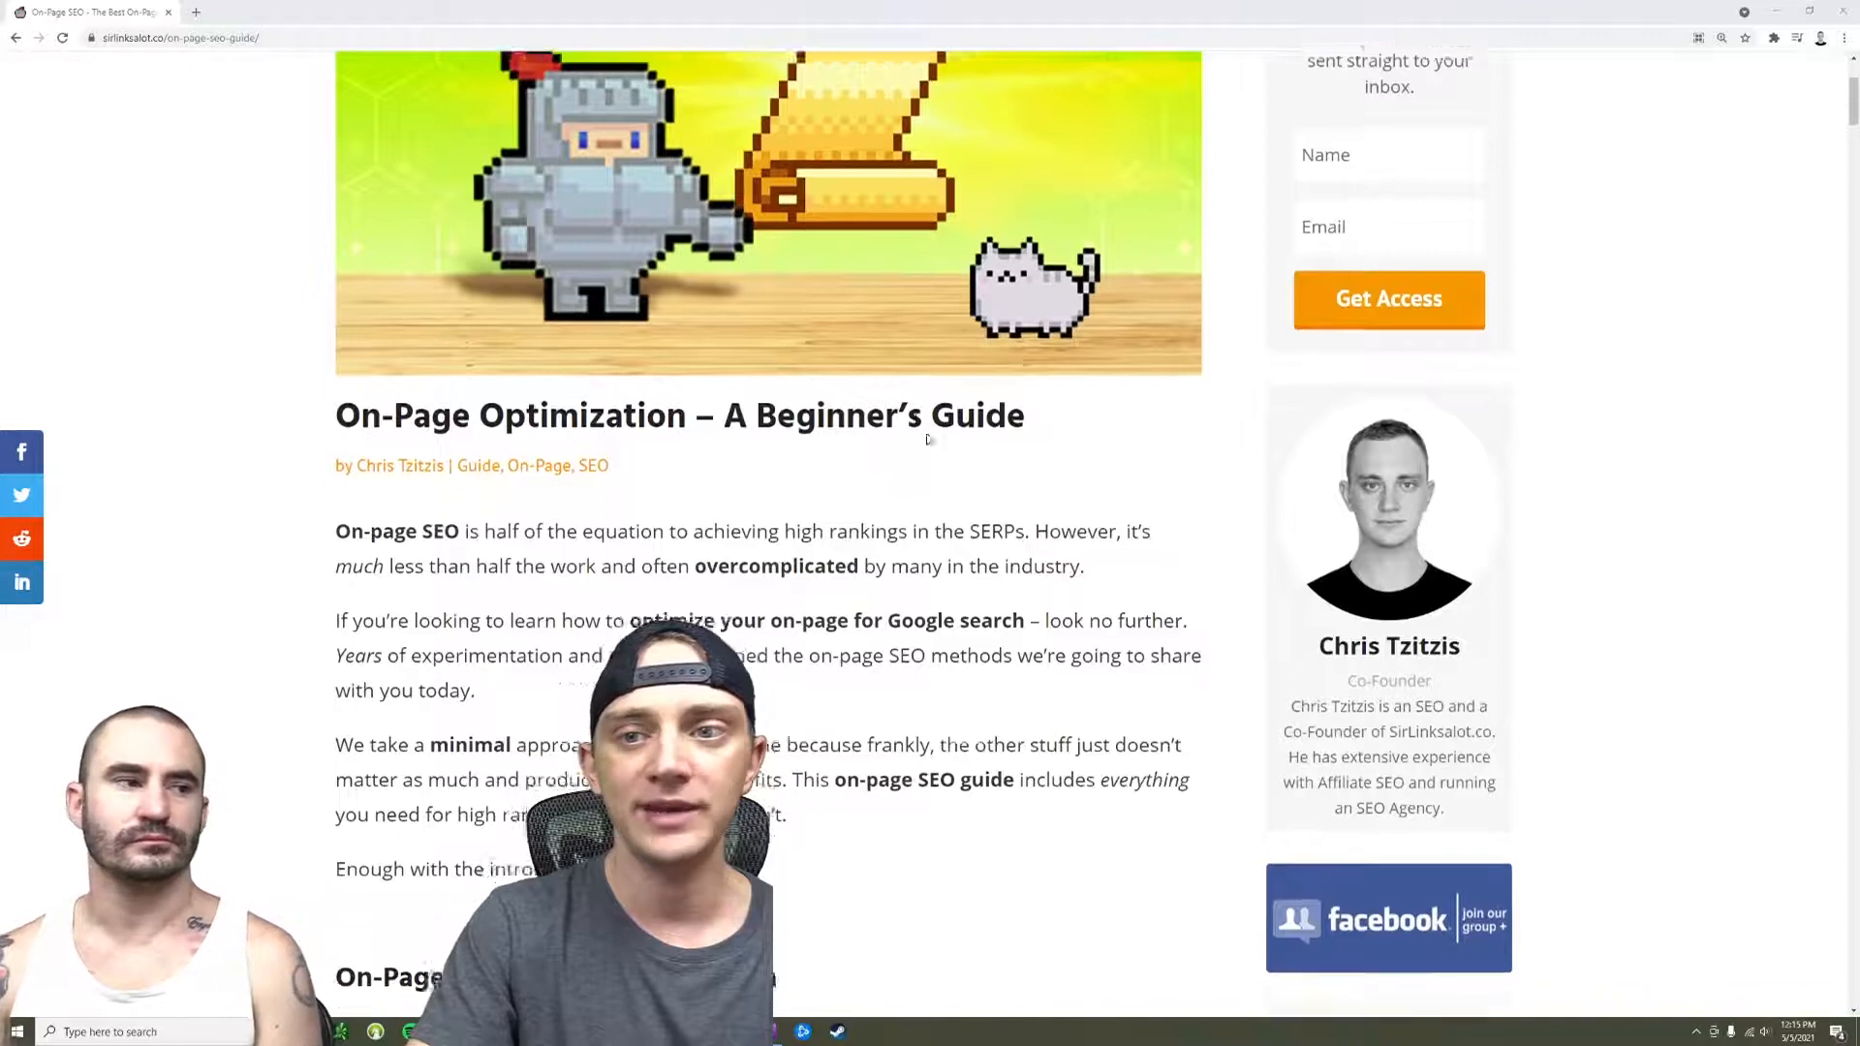
{"action": "scroll", "scroll_direction": "down", "scroll_amount": 3}
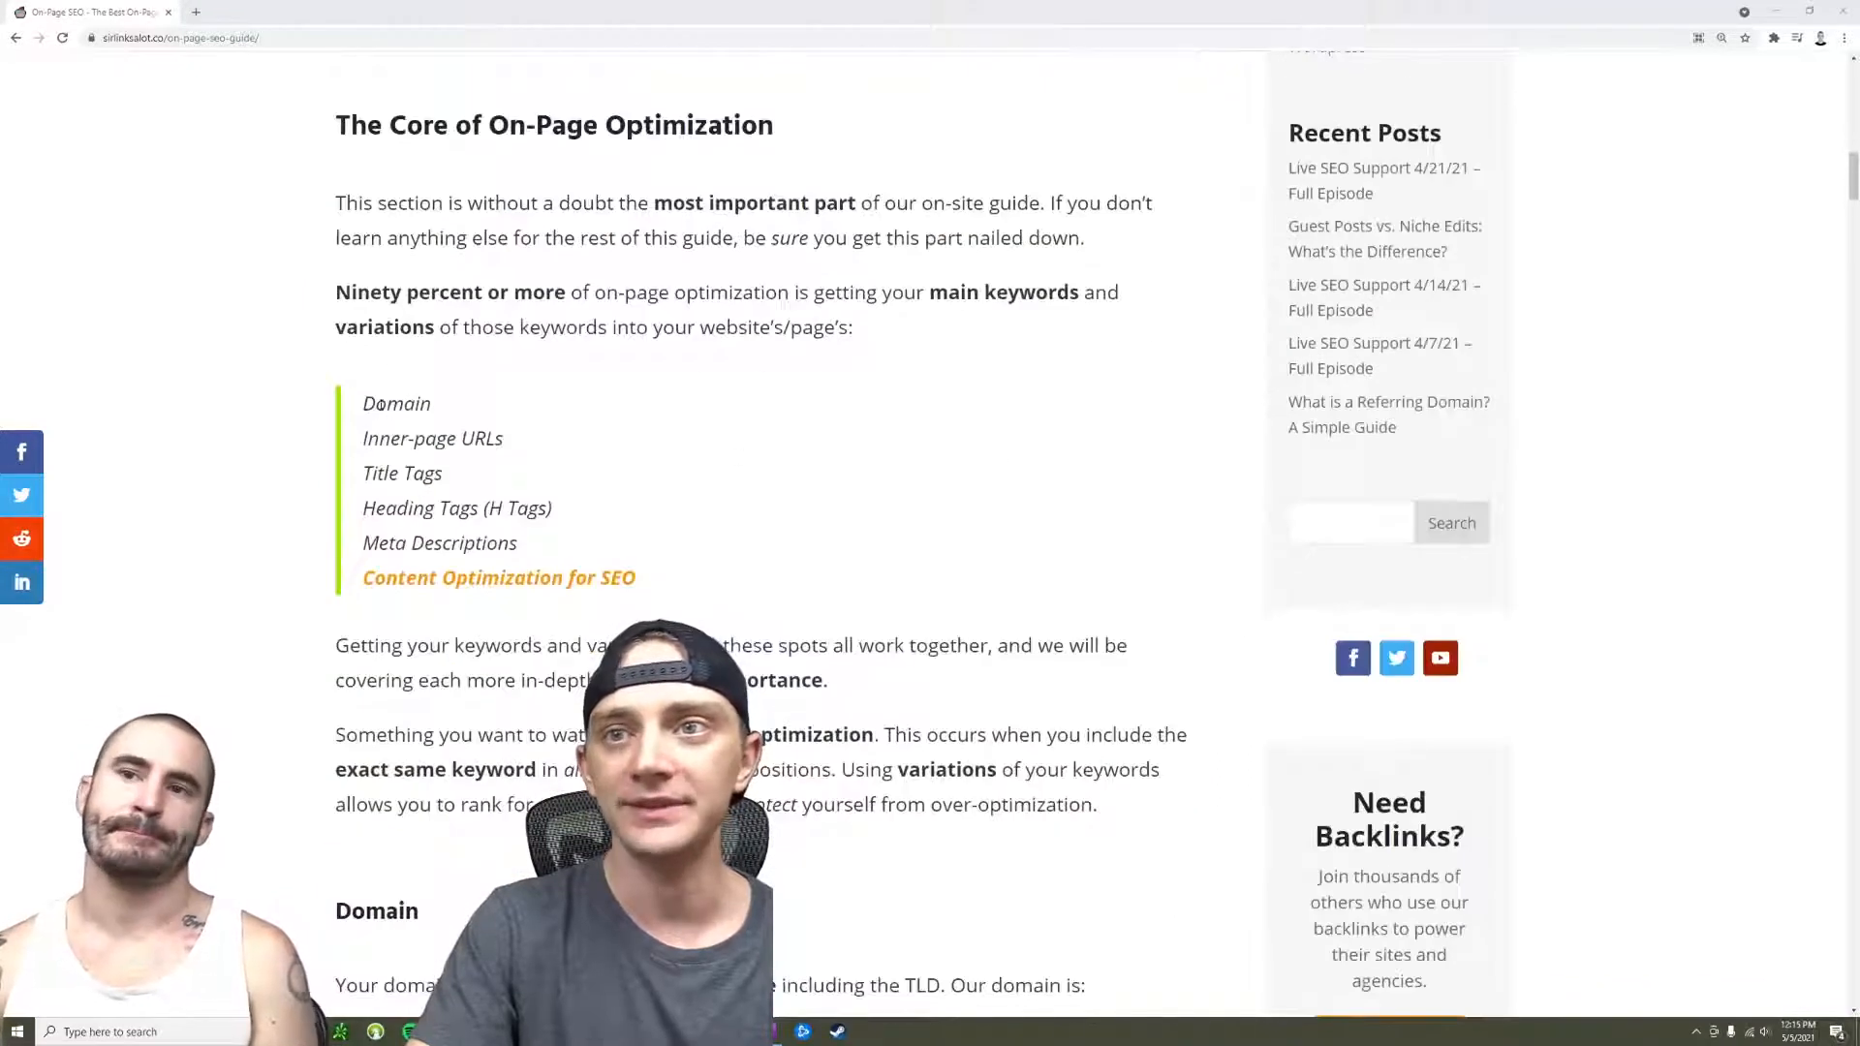
{"action": "scroll", "scroll_direction": "up", "scroll_amount": 3}
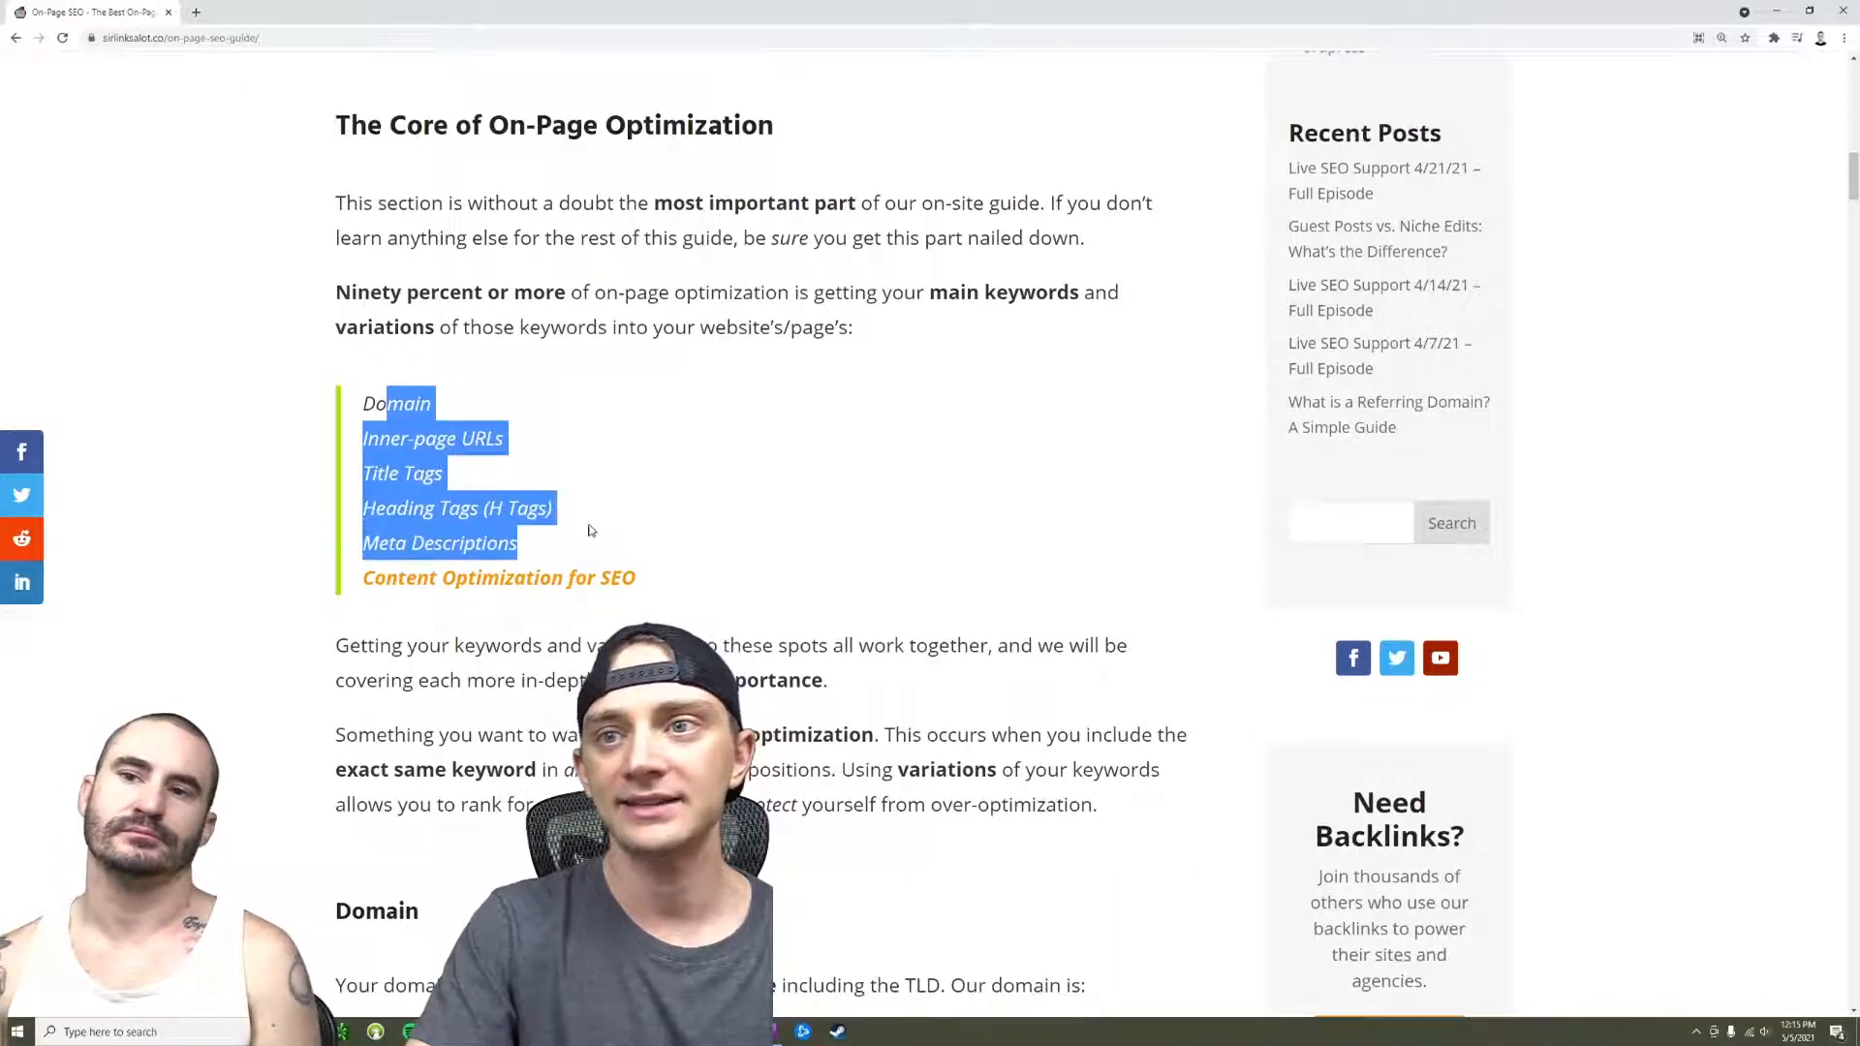
Highlight the keyword placement list from Domain to Meta Descriptions, then continue down the list
{"action": "left_click", "coordinate": [592, 527]}
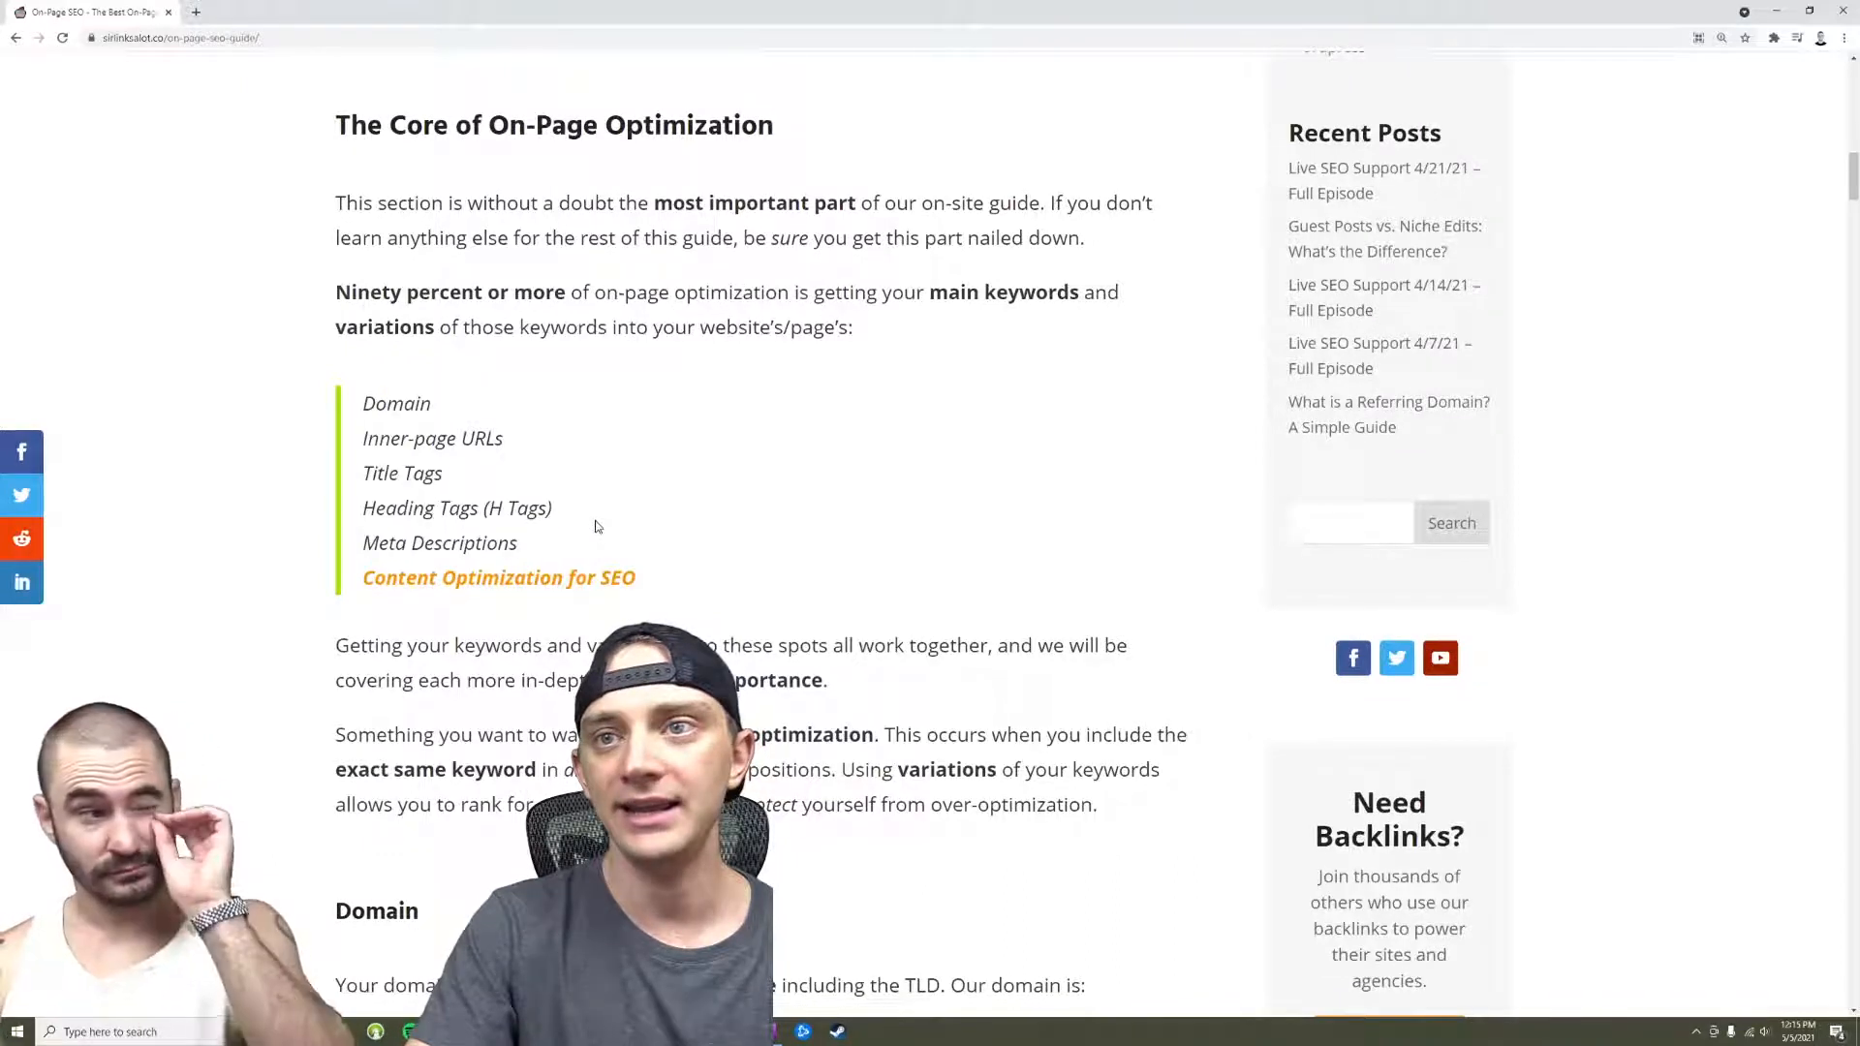
{"action": "left_click_drag", "start_coordinate": [362, 403], "coordinate": [515, 543]}
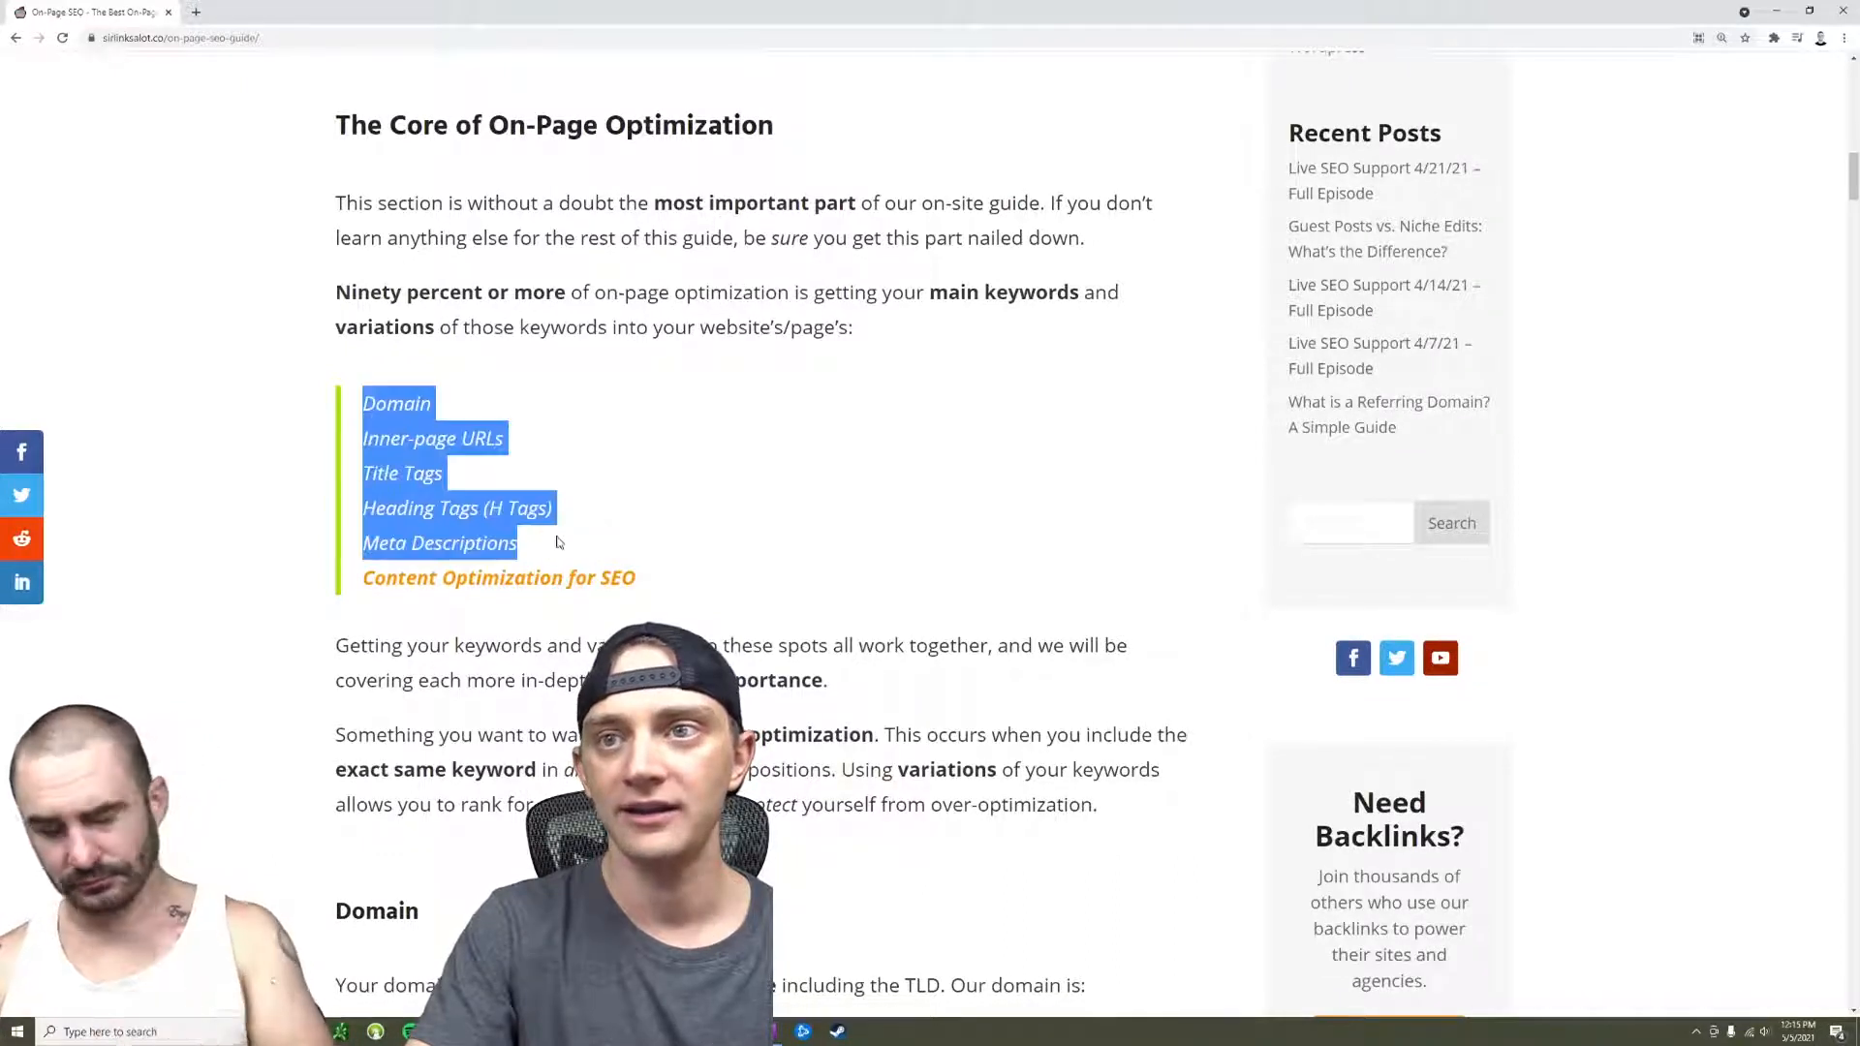
{"action": "mouse_move", "coordinate": [616, 491]}
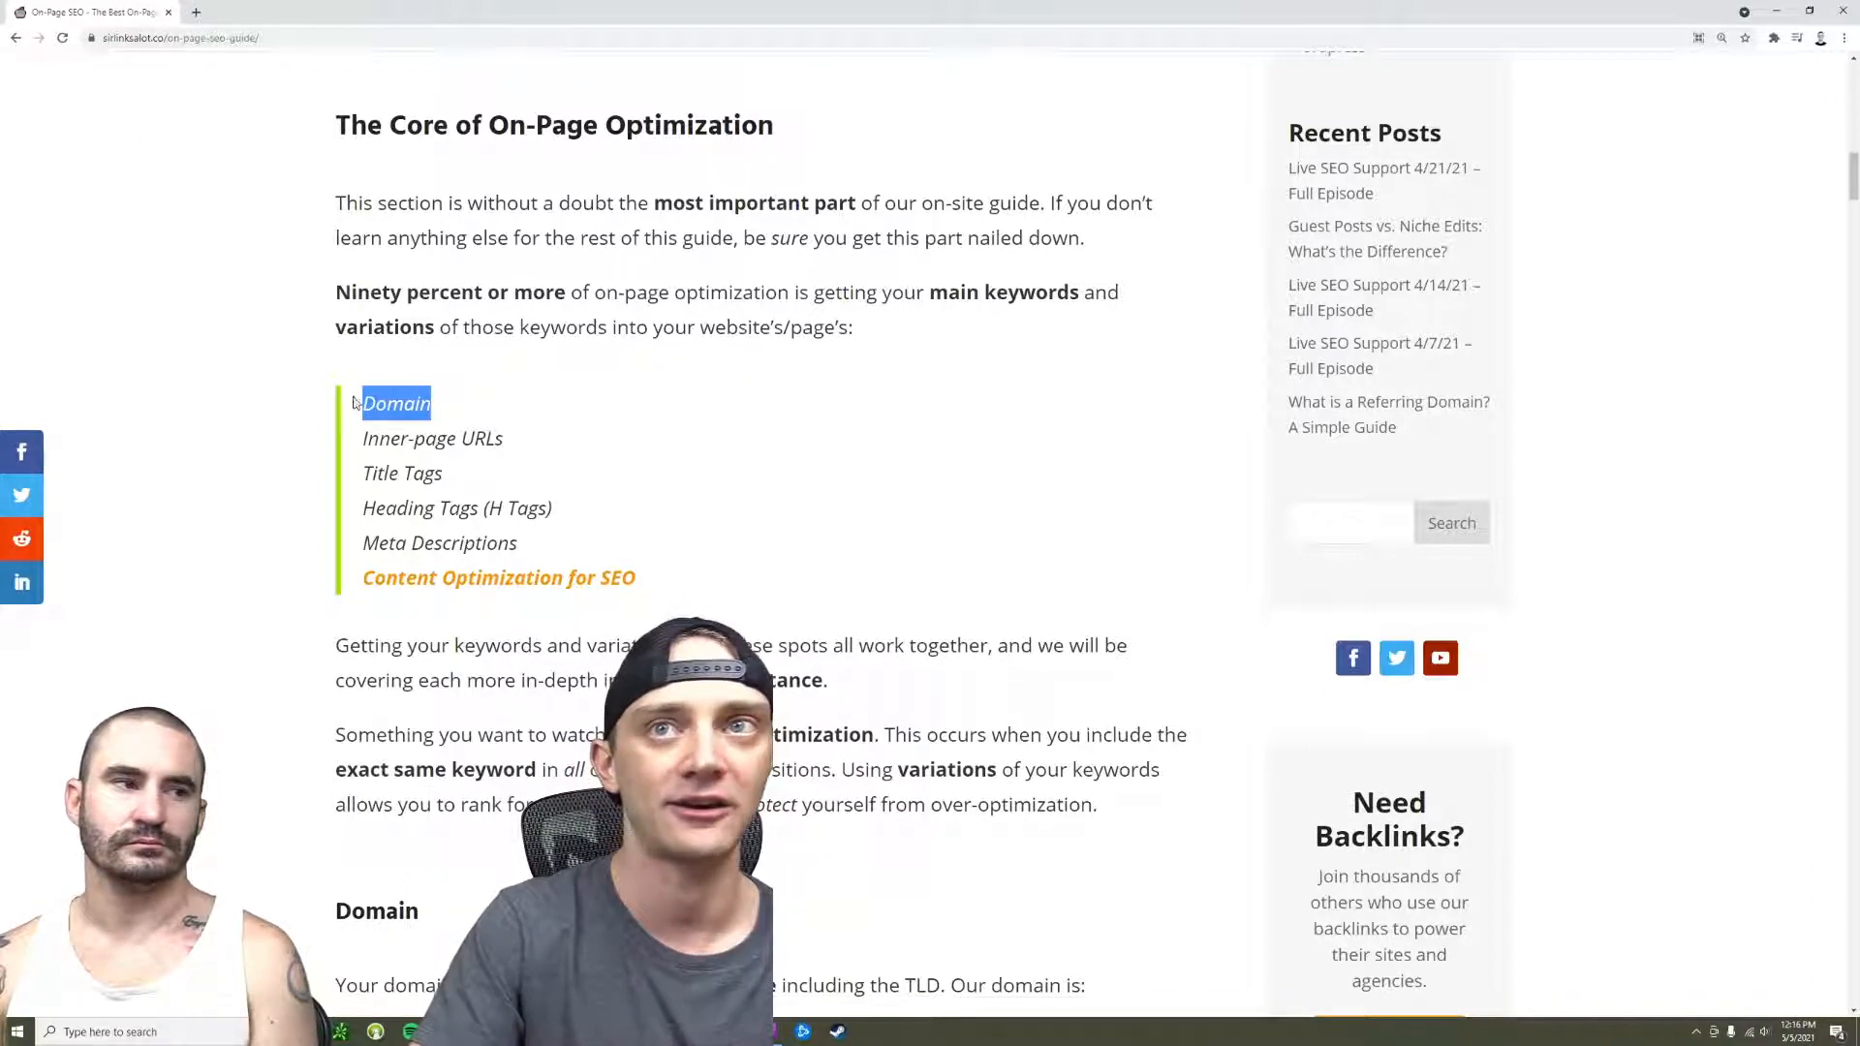
{"action": "scroll", "scroll_direction": "down", "scroll_amount": 3}
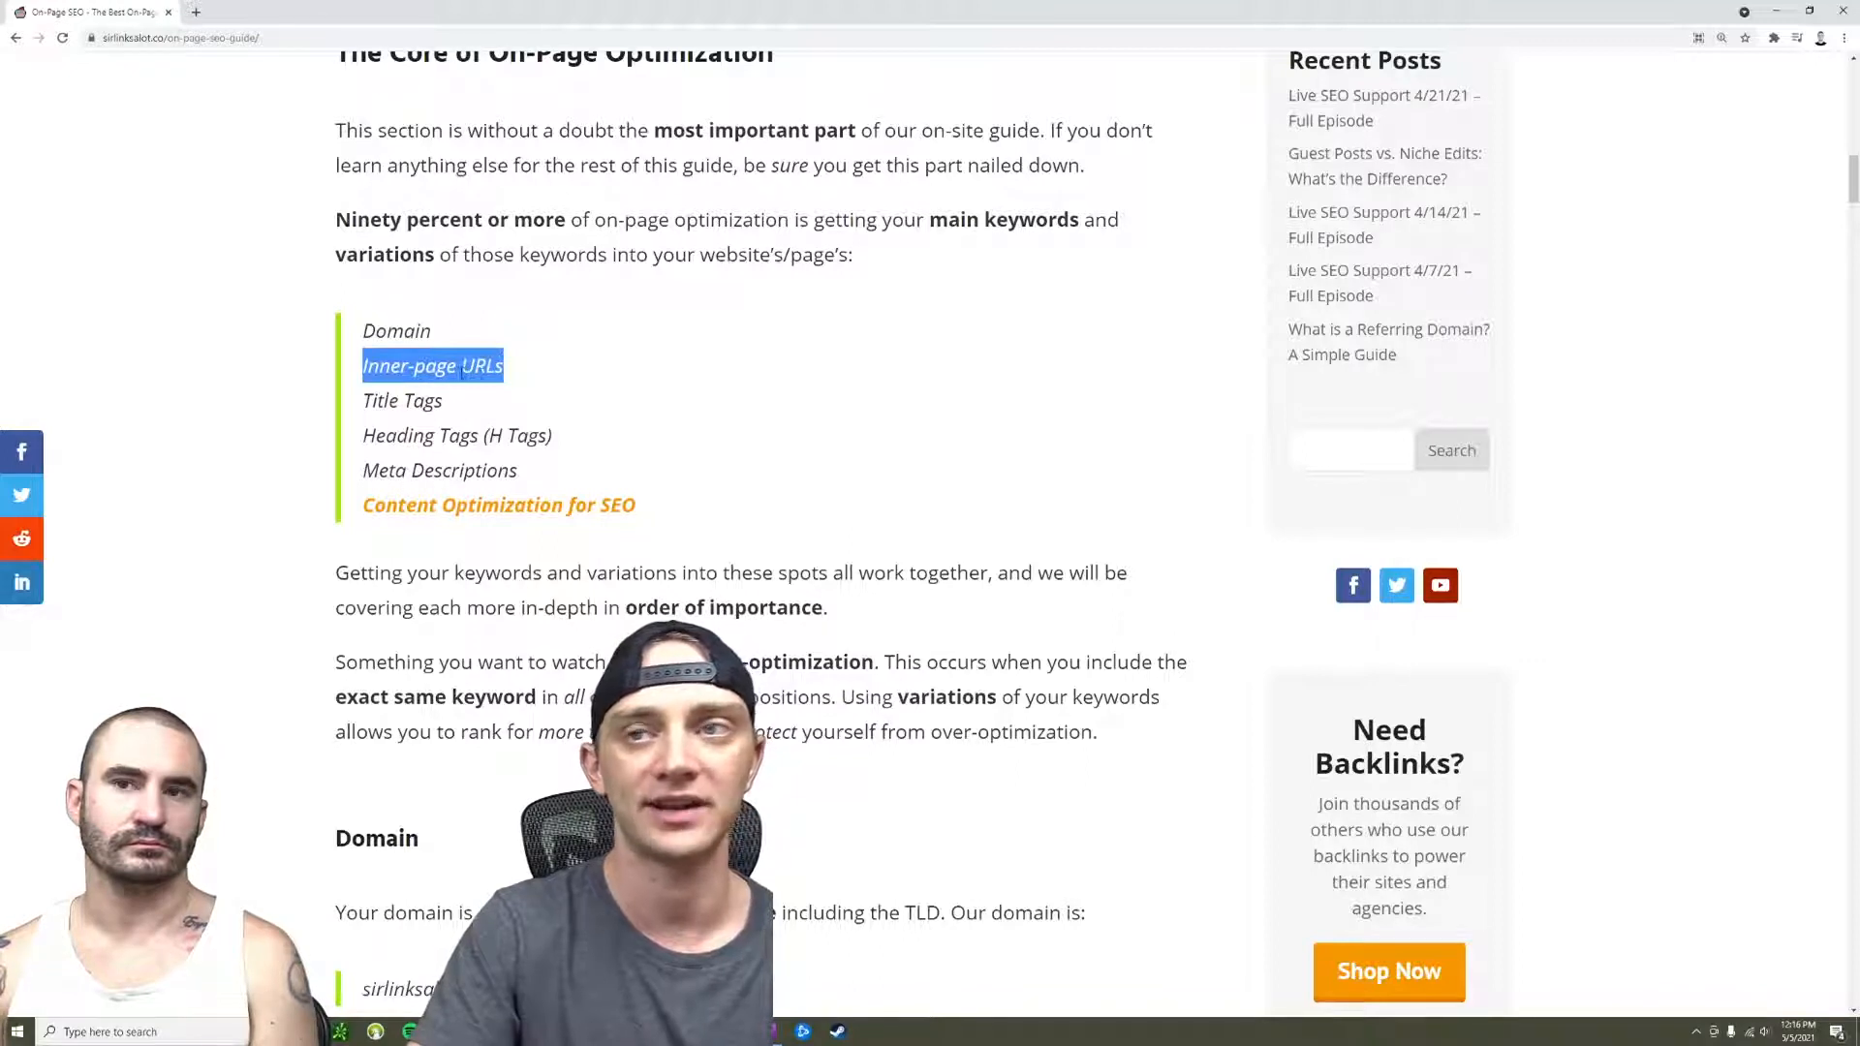
{"action": "scroll", "scroll_direction": "down", "scroll_amount": 3}
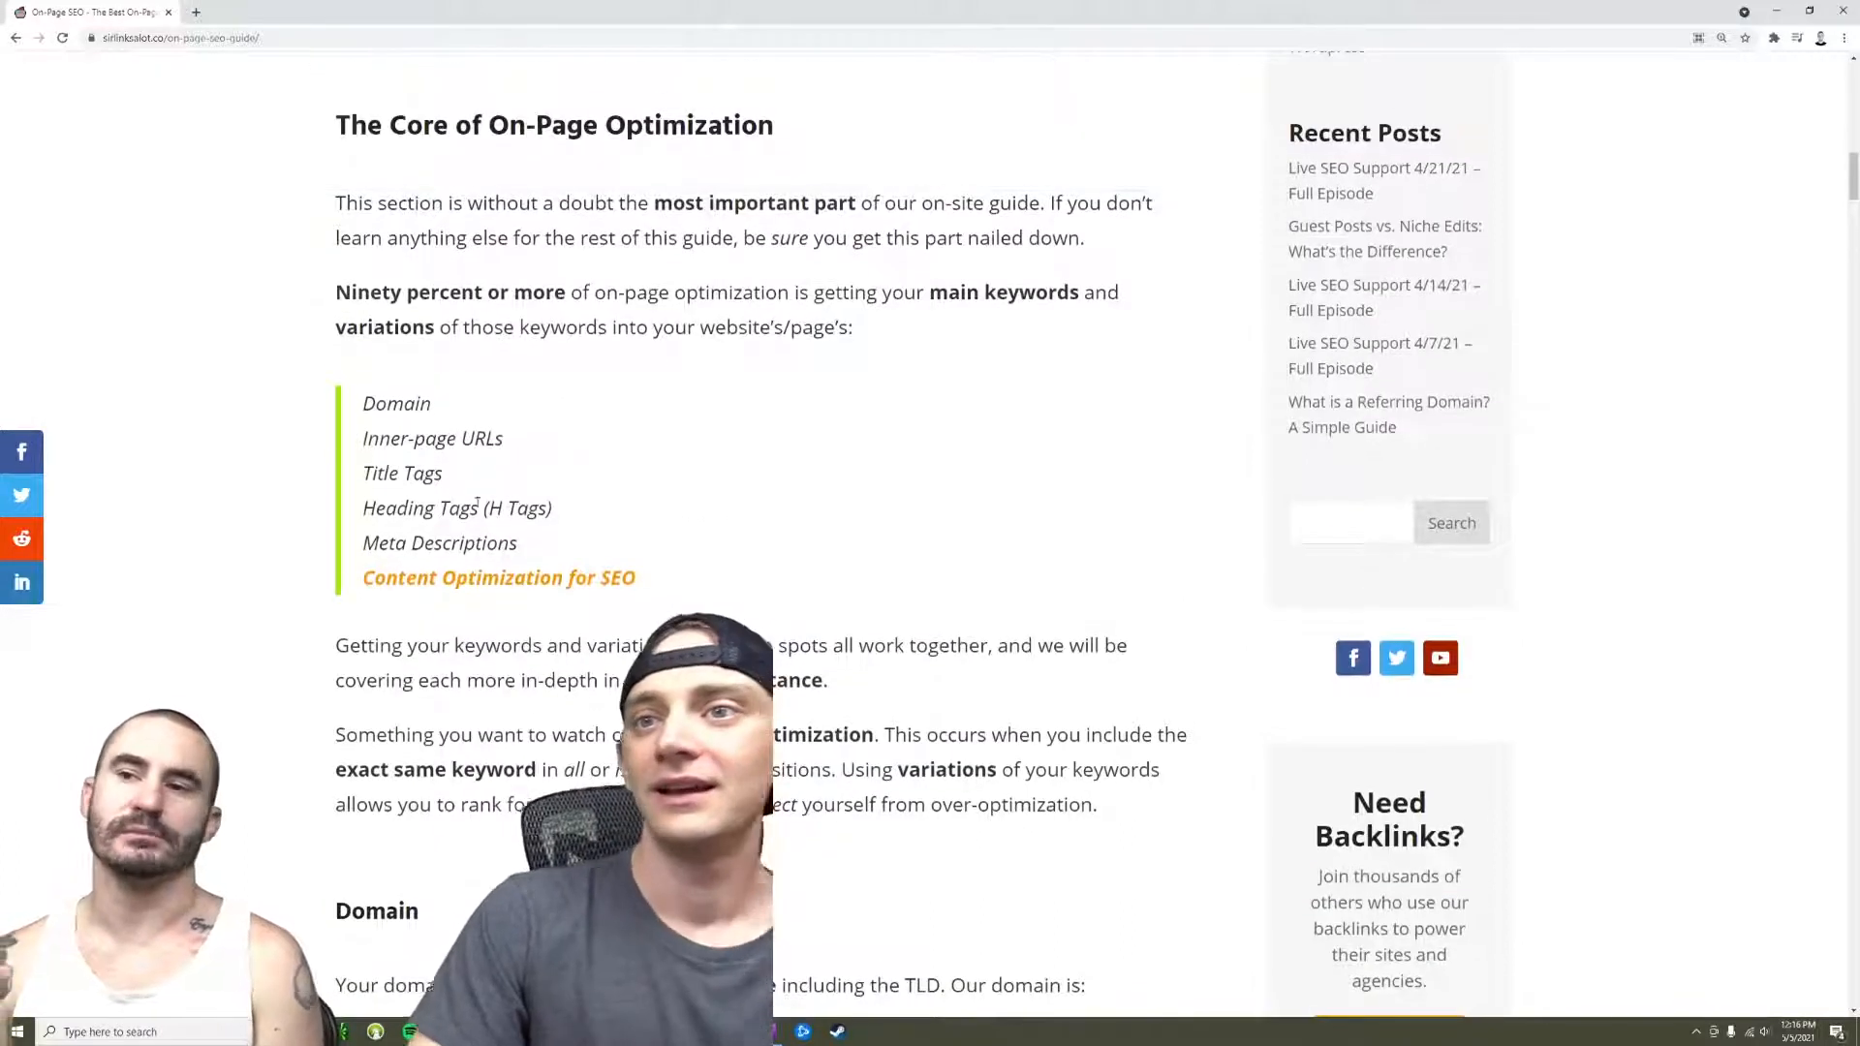
Highlight the keyword list again and the Inner-page URLs item while discussing it
{"action": "left_click_drag", "start_coordinate": [362, 403], "coordinate": [500, 543]}
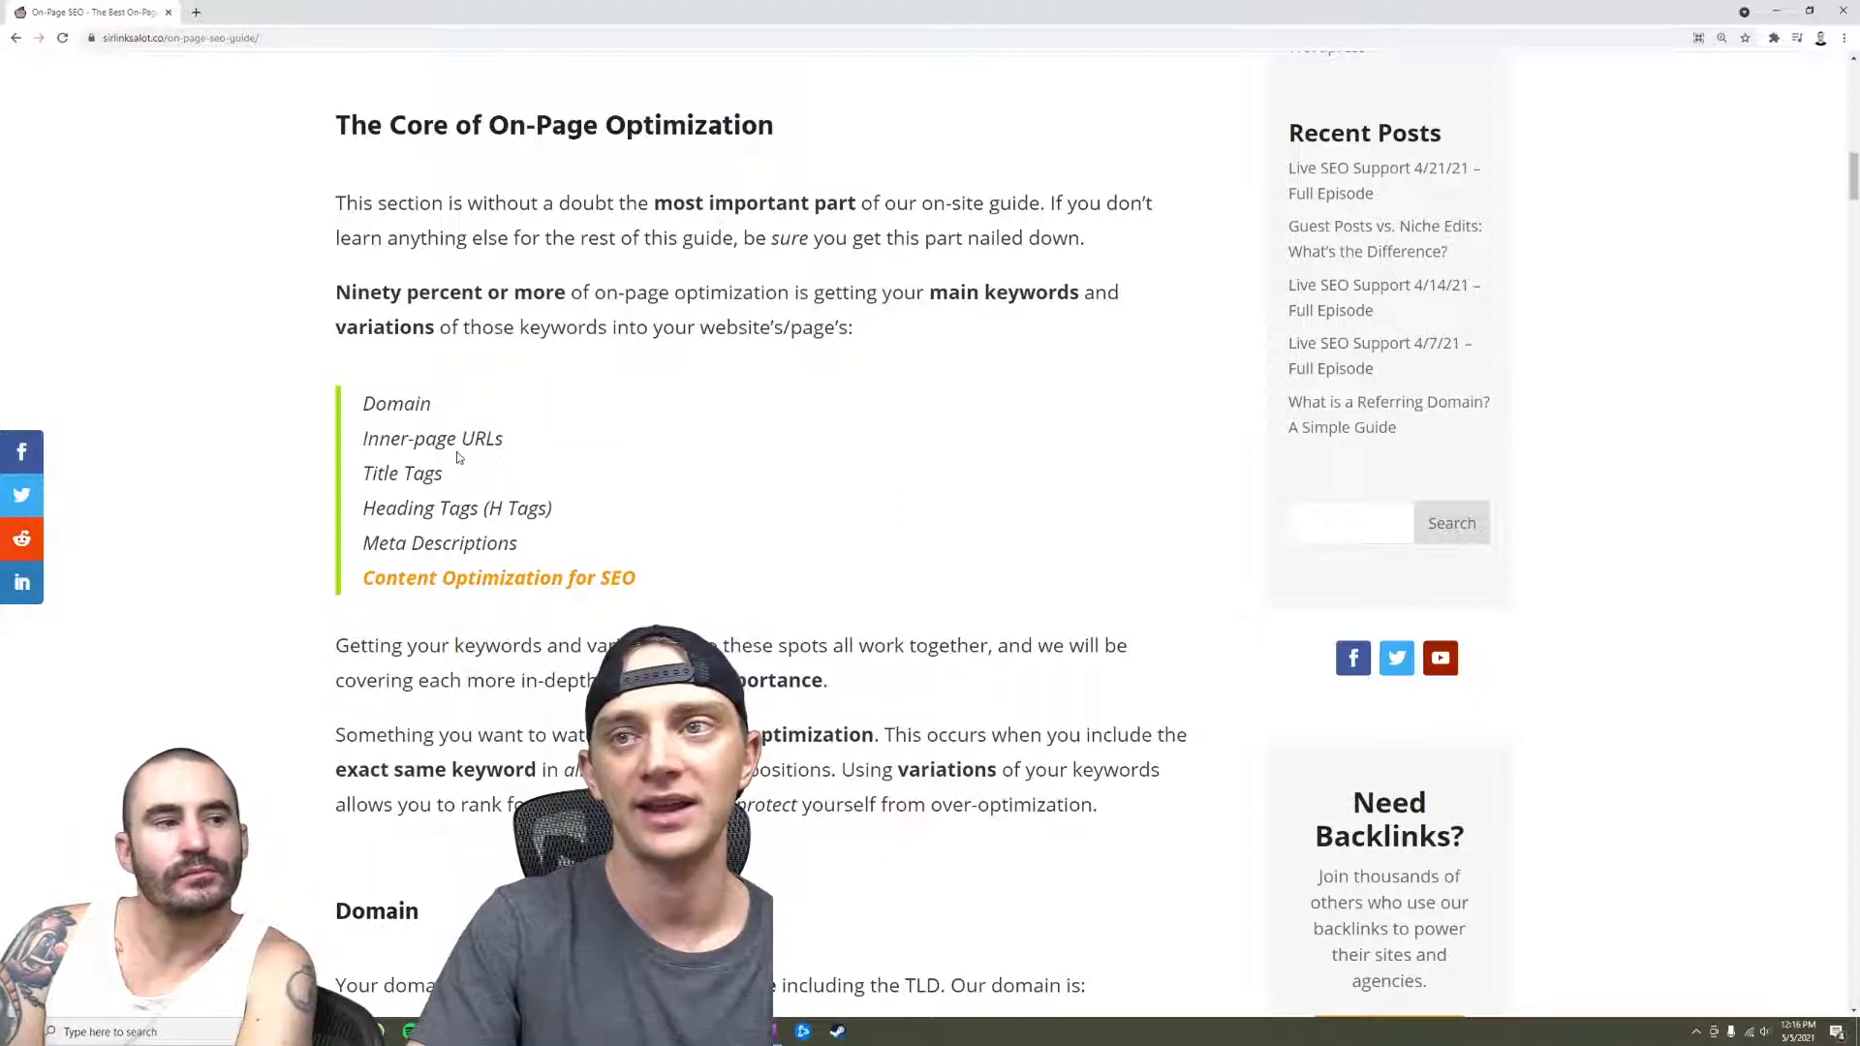
{"action": "double_click", "coordinate": [401, 473]}
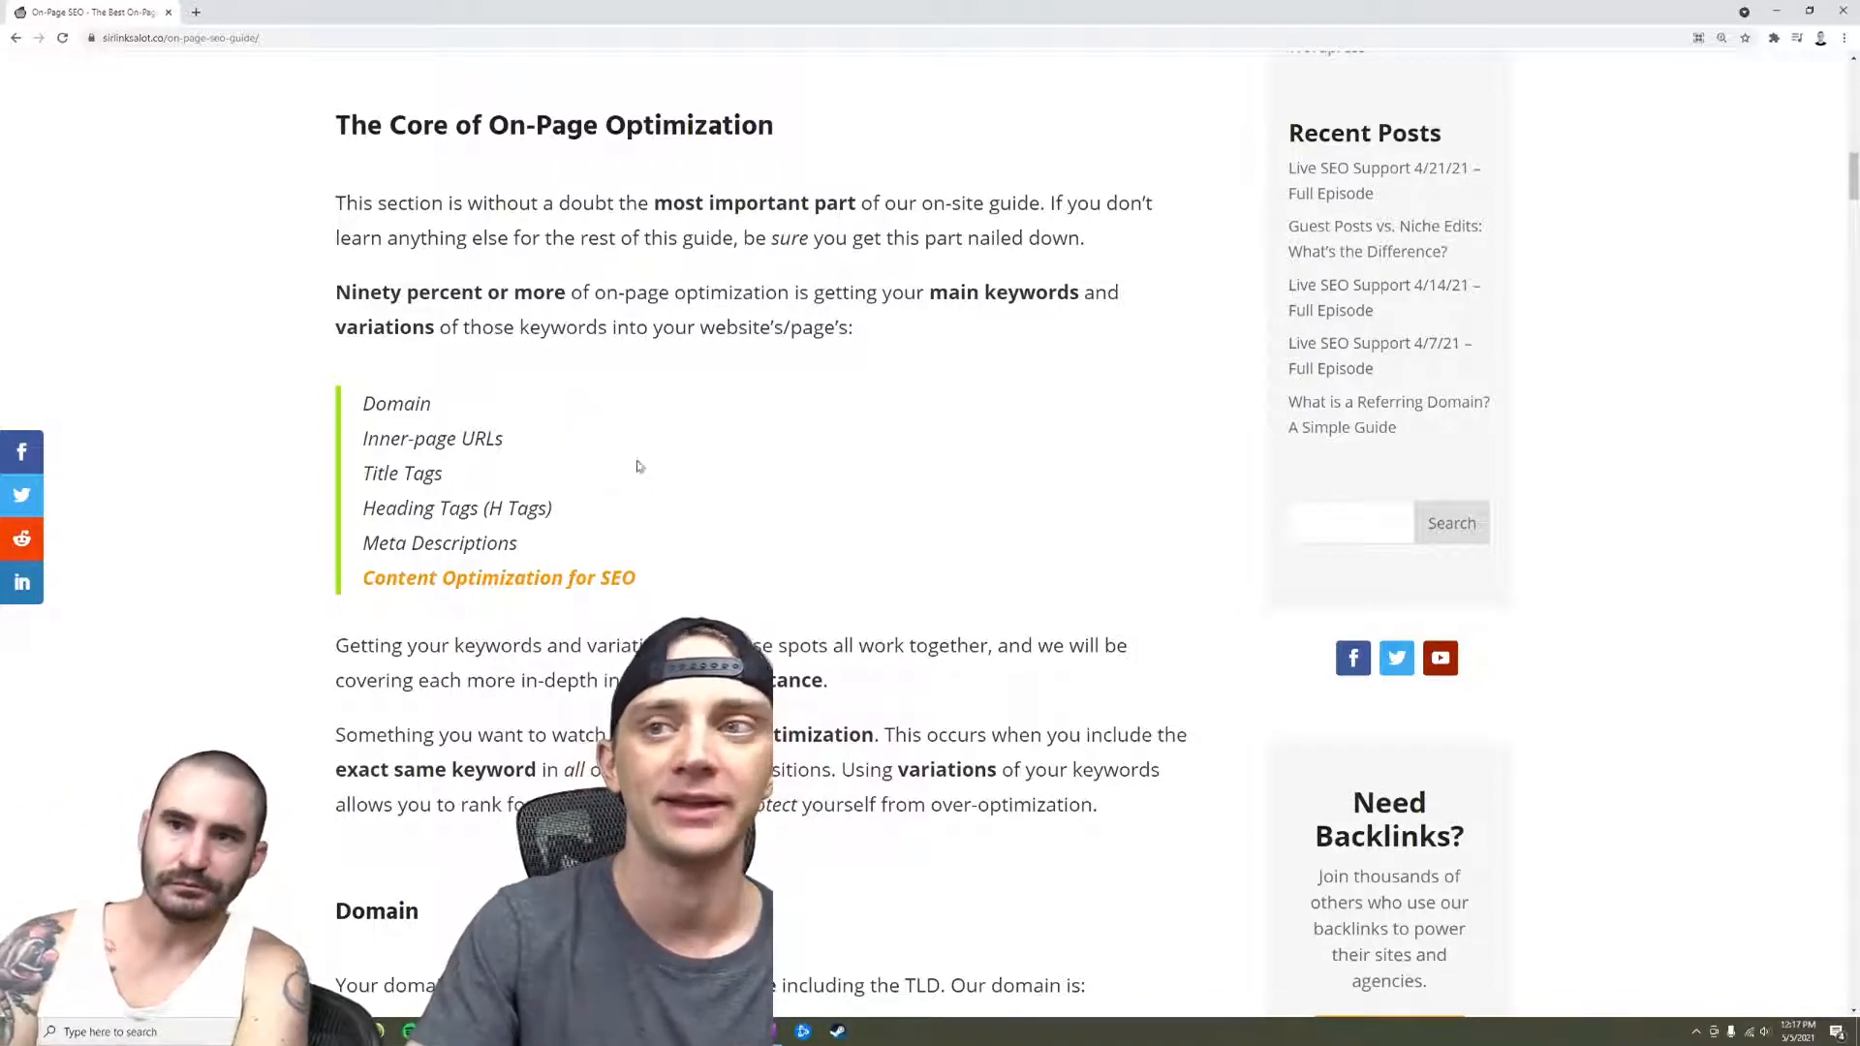
Scroll down past the core section to the Page Speed Optimization heading
{"action": "scroll", "scroll_direction": "down", "scroll_amount": 3}
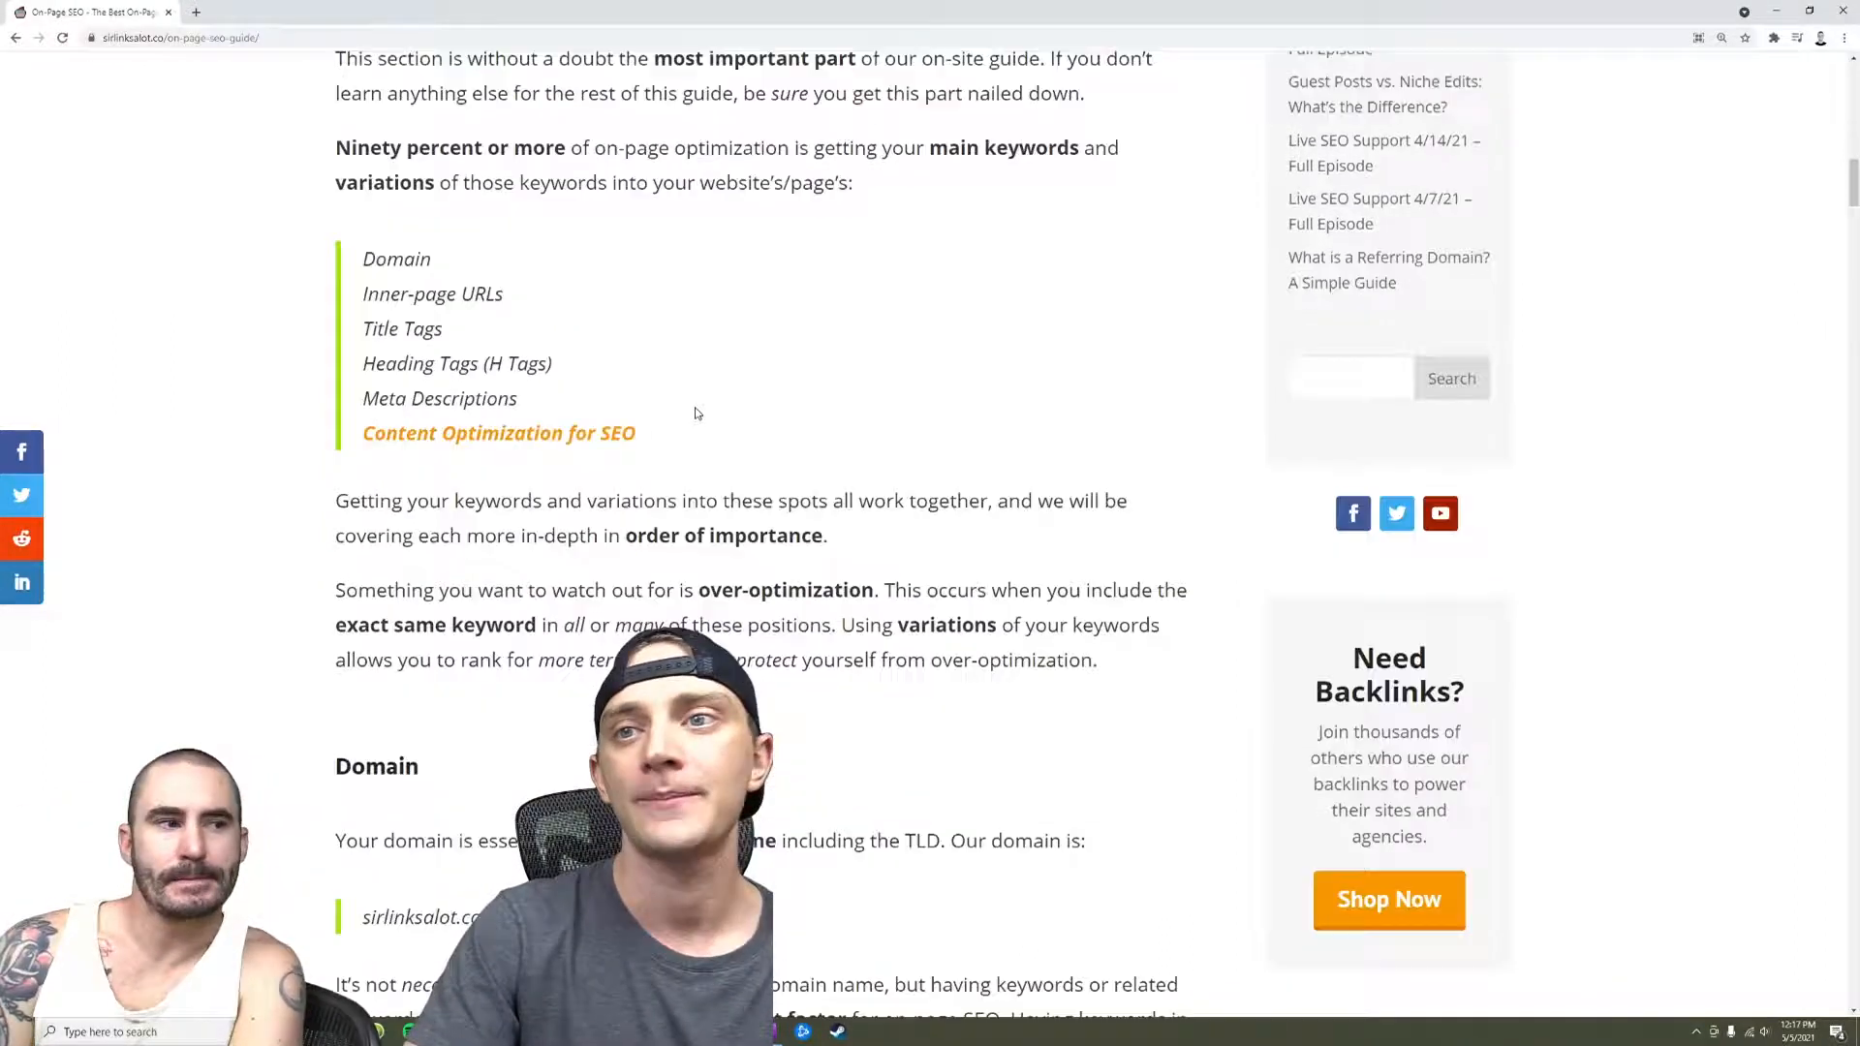
{"action": "scroll", "scroll_direction": "down", "scroll_amount": 3}
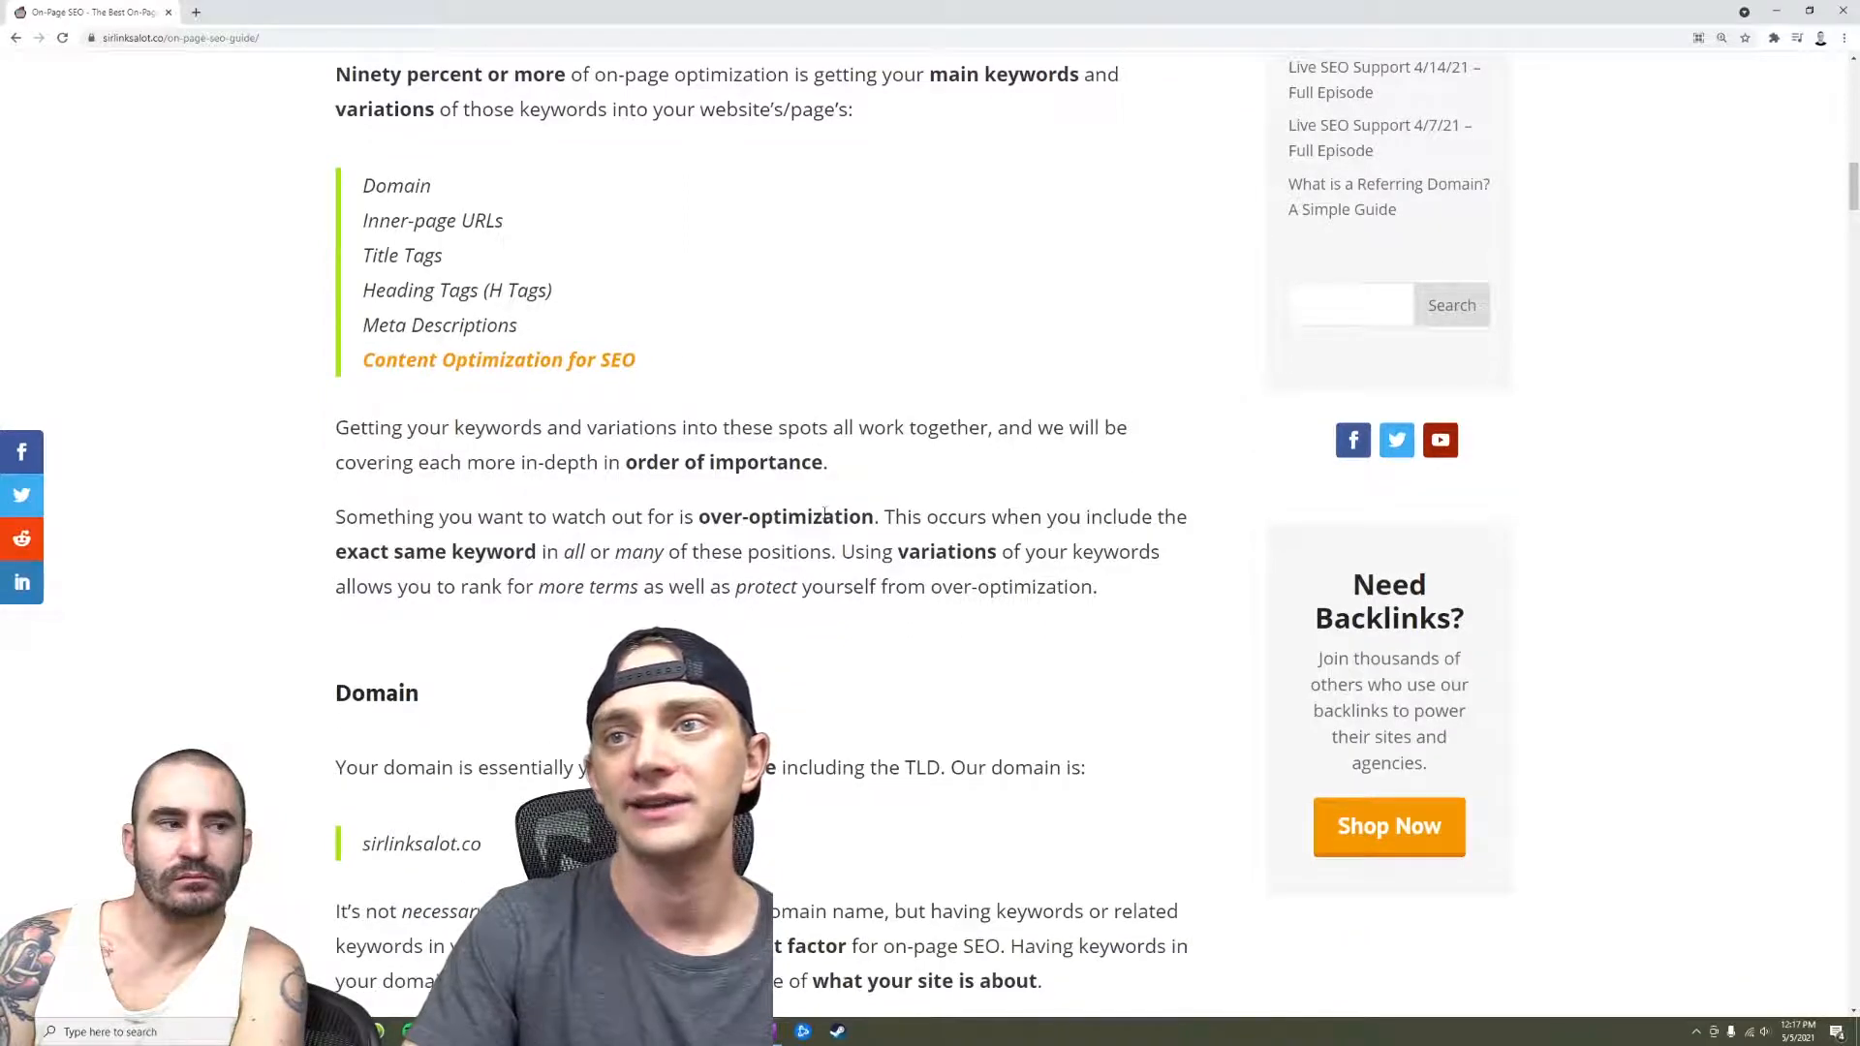
{"action": "scroll", "scroll_direction": "down", "scroll_amount": 3}
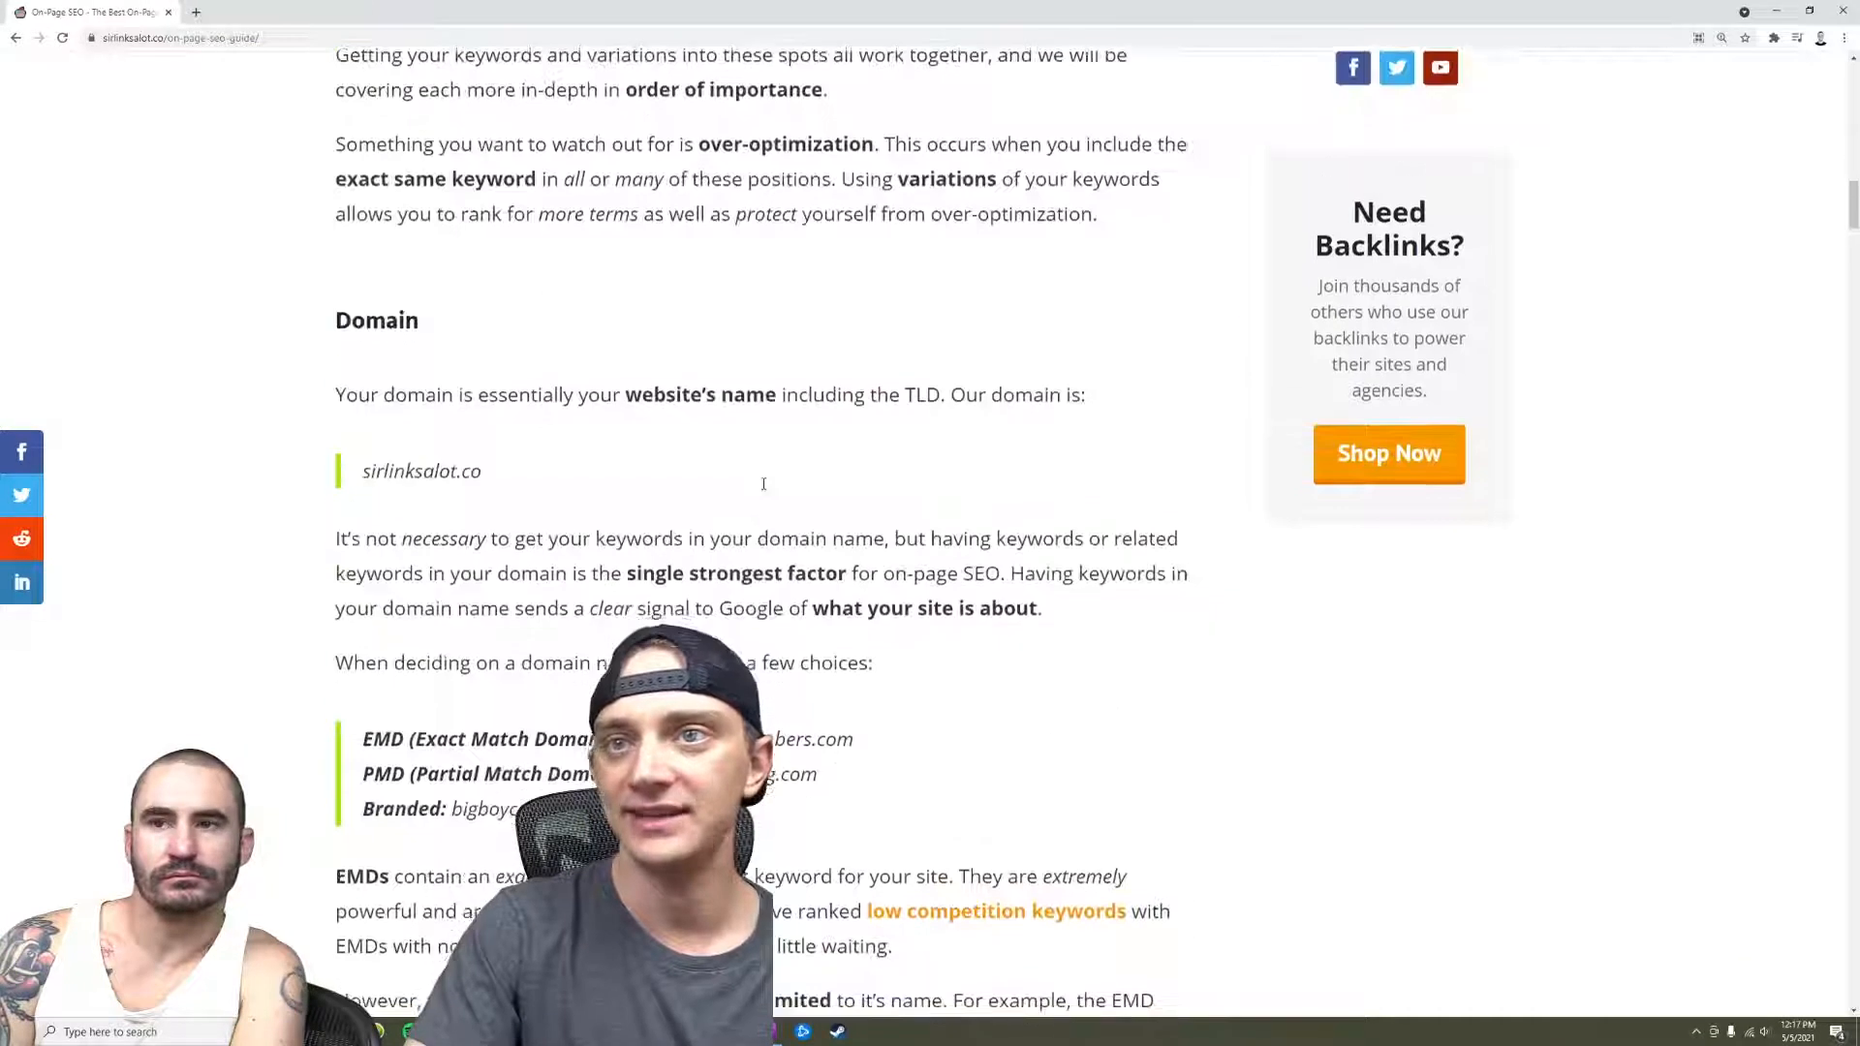
{"action": "scroll", "scroll_direction": "down", "scroll_amount": 3}
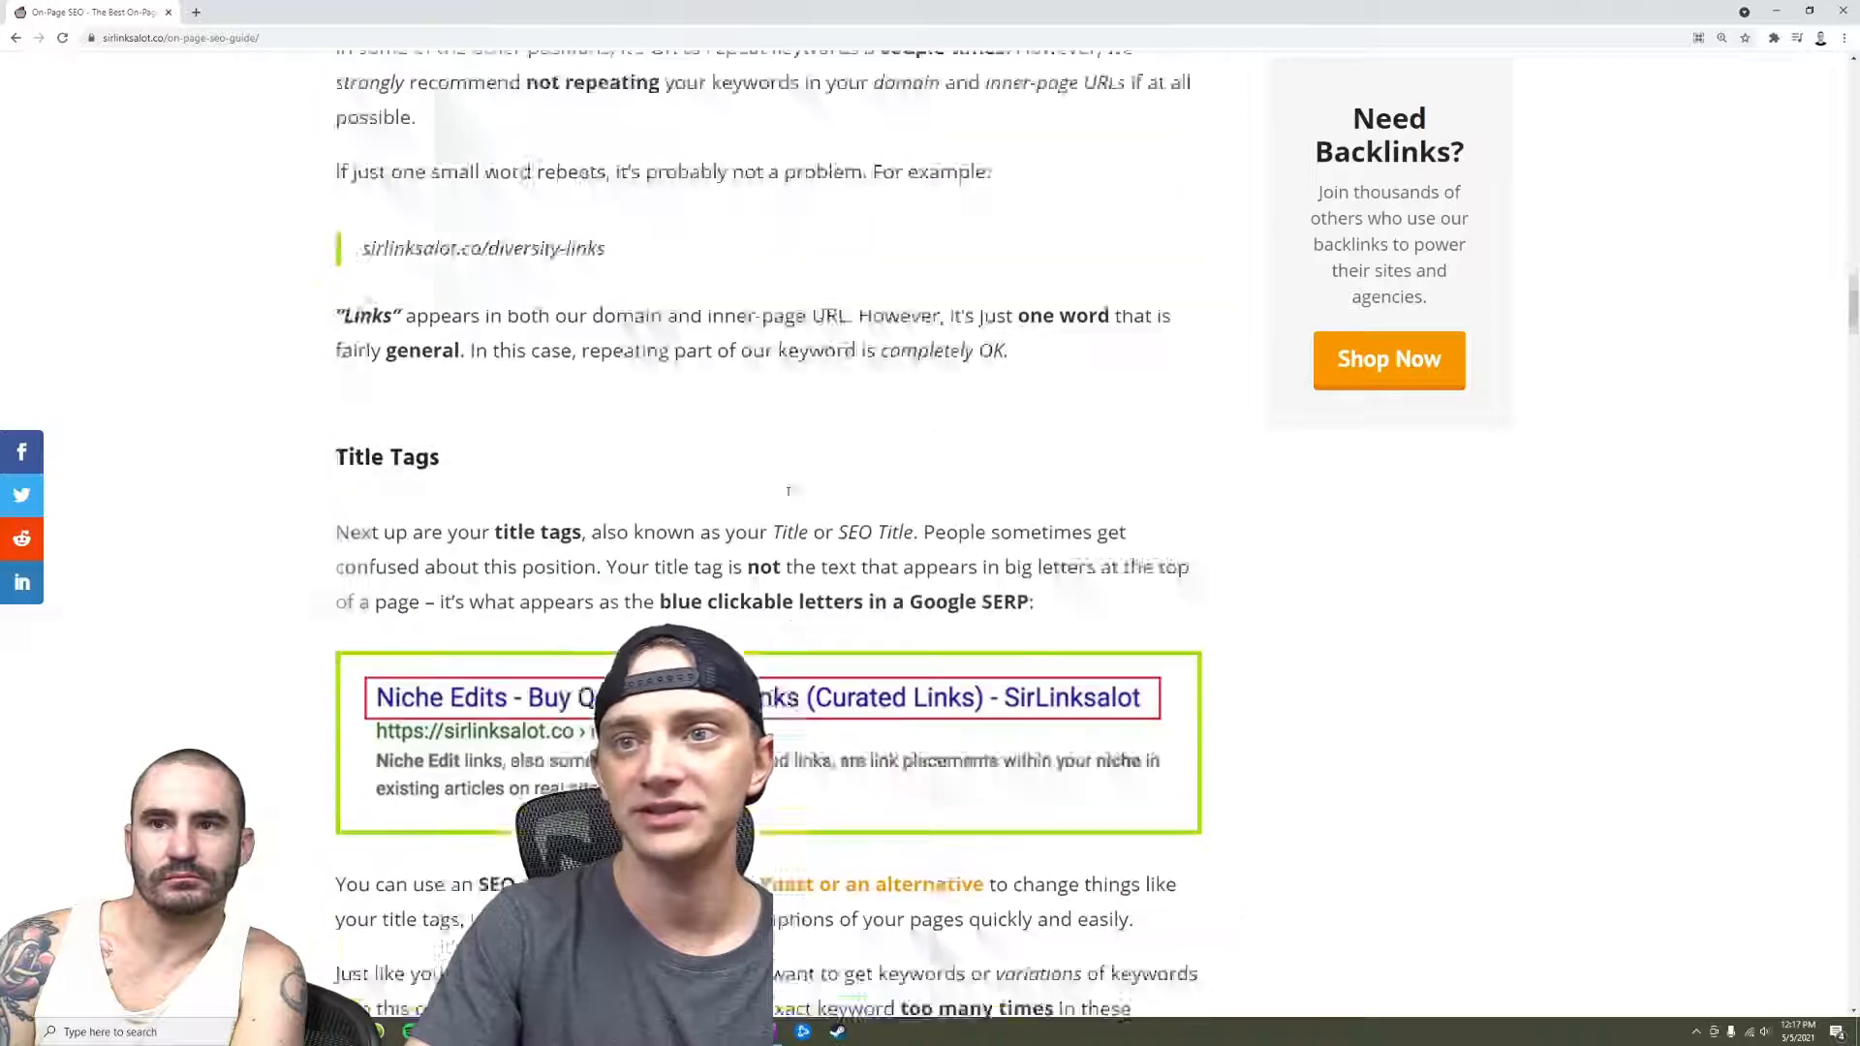
{"action": "scroll", "scroll_direction": "down", "scroll_amount": 3}
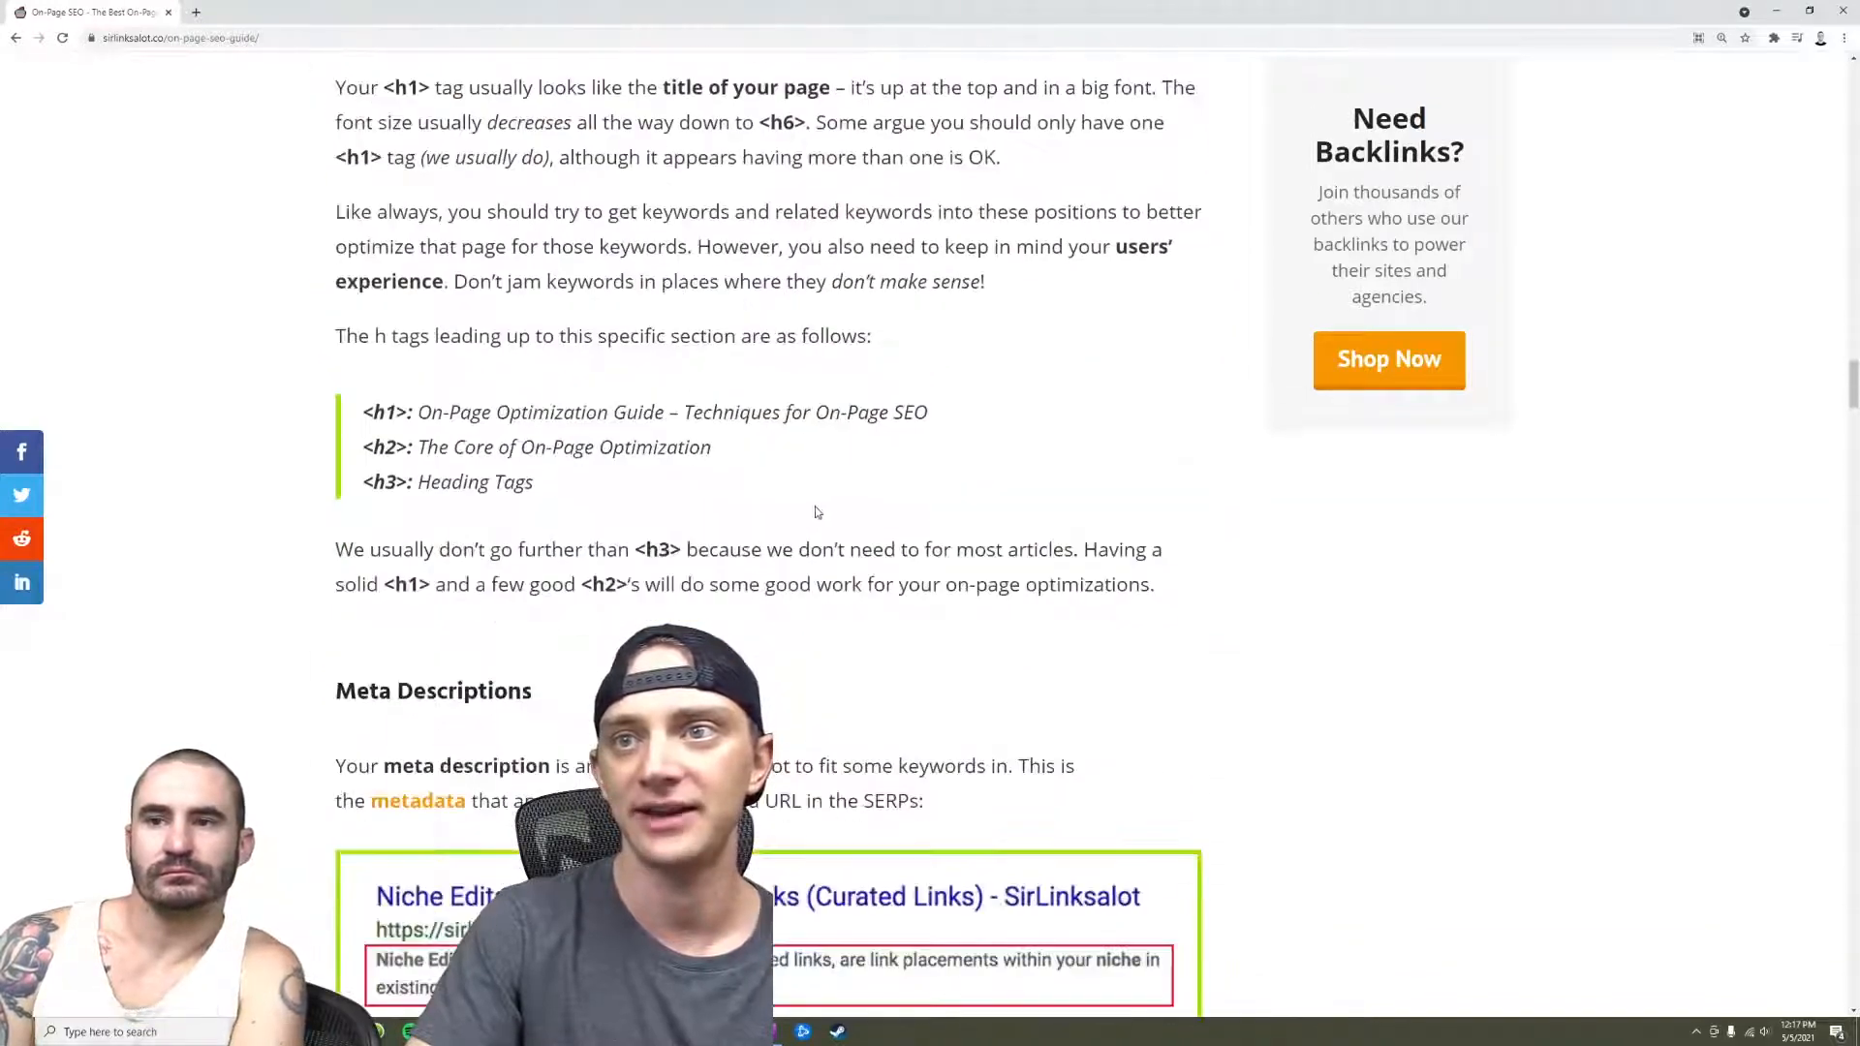
{"action": "scroll", "scroll_direction": "down", "scroll_amount": 3}
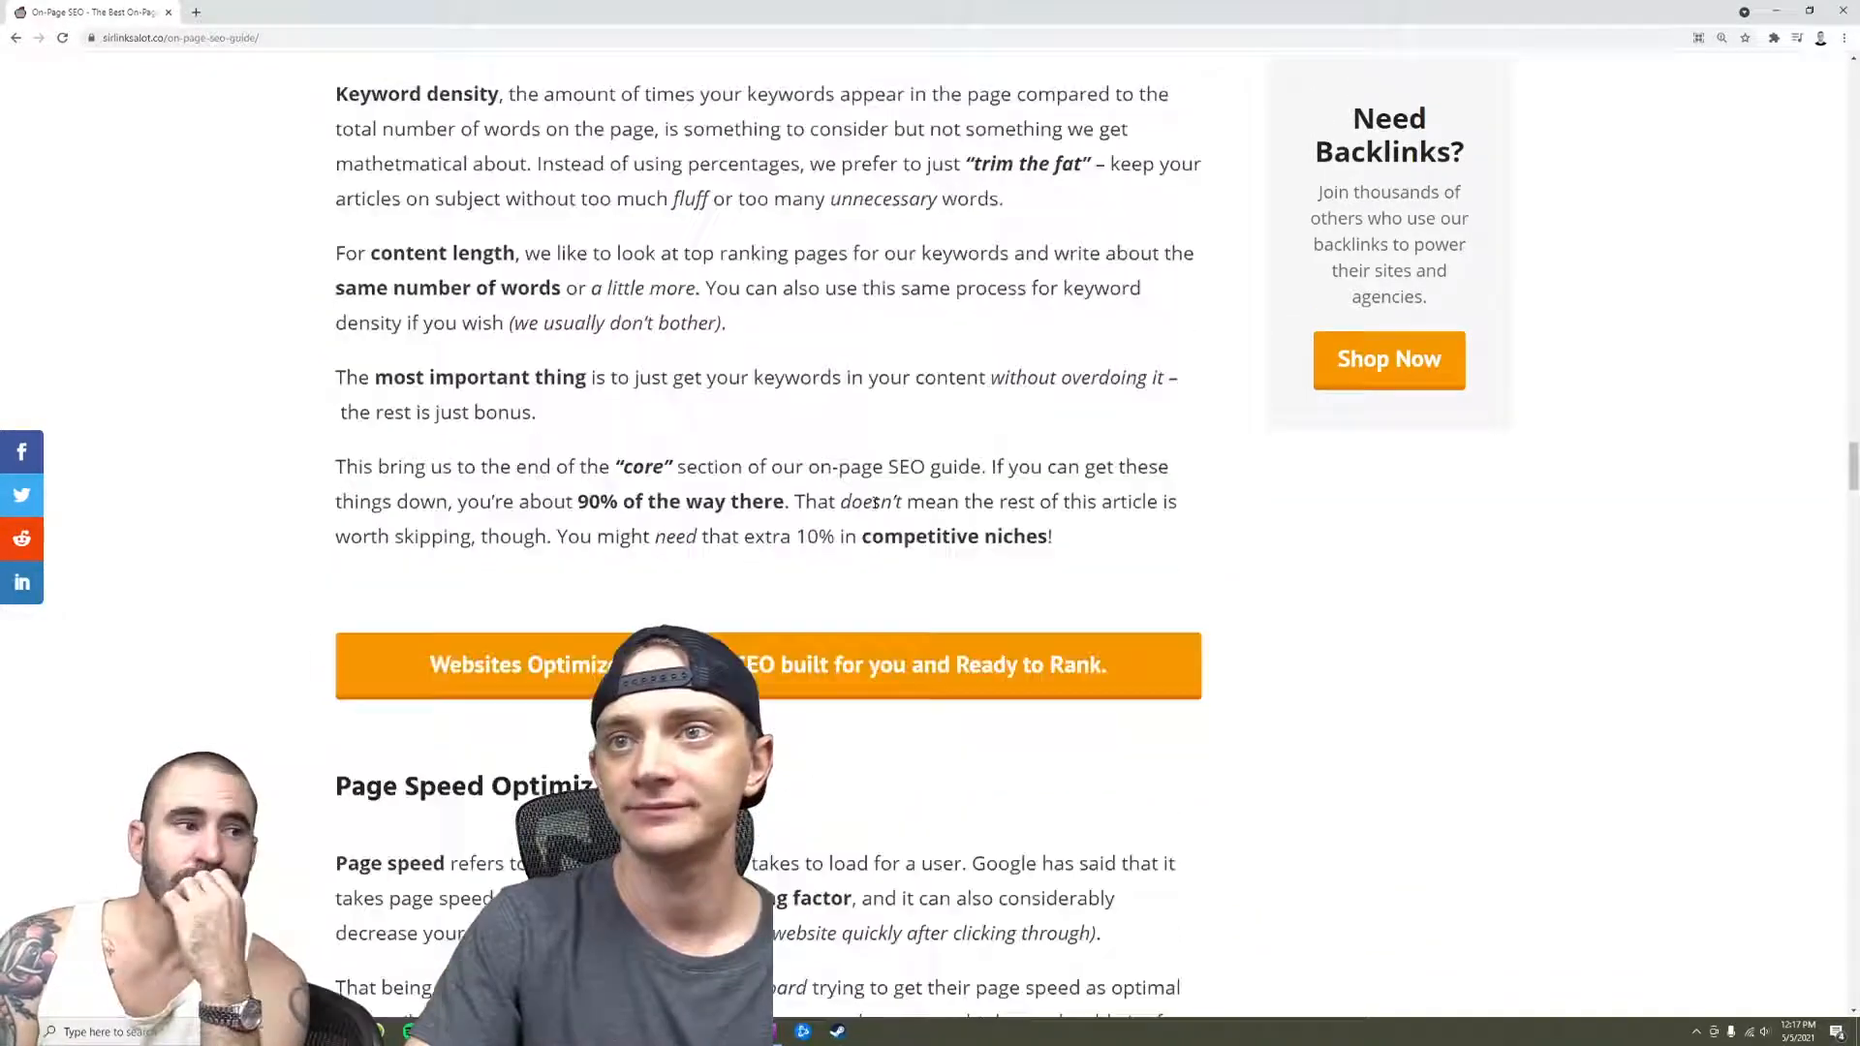
{"action": "scroll", "scroll_direction": "up", "scroll_amount": 3}
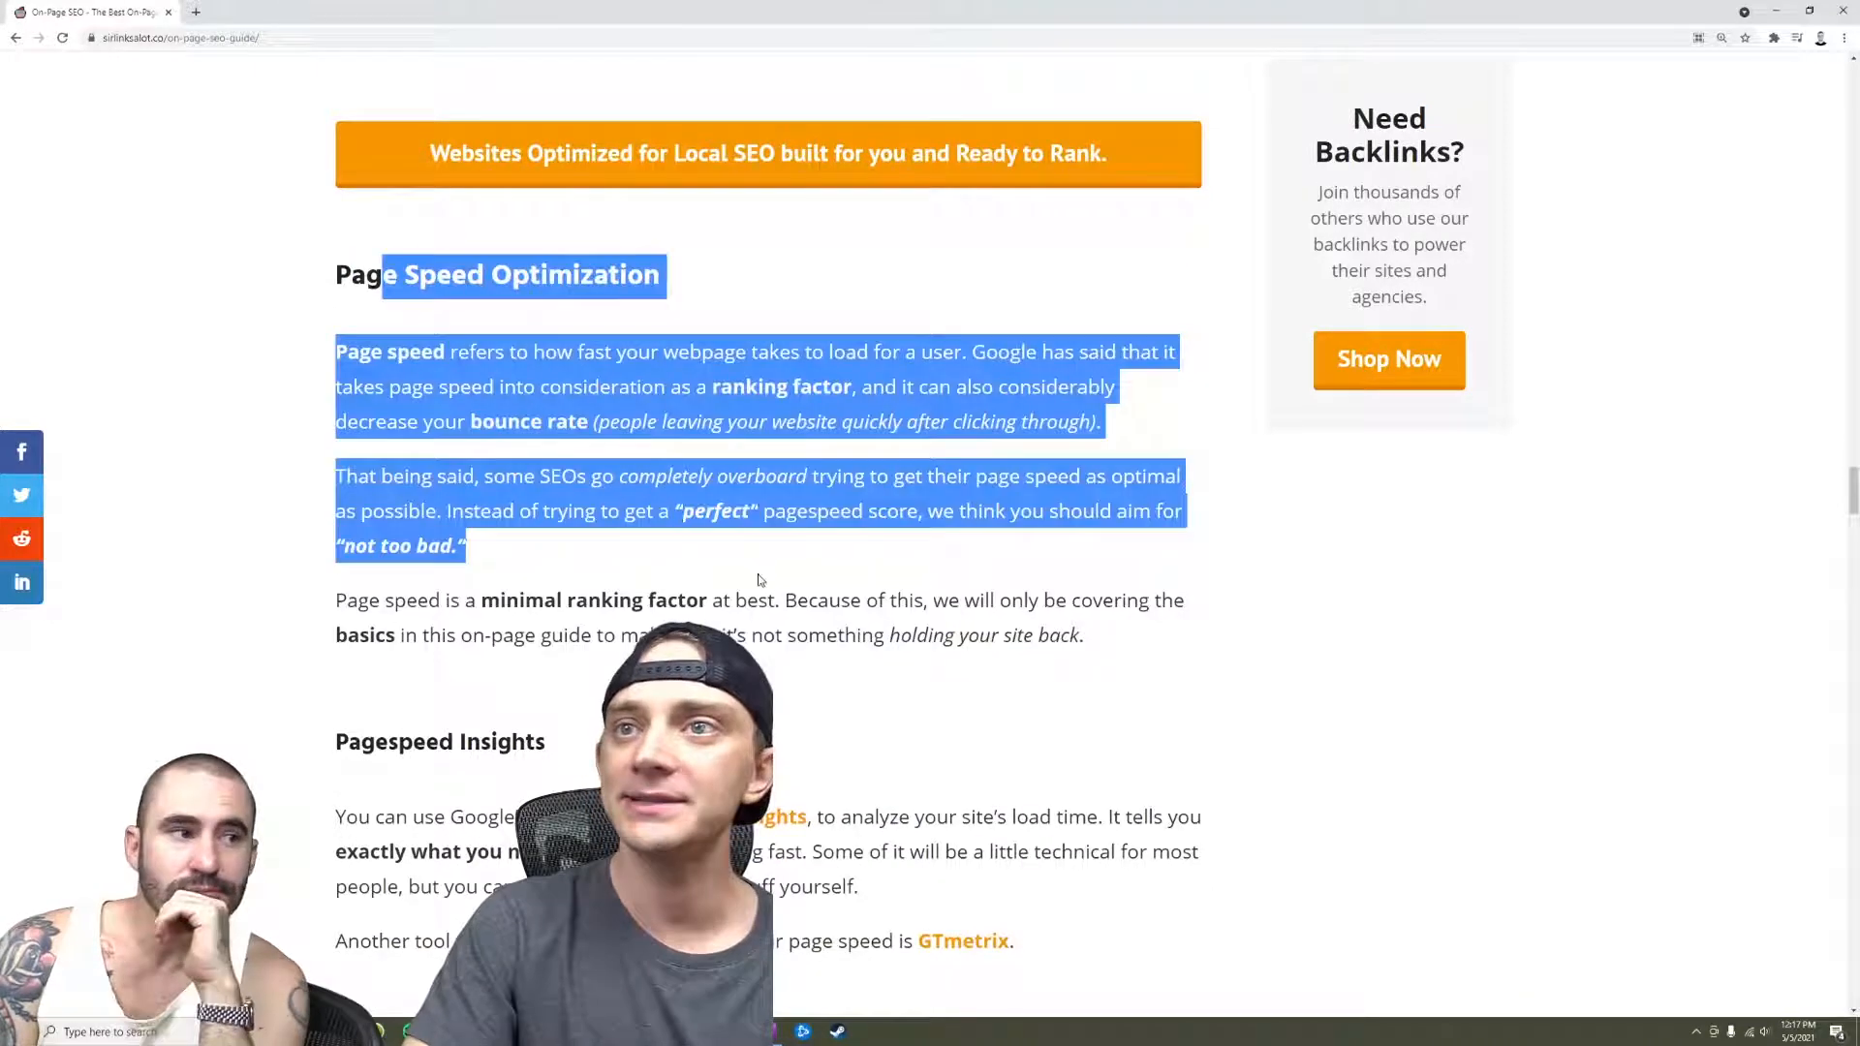
Highlight the Page Speed Optimization heading and opening paragraphs, then clear the highlight
{"action": "left_click", "coordinate": [759, 579]}
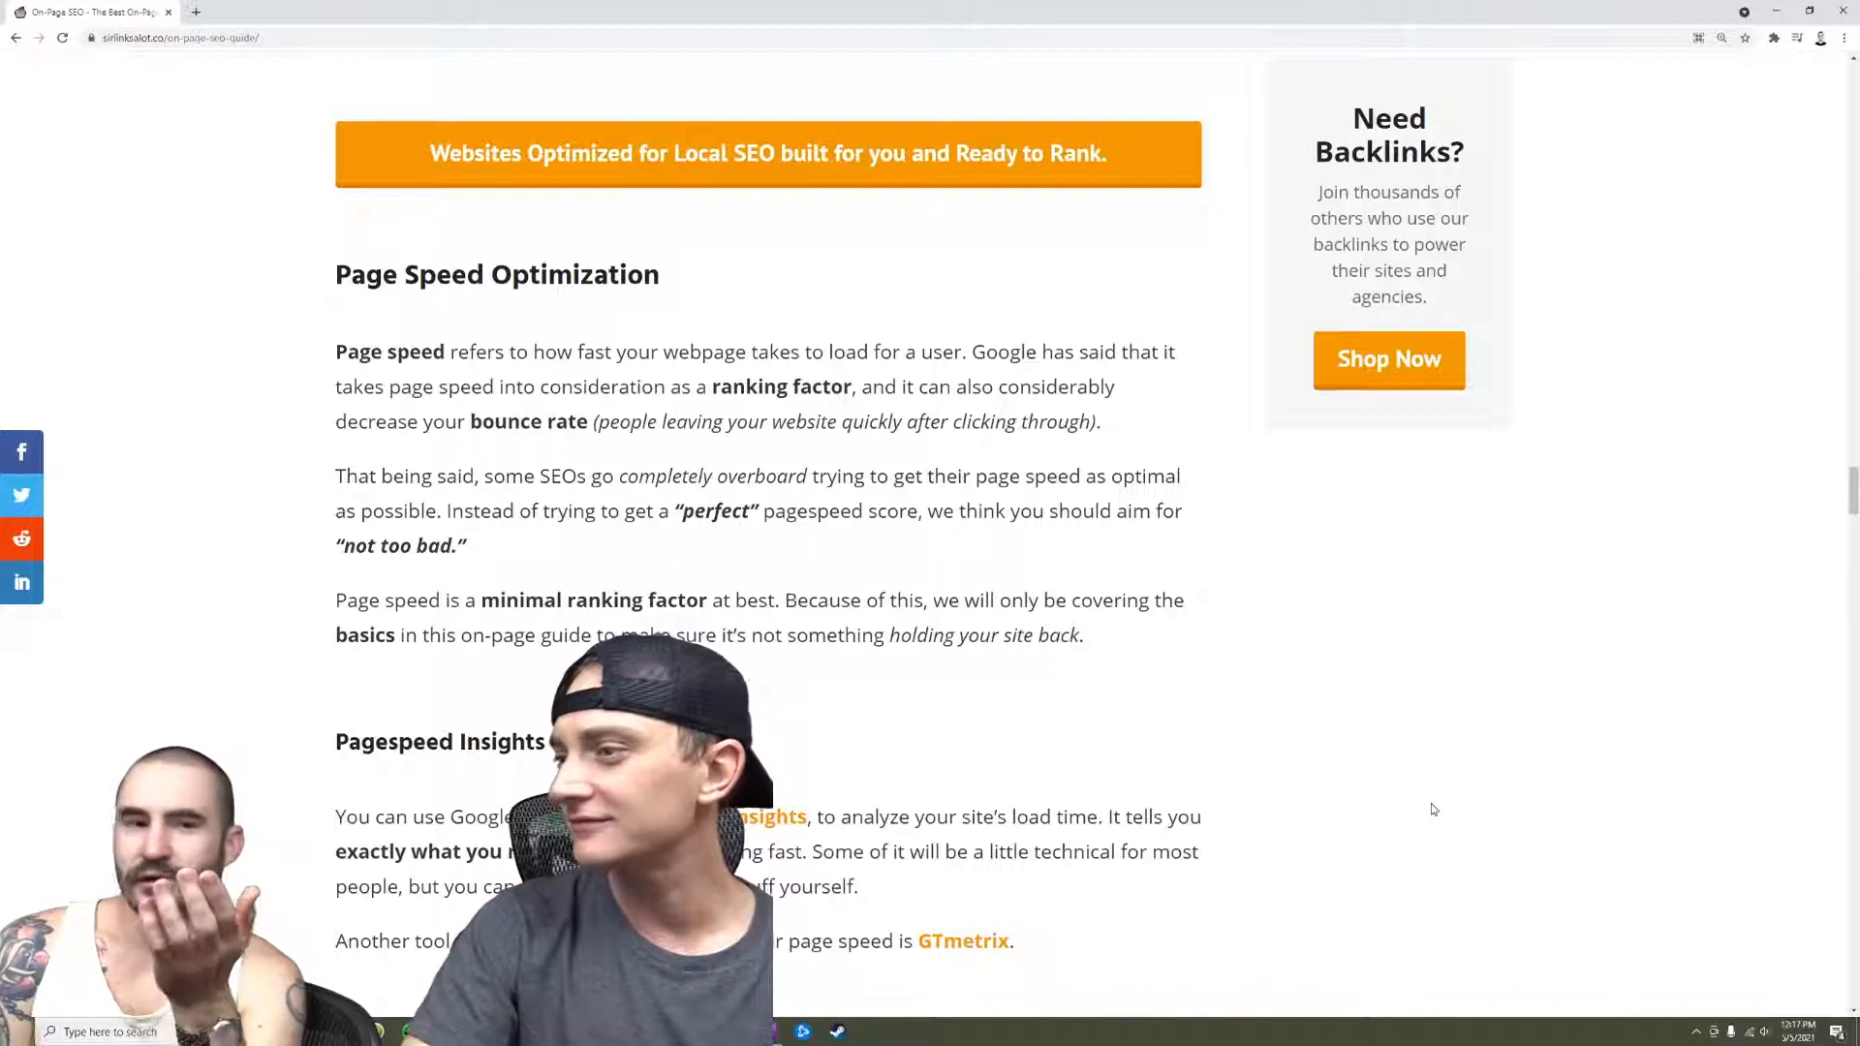
{"action": "left_click_drag", "start_coordinate": [364, 275], "coordinate": [896, 600]}
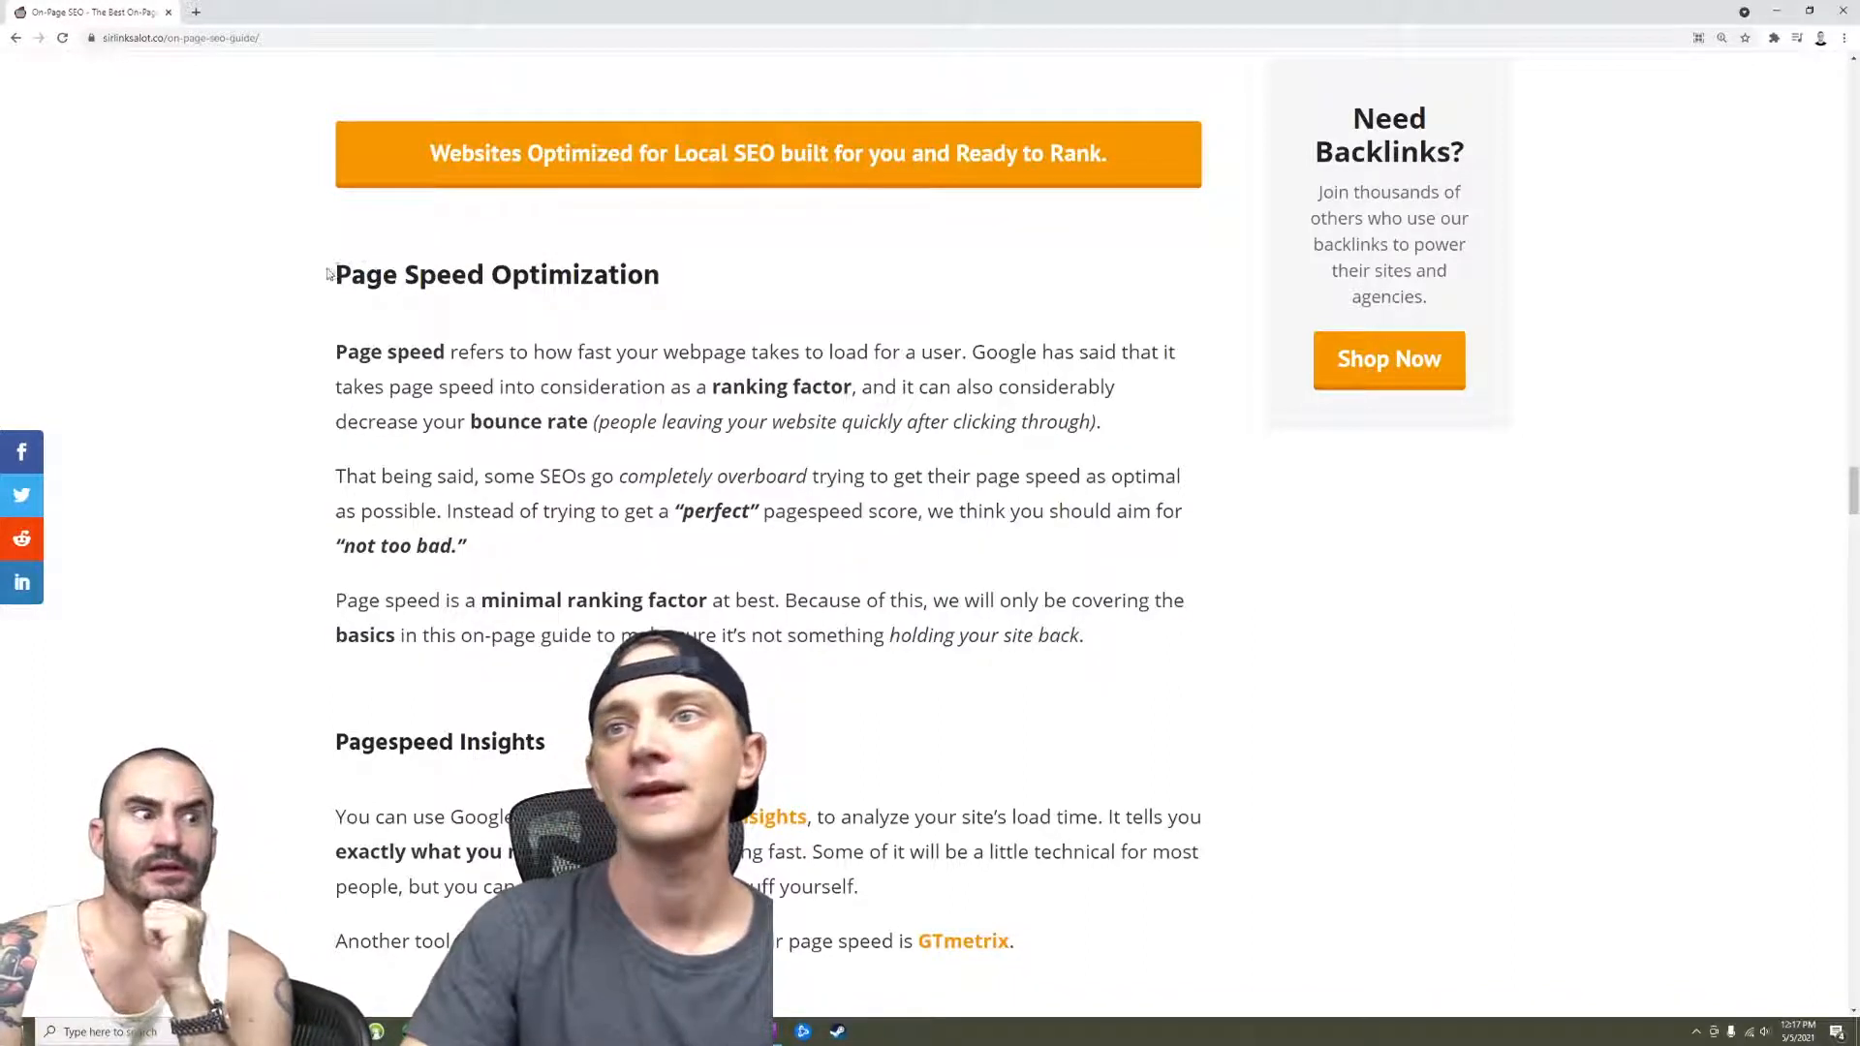
{"action": "left_click_drag", "start_coordinate": [336, 273], "coordinate": [1079, 635]}
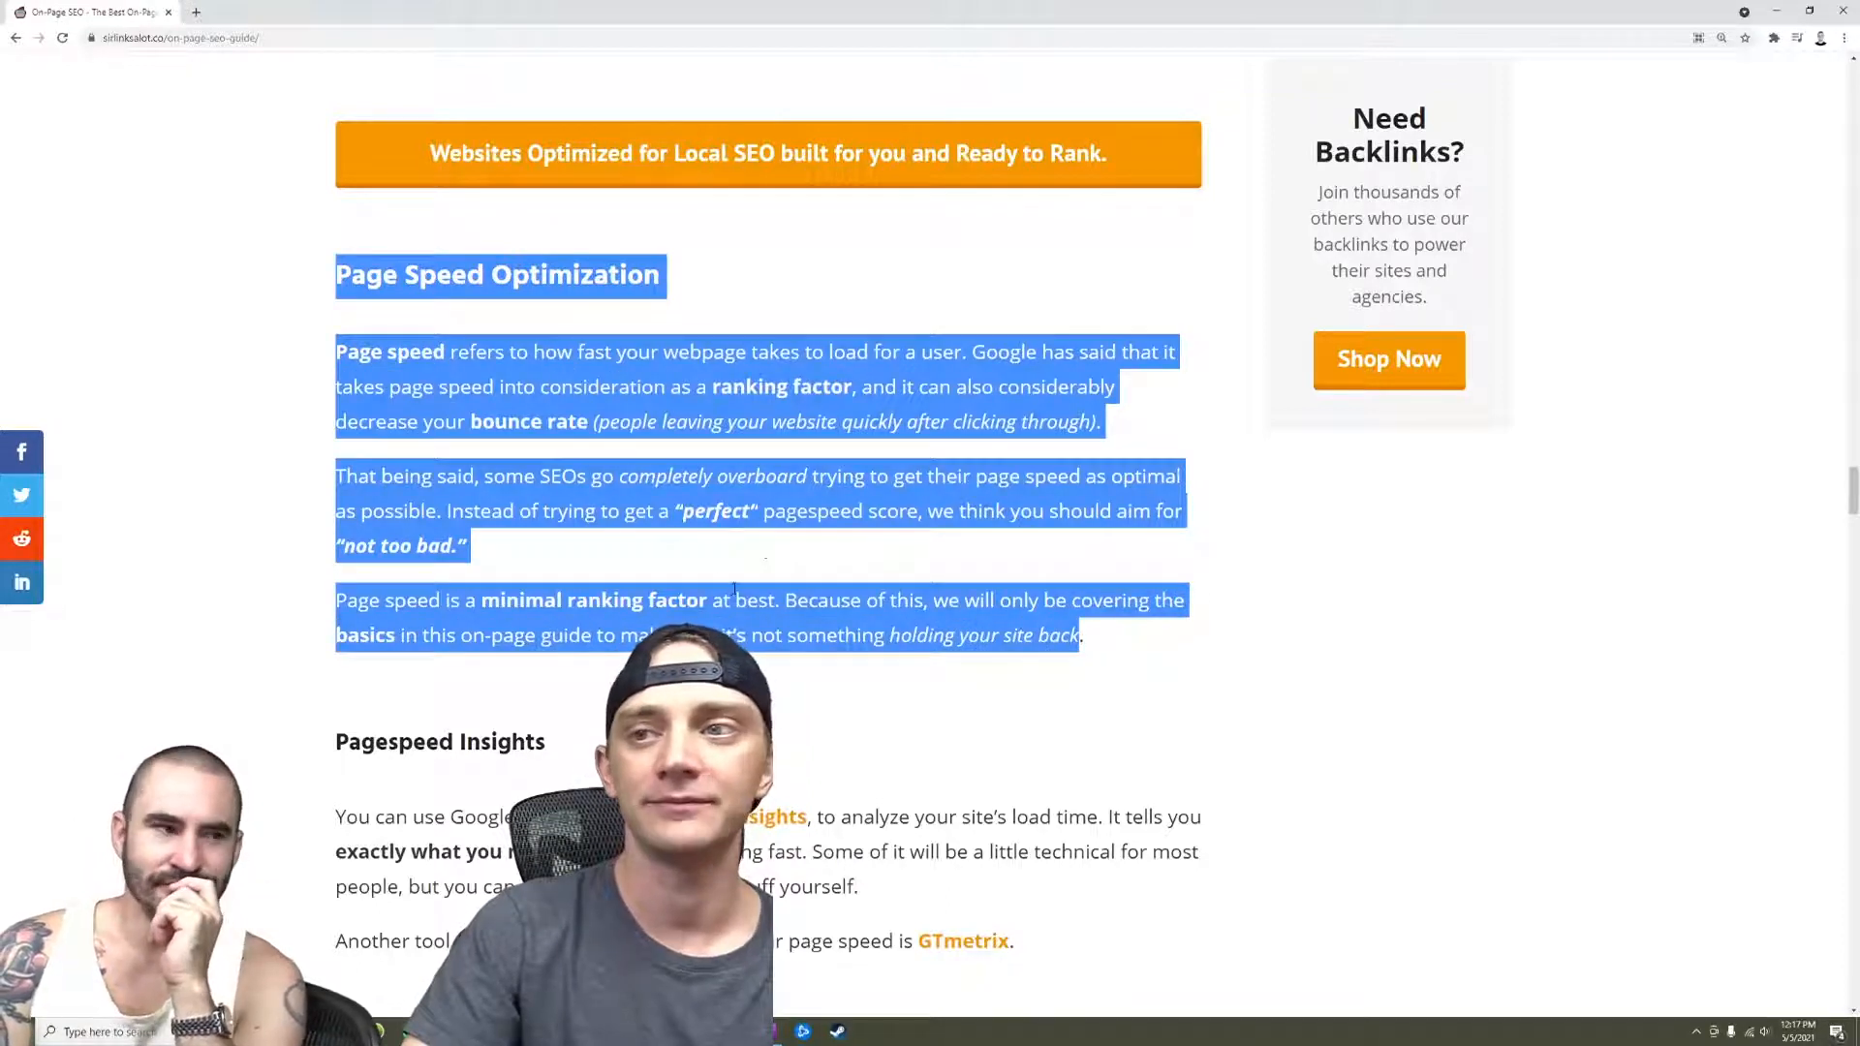
{"action": "left_click", "coordinate": [715, 577]}
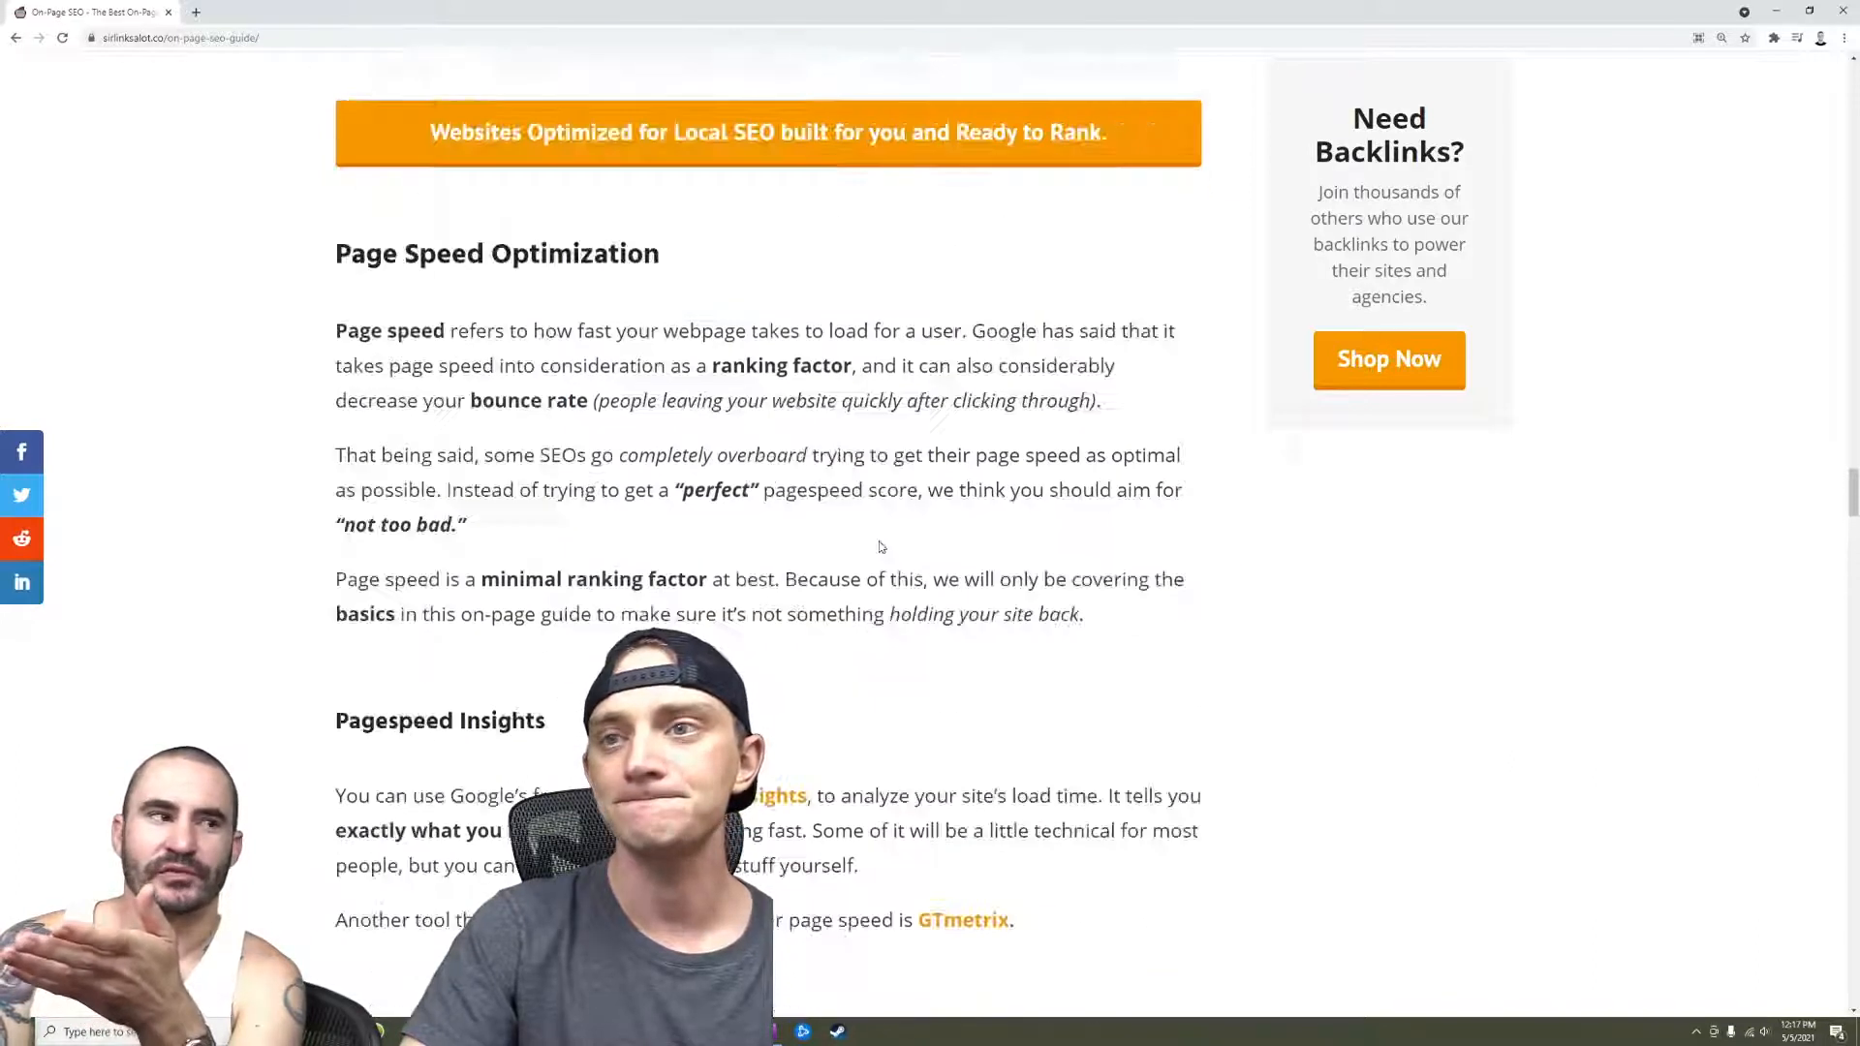
Read down through the page speed material to the Pagespeed Insights and Image Size subsections
{"action": "scroll", "scroll_direction": "down", "scroll_amount": 3}
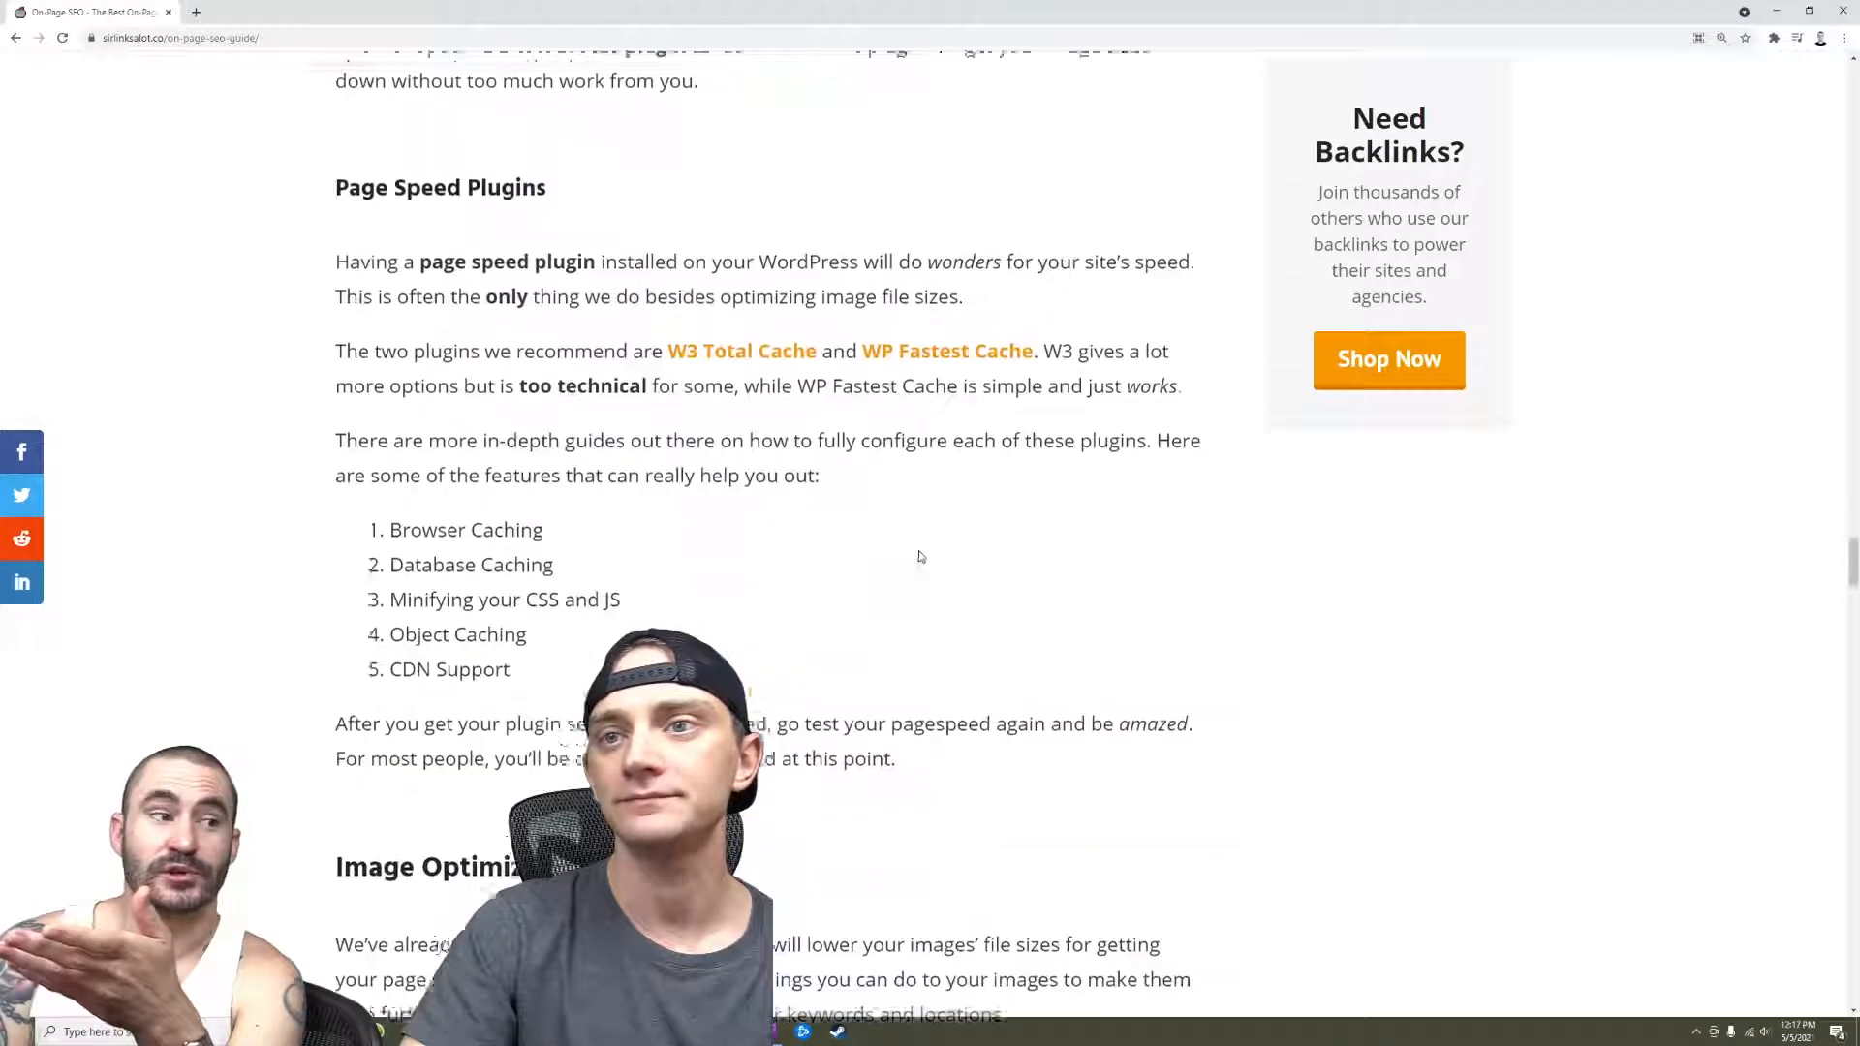
{"action": "scroll", "scroll_direction": "down", "scroll_amount": 3}
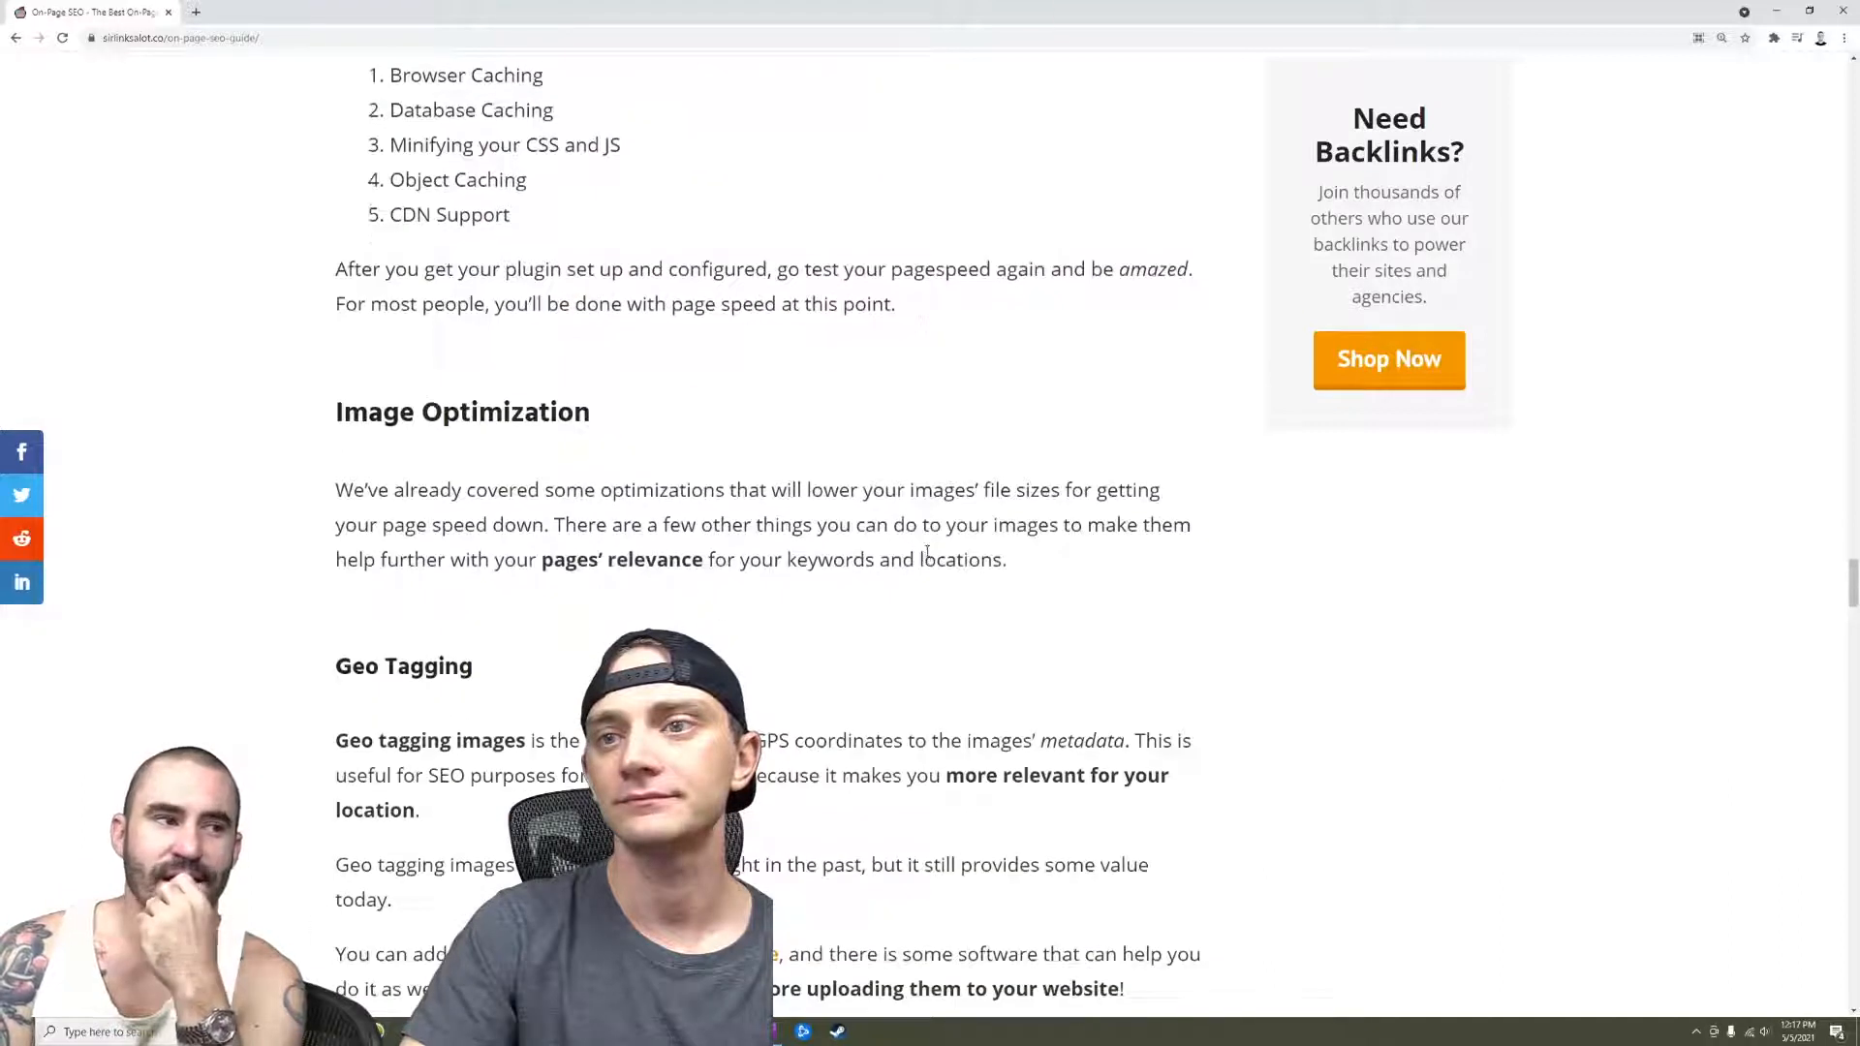
{"action": "scroll", "scroll_direction": "up", "scroll_amount": 3}
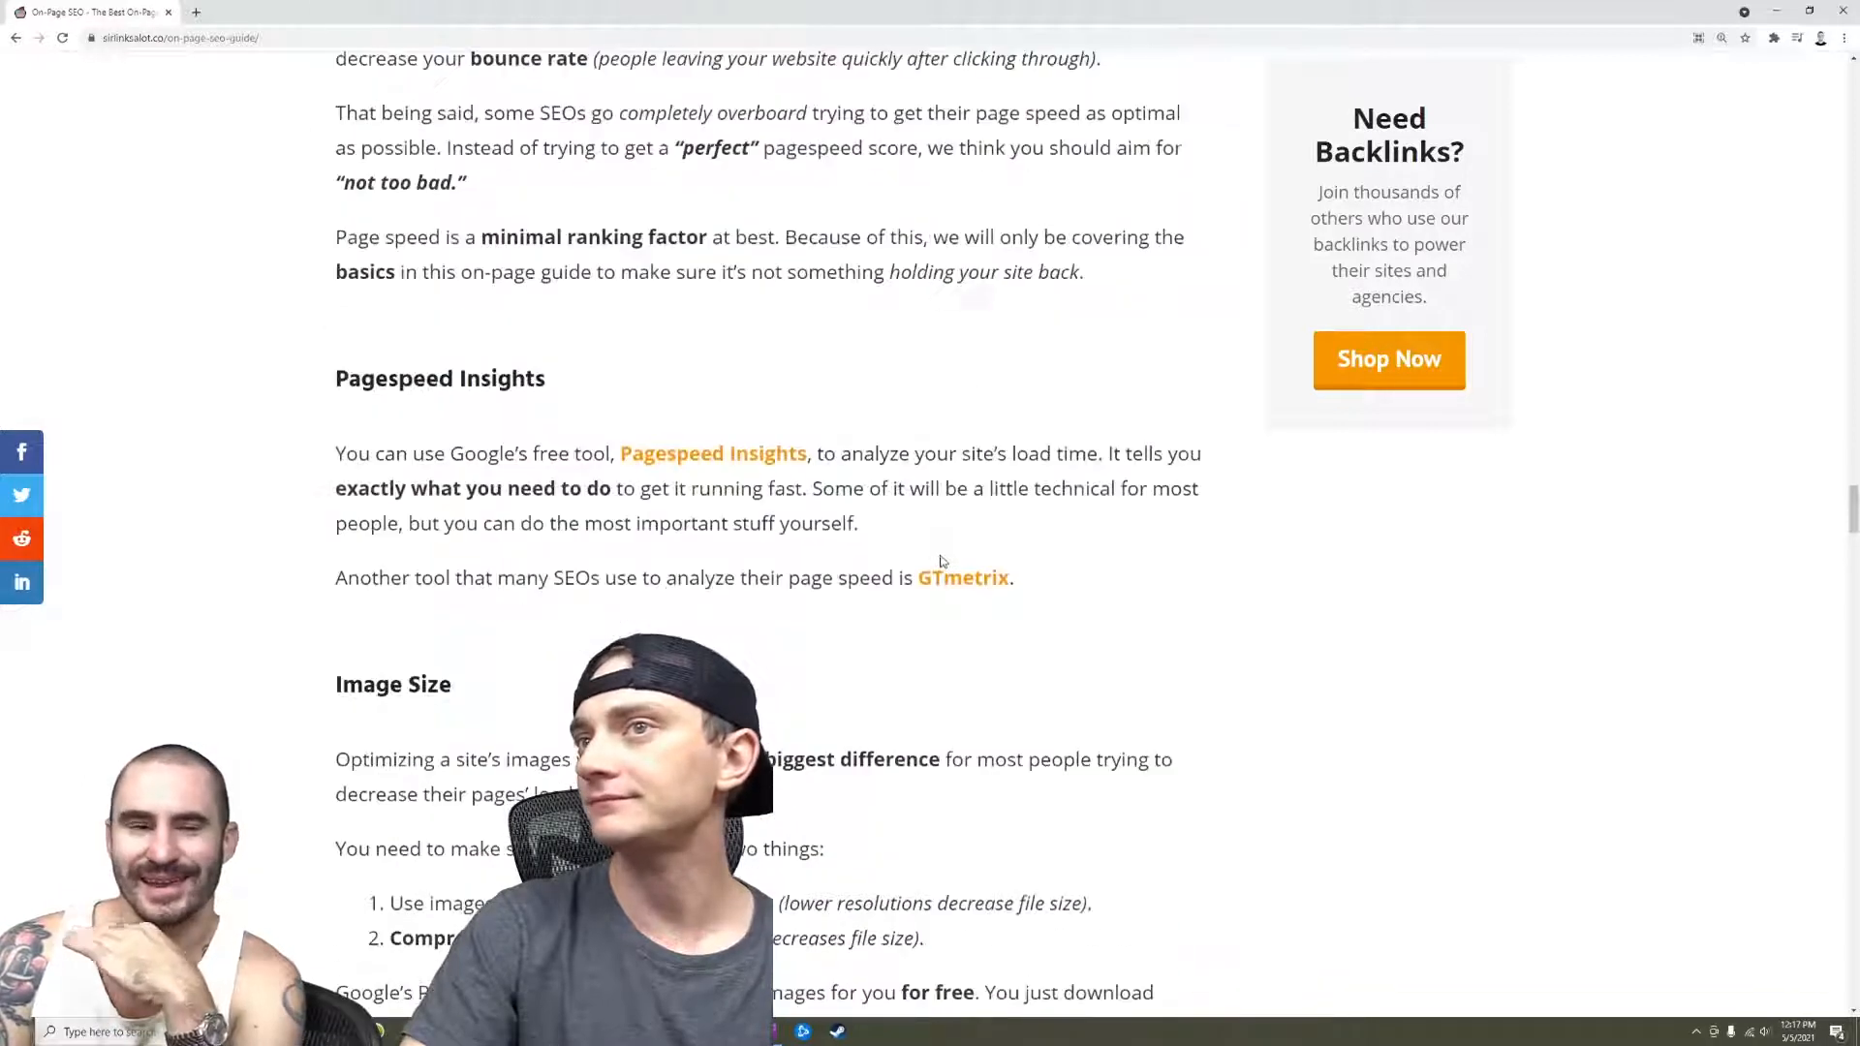
{"action": "scroll", "scroll_direction": "up", "scroll_amount": 3}
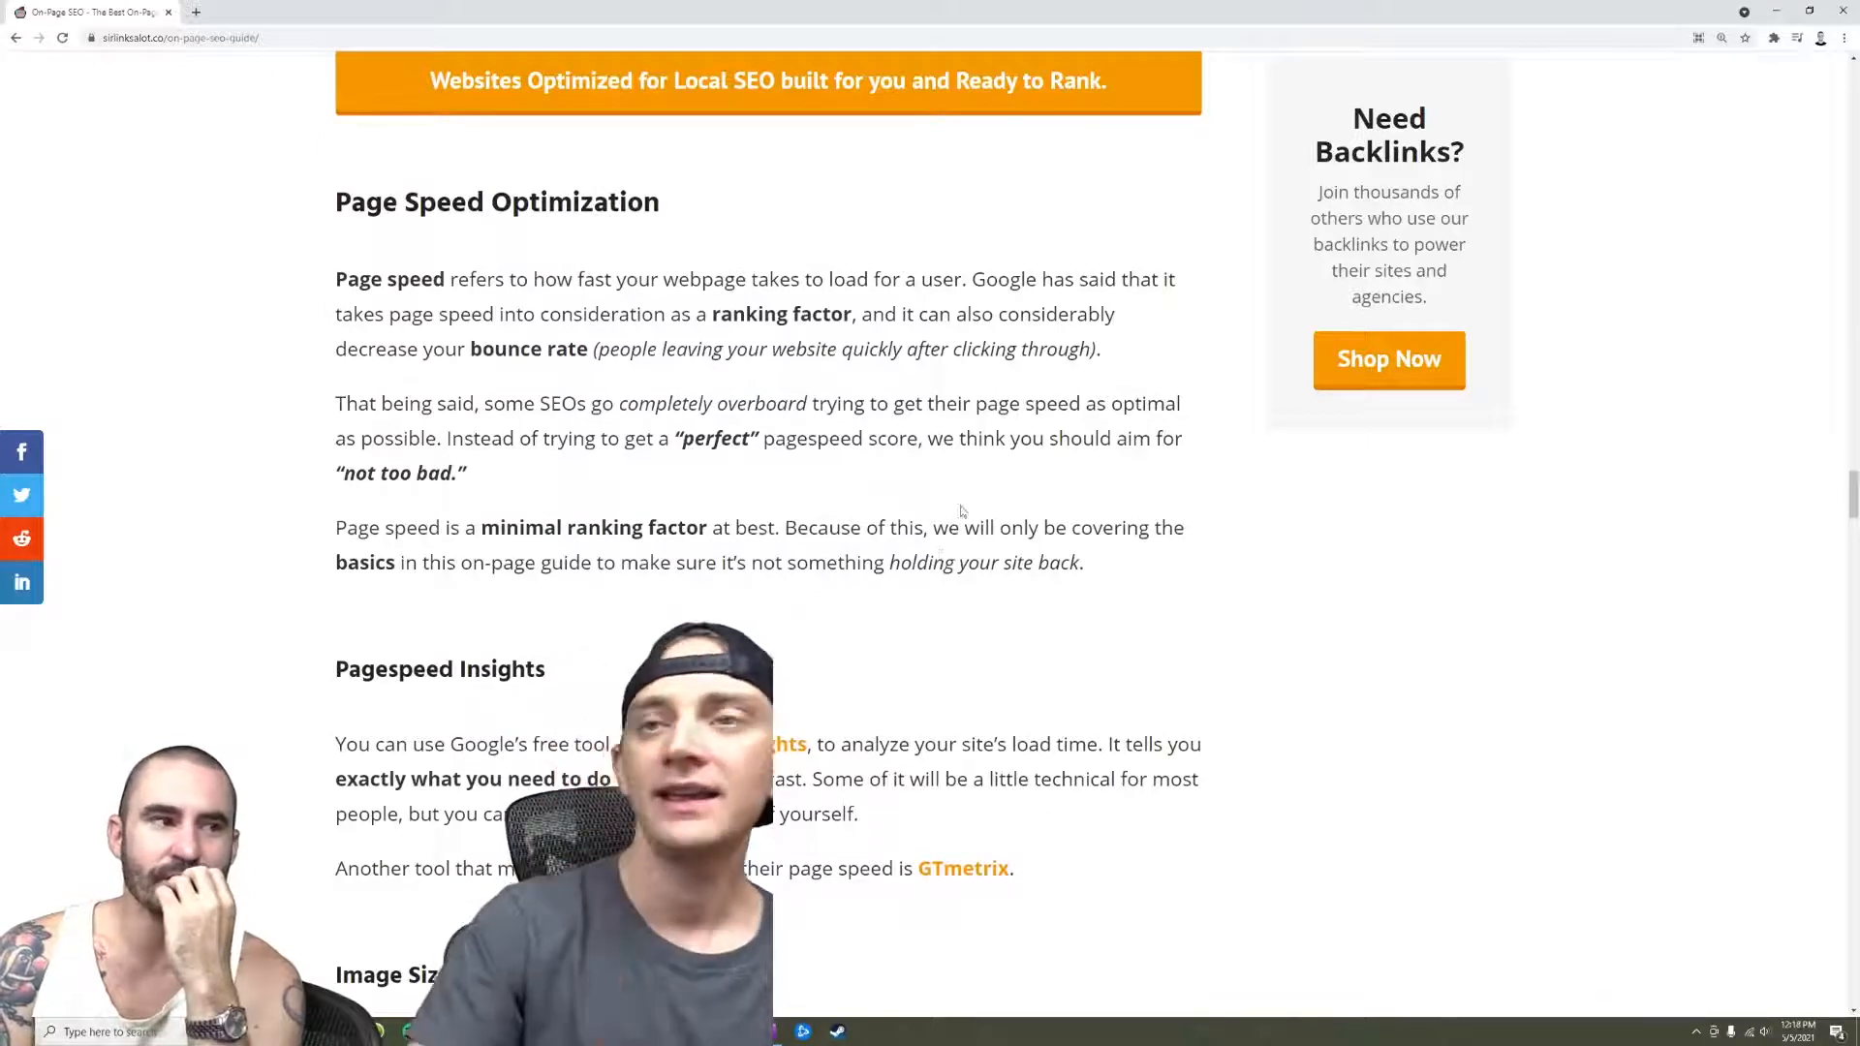
{"action": "left_click_drag", "start_coordinate": [336, 202], "coordinate": [469, 473]}
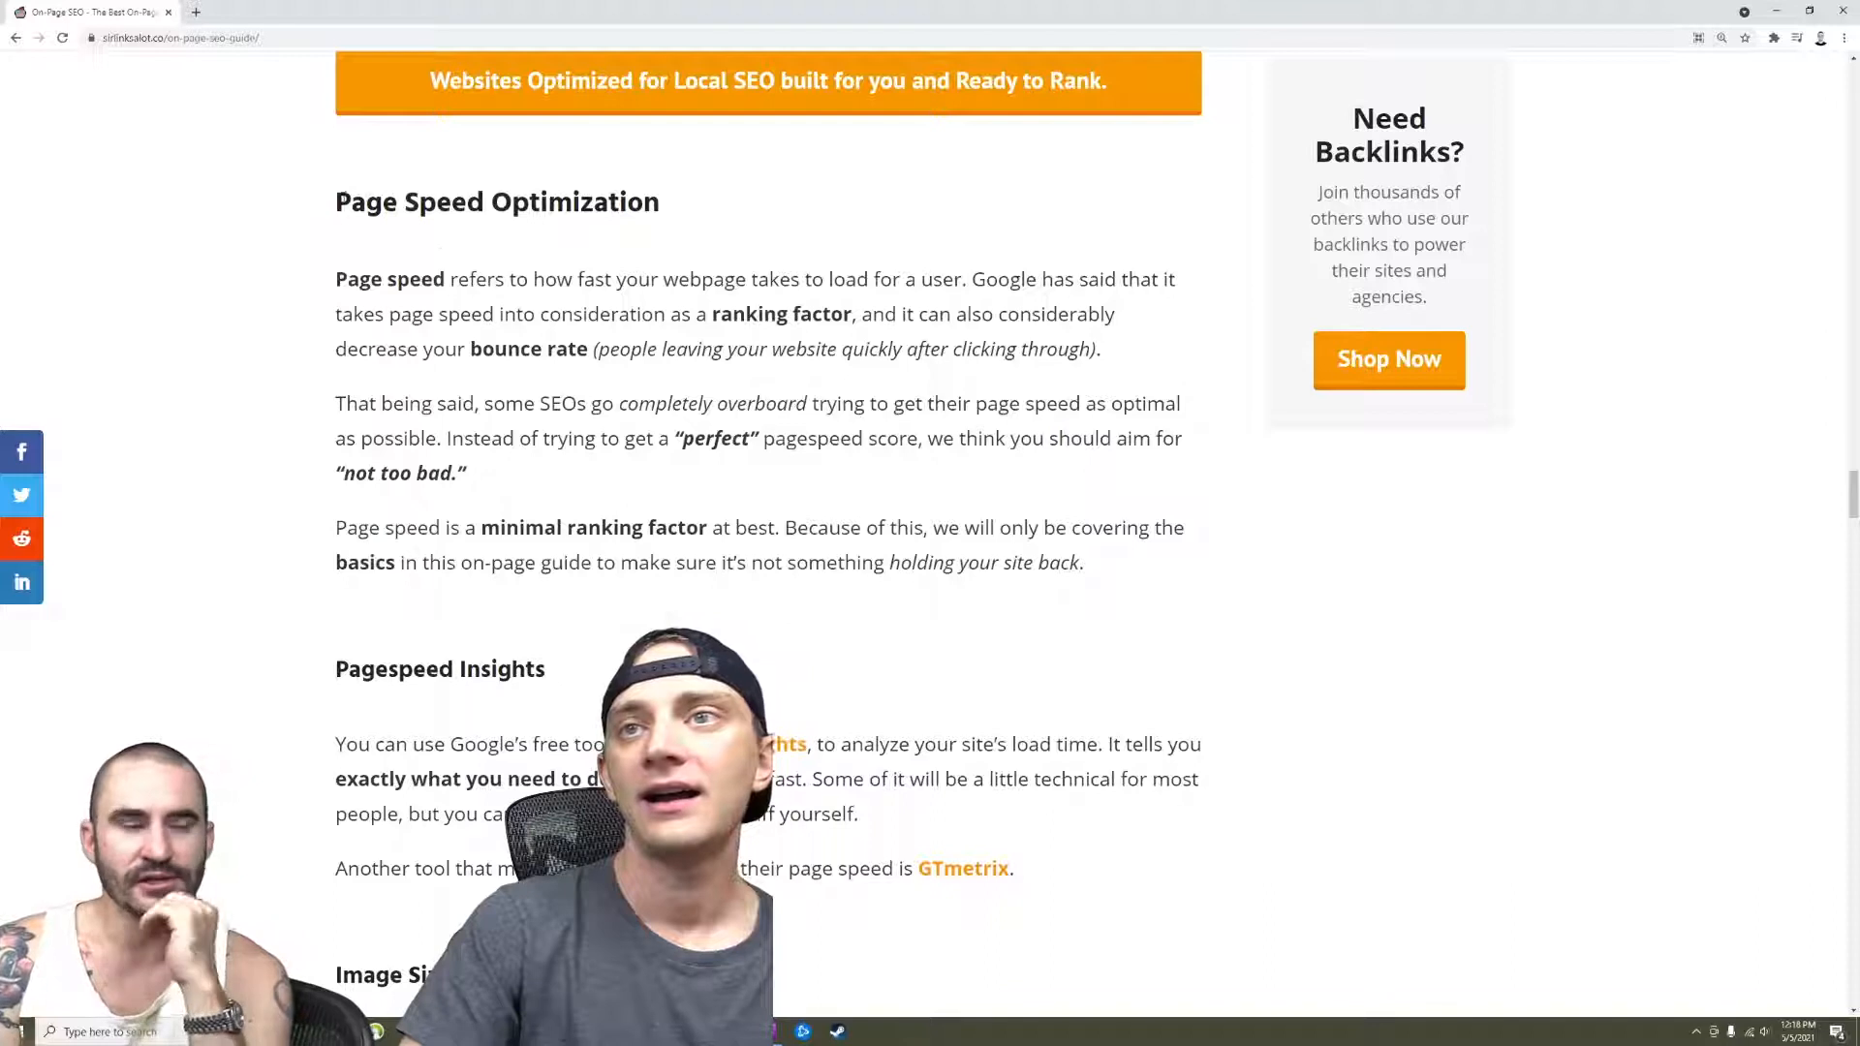
{"action": "left_click_drag", "start_coordinate": [335, 200], "coordinate": [1013, 868]}
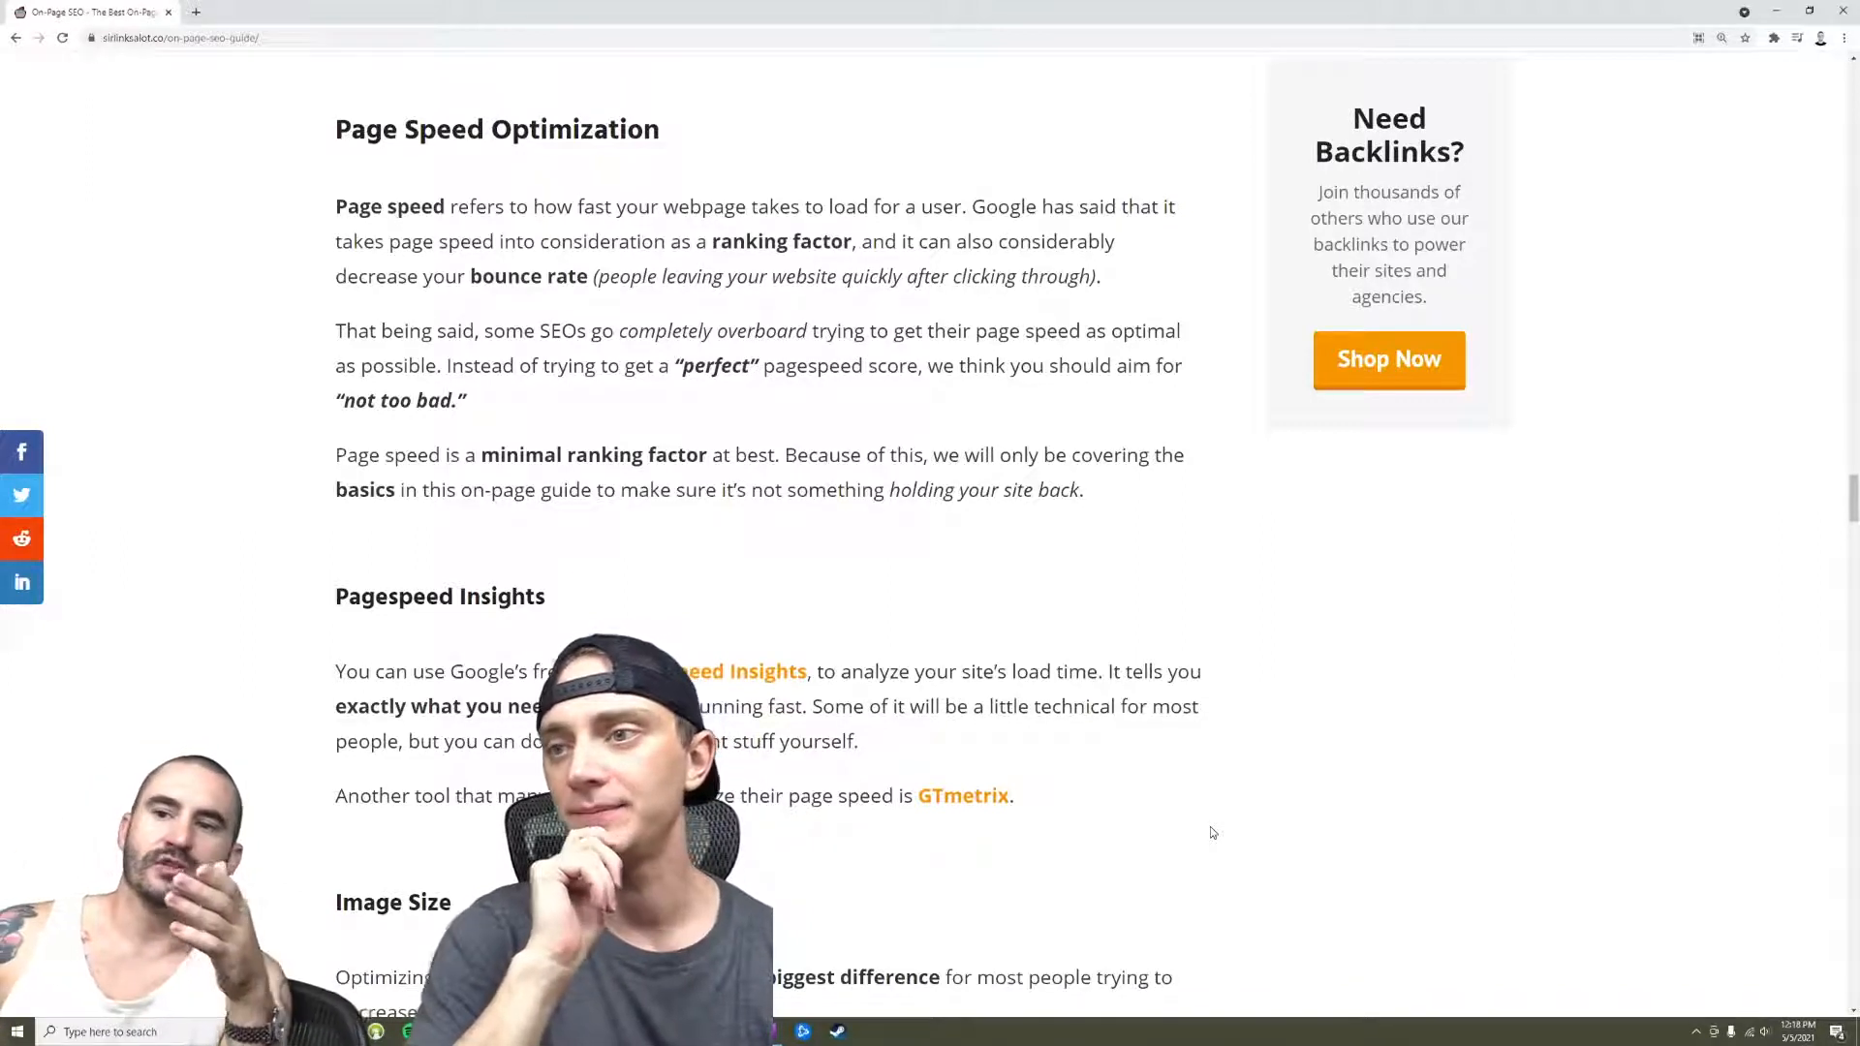
{"action": "scroll", "scroll_direction": "down", "scroll_amount": 3}
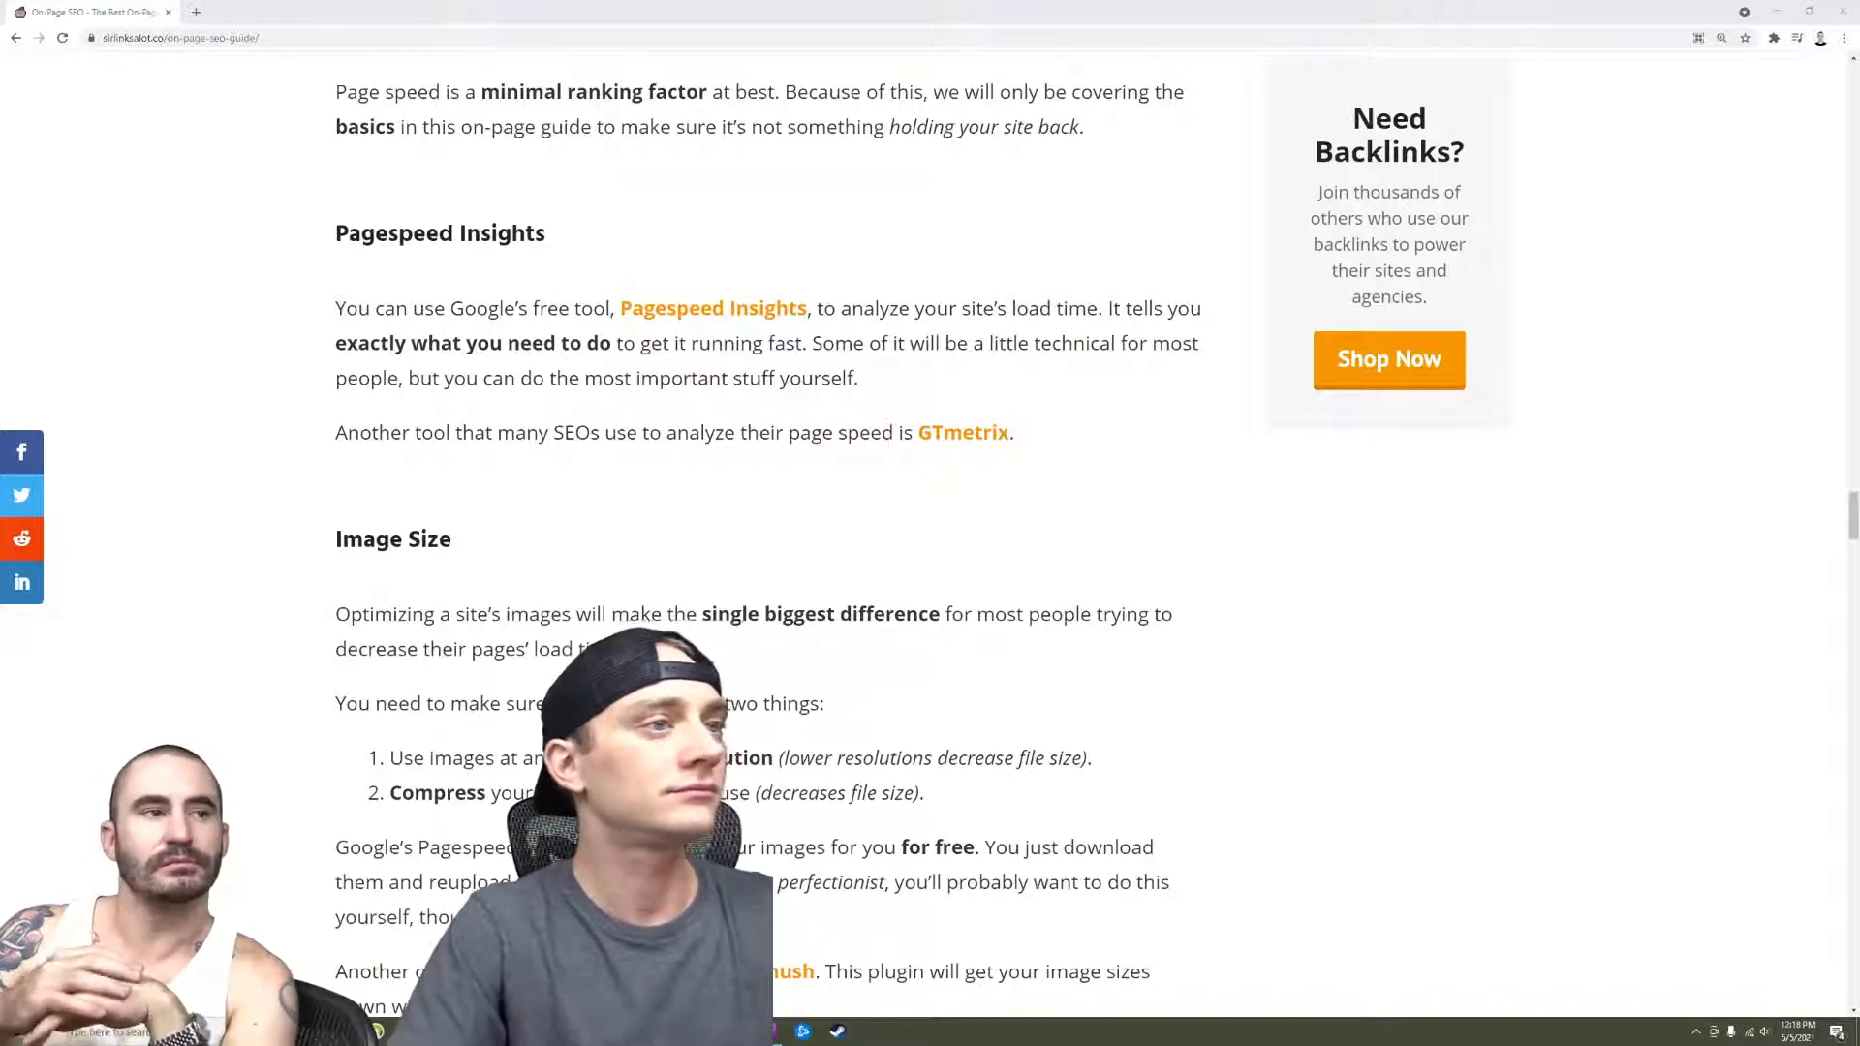
Open a new tab and start entering 'search en' for Search Engine Journal in the address bar
{"action": "left_click", "coordinate": [963, 432]}
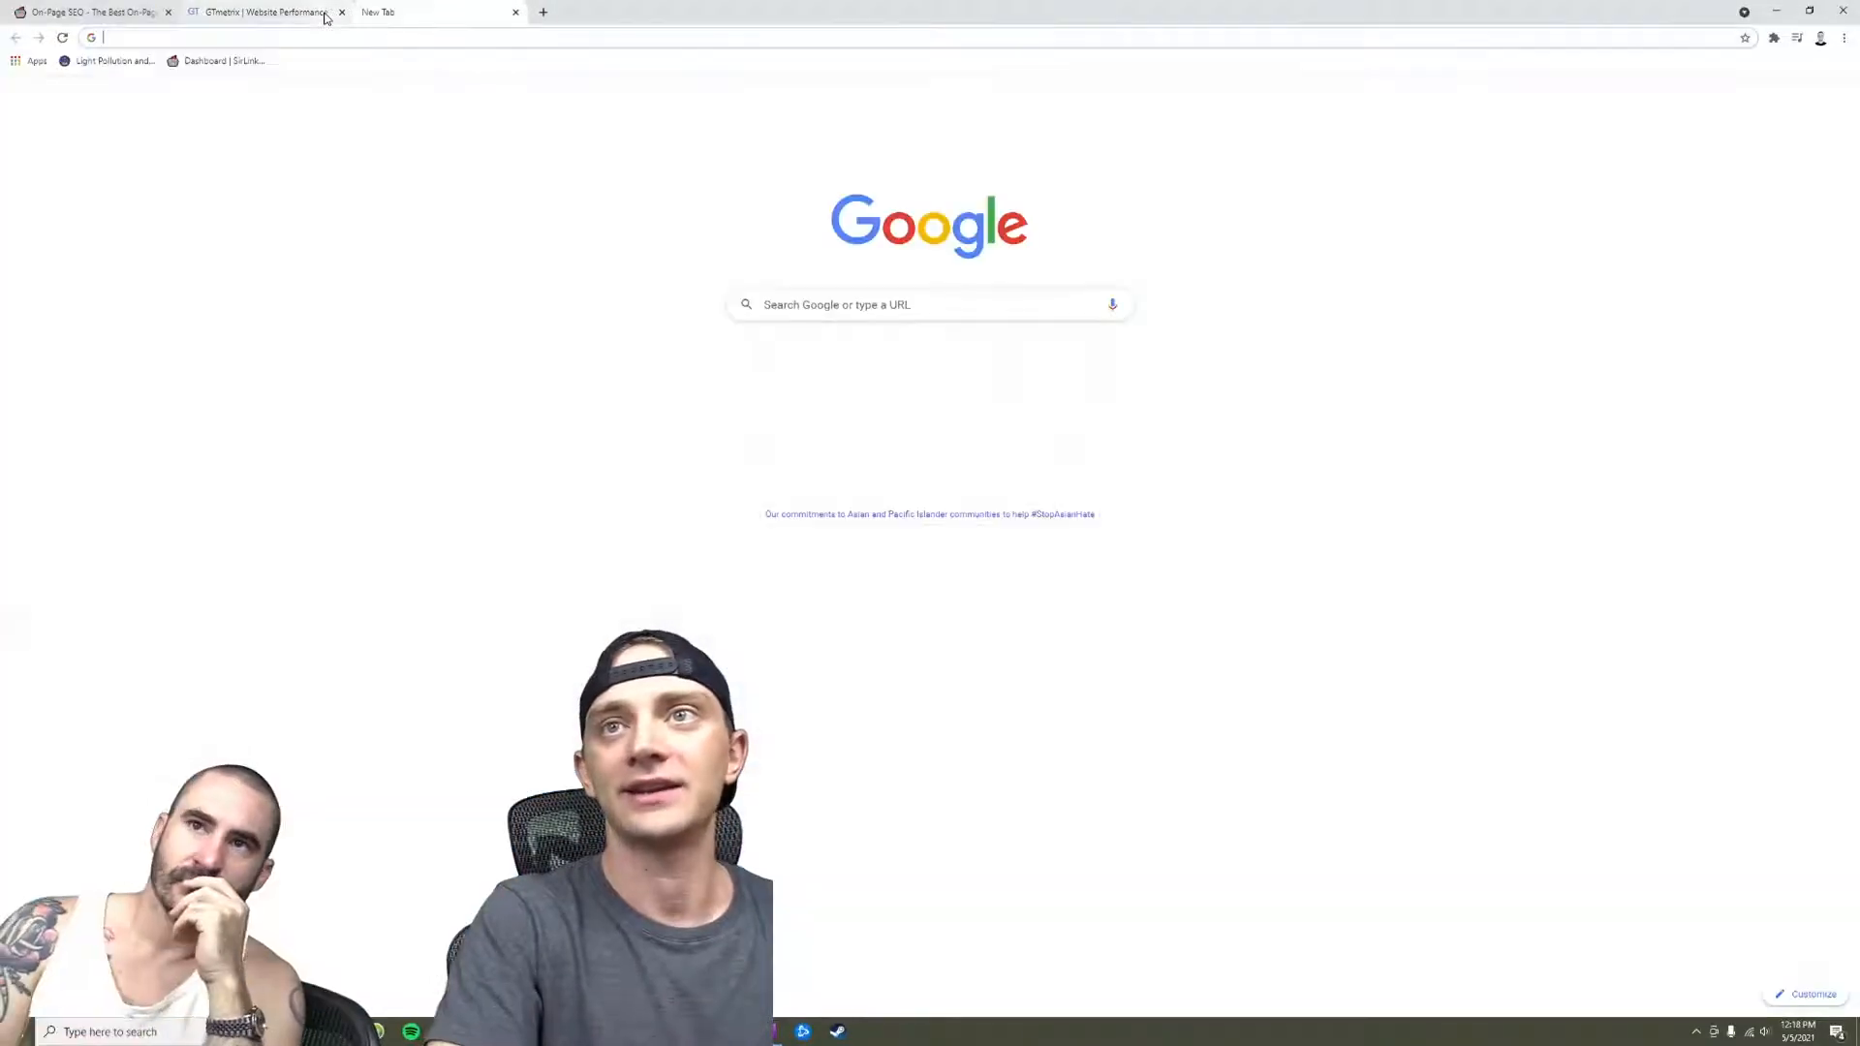
{"action": "type", "text": "search en"}
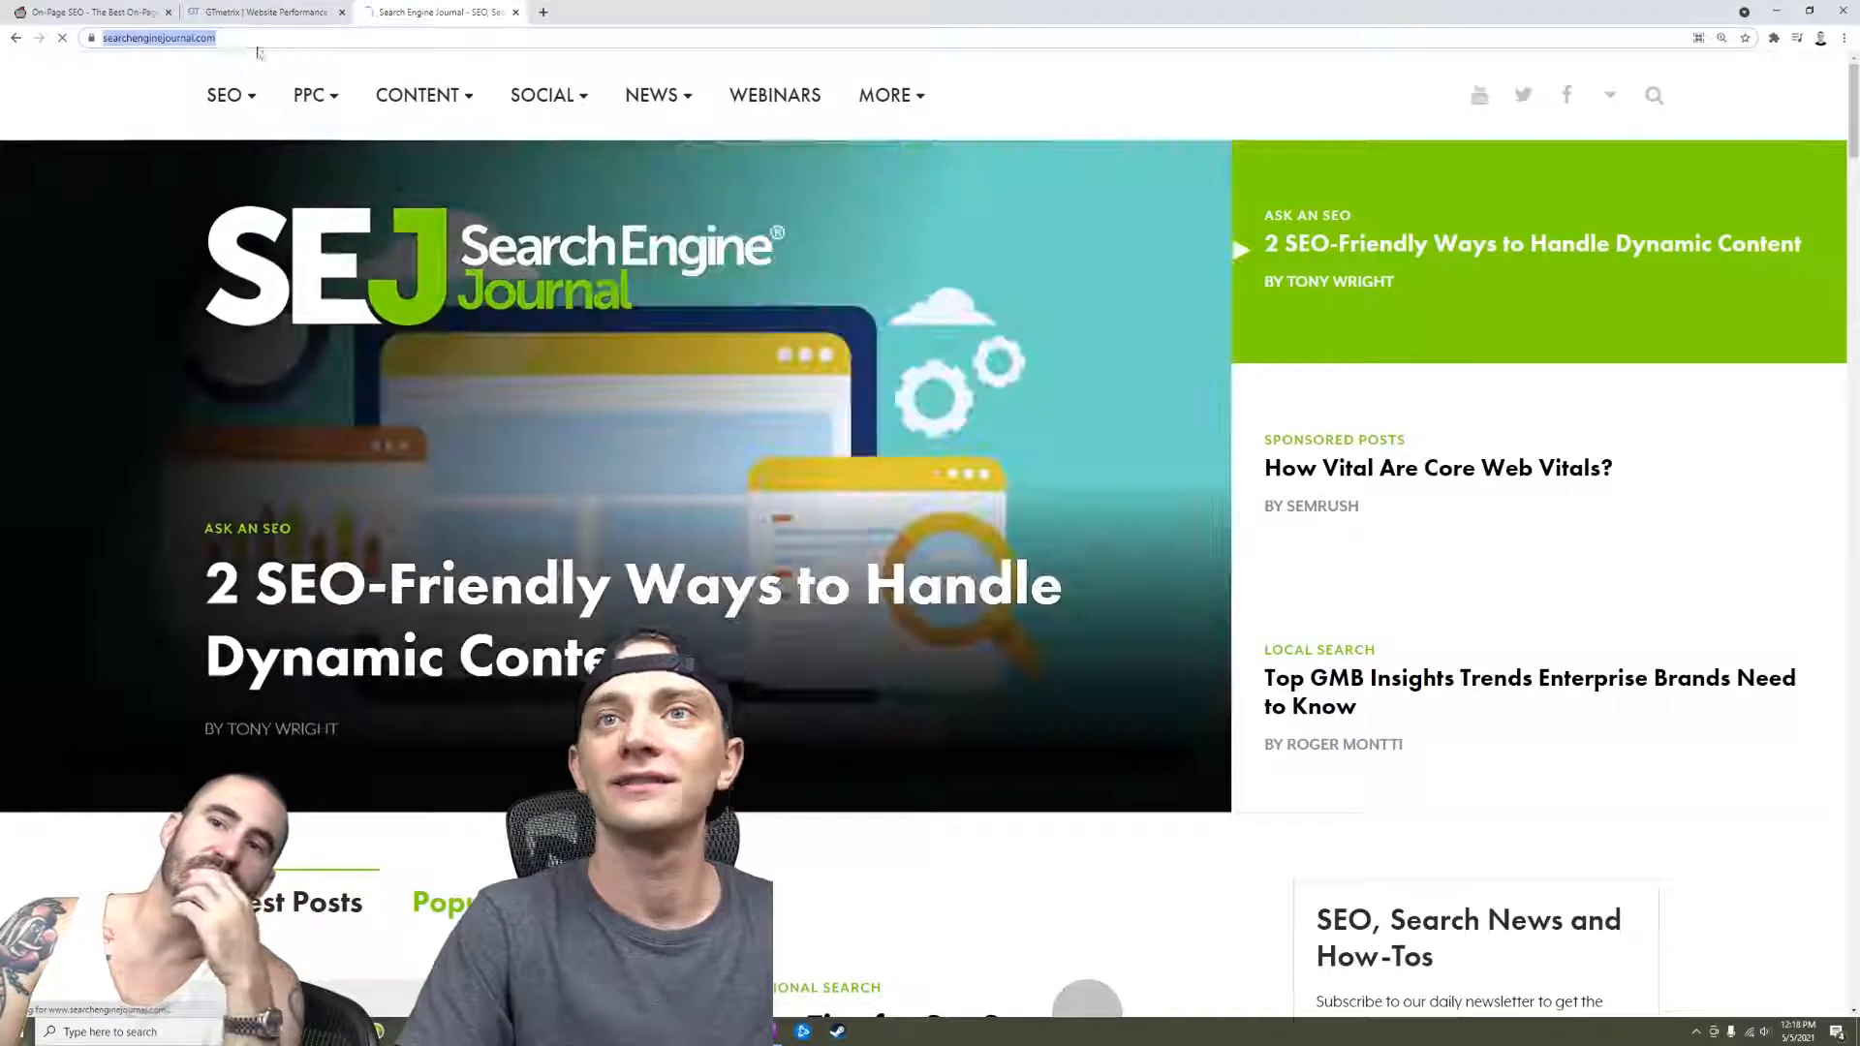
Start a GTmetrix test of searchenginejournal.com, then return to the on-page SEO guide tab
{"action": "left_click", "coordinate": [267, 11]}
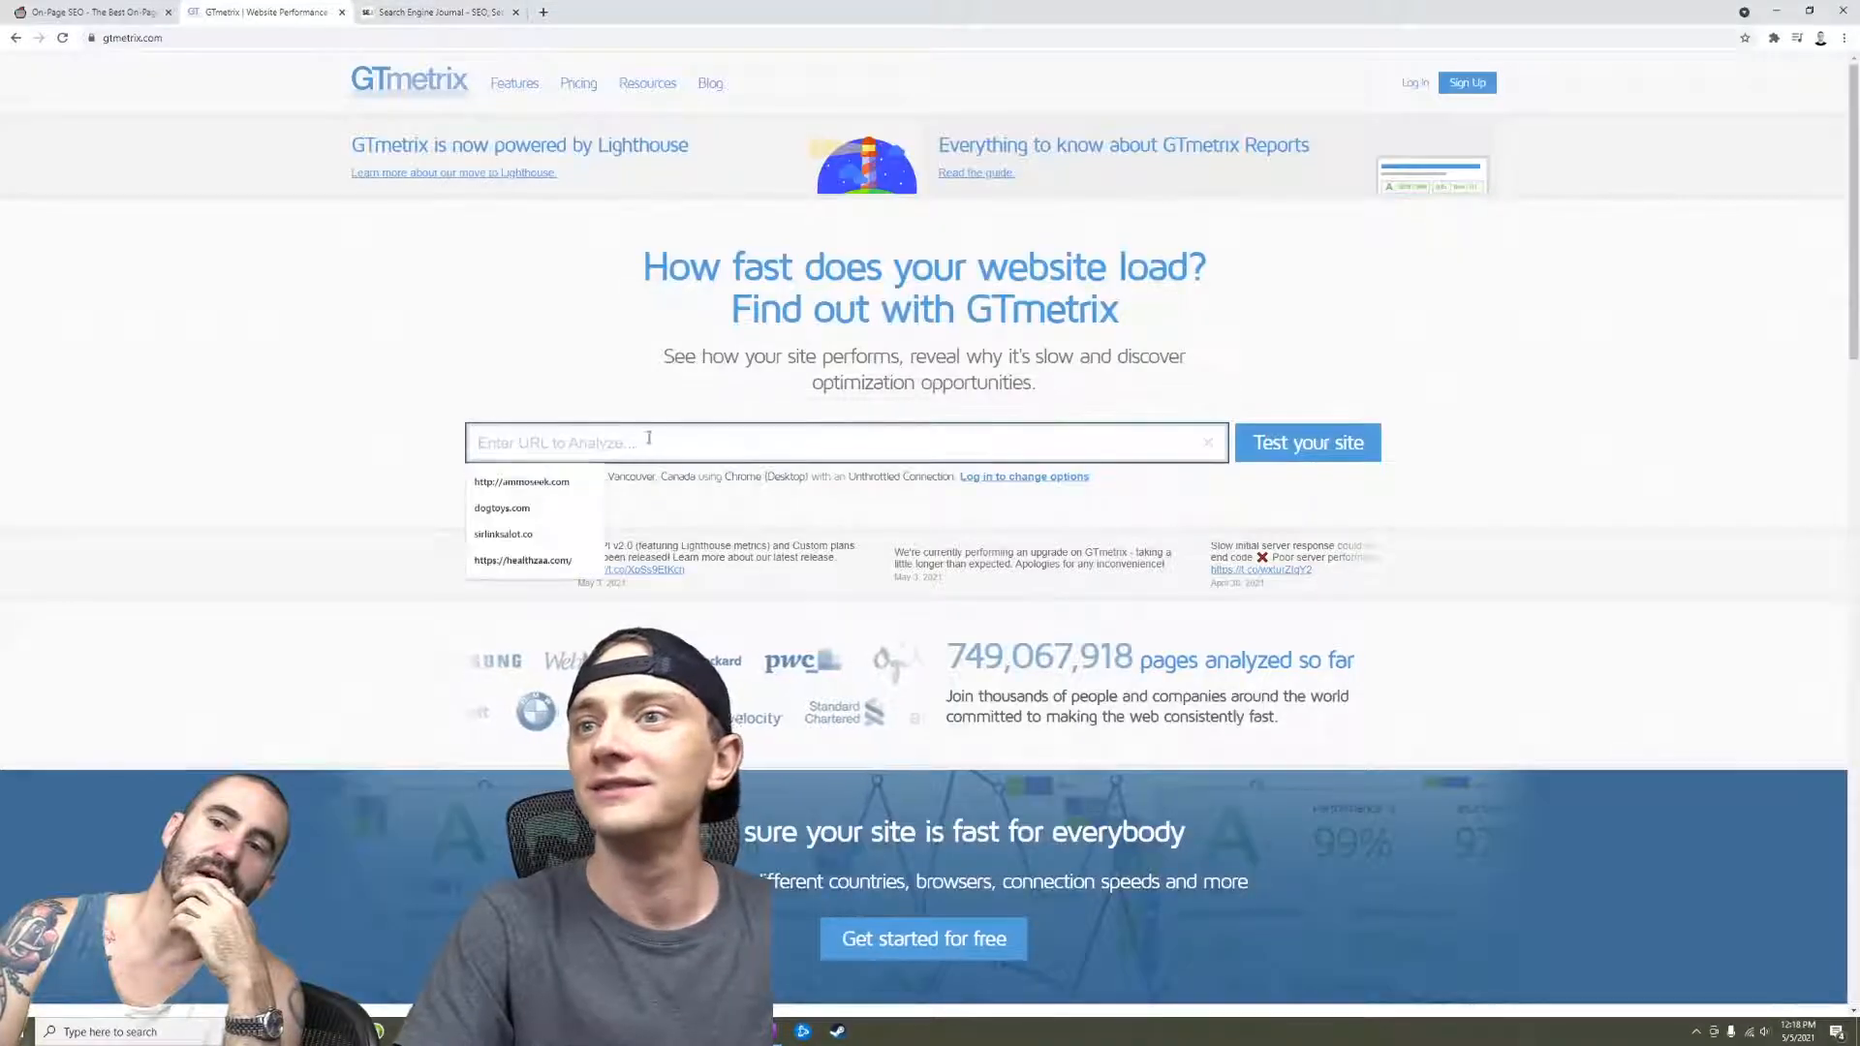
{"action": "left_click", "coordinate": [1306, 442]}
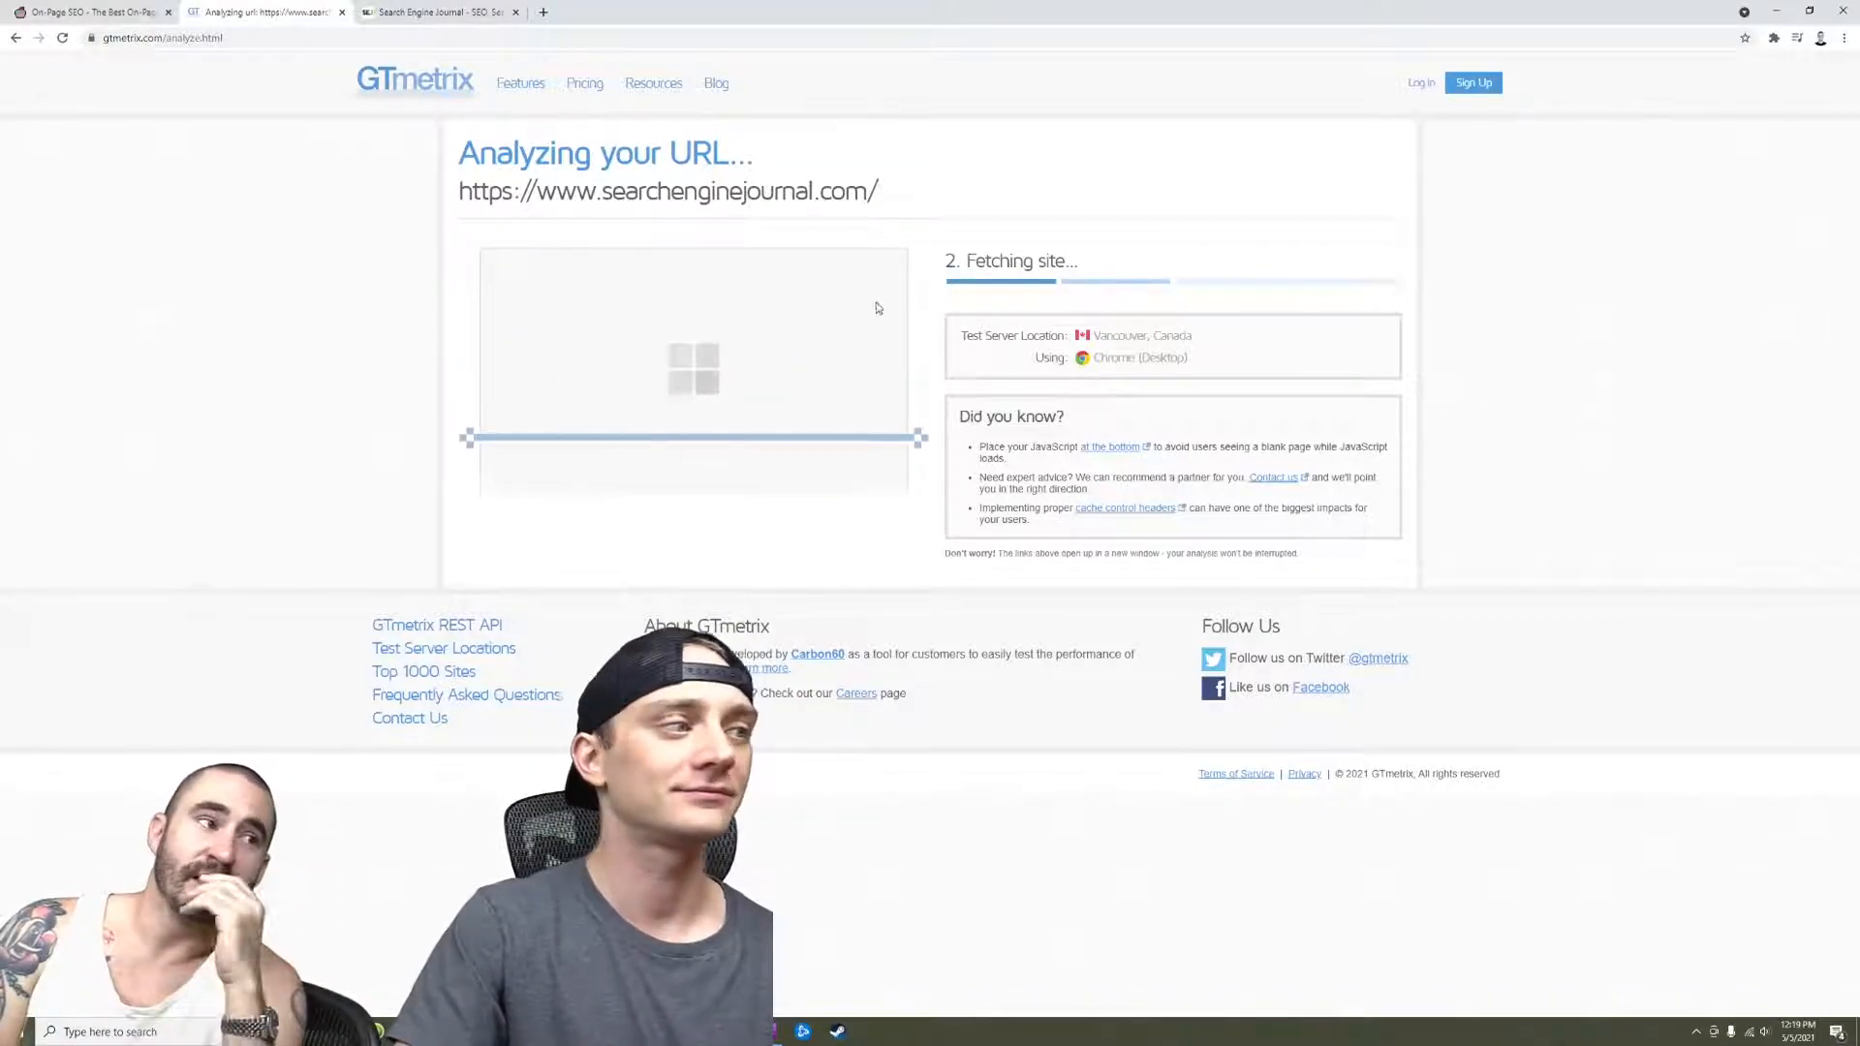
{"action": "key", "text": "ctrl+plus"}
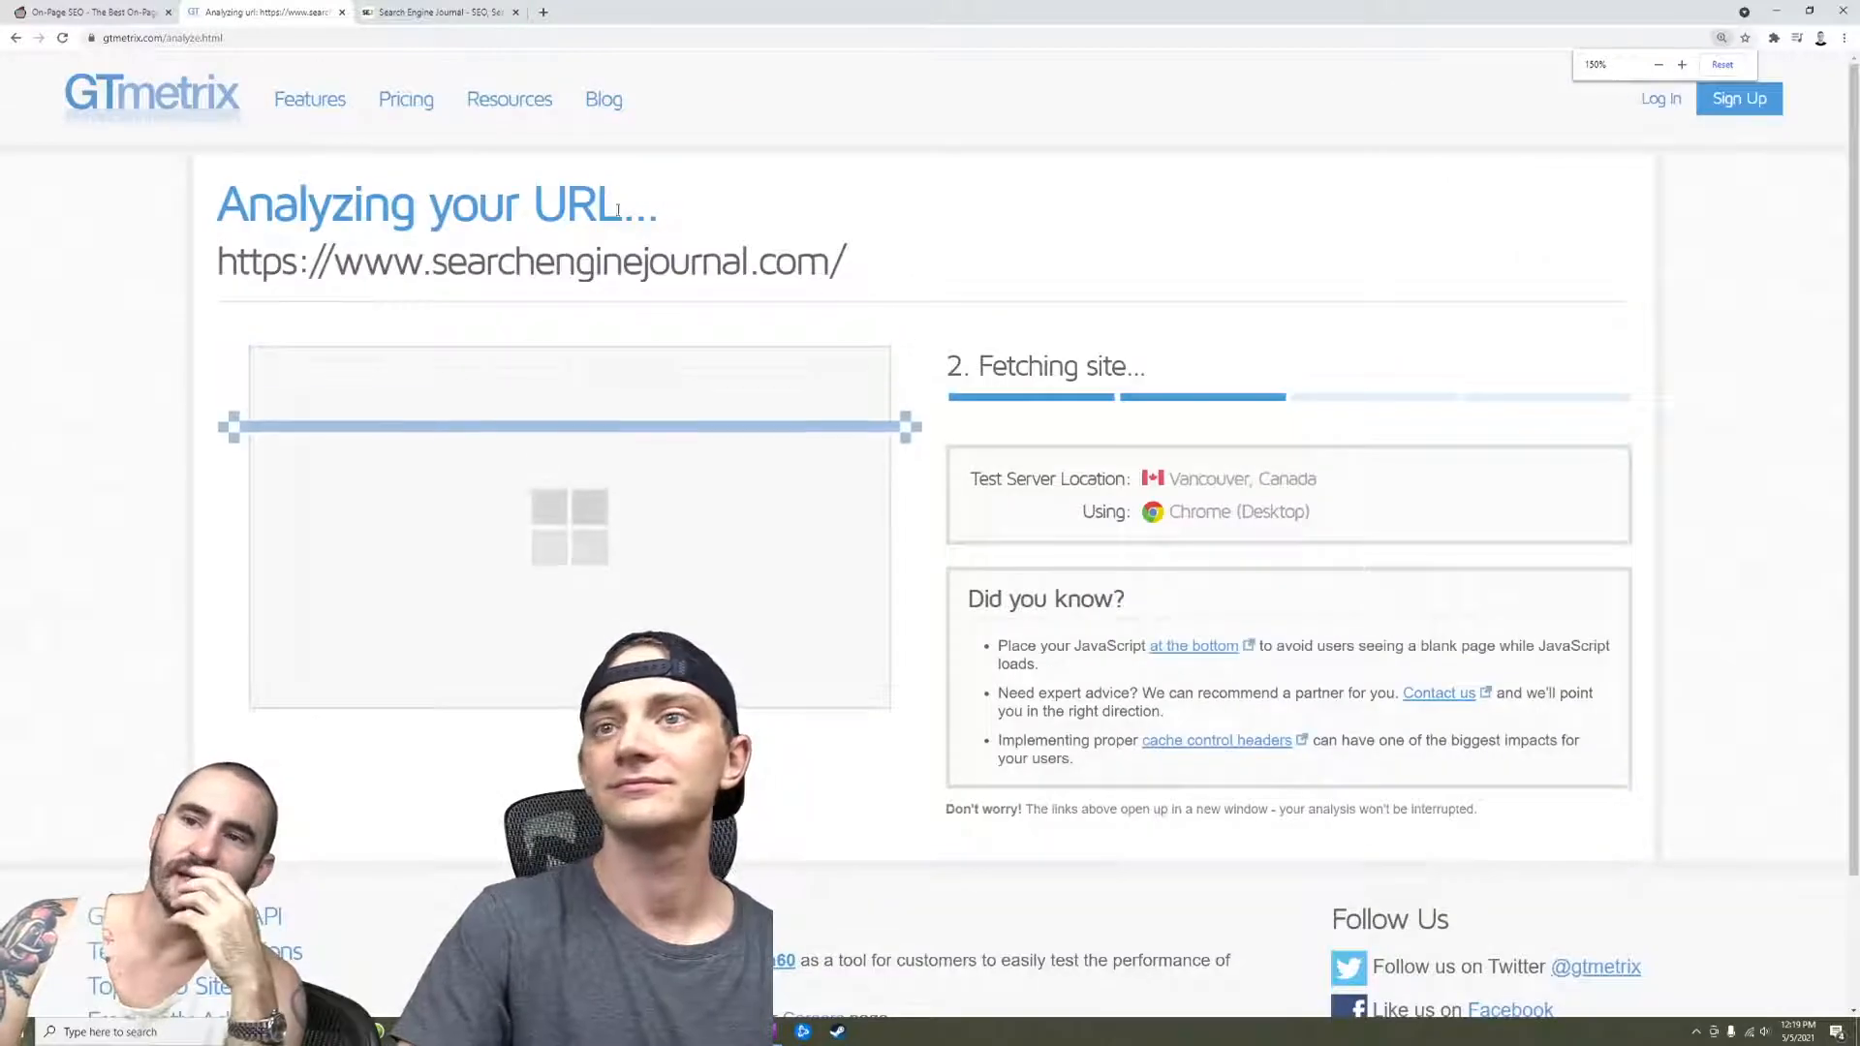
{"action": "left_click", "coordinate": [89, 12]}
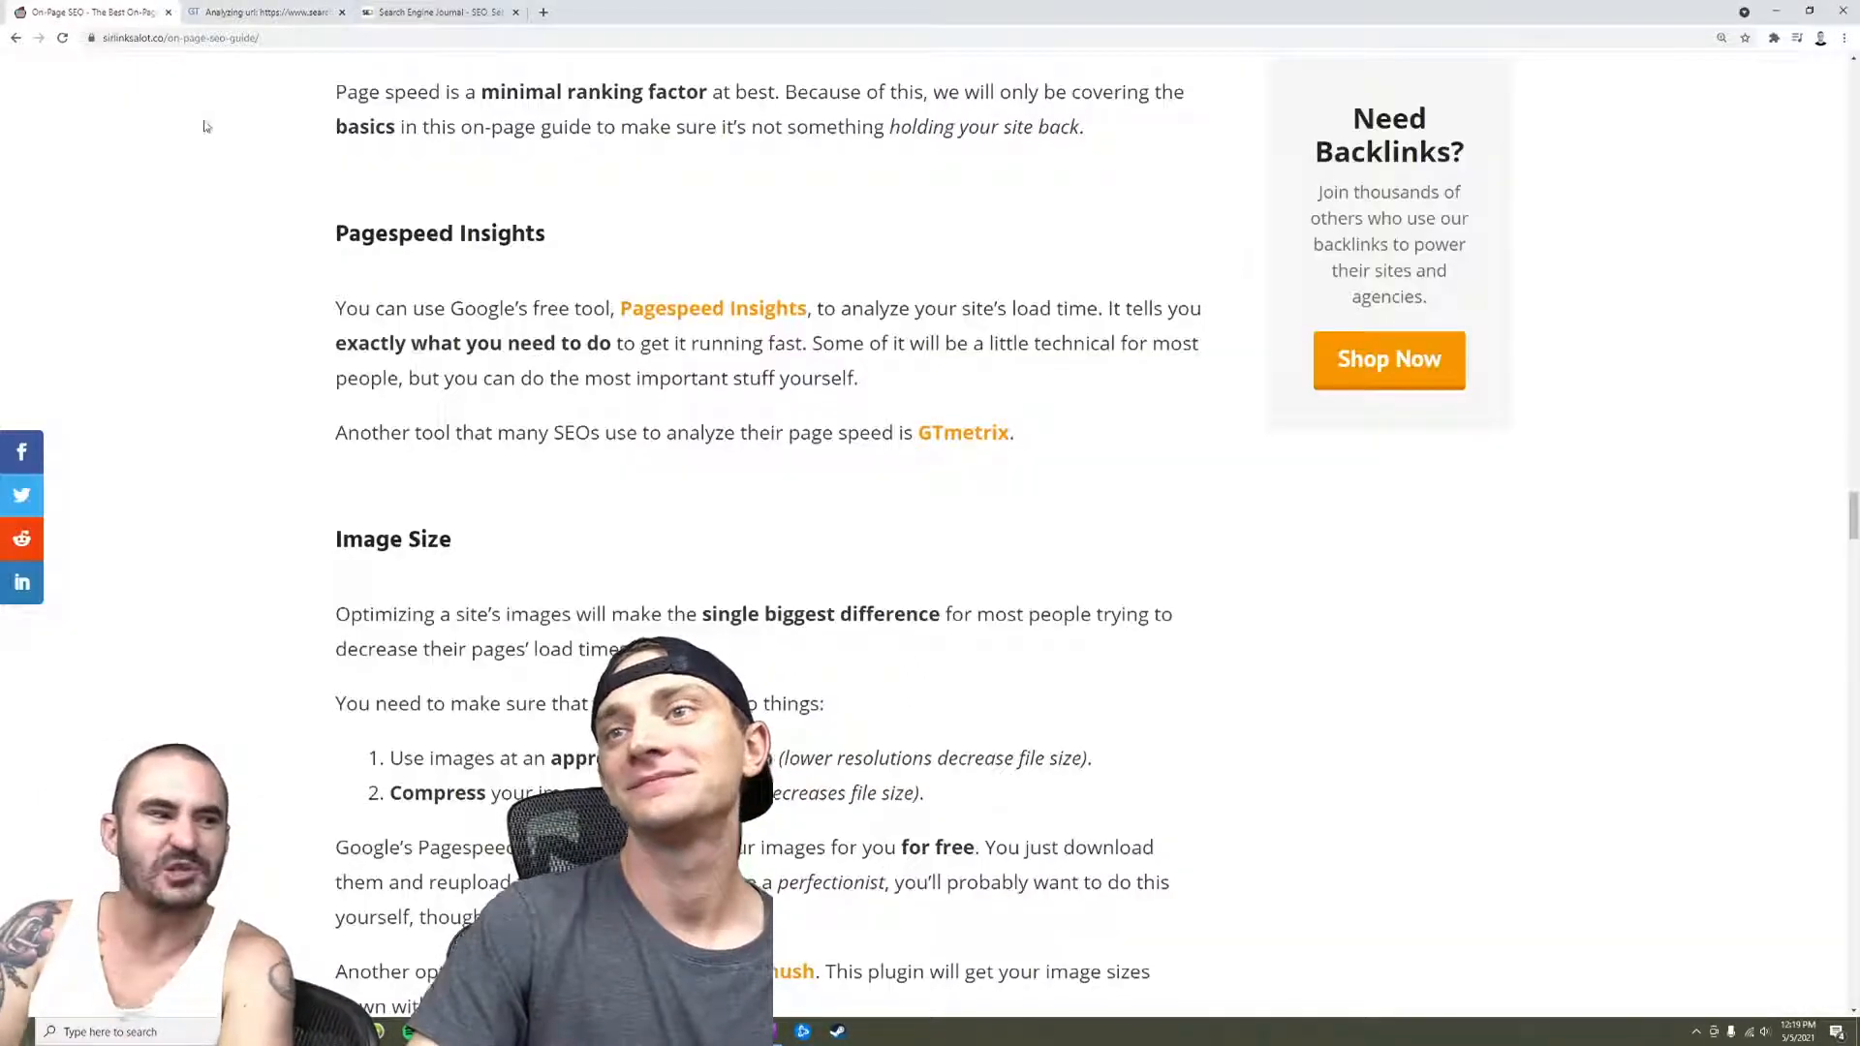
Review the GTmetrix grade B report for Search Engine Journal, then return to the guide's Image Titles section
{"action": "left_click", "coordinate": [268, 12]}
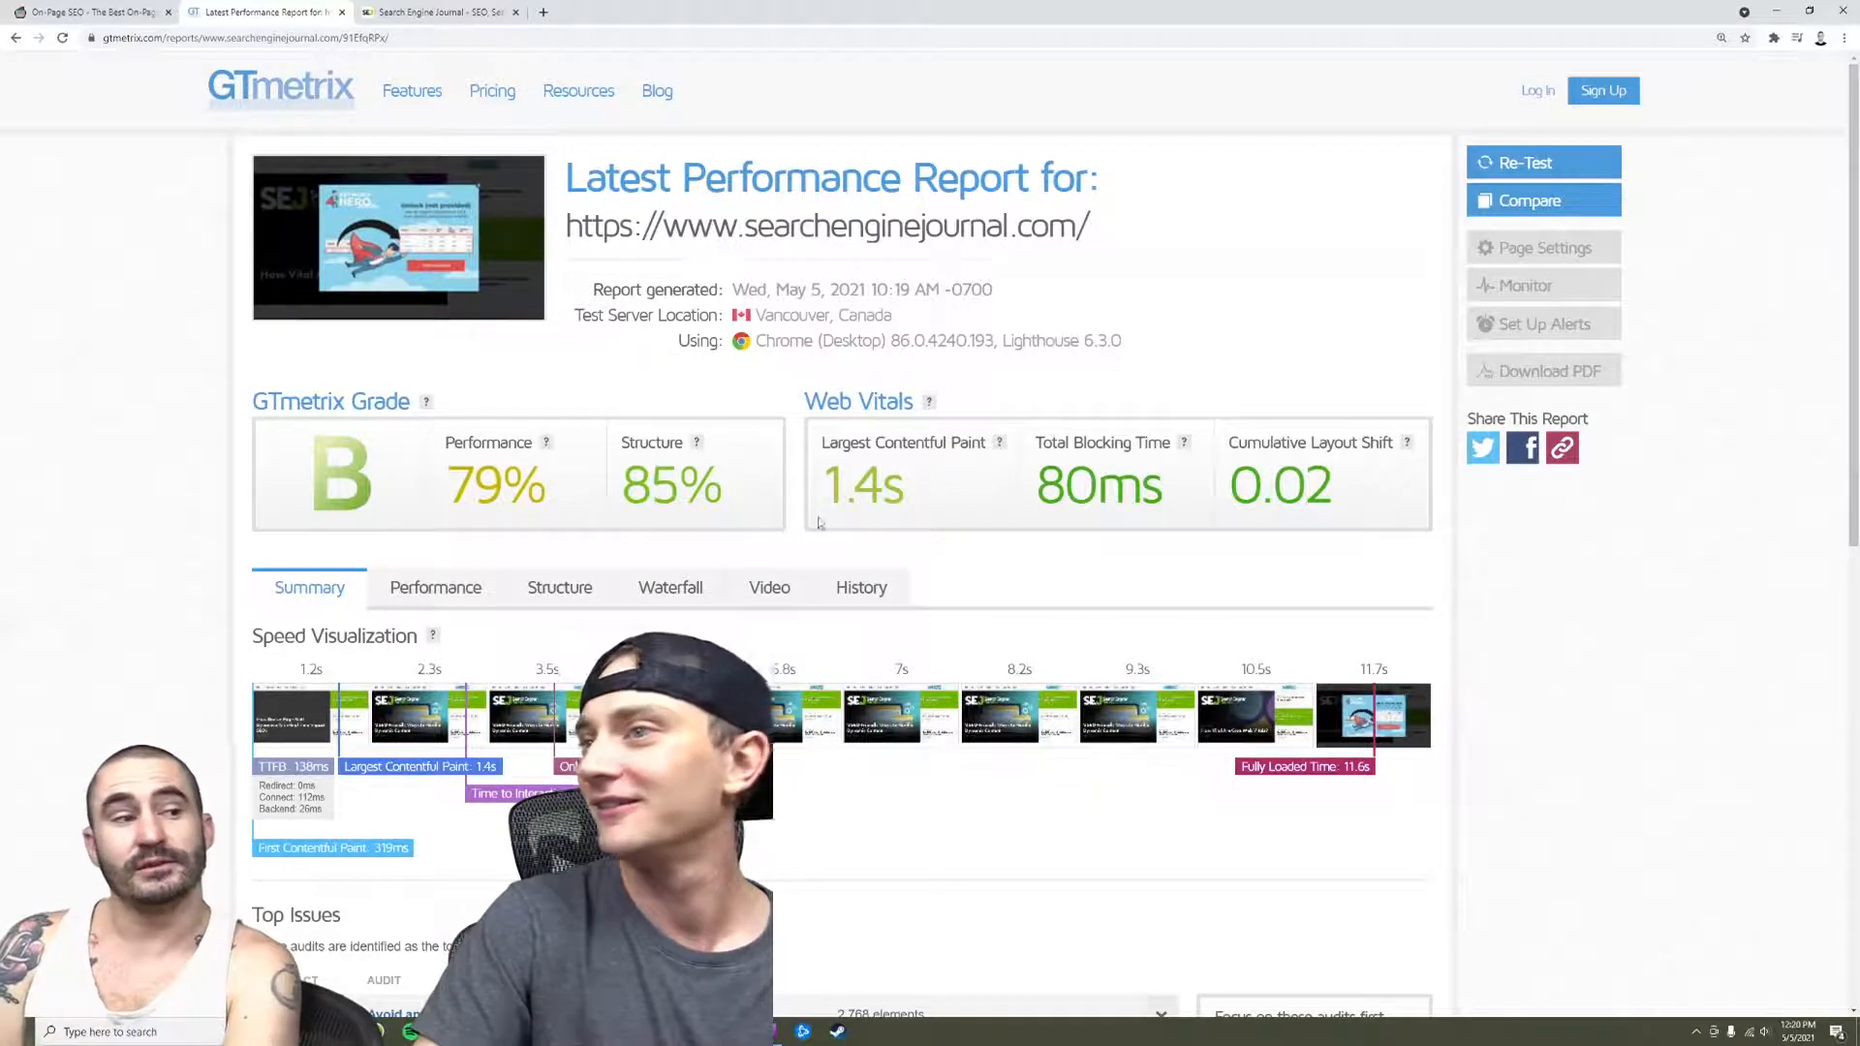
{"action": "left_click", "coordinate": [89, 12]}
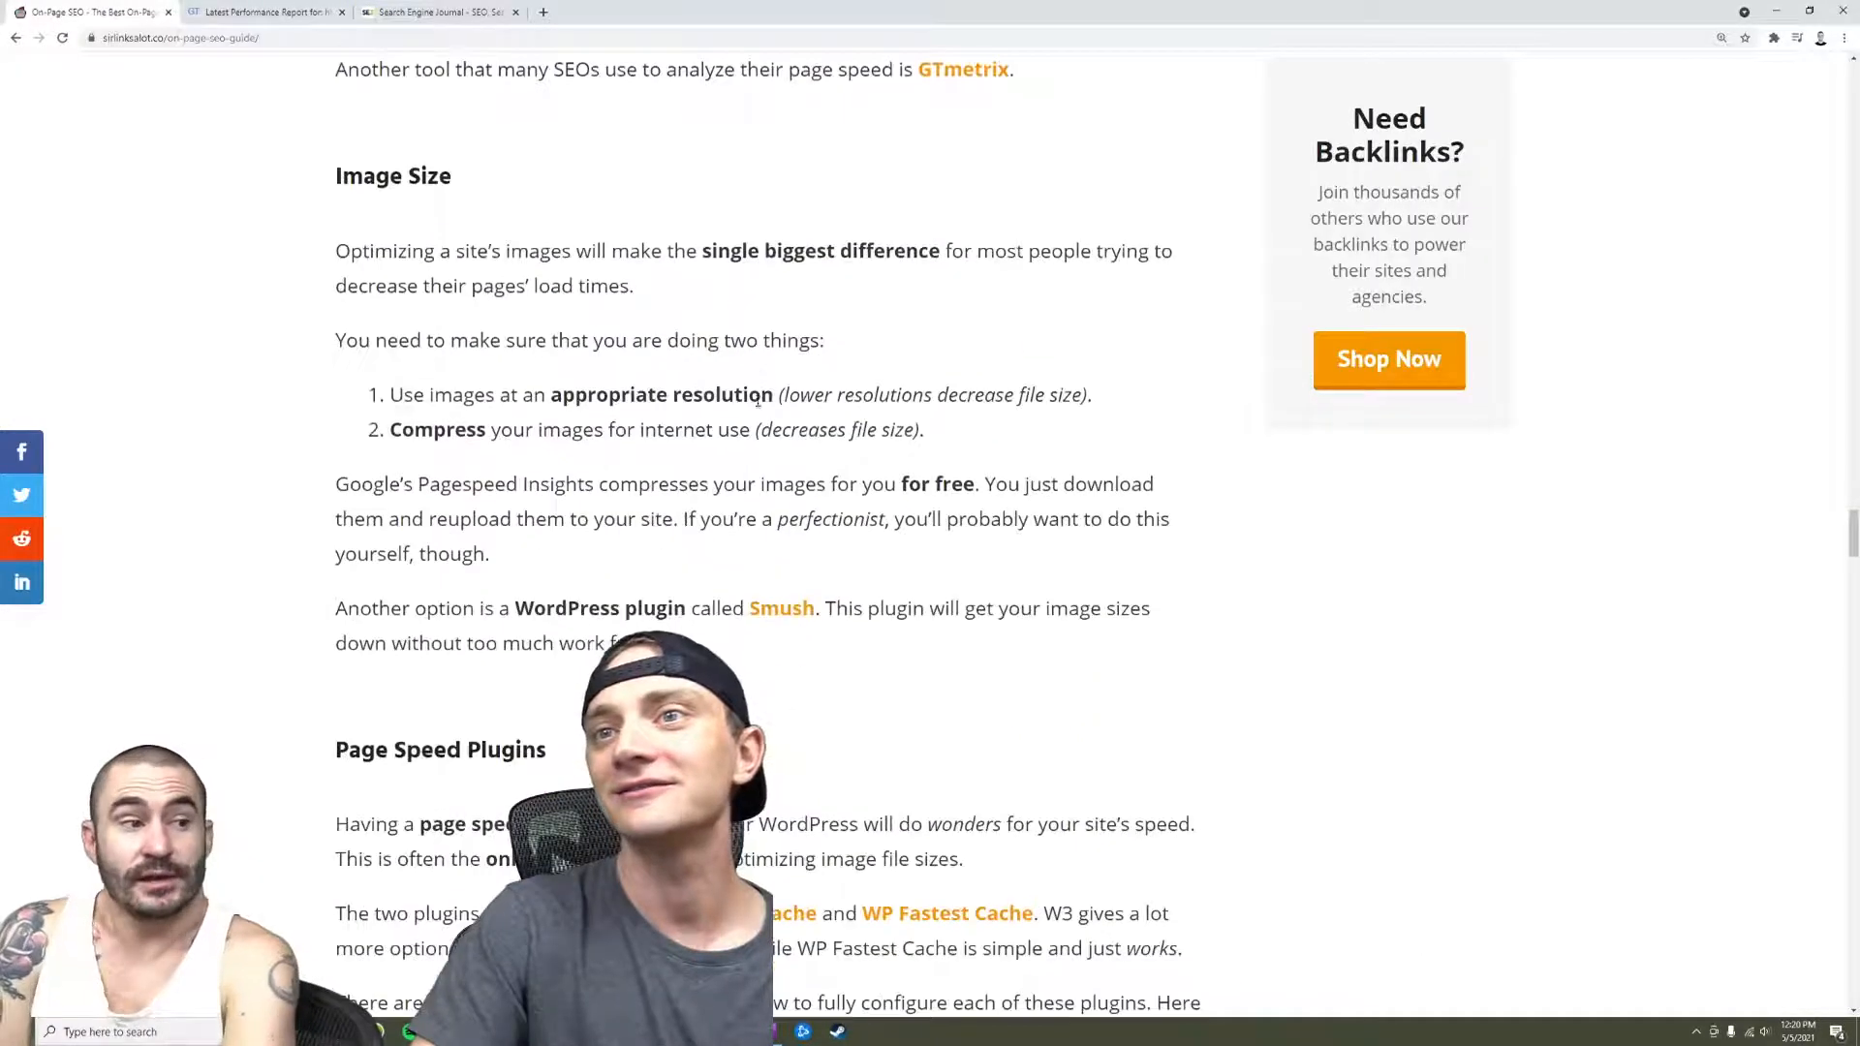
{"action": "scroll", "scroll_direction": "down", "scroll_amount": 3}
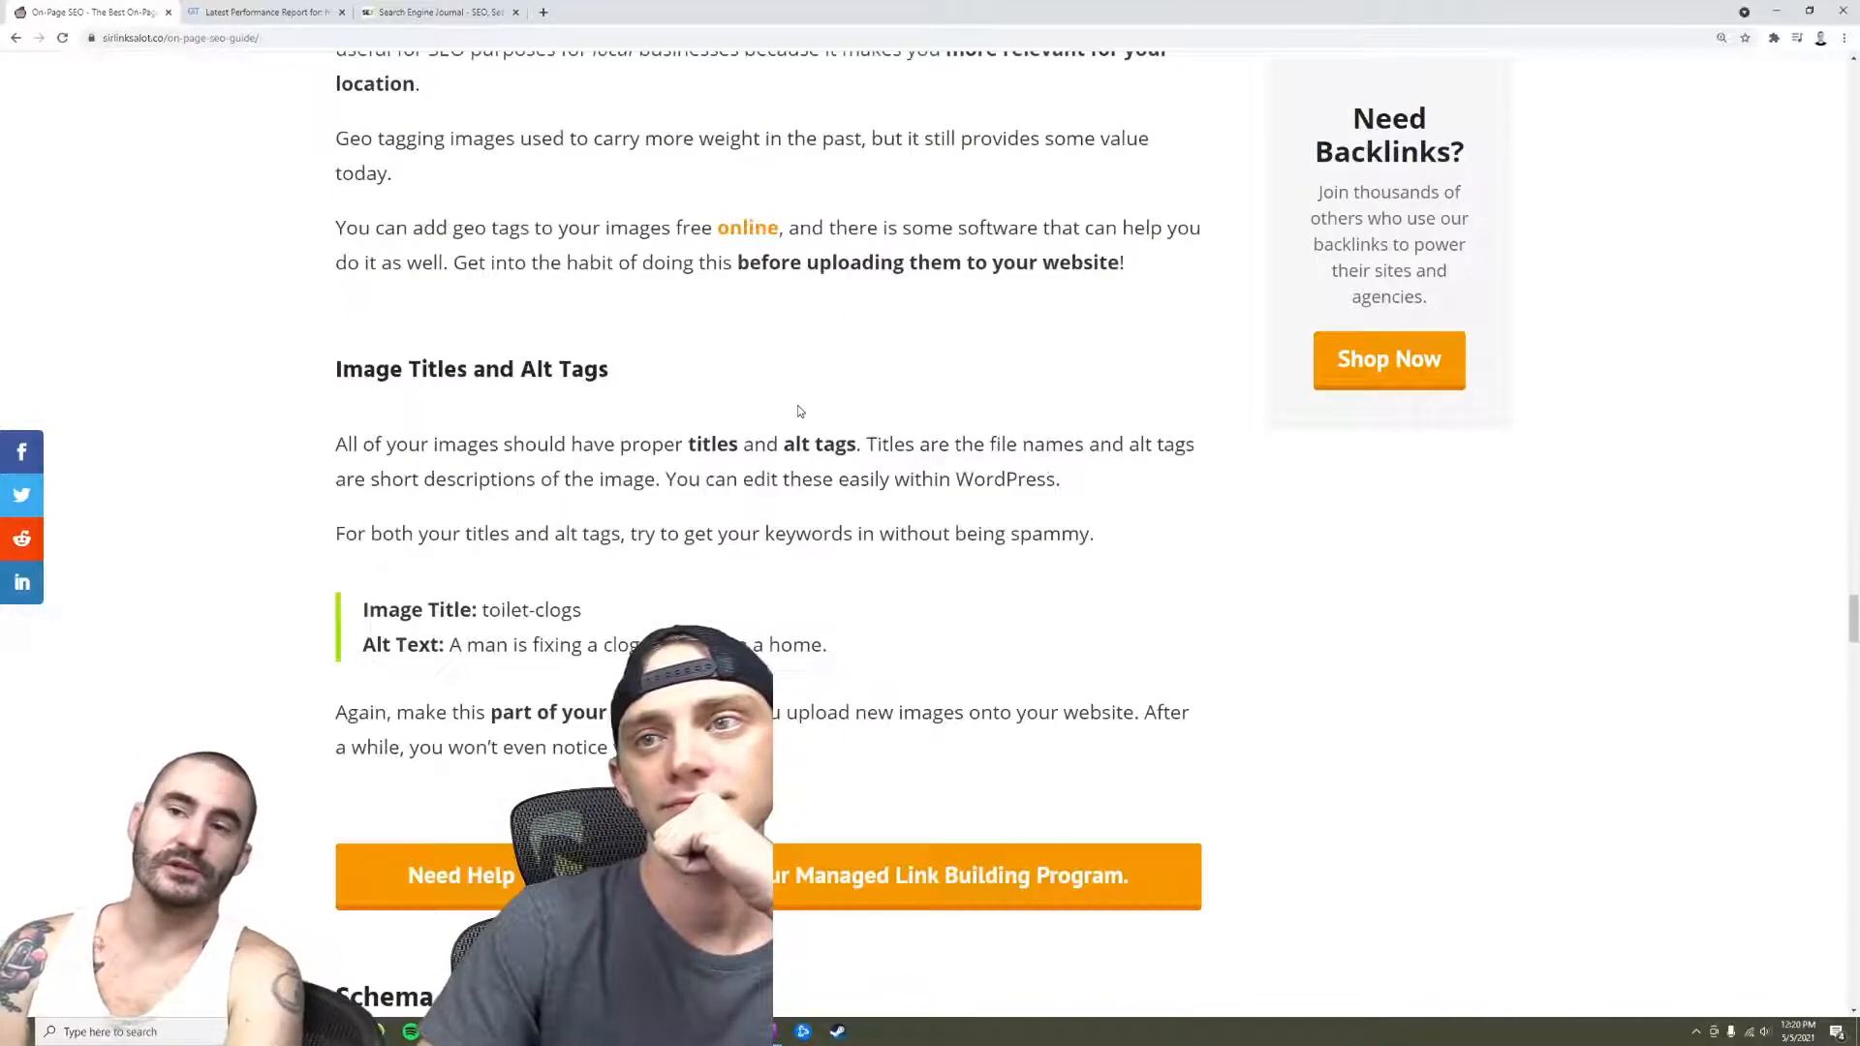
Scroll down through the guide's Schema Markup explanation
{"action": "scroll", "scroll_direction": "down", "scroll_amount": 3}
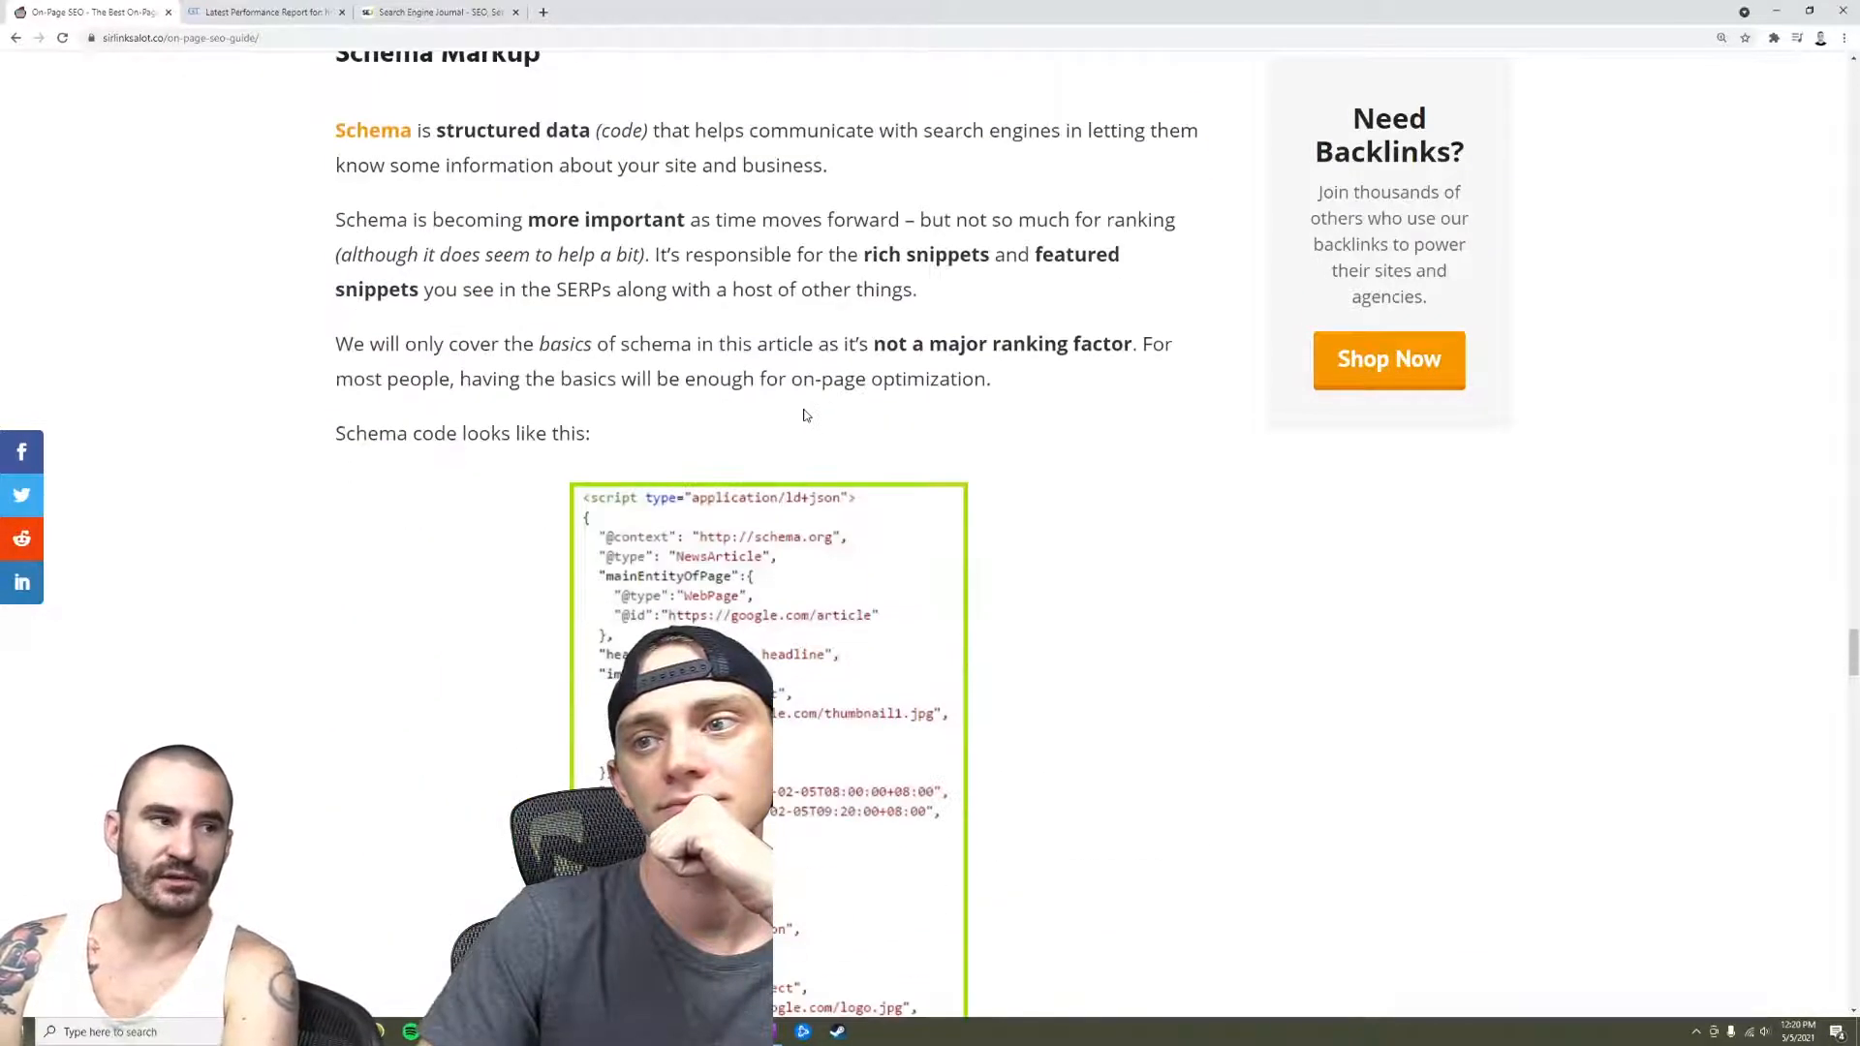
{"action": "scroll", "scroll_direction": "down", "scroll_amount": 3}
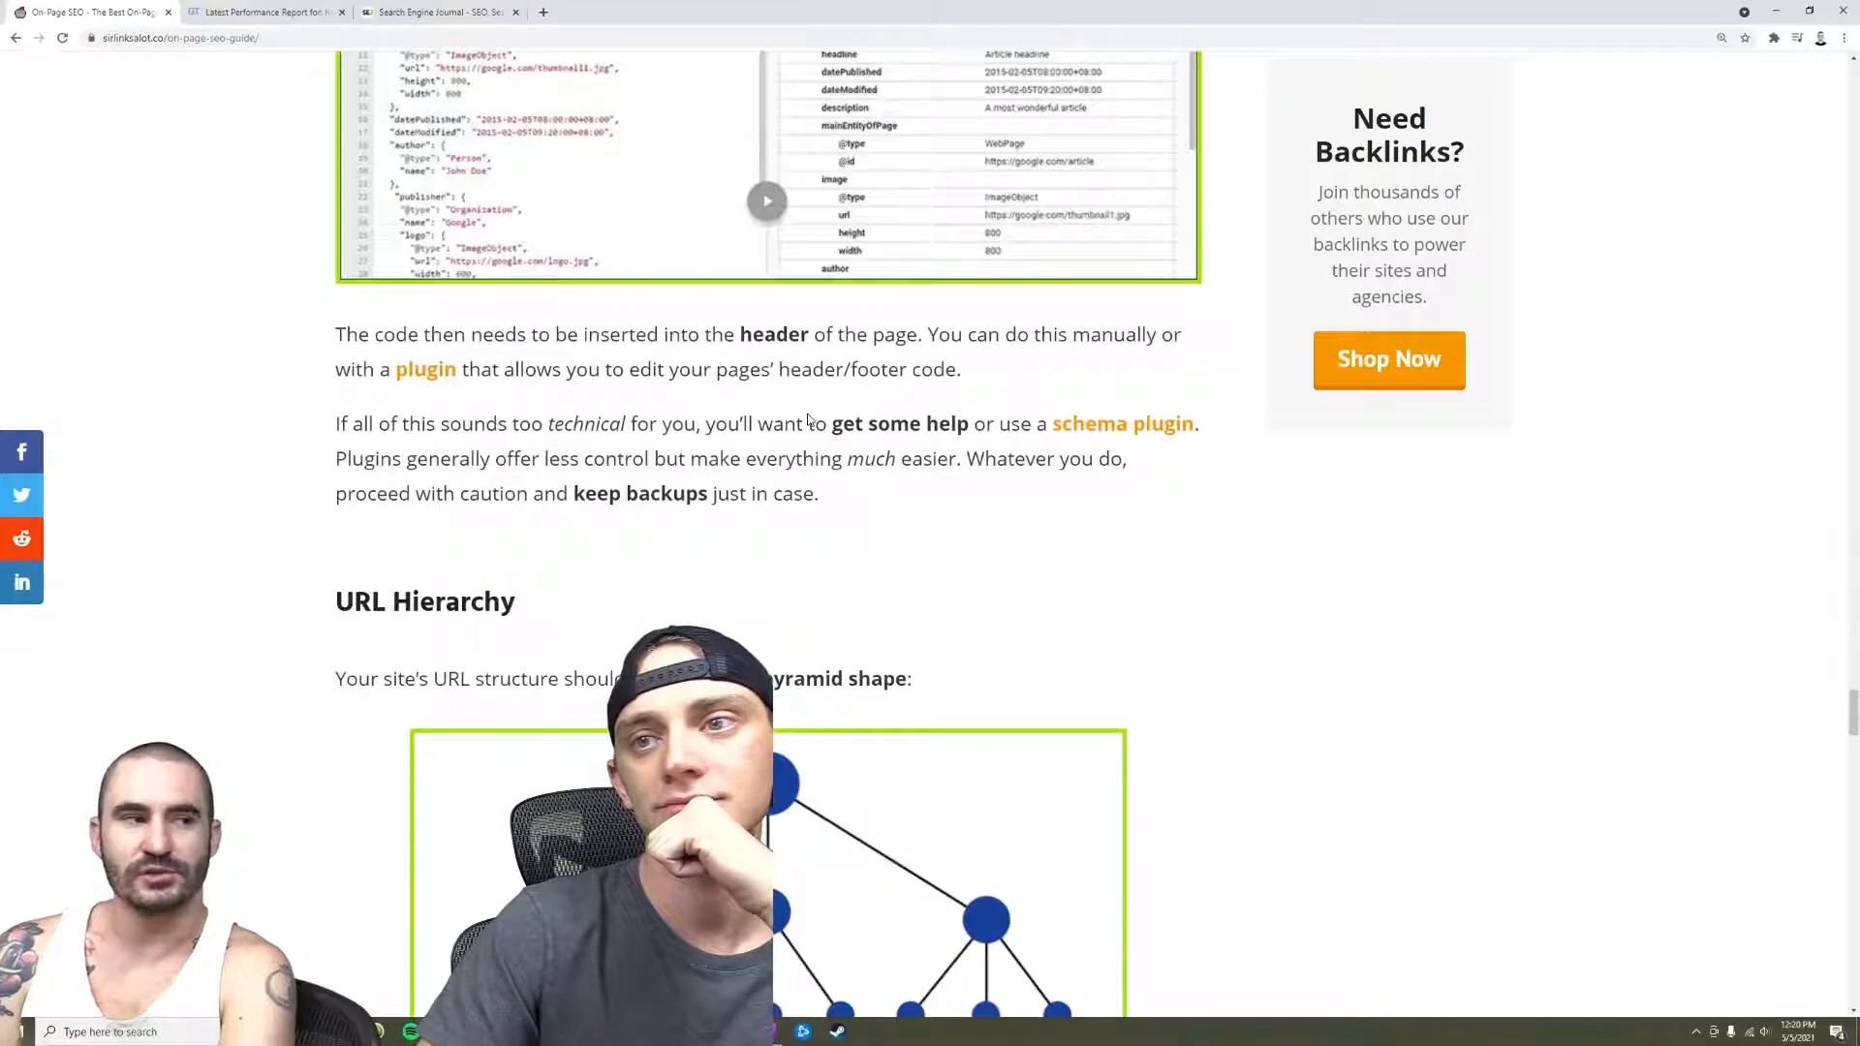
{"action": "scroll", "scroll_direction": "down", "scroll_amount": 3}
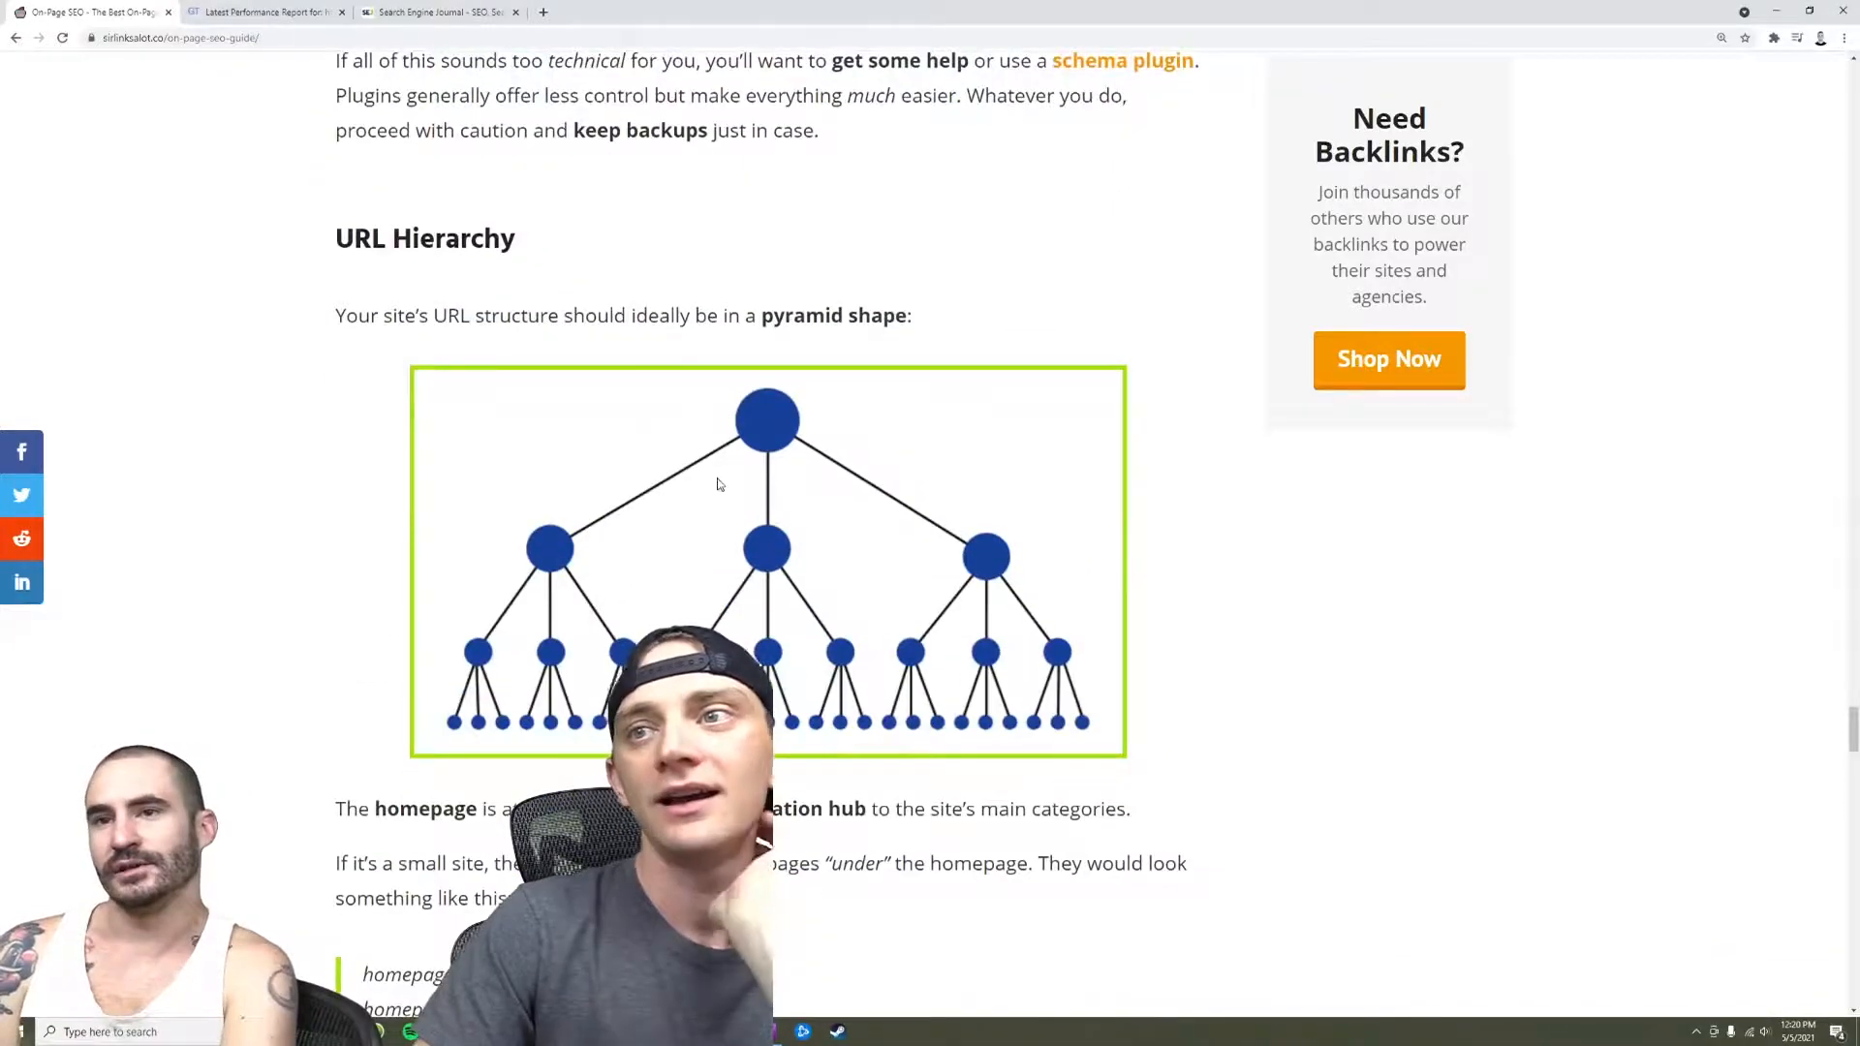
{"action": "scroll", "scroll_direction": "down", "scroll_amount": 3}
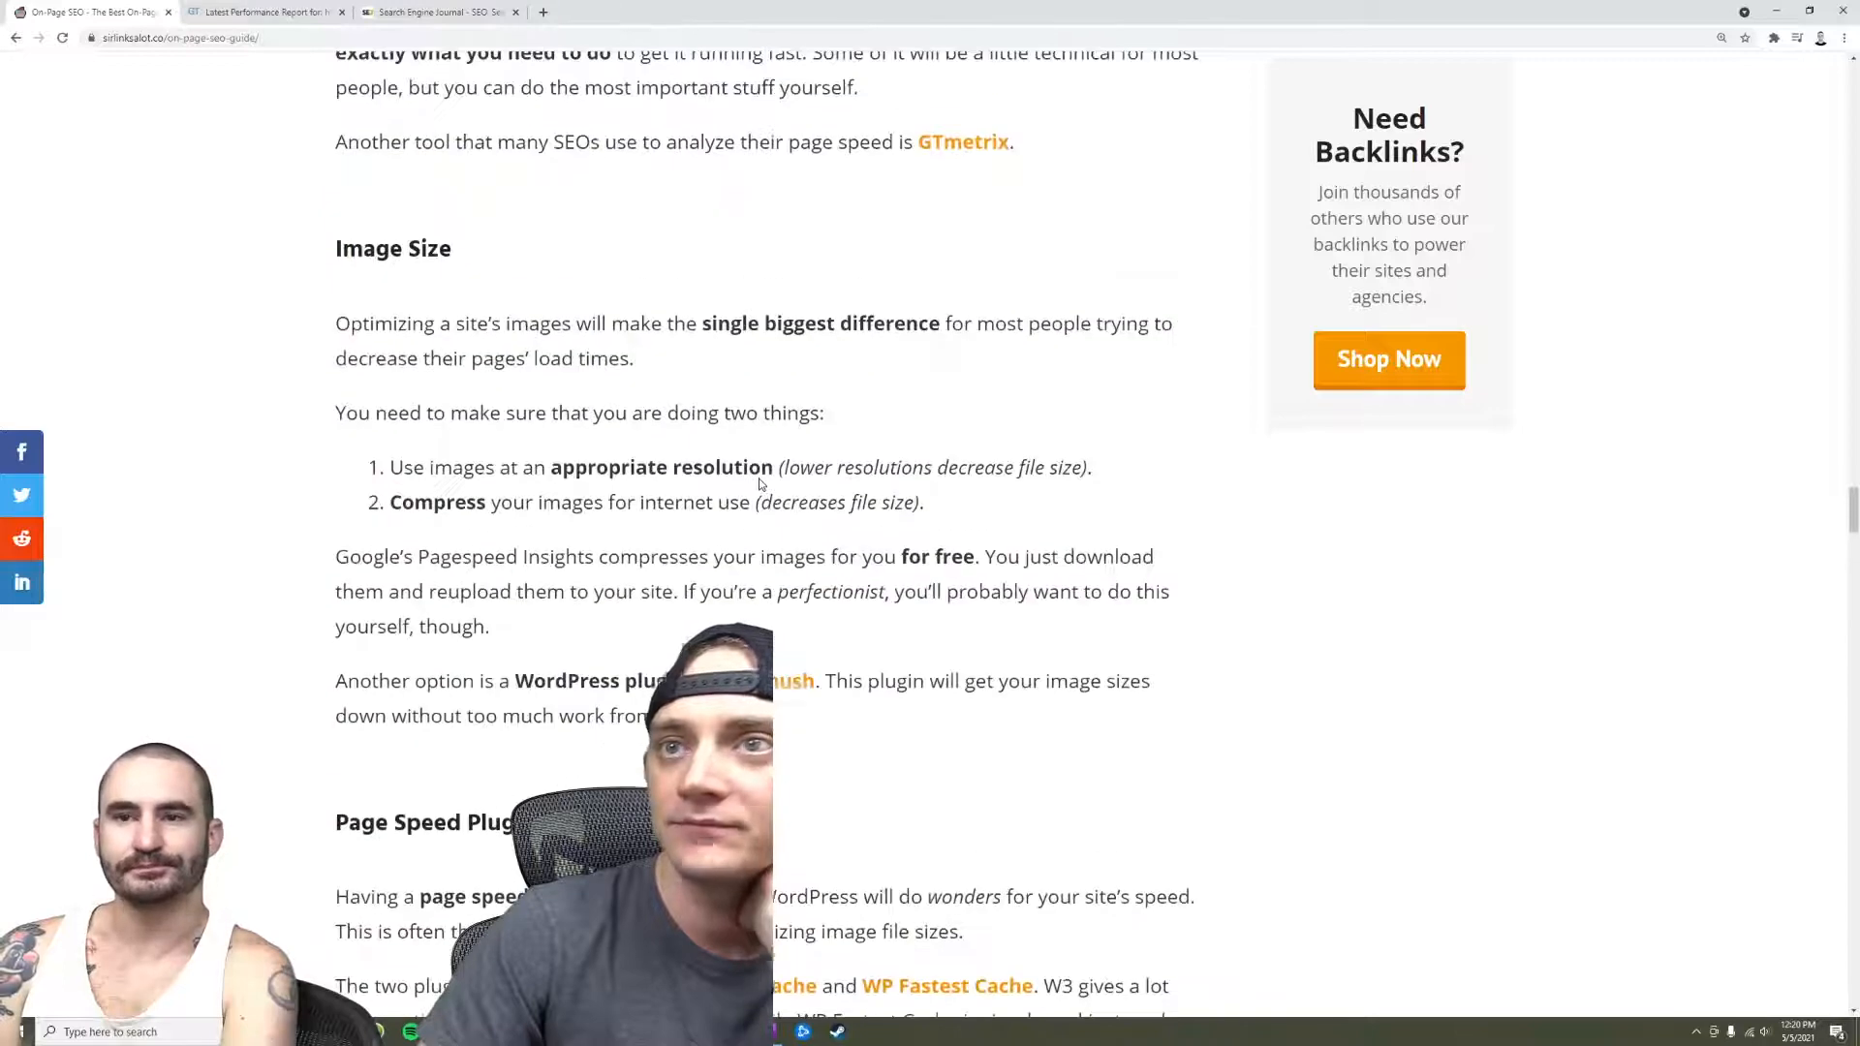
{"action": "scroll", "scroll_direction": "down", "scroll_amount": 3}
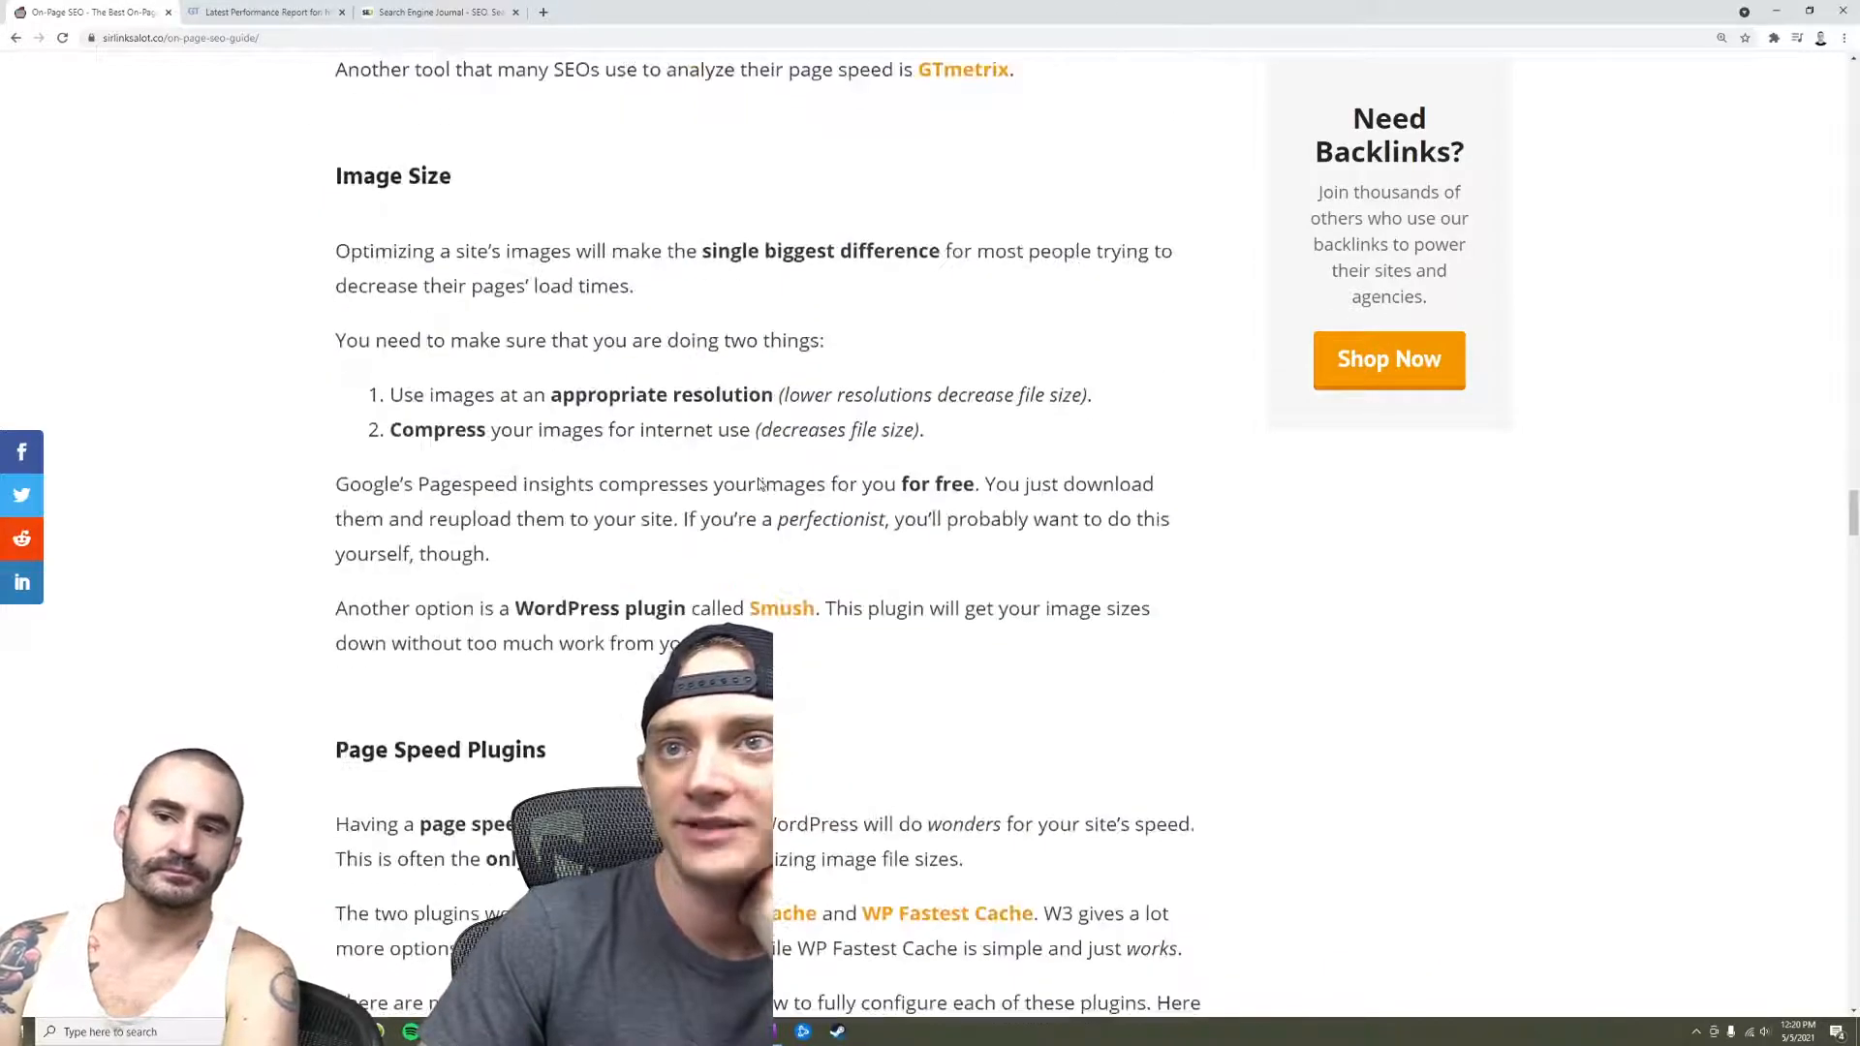
{"action": "scroll", "scroll_direction": "down", "scroll_amount": 3}
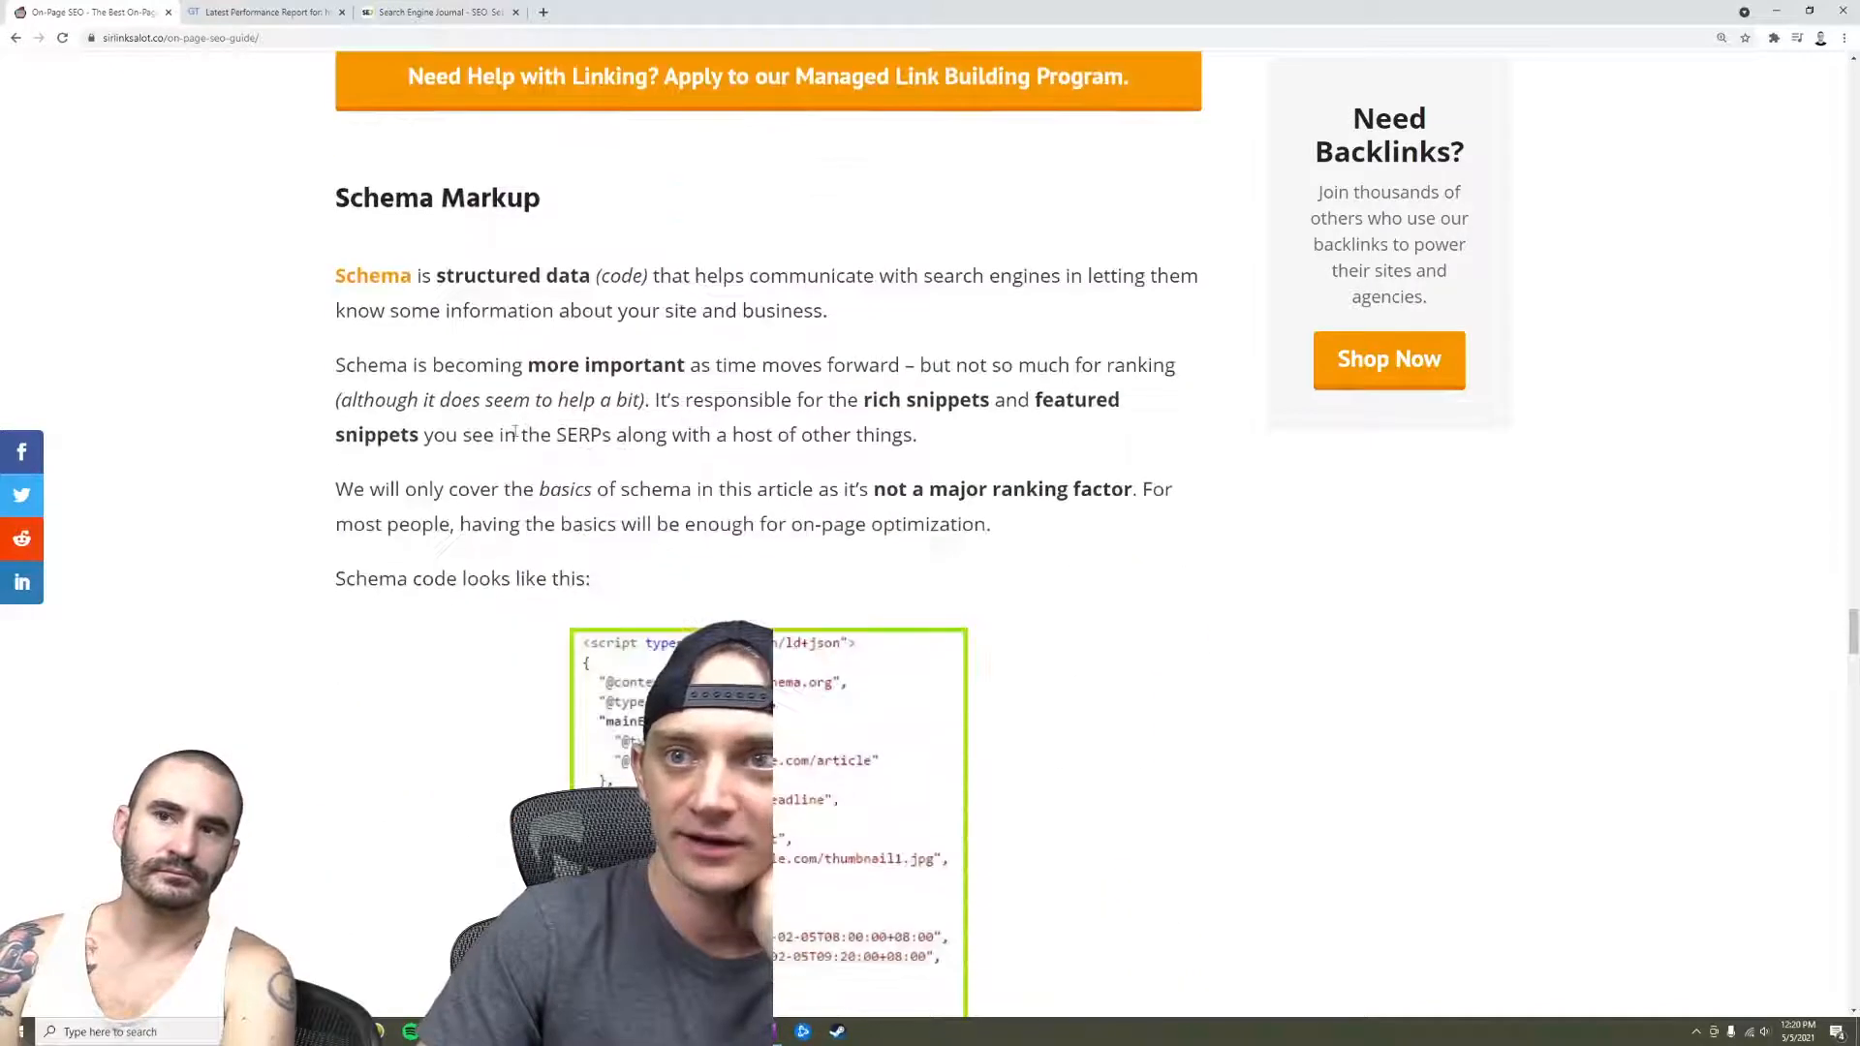
{"action": "scroll", "scroll_direction": "down", "scroll_amount": 3}
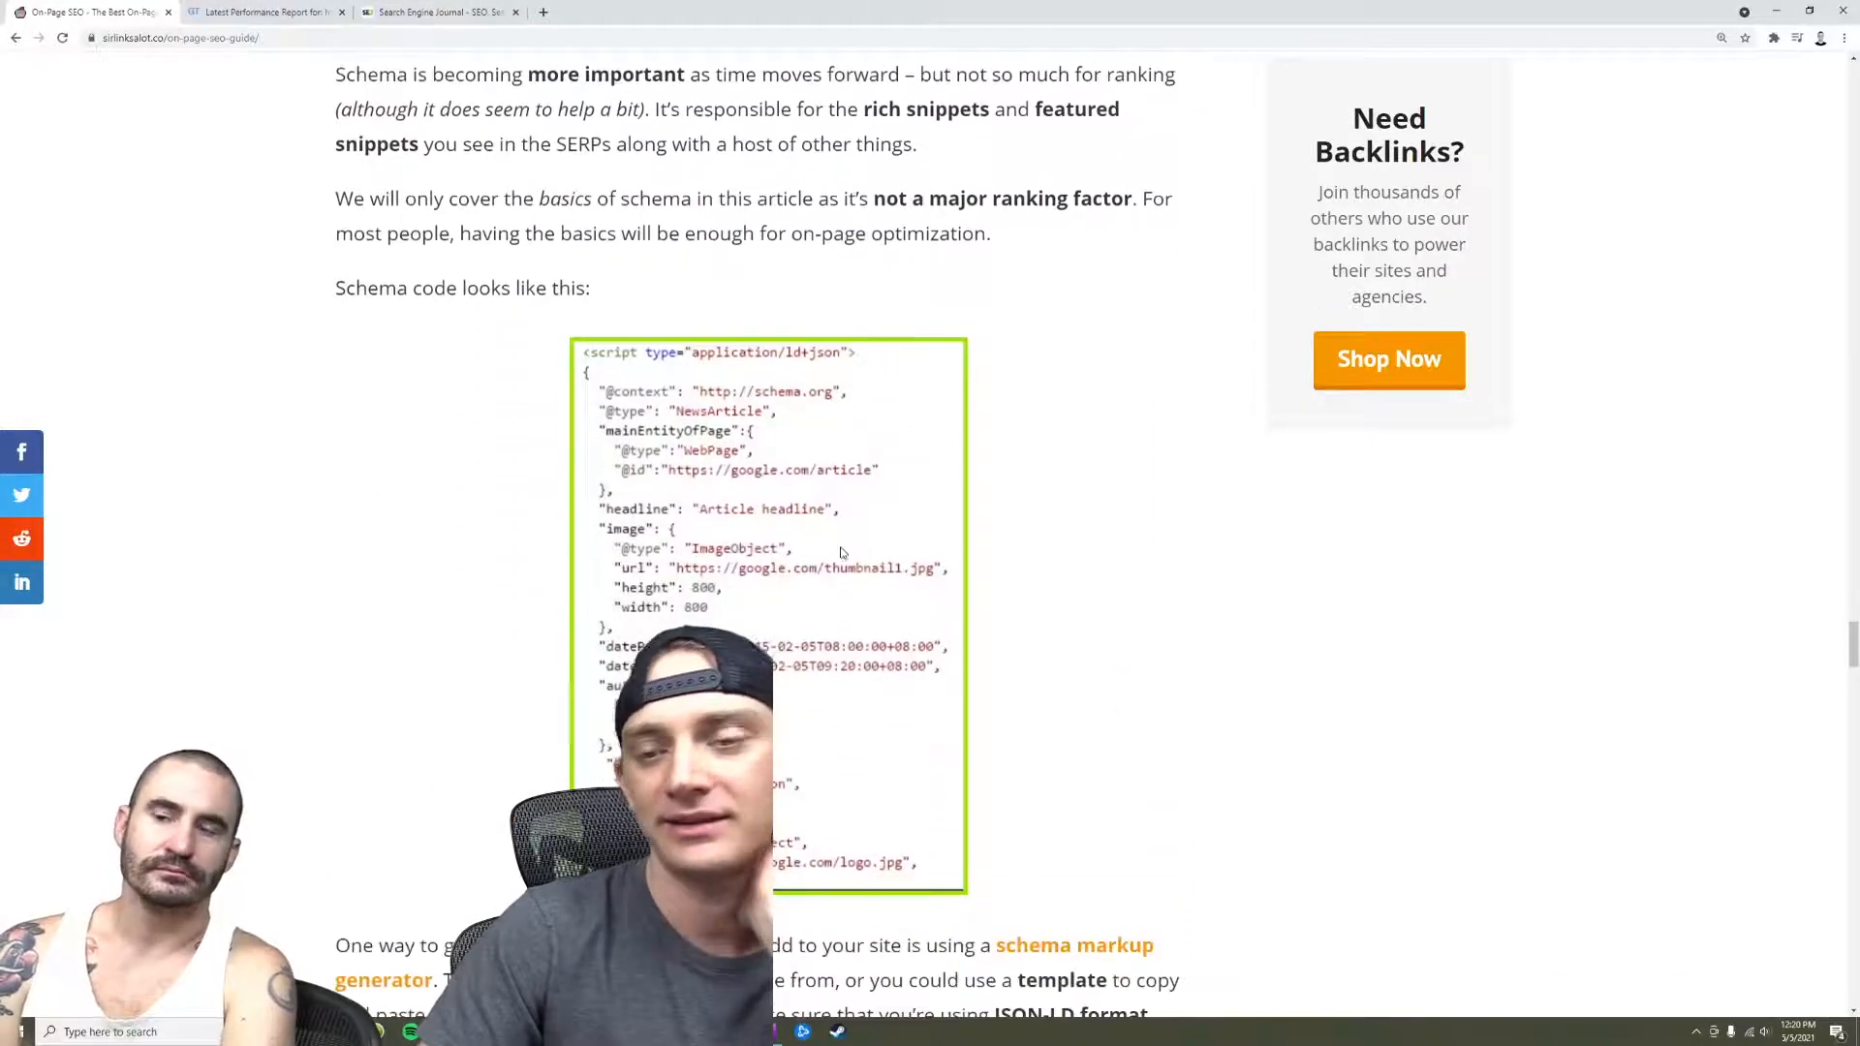
{"action": "scroll", "scroll_direction": "up", "scroll_amount": 3}
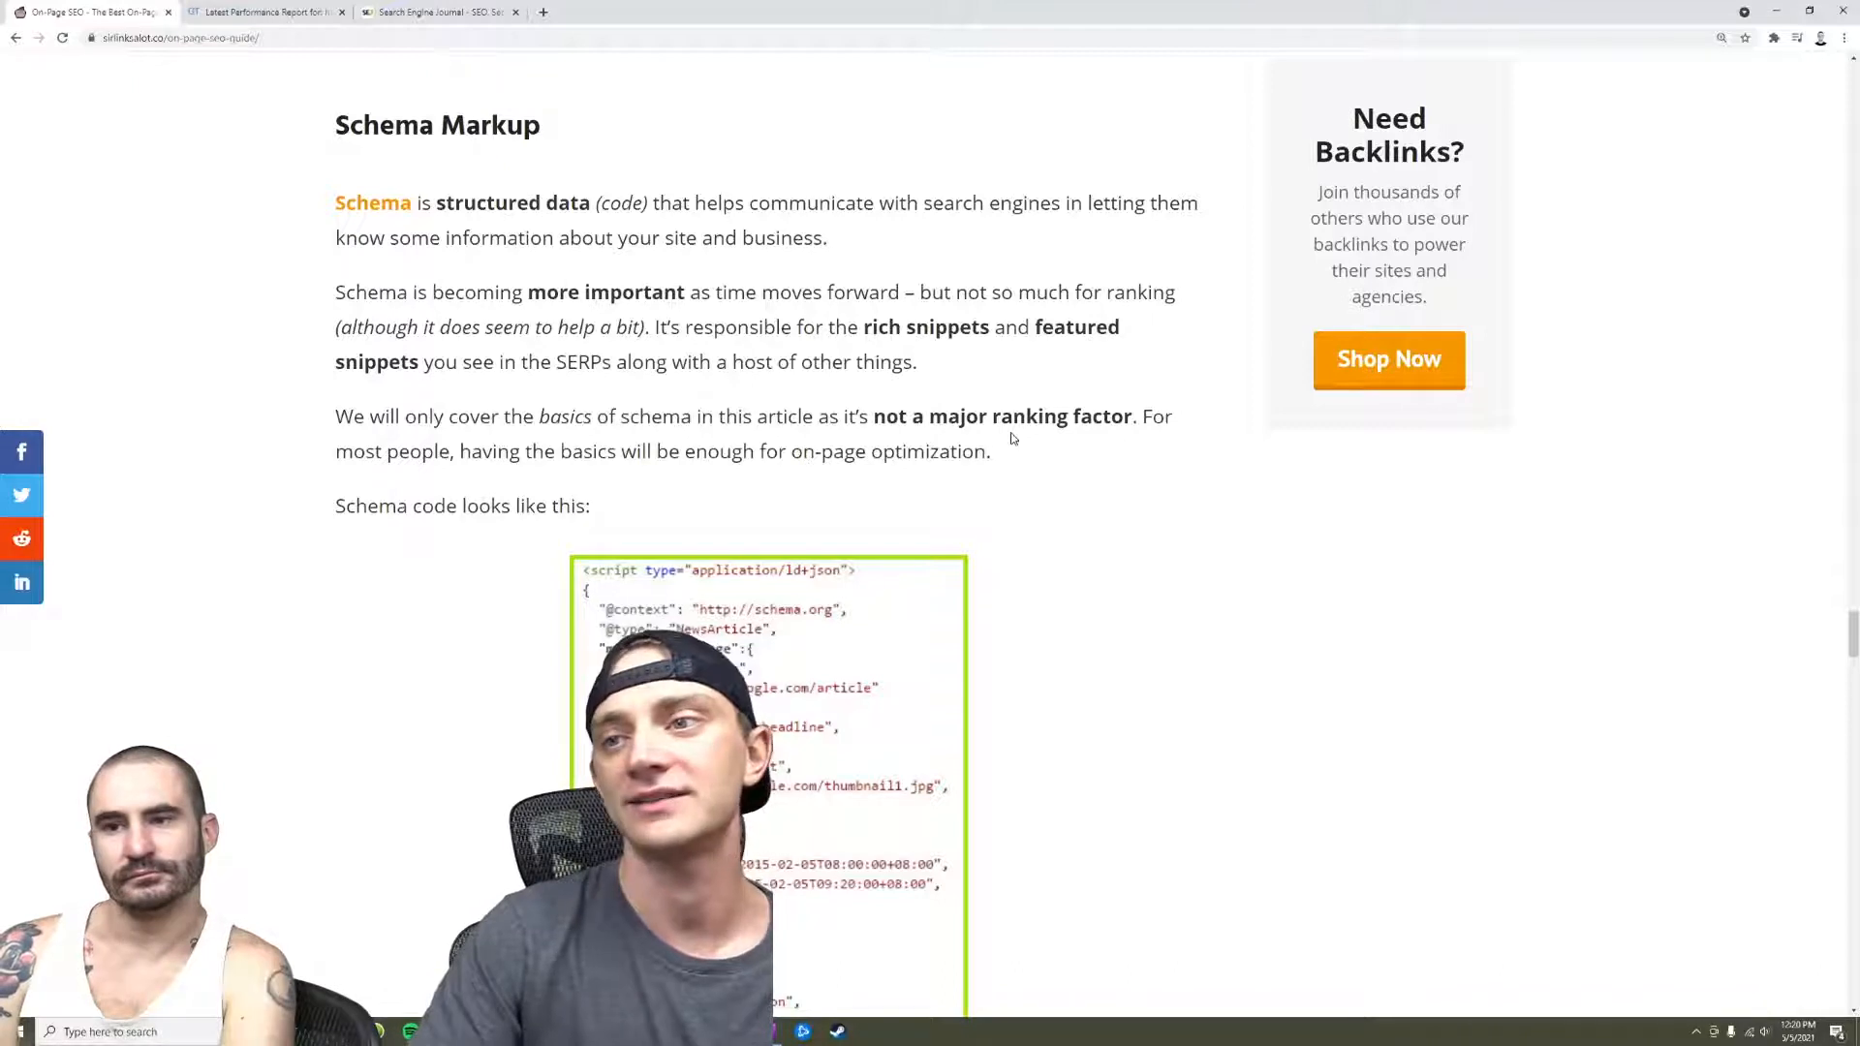
Continue down to the URL Hierarchy heading and its pyramid diagram
{"action": "scroll", "scroll_direction": "down", "scroll_amount": 3}
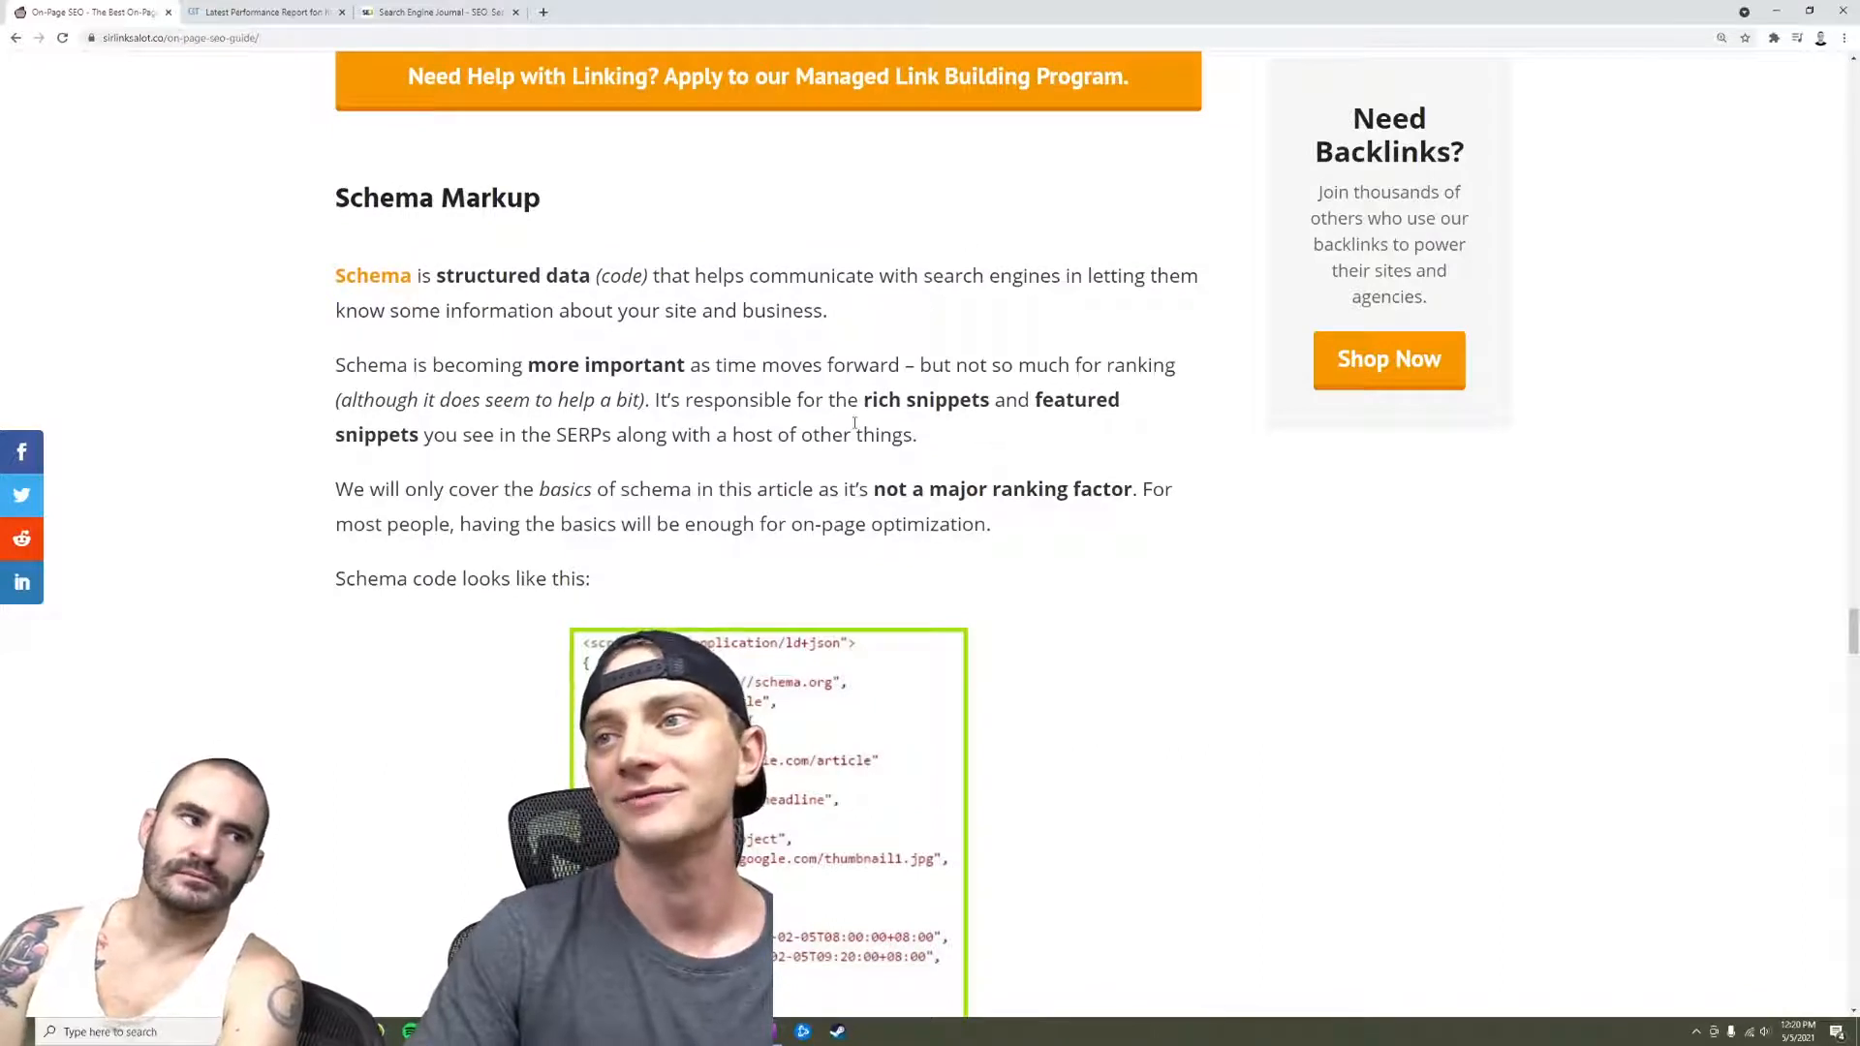
{"action": "scroll", "scroll_direction": "down", "scroll_amount": 3}
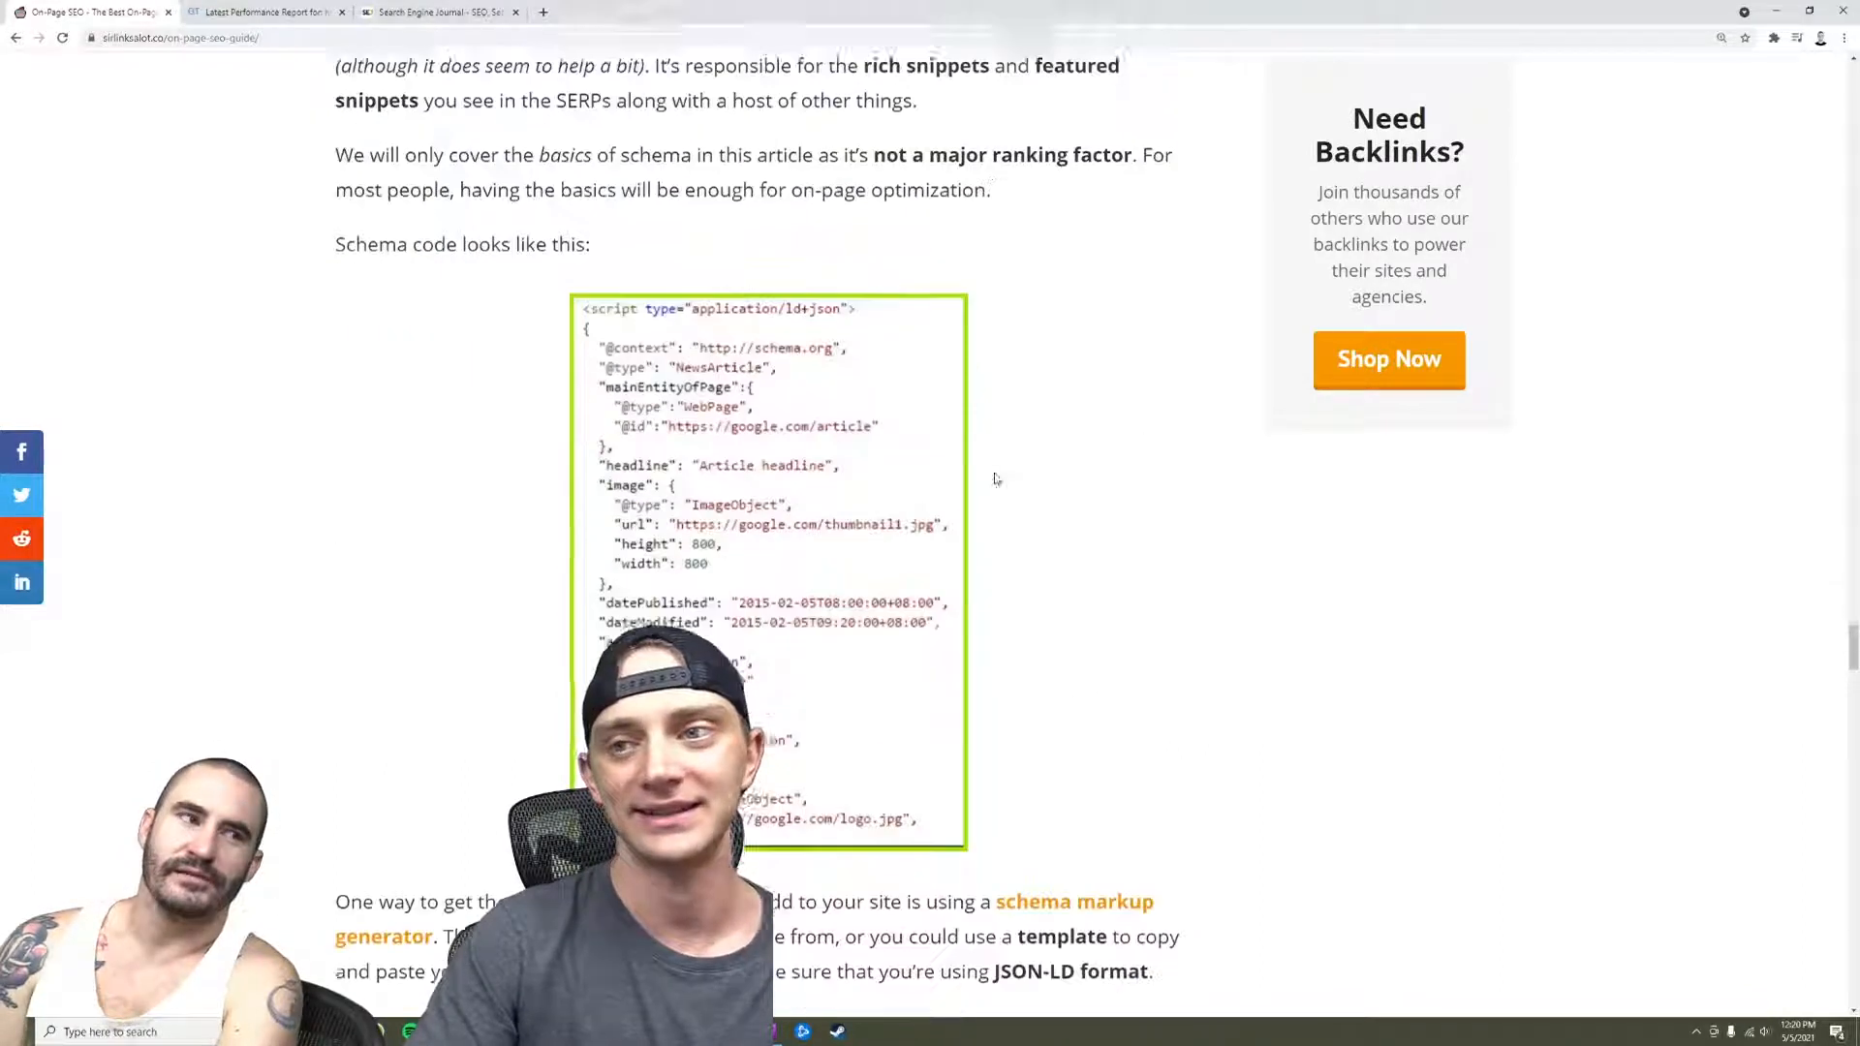
{"action": "scroll", "scroll_direction": "up", "scroll_amount": 3}
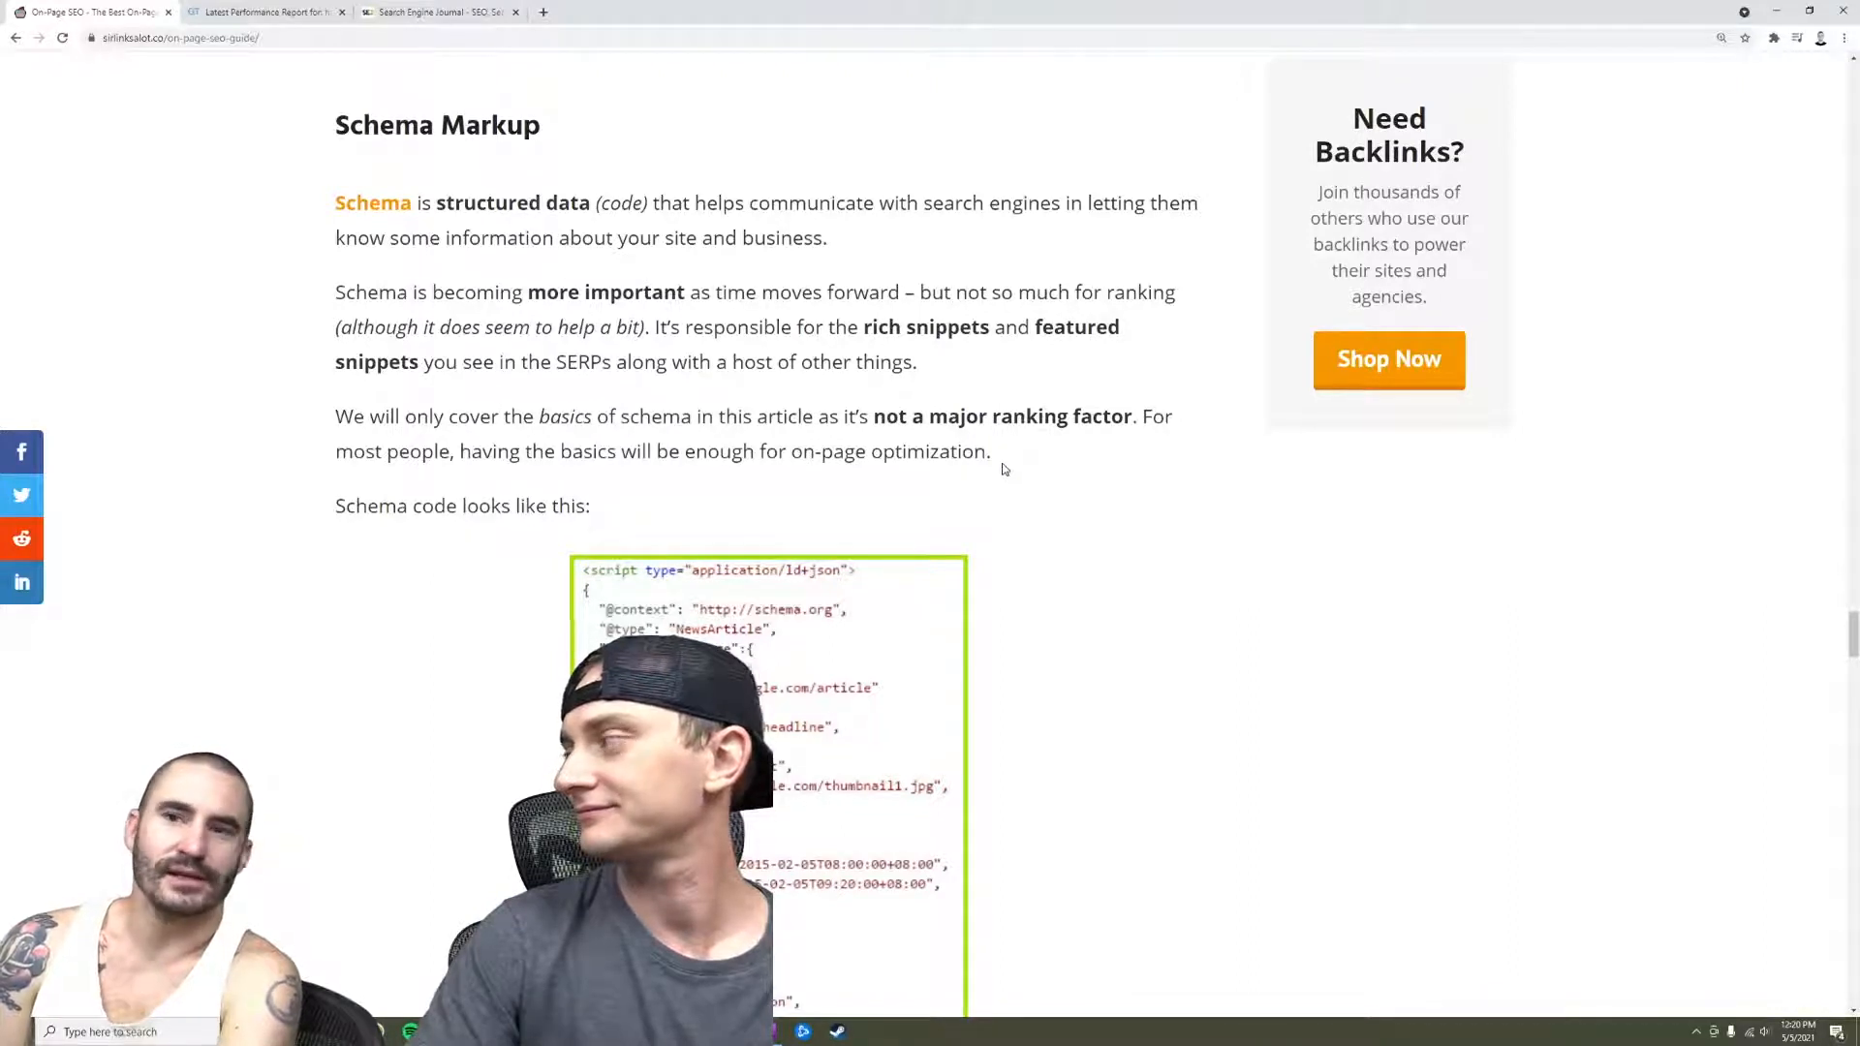
{"action": "scroll", "scroll_direction": "down", "scroll_amount": 3}
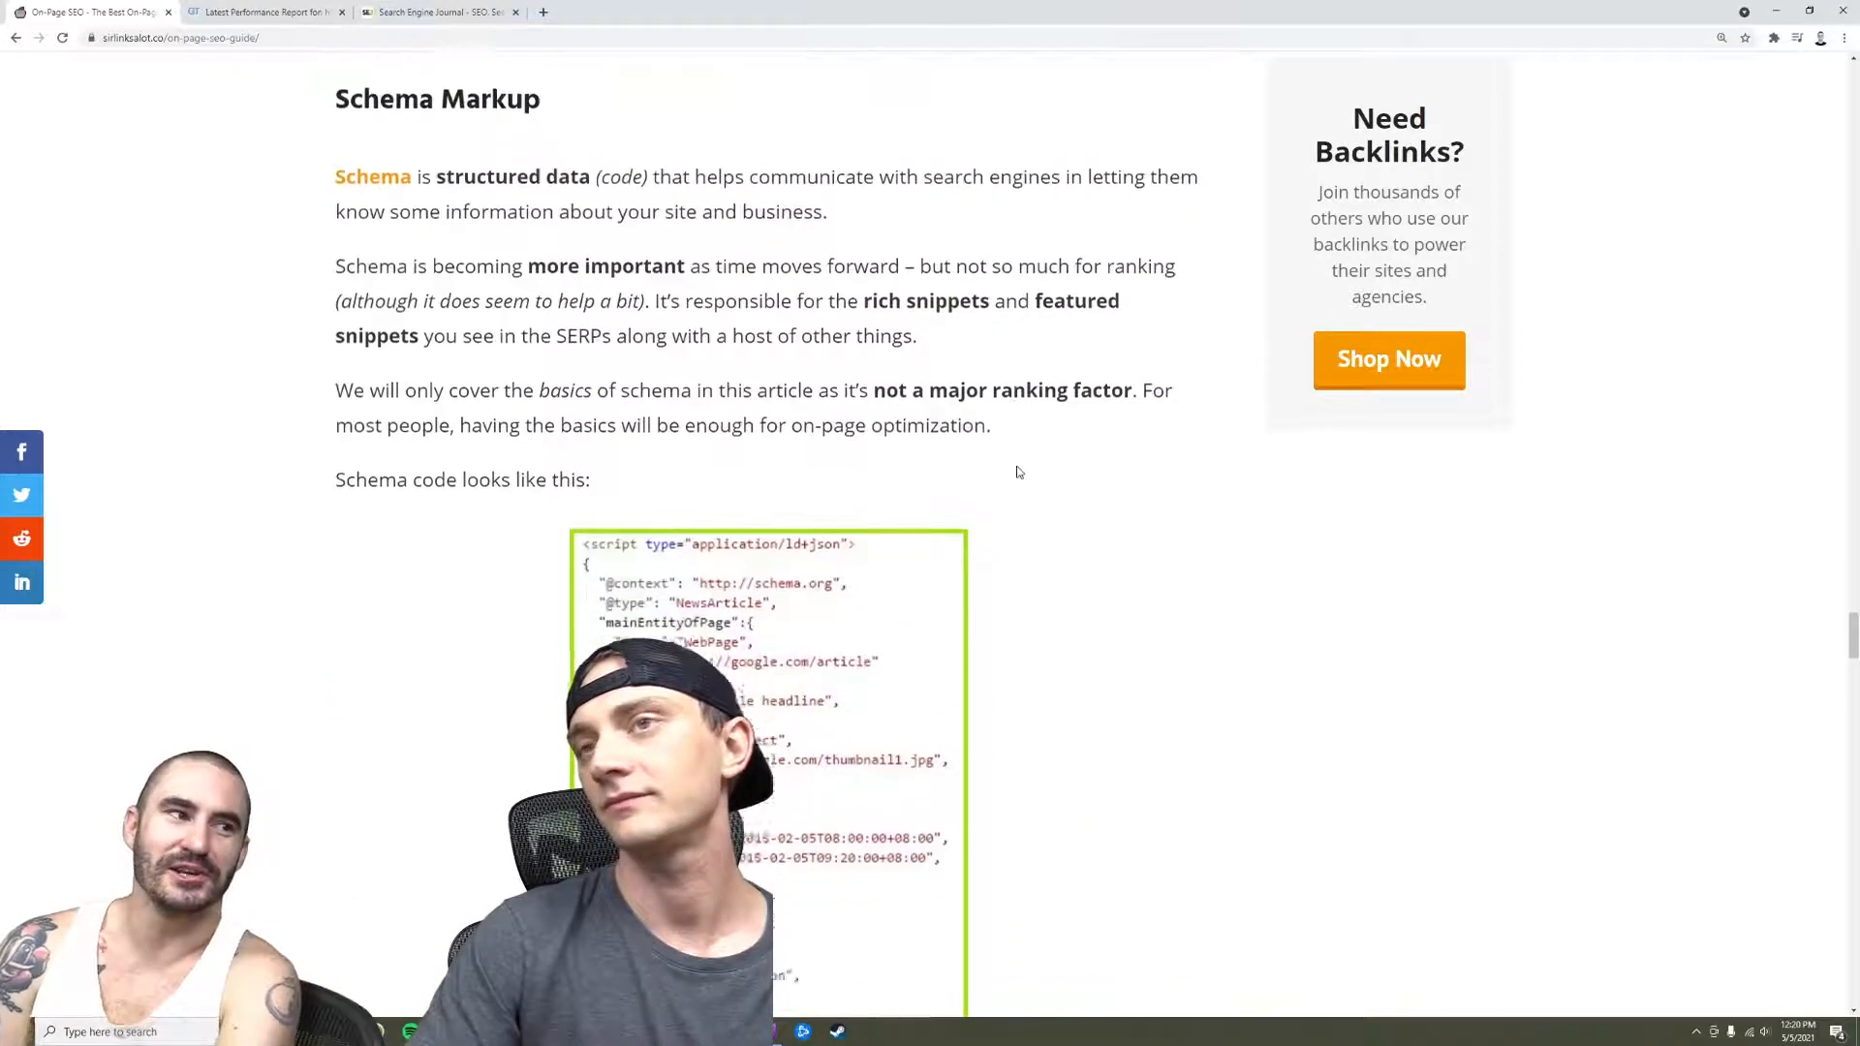
{"action": "scroll", "scroll_direction": "down", "scroll_amount": 3}
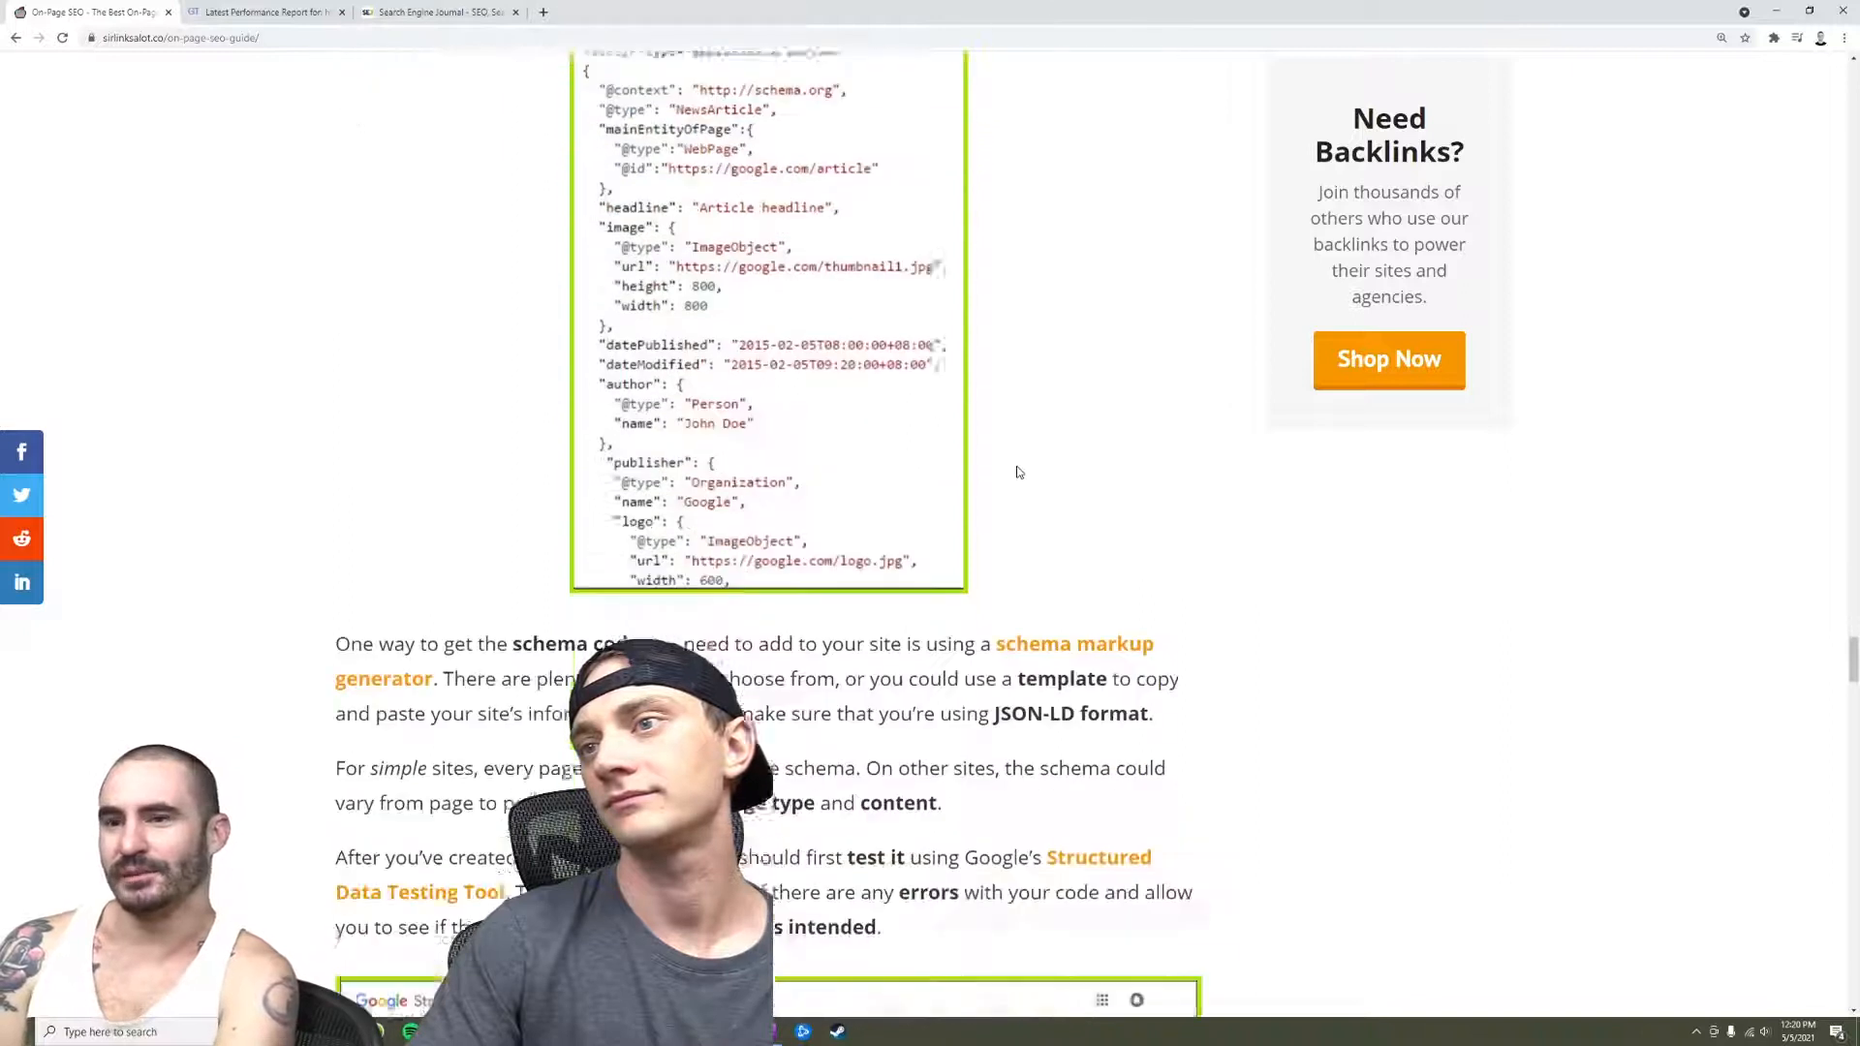
{"action": "scroll", "scroll_direction": "up", "scroll_amount": 3}
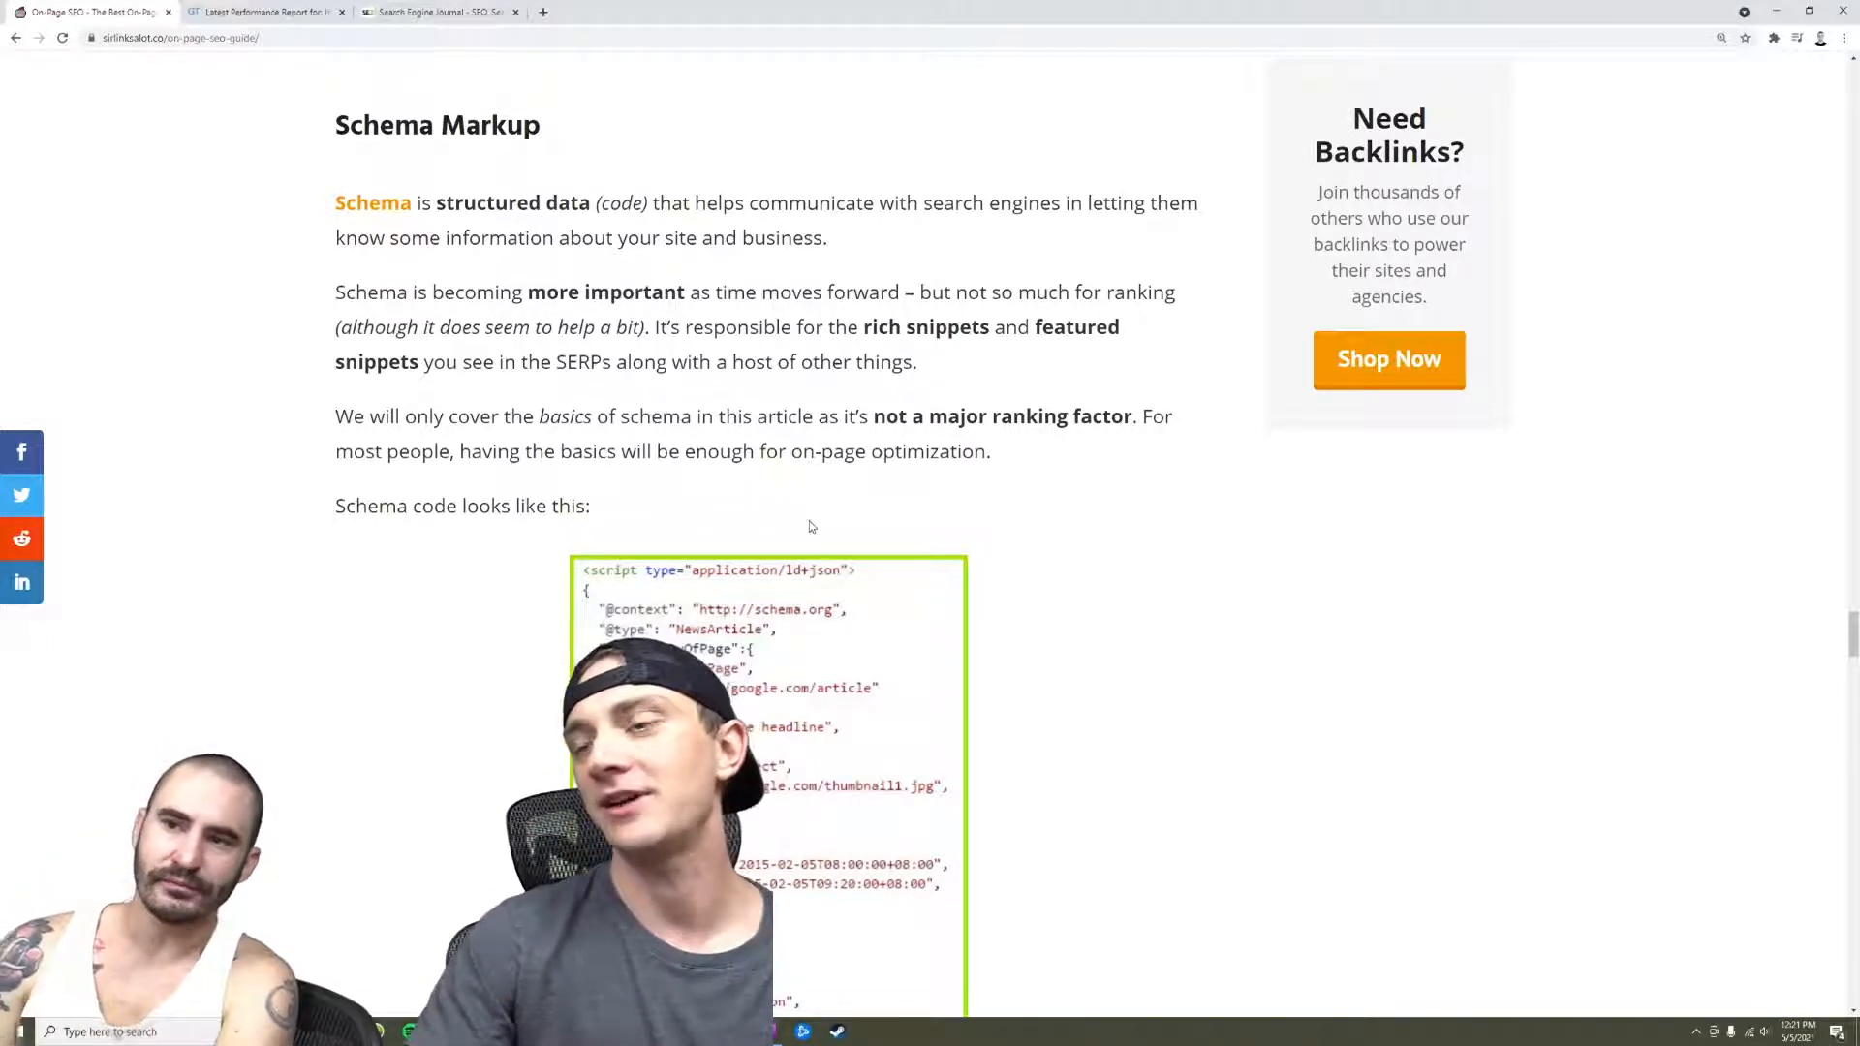
{"action": "scroll", "scroll_direction": "down", "scroll_amount": 3}
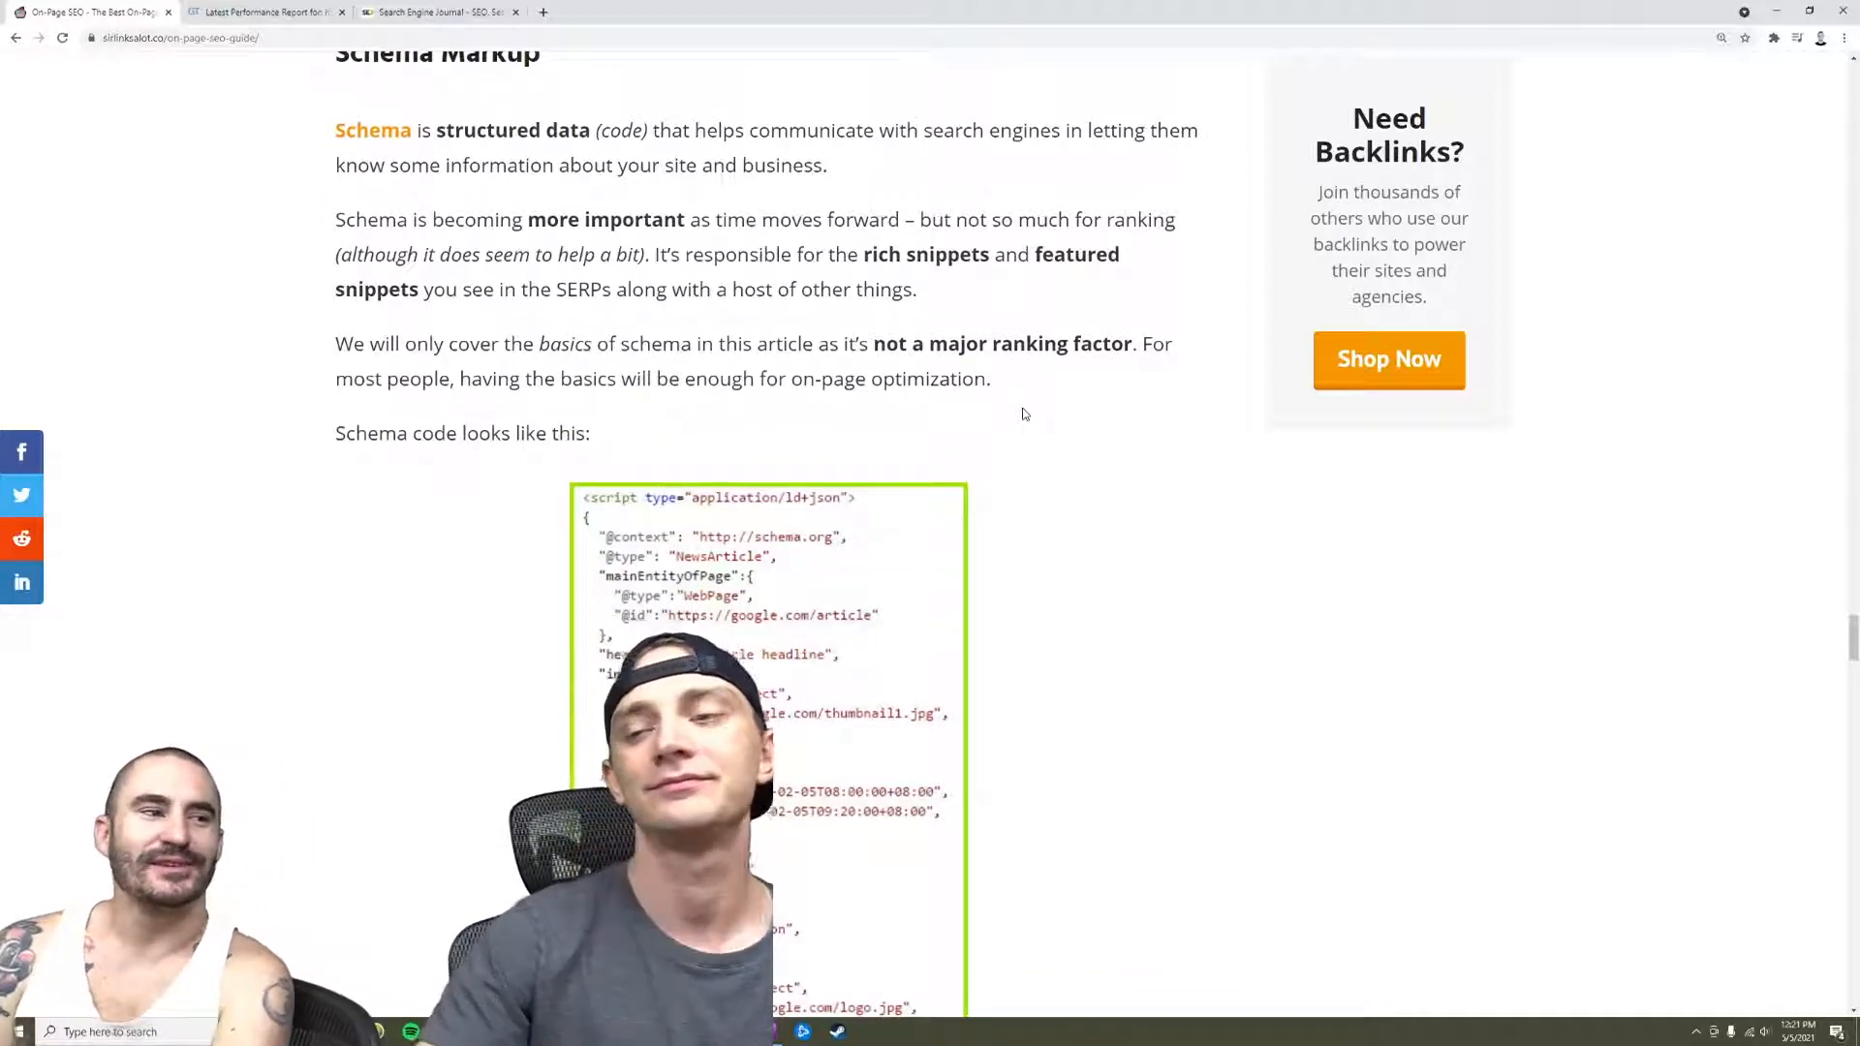
{"action": "scroll", "scroll_direction": "down", "scroll_amount": 3}
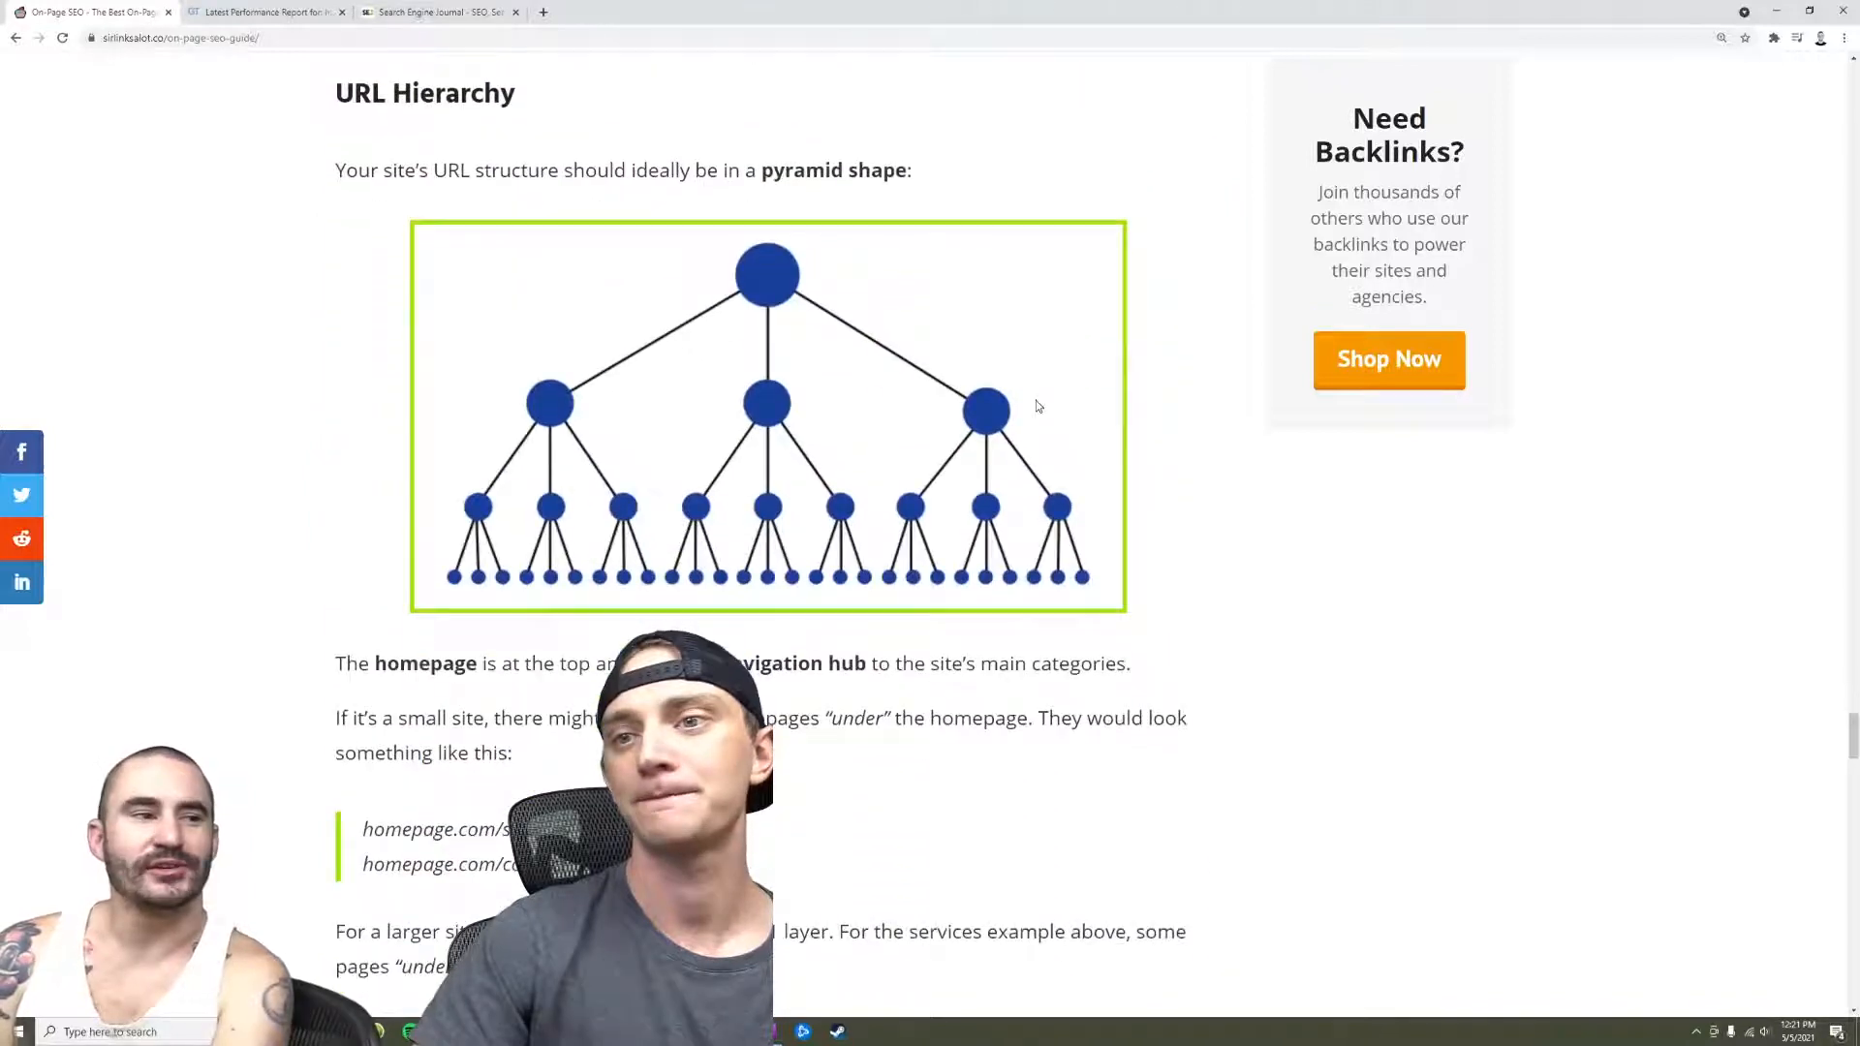
Read through the URL Hierarchy content, highlighting one of its lines
{"action": "scroll", "scroll_direction": "up", "scroll_amount": 3}
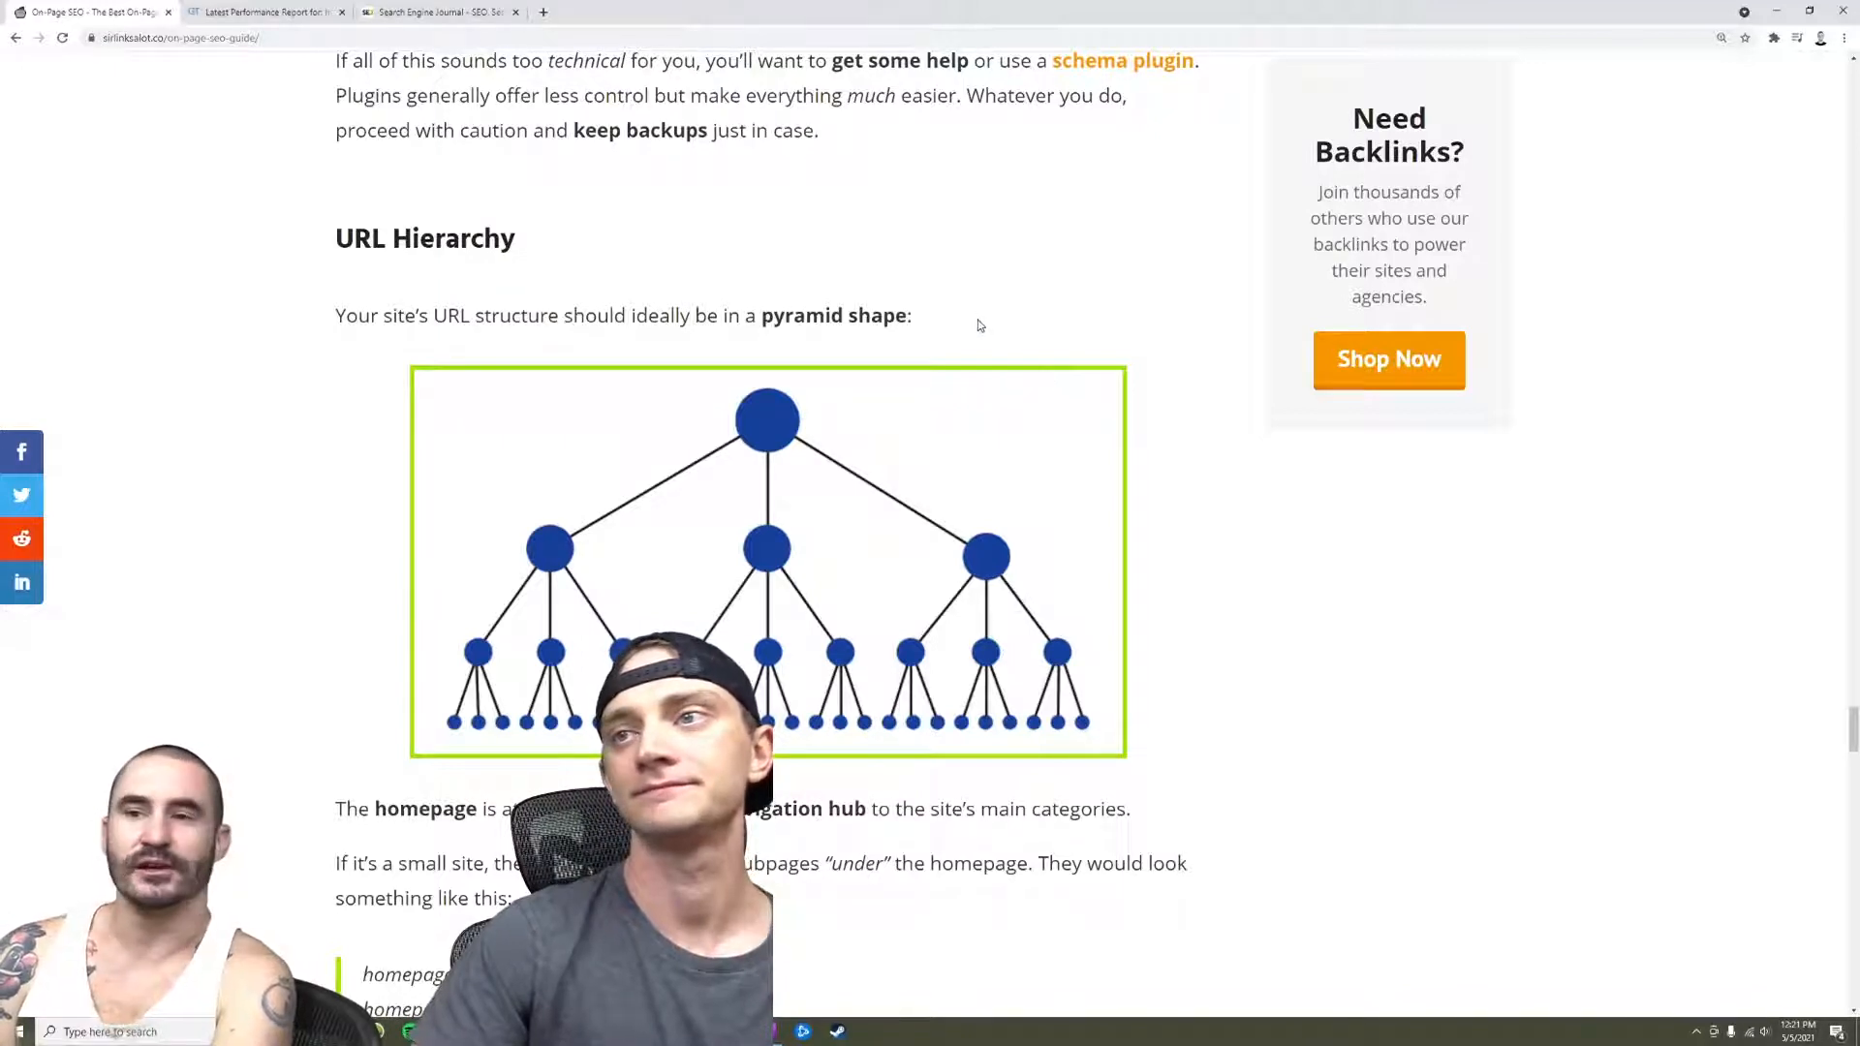
{"action": "scroll", "scroll_direction": "down", "scroll_amount": 3}
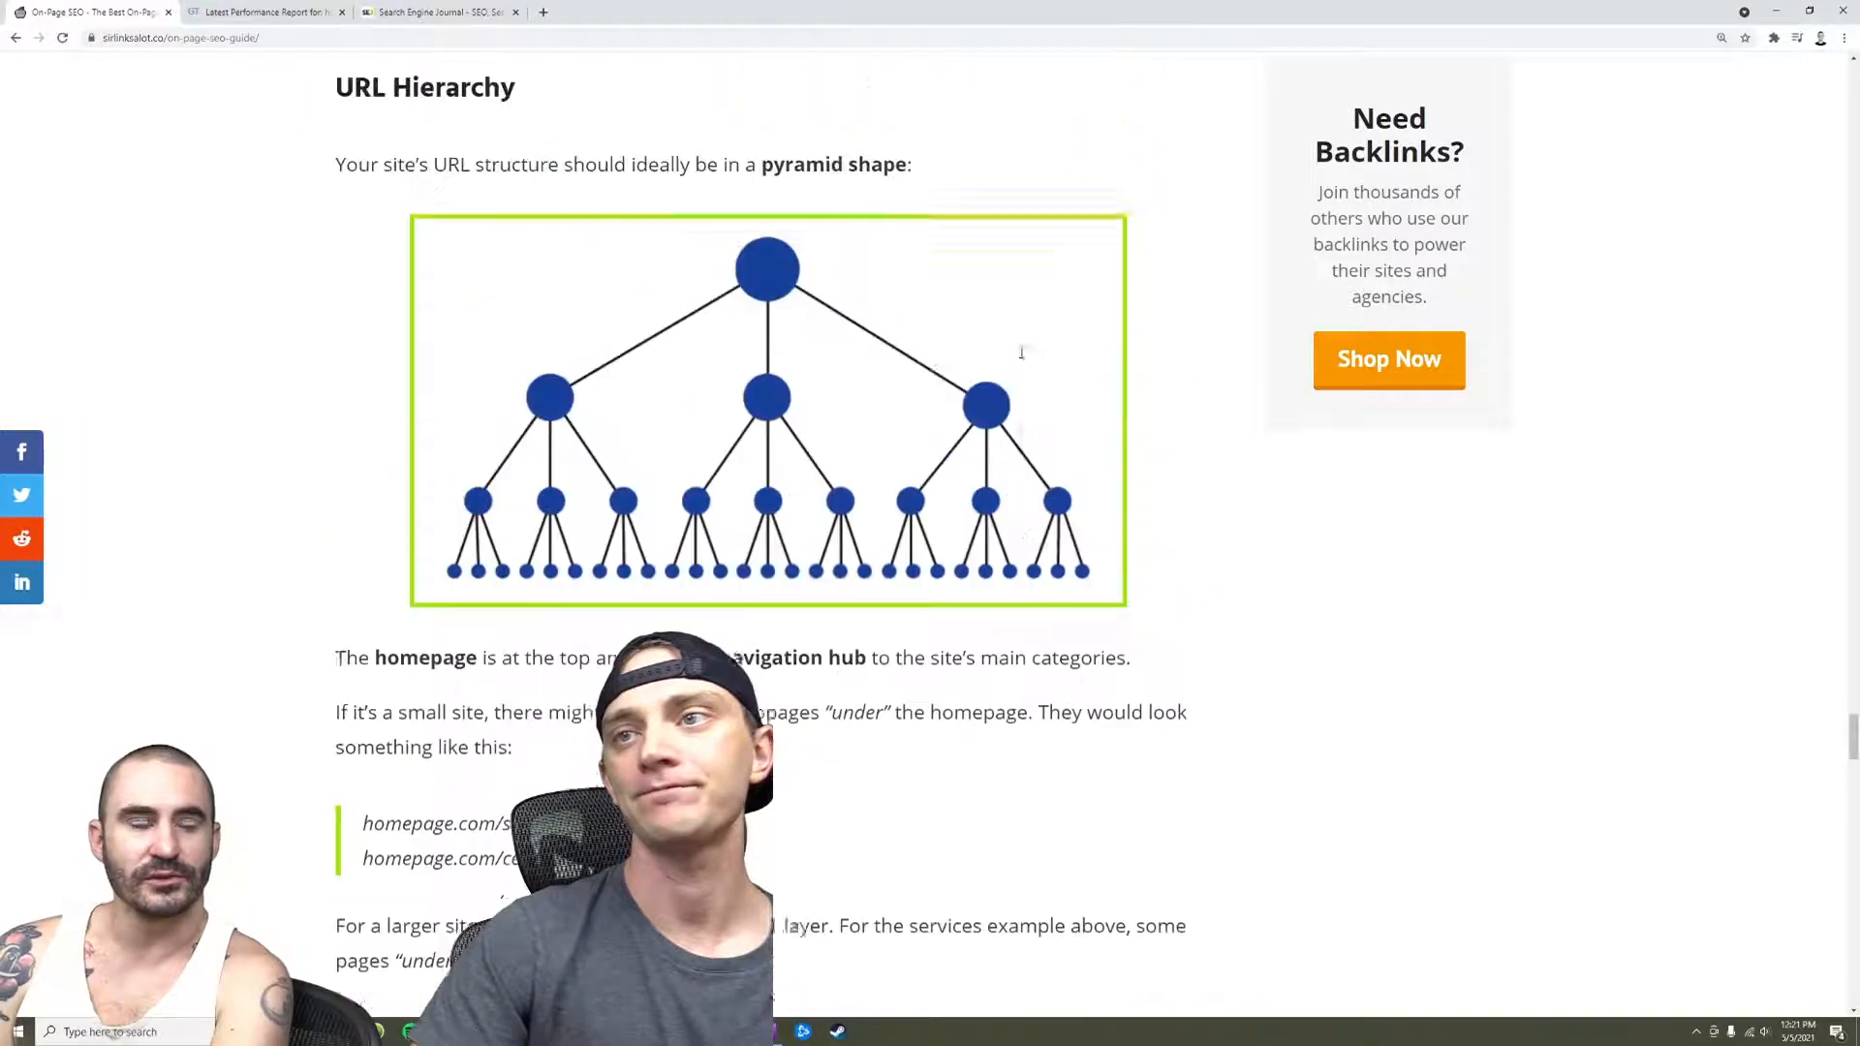
{"action": "scroll", "scroll_direction": "up", "scroll_amount": 3}
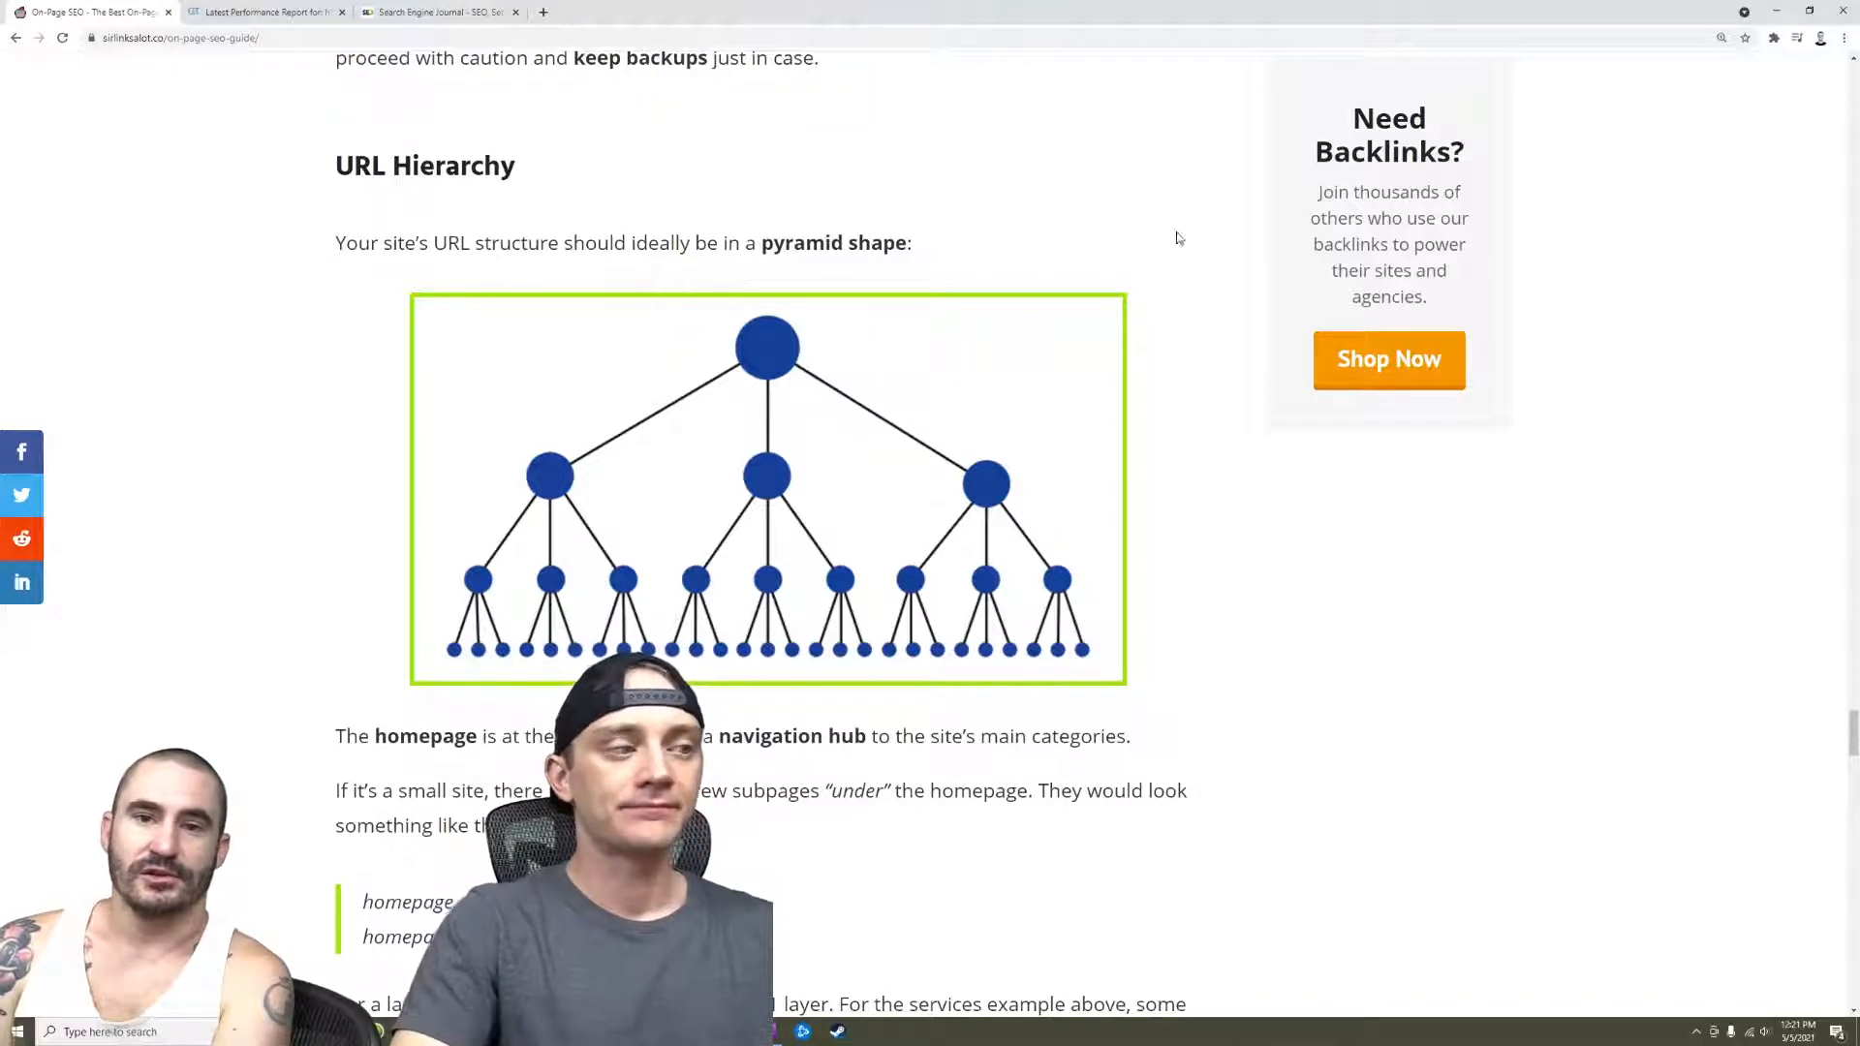
{"action": "left_click_drag", "start_coordinate": [396, 164], "coordinate": [912, 244]}
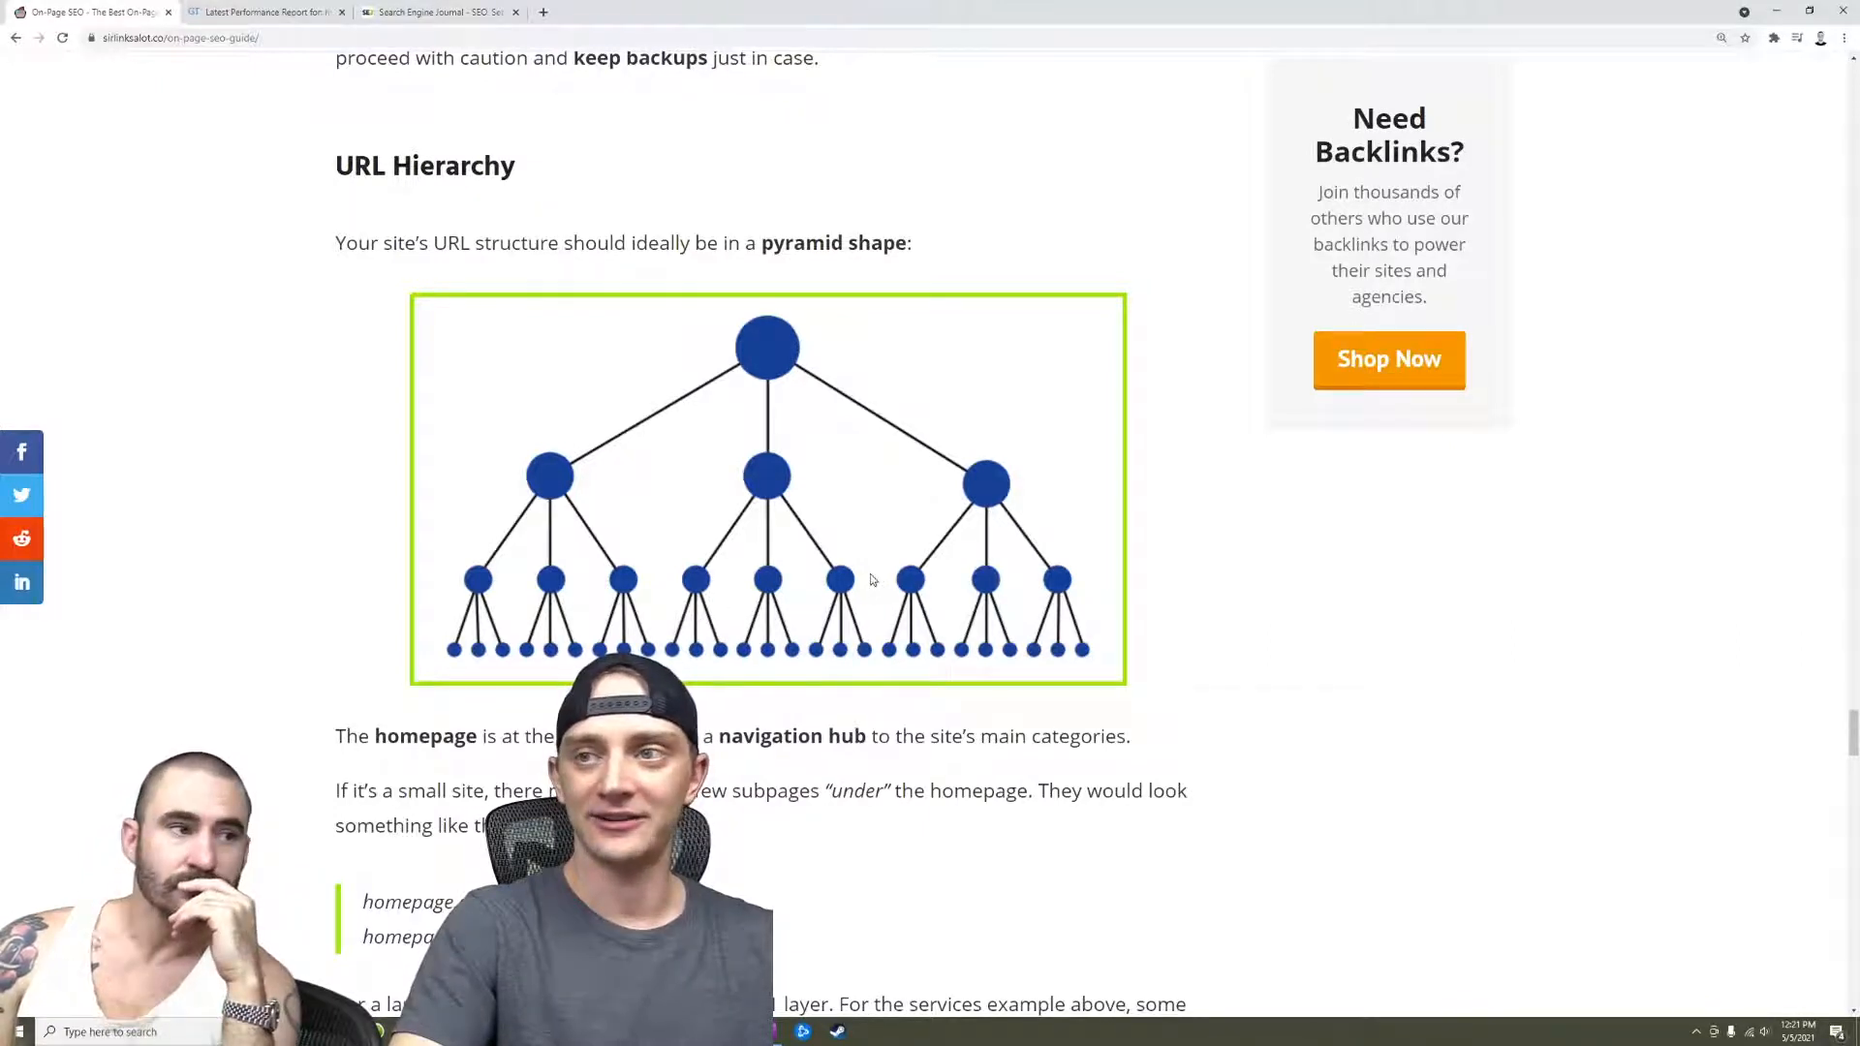
Scroll back to The Core of On-Page Optimization section and its keyword placement list
{"action": "scroll", "scroll_direction": "down", "scroll_amount": 3}
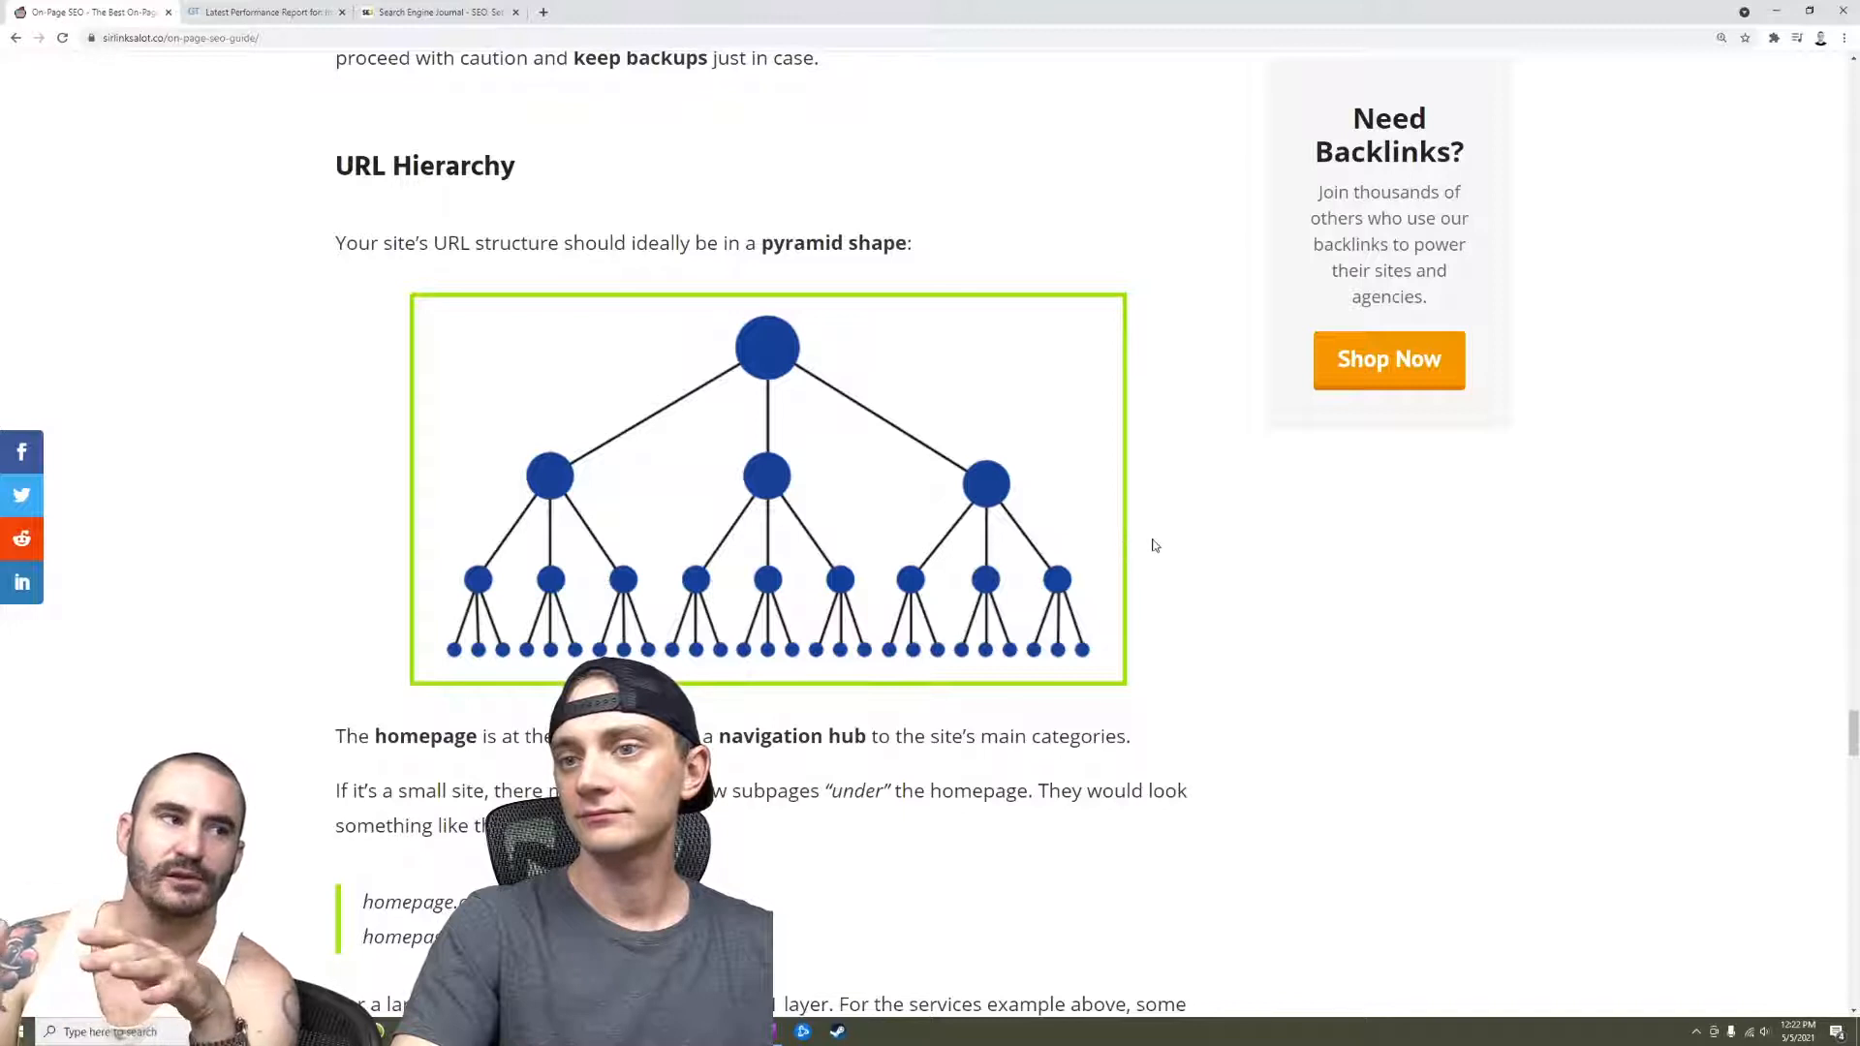
{"action": "scroll", "scroll_direction": "down", "scroll_amount": 3}
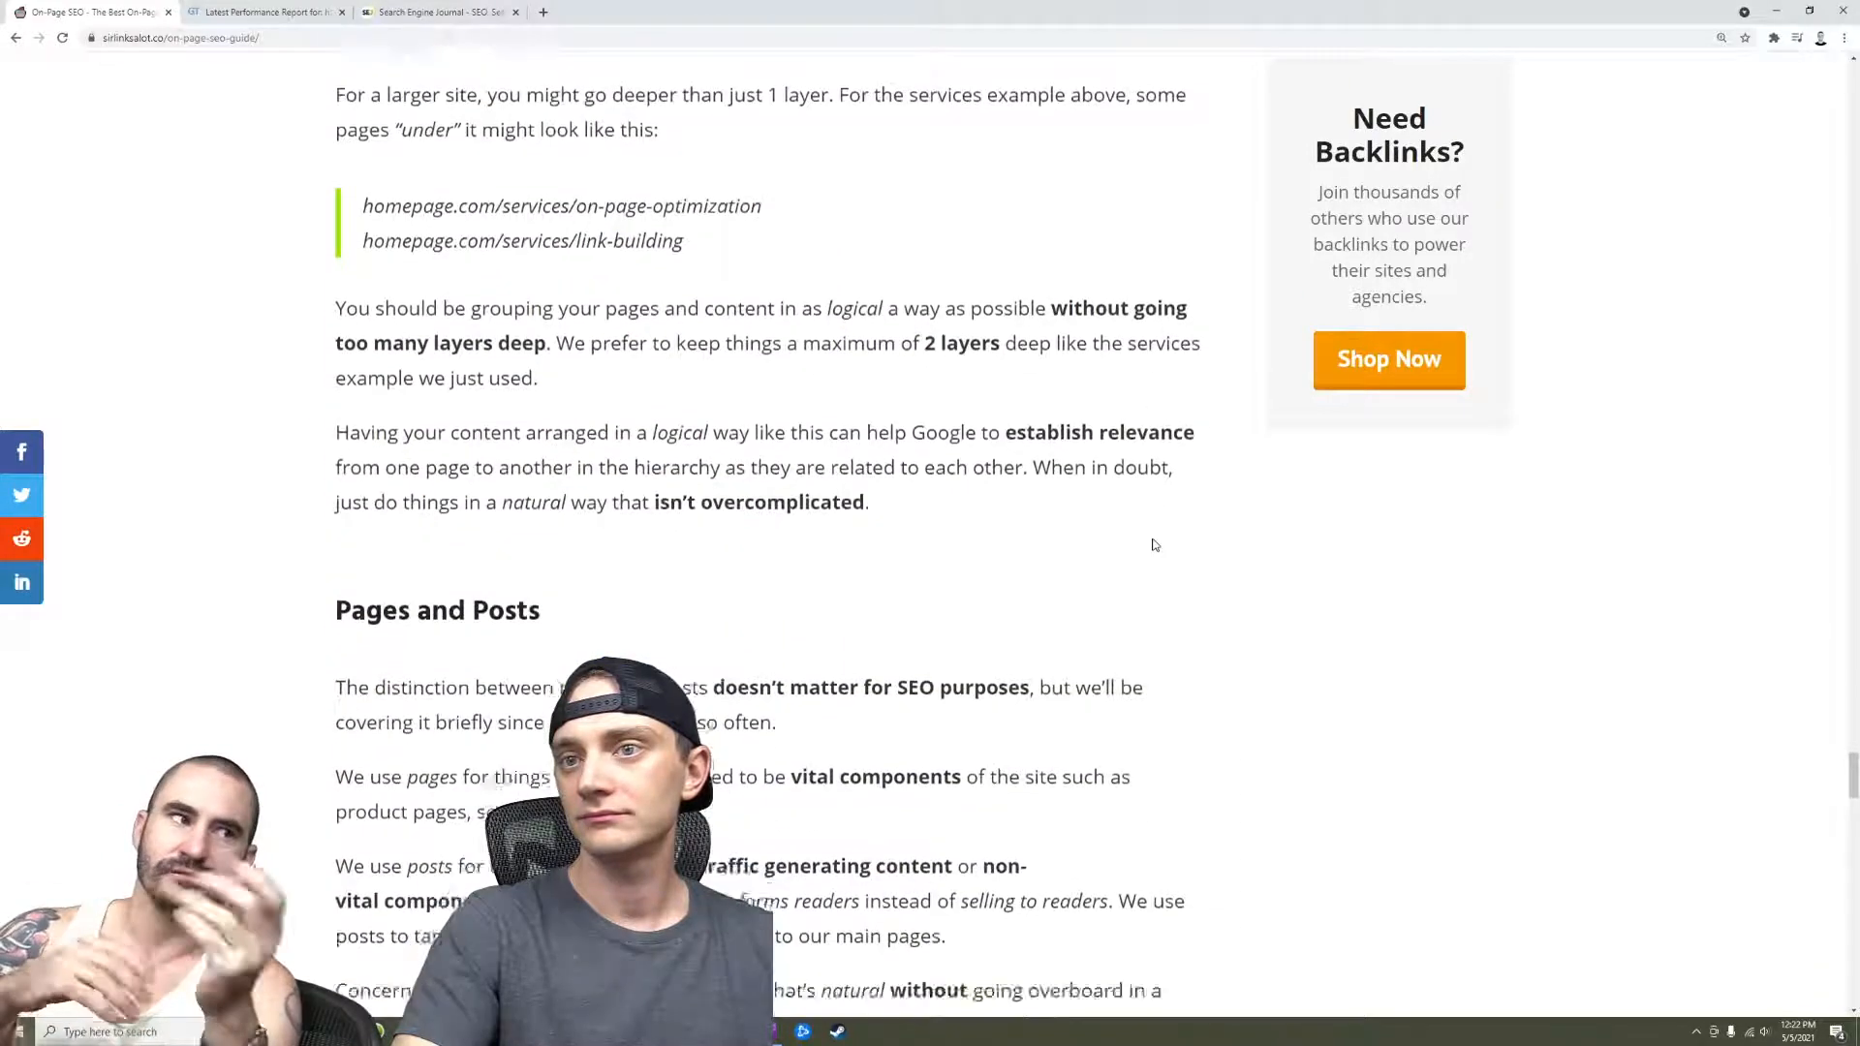
{"action": "scroll", "scroll_direction": "up", "scroll_amount": 3}
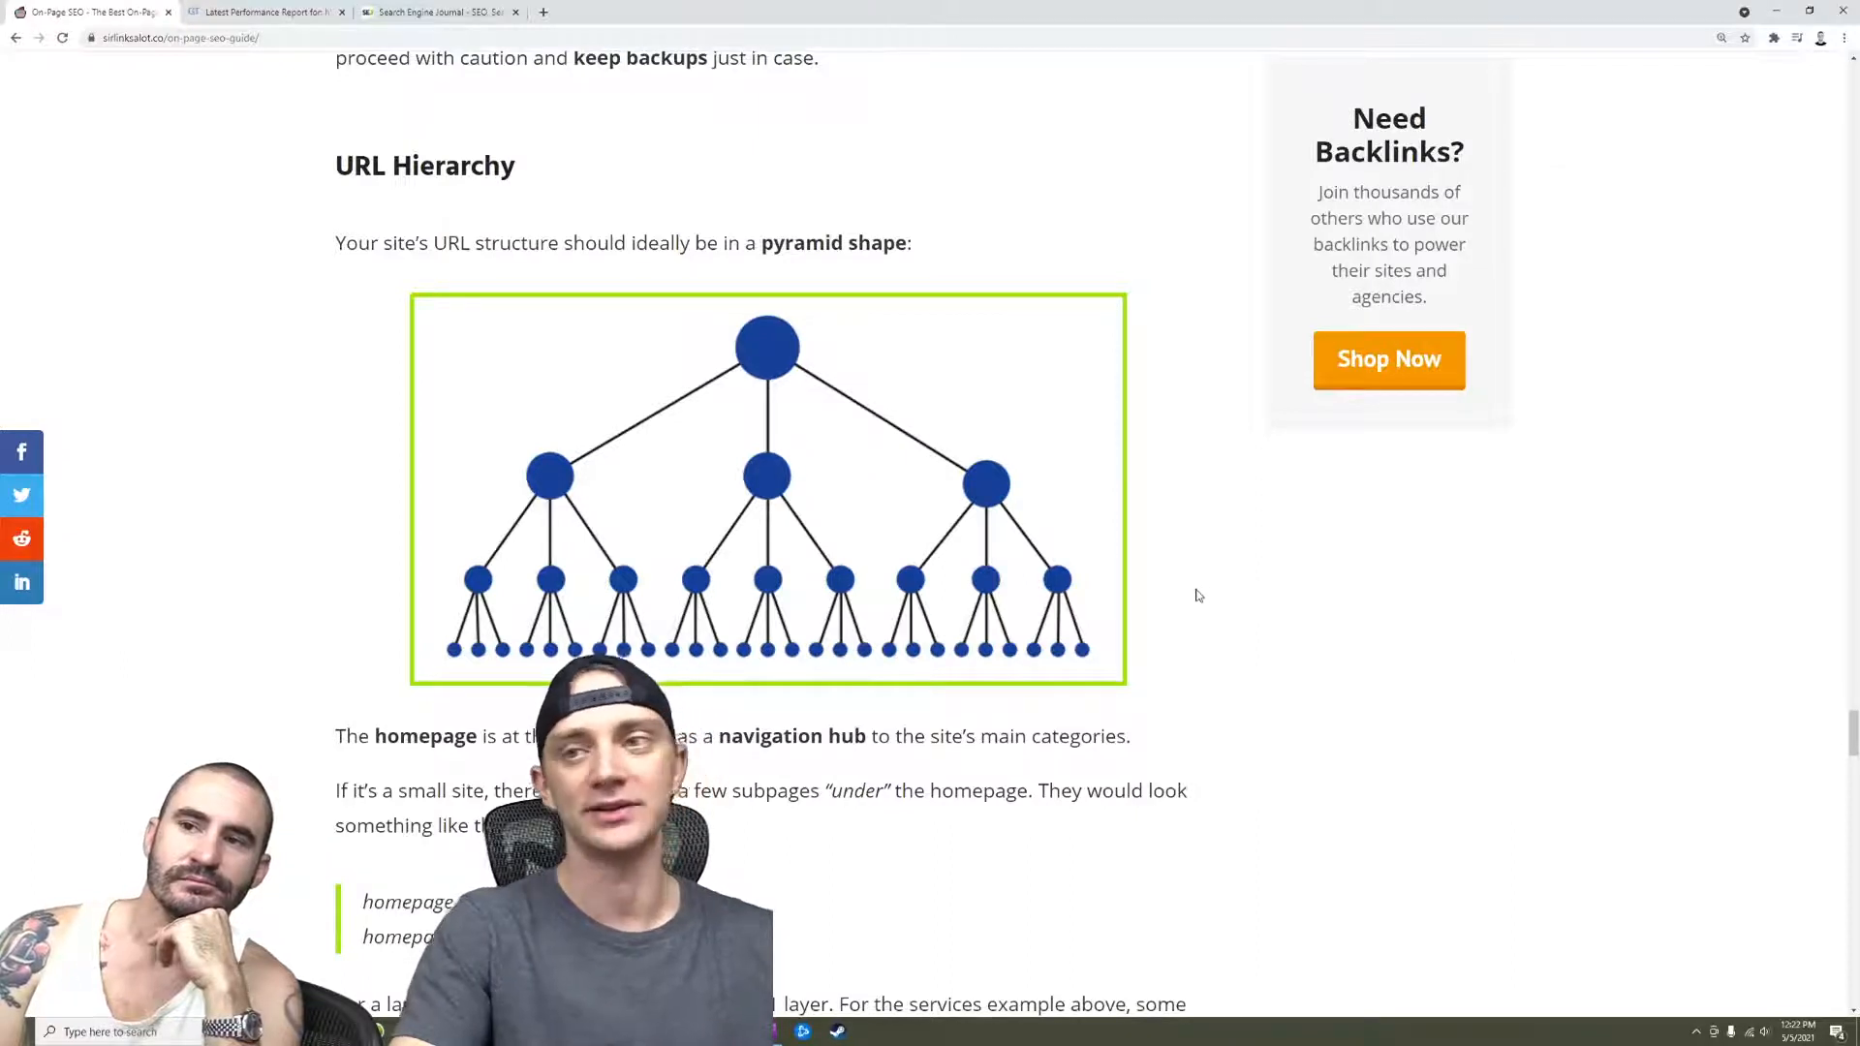
{"action": "scroll", "scroll_direction": "down", "scroll_amount": 3}
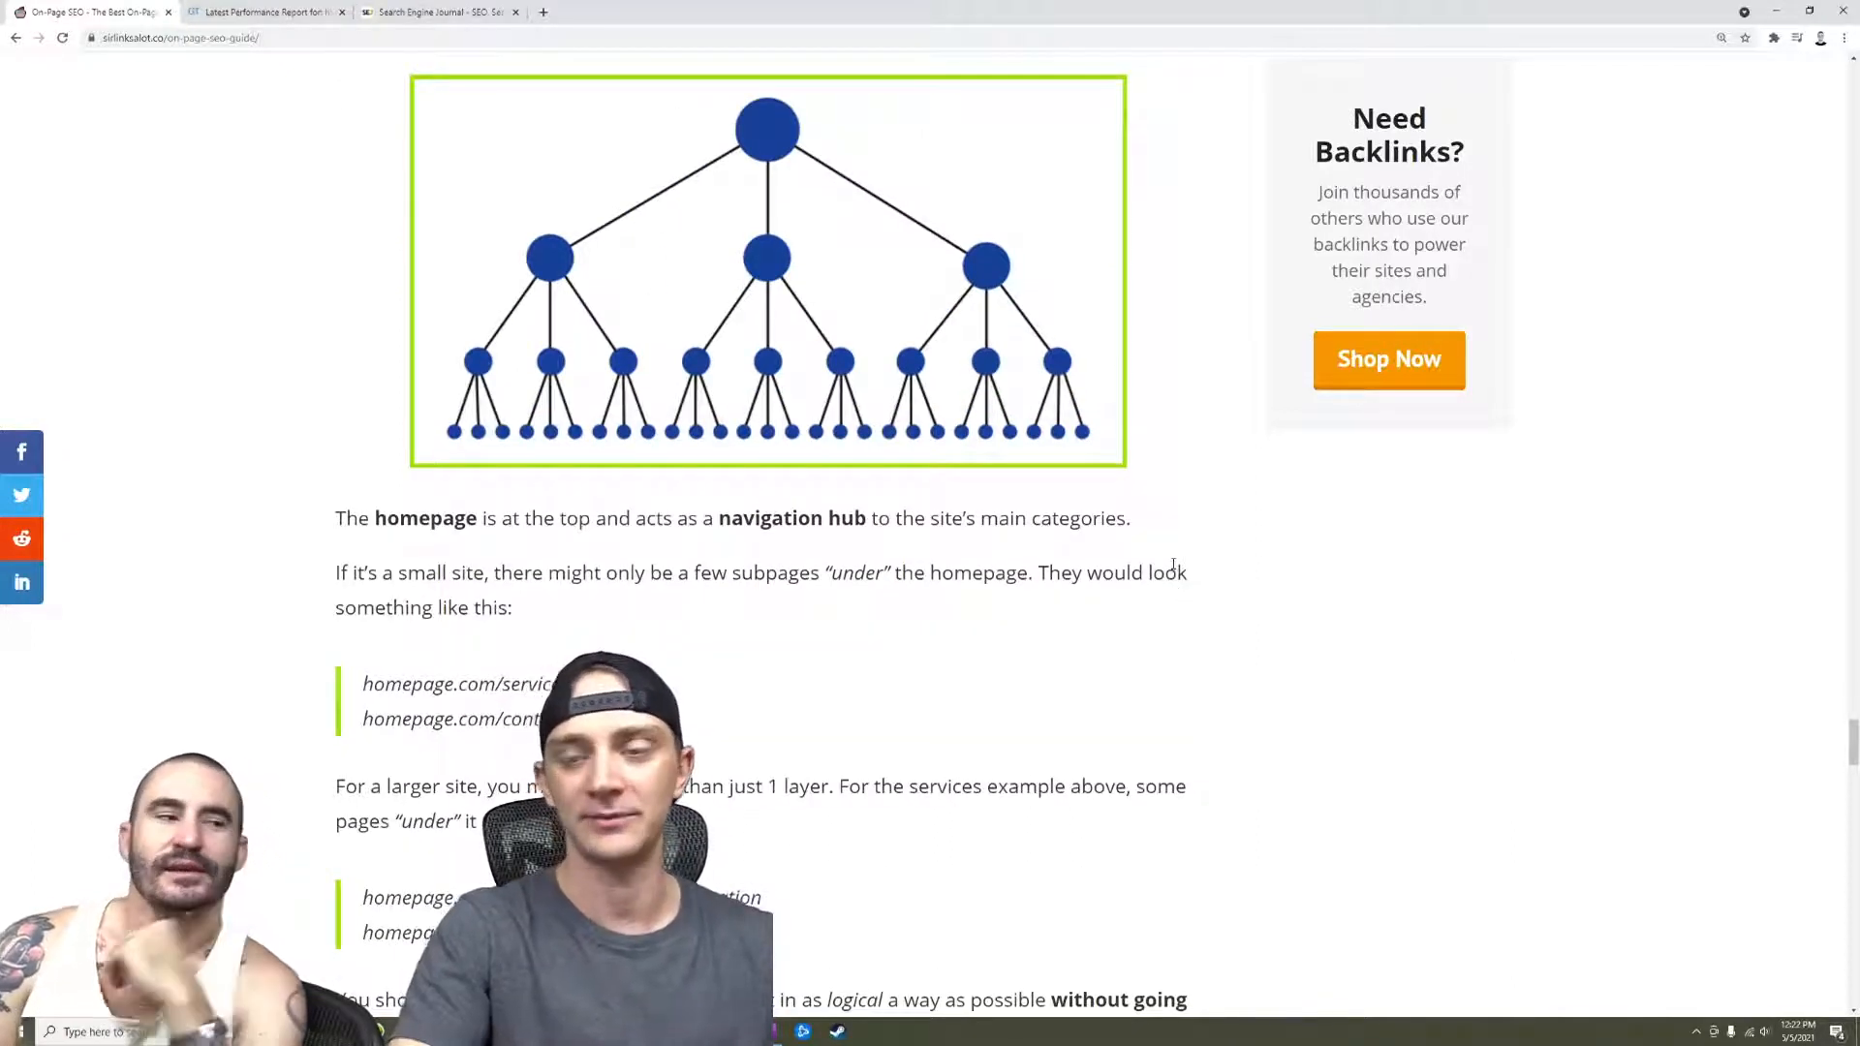
{"action": "scroll", "scroll_direction": "down", "scroll_amount": 3}
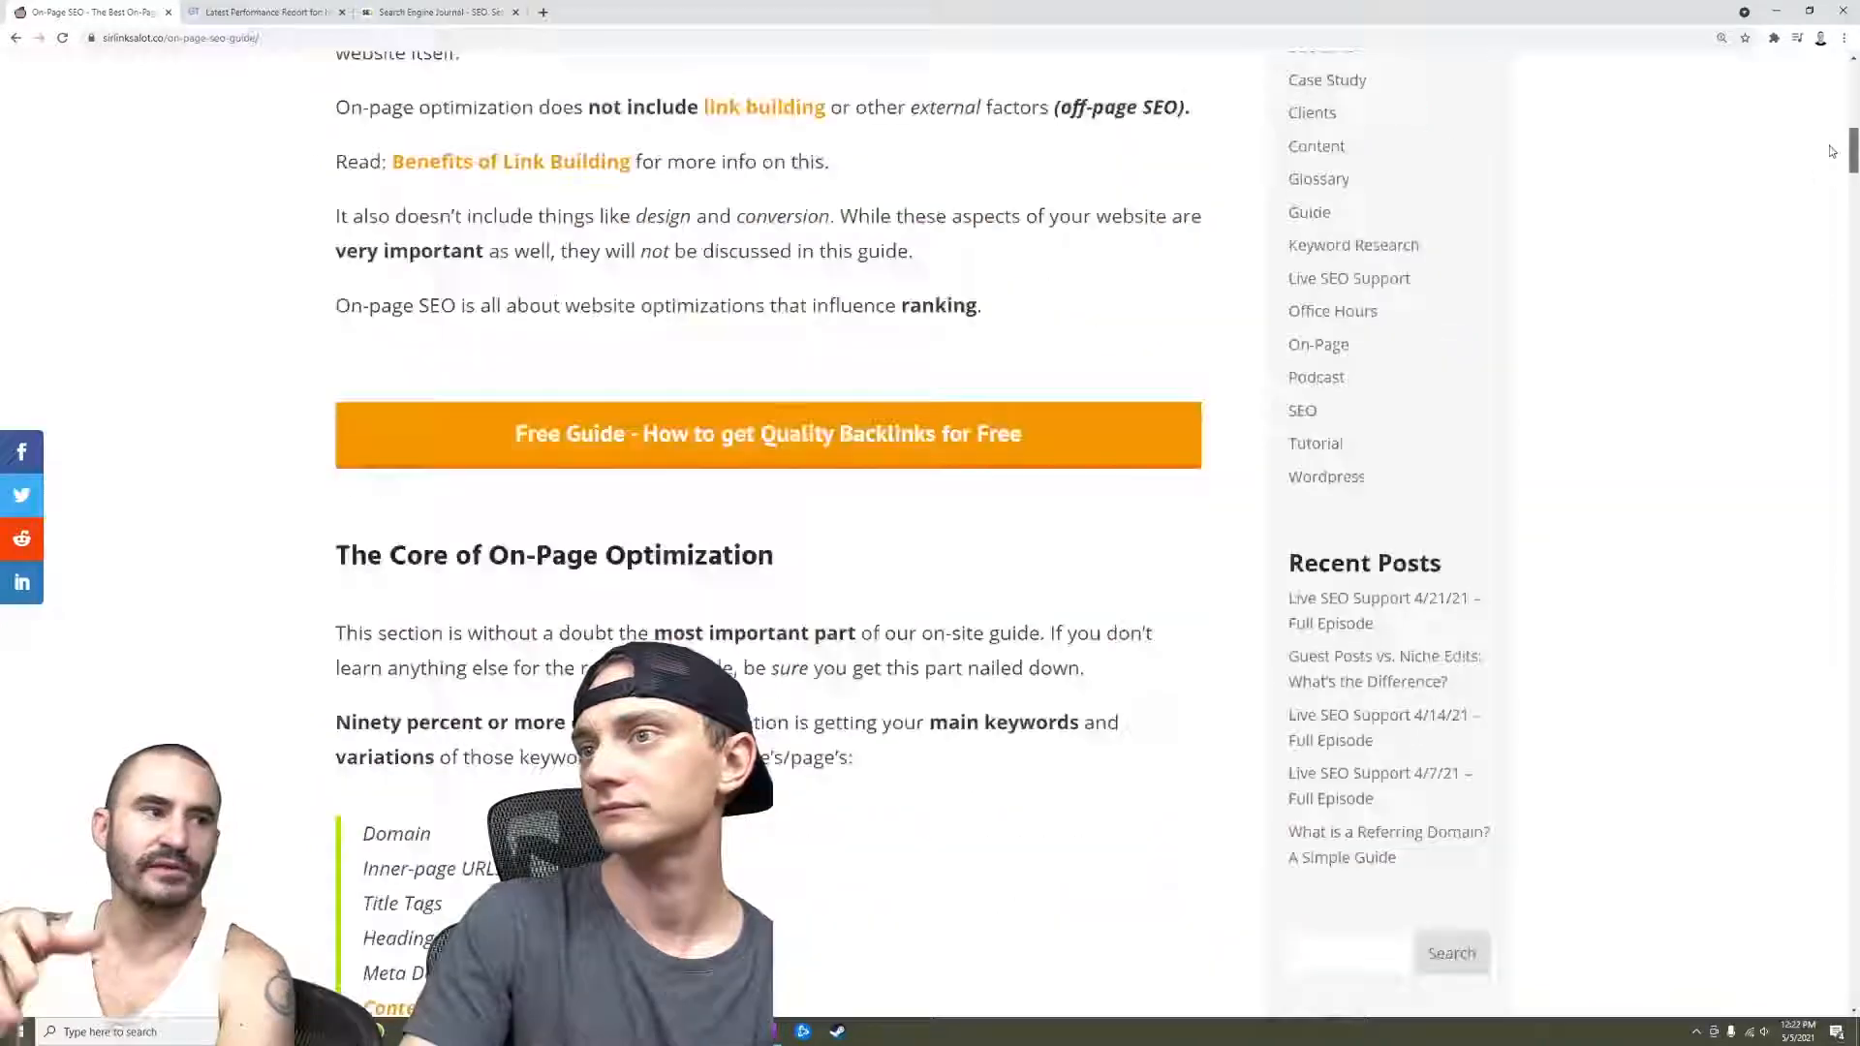
{"action": "scroll", "scroll_direction": "up", "scroll_amount": 3}
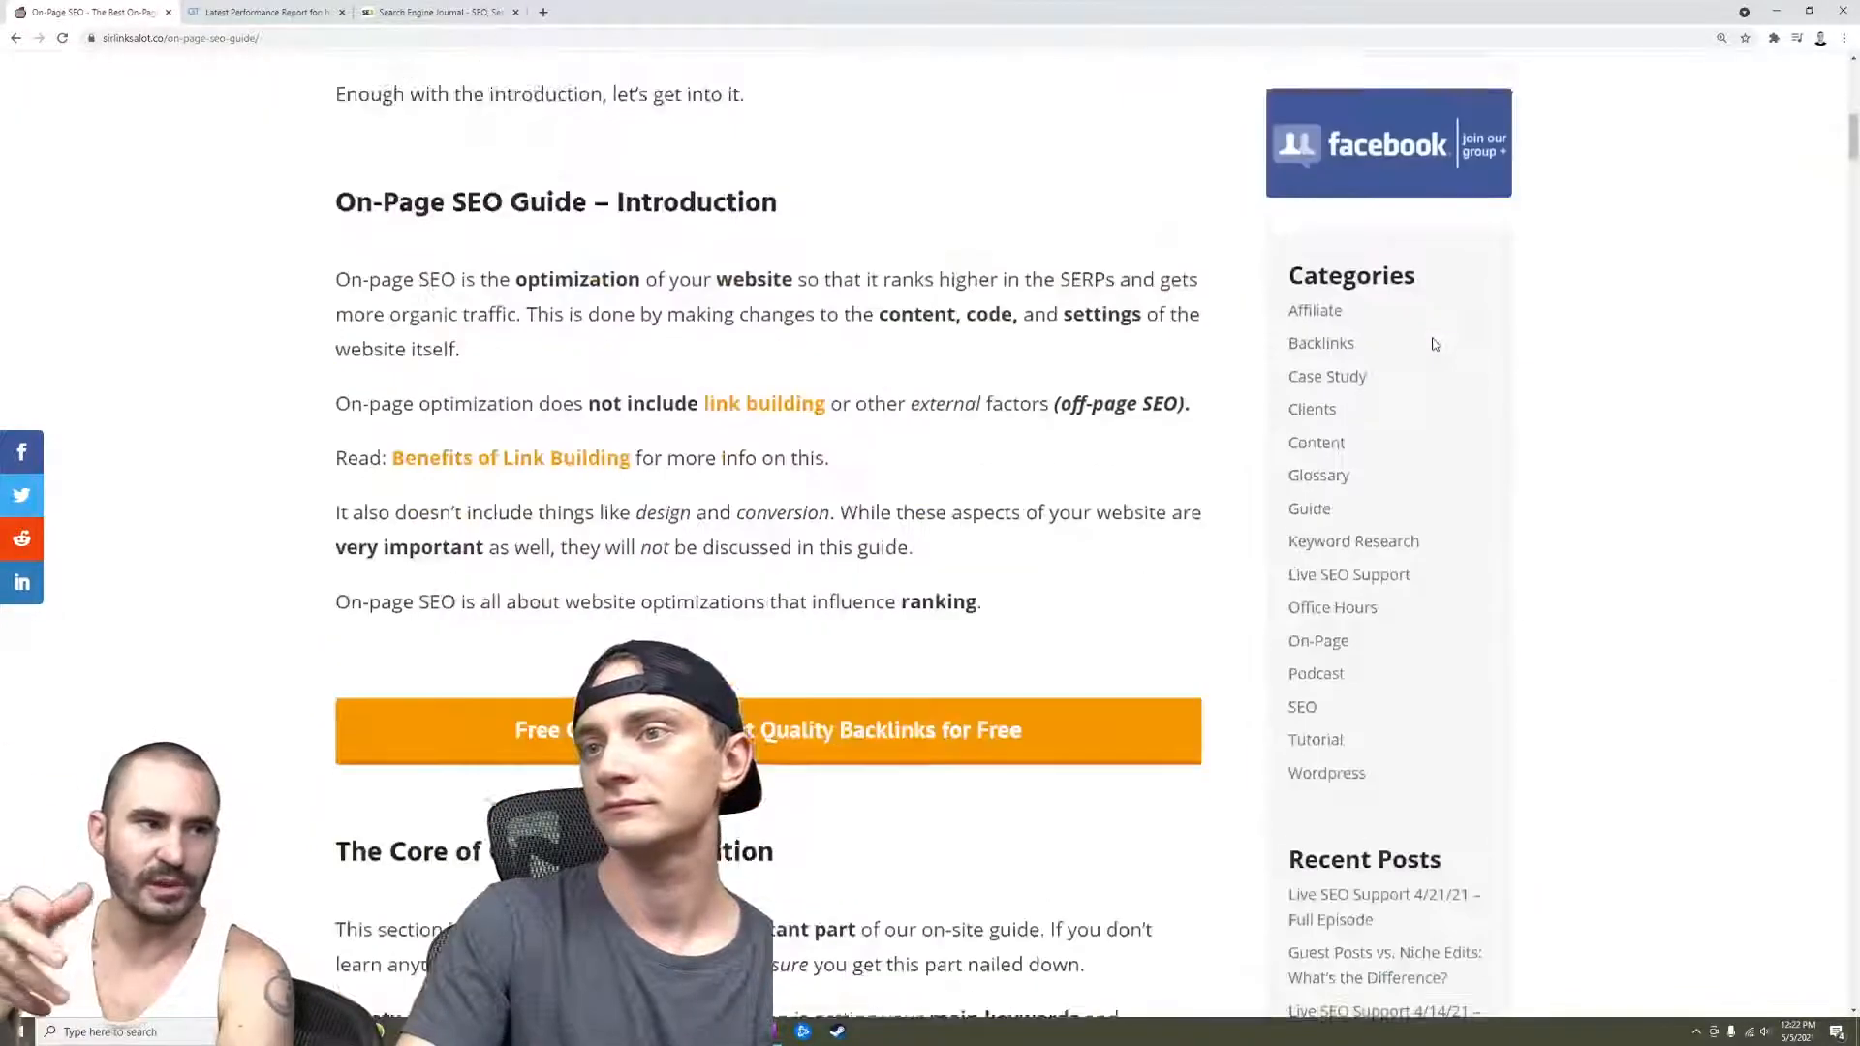
{"action": "scroll", "scroll_direction": "down", "scroll_amount": 3}
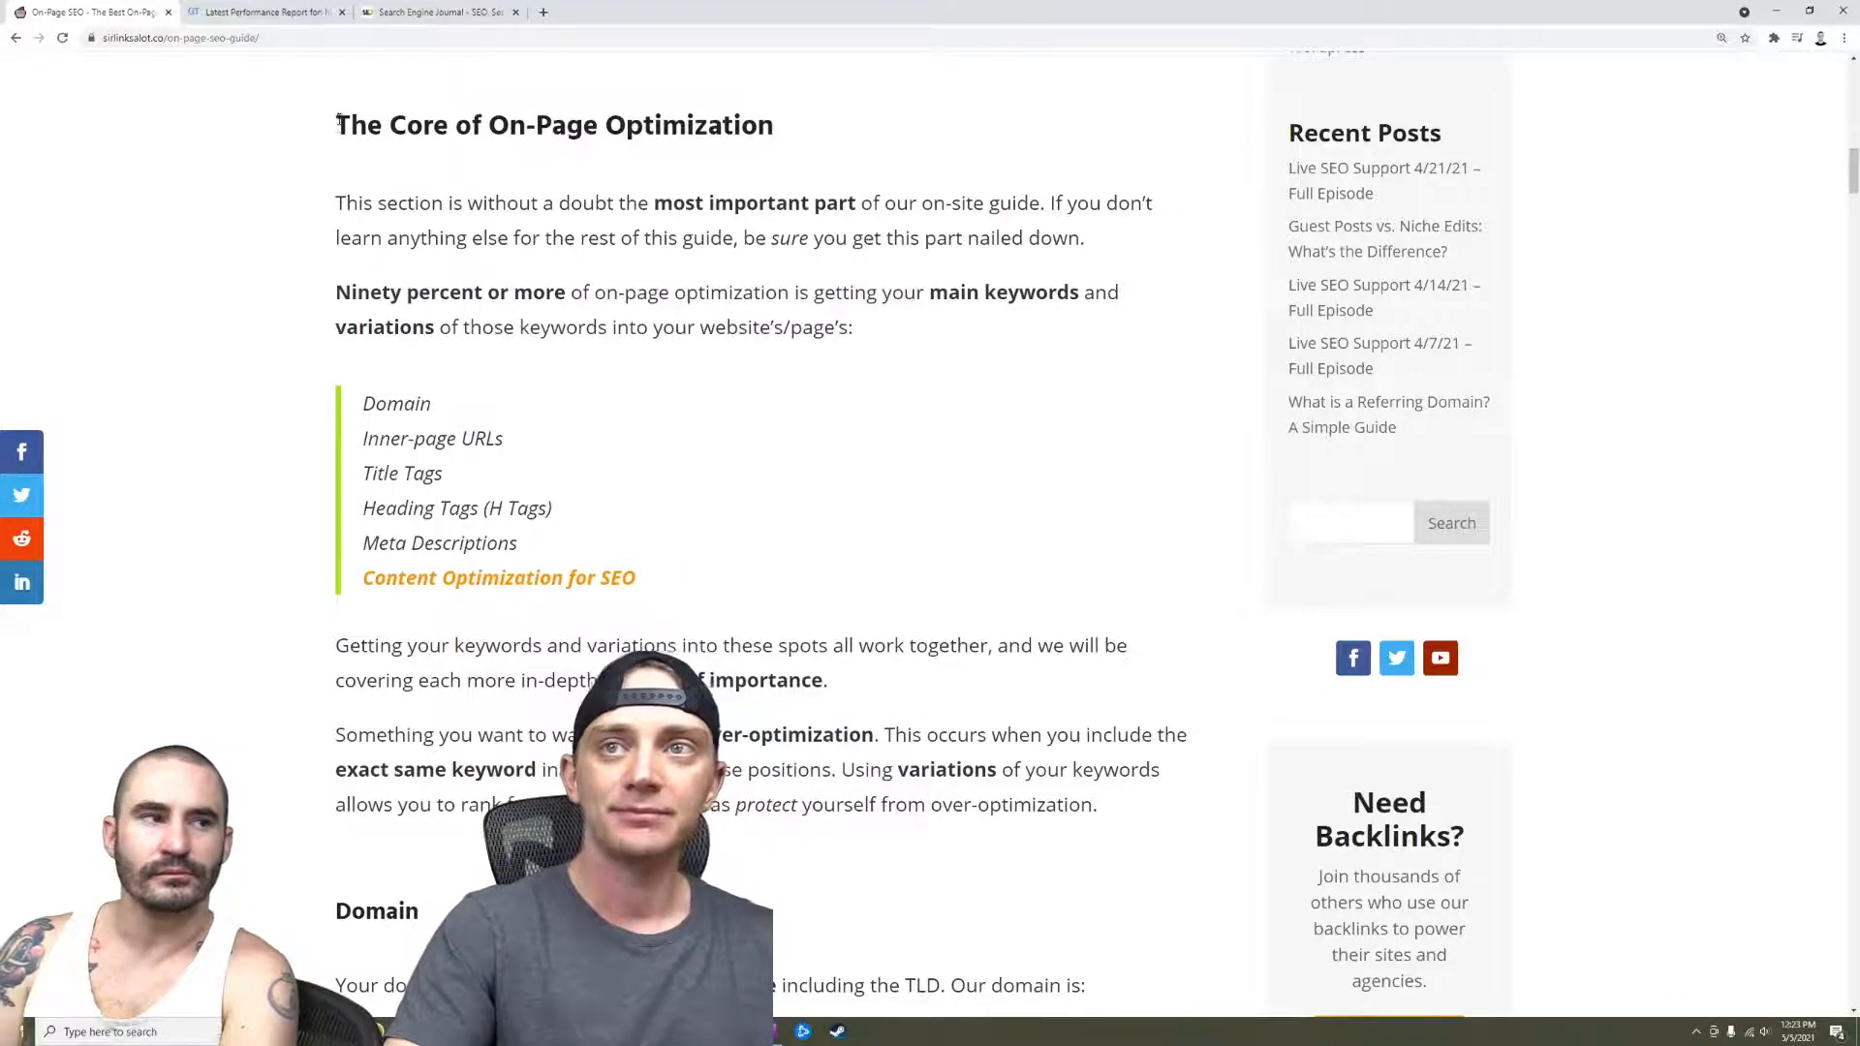
{"action": "left_click_drag", "start_coordinate": [362, 403], "coordinate": [500, 508]}
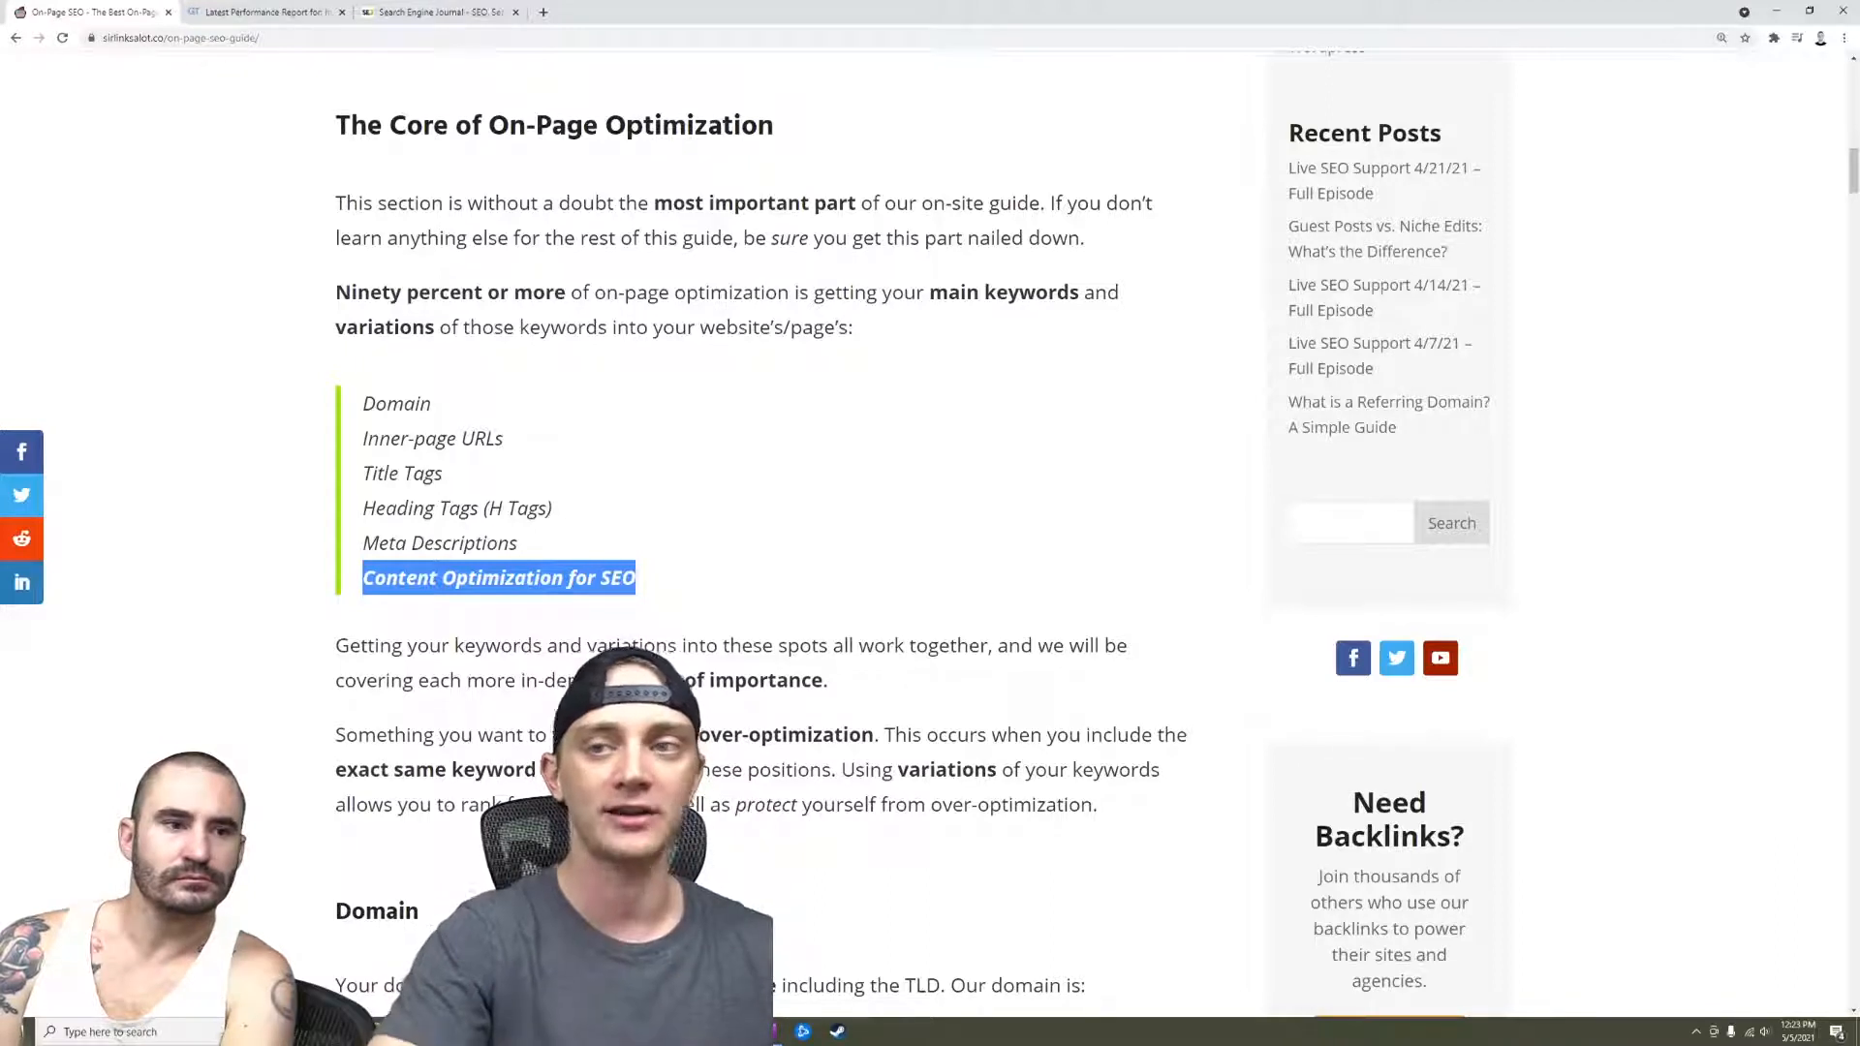
{"action": "scroll", "scroll_direction": "down", "scroll_amount": 3}
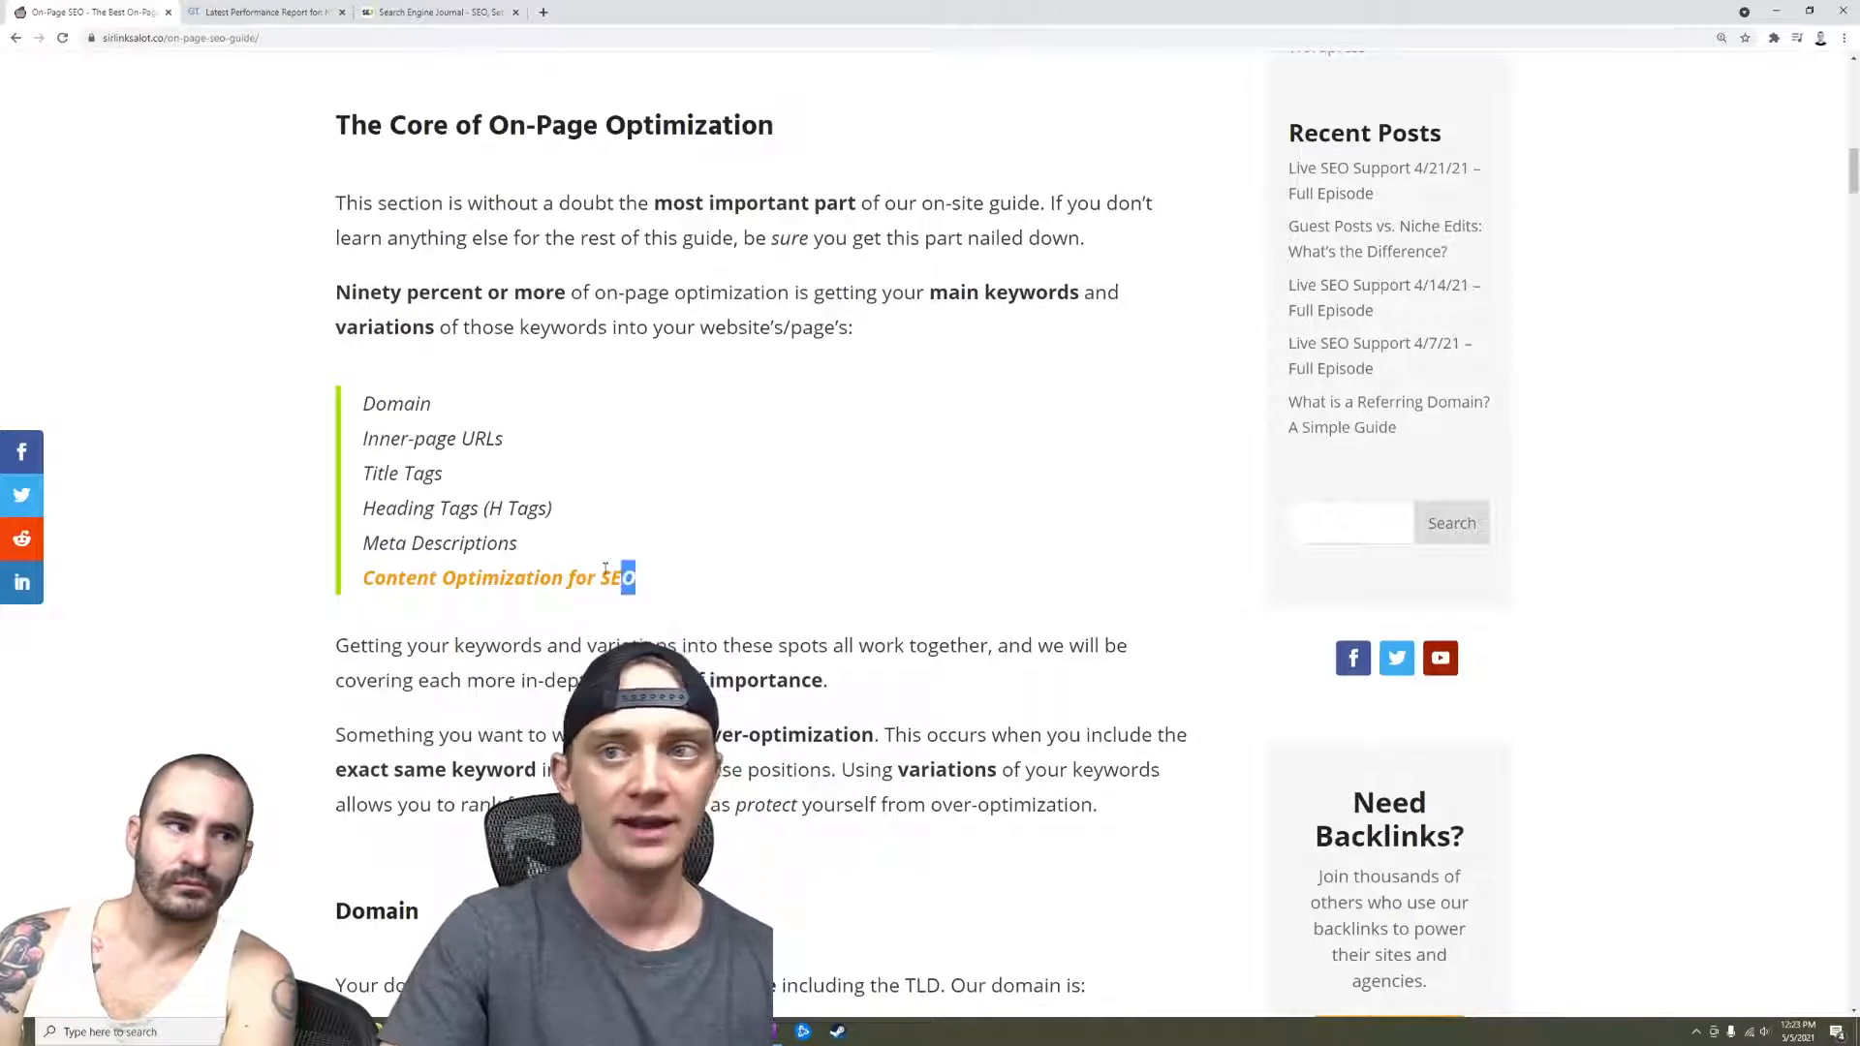
{"action": "left_click_drag", "start_coordinate": [633, 577], "coordinate": [363, 403]}
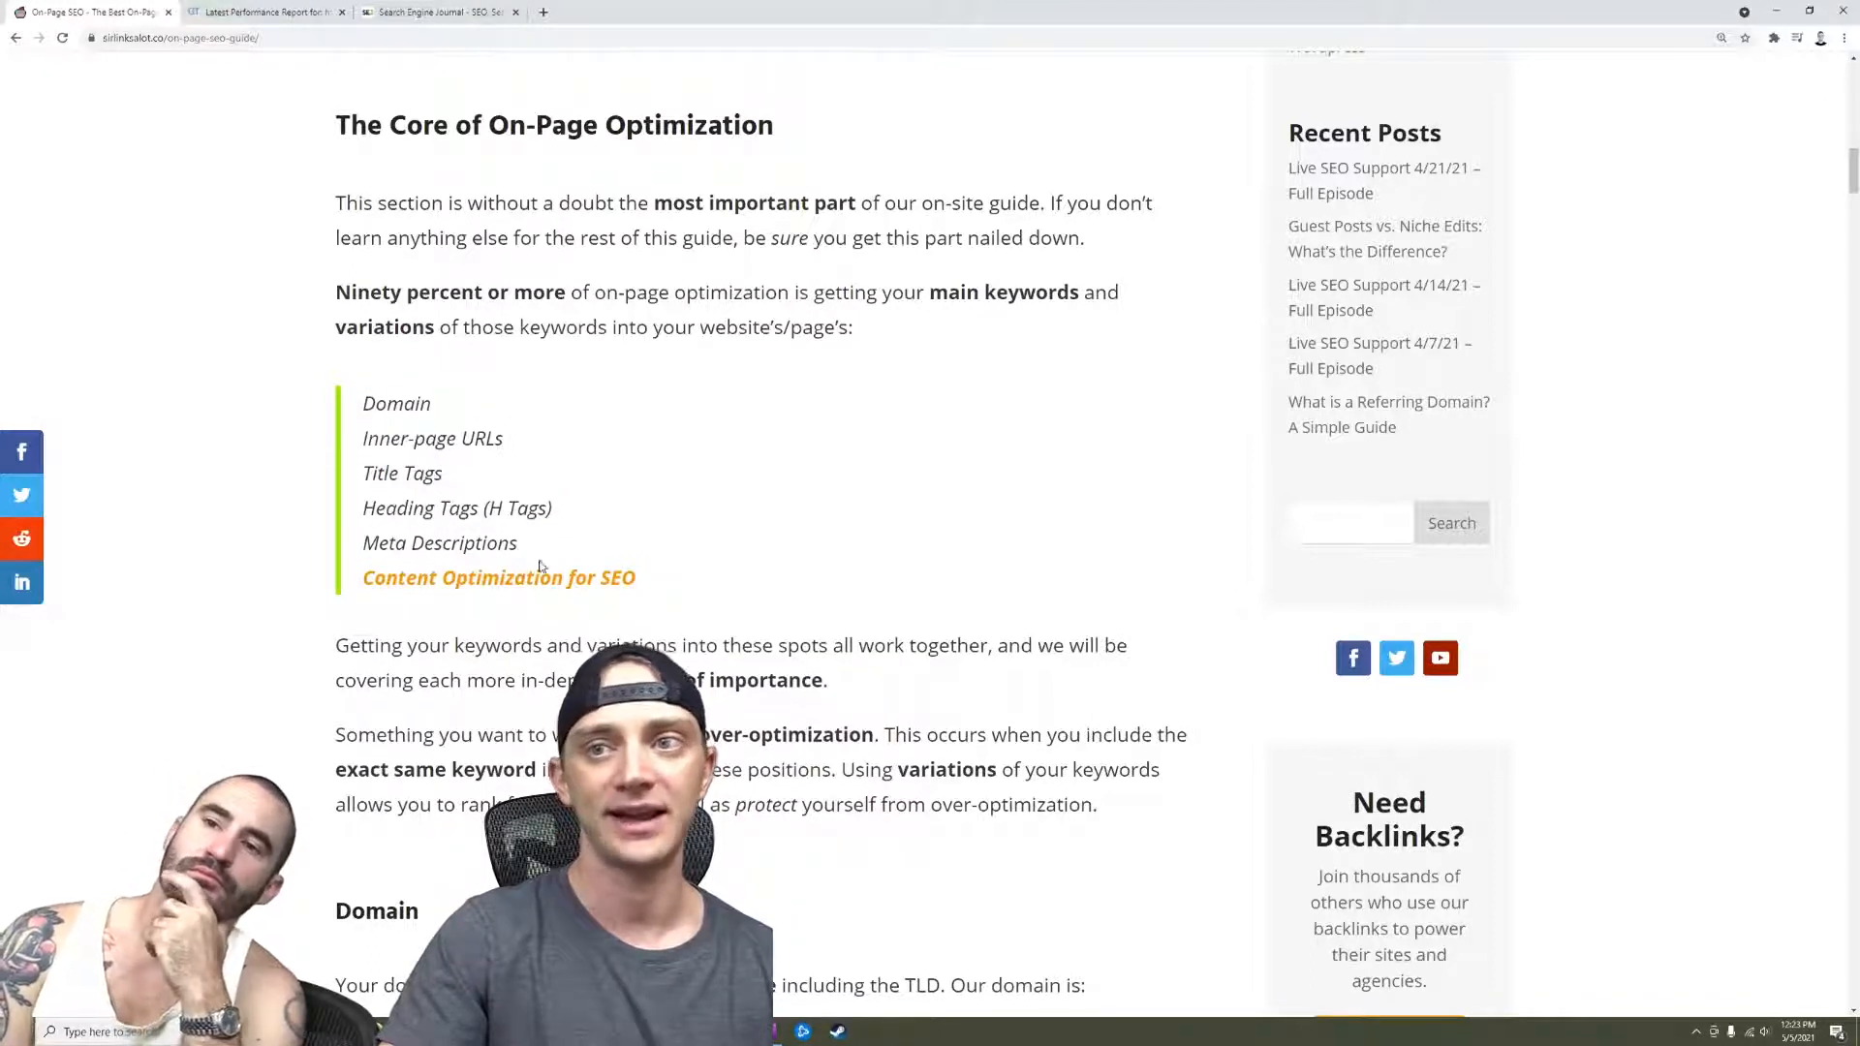
{"action": "left_click", "coordinate": [498, 578]}
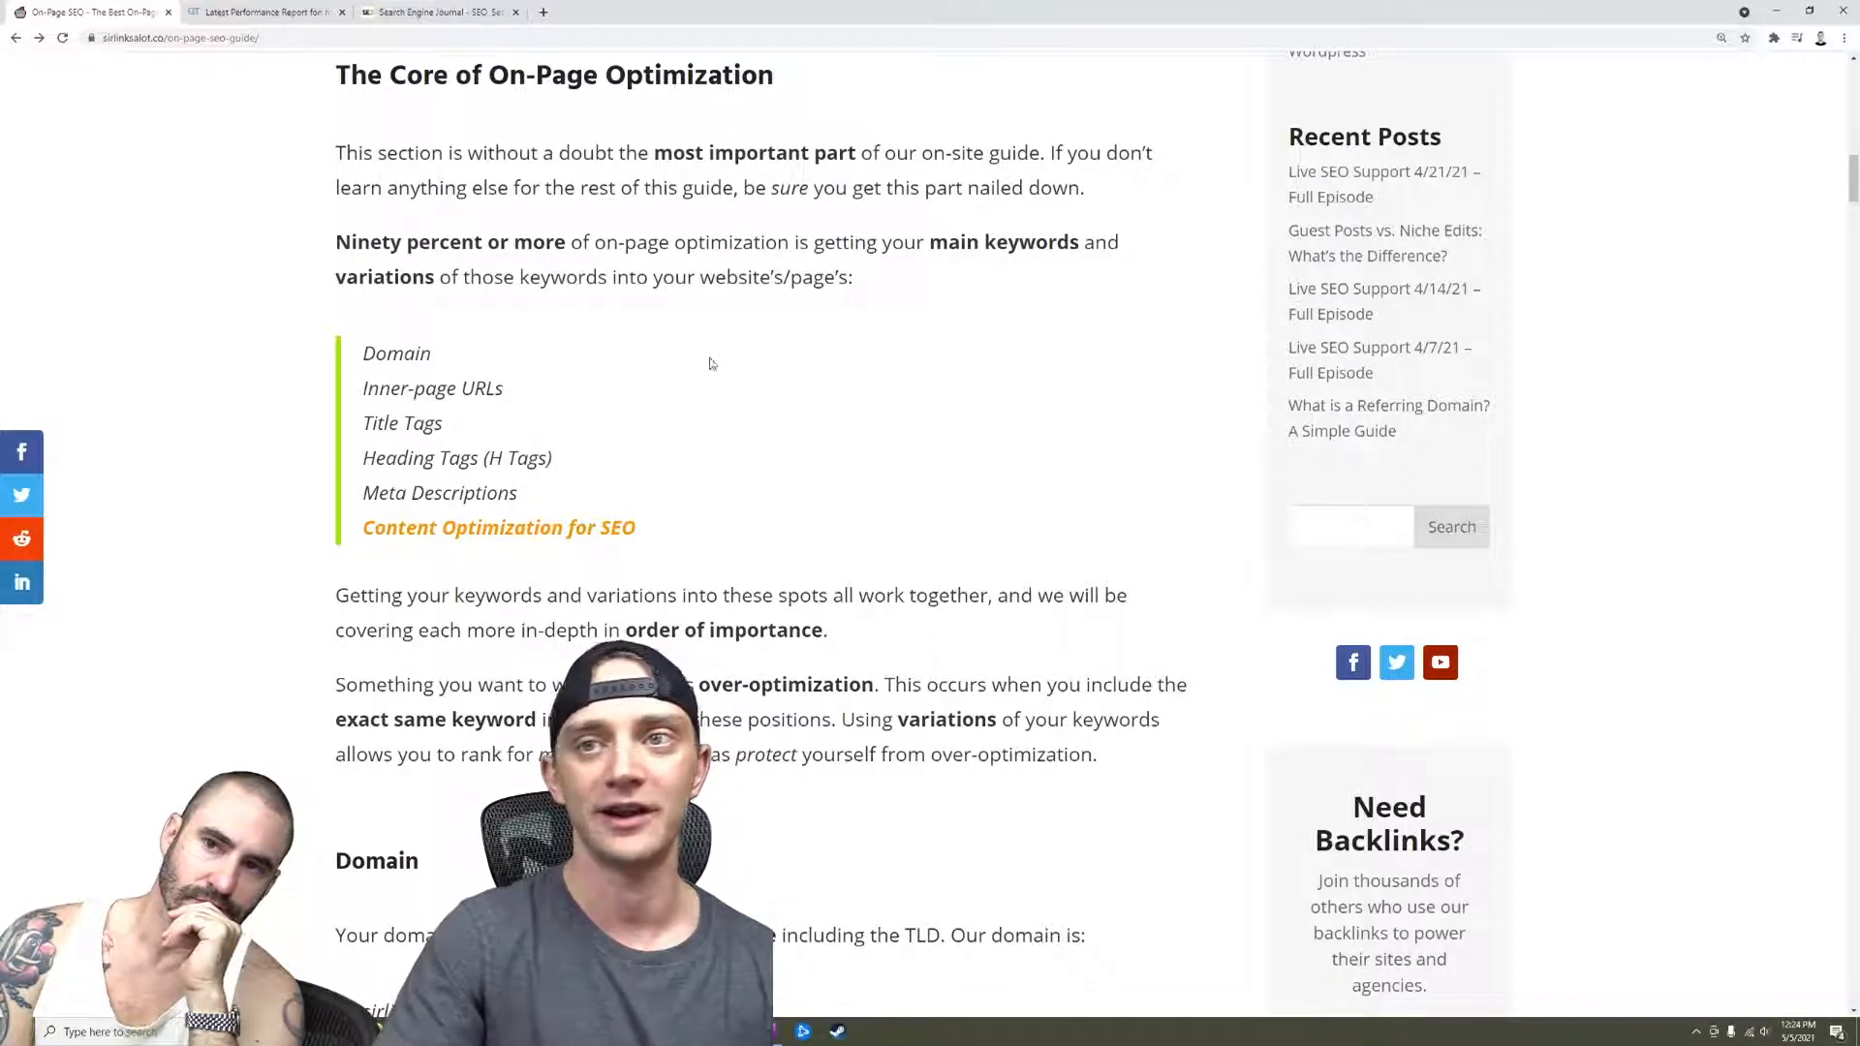
{"action": "mouse_move", "coordinate": [913, 430]}
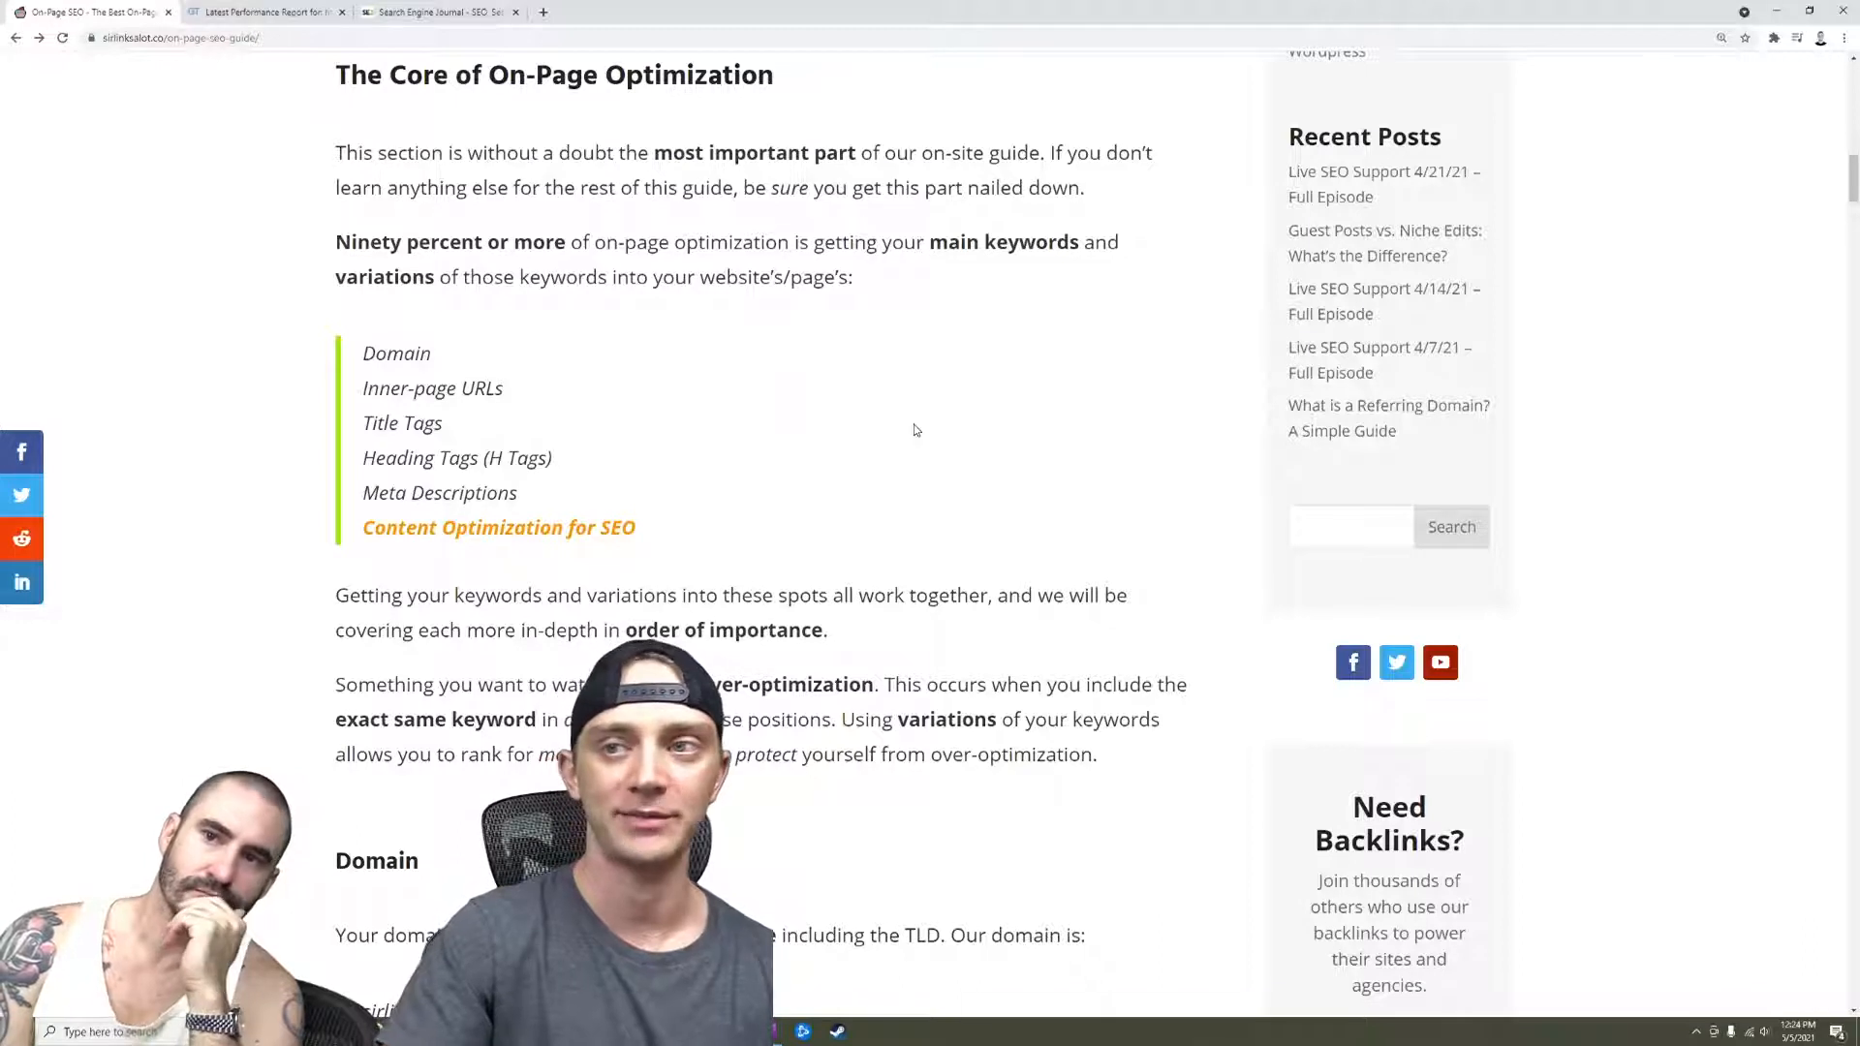